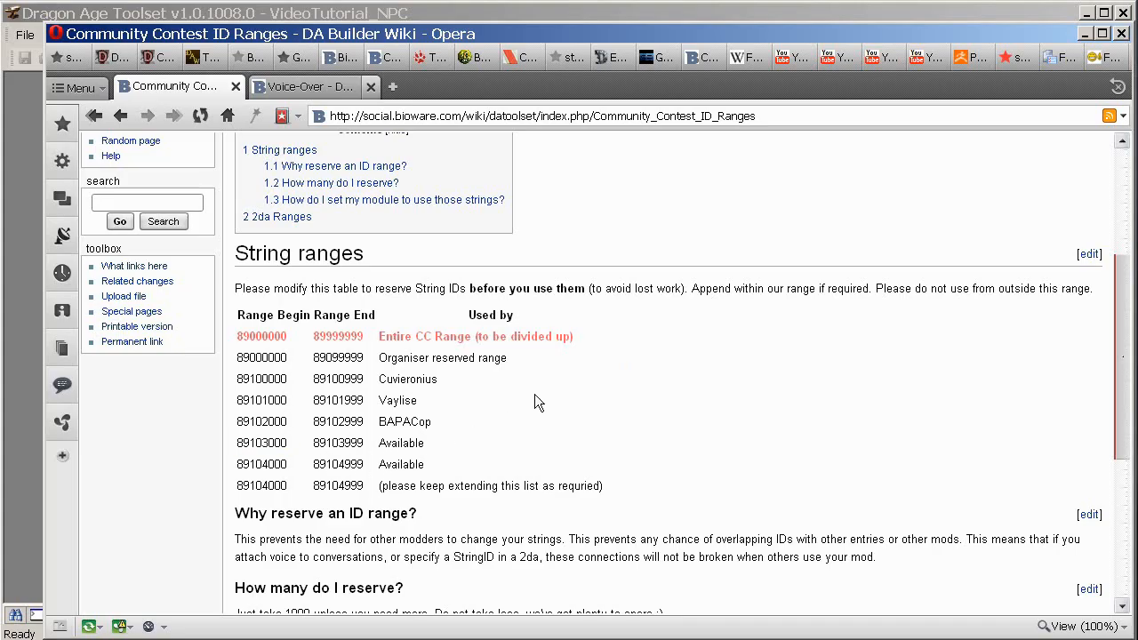
mouse_move(537, 416)
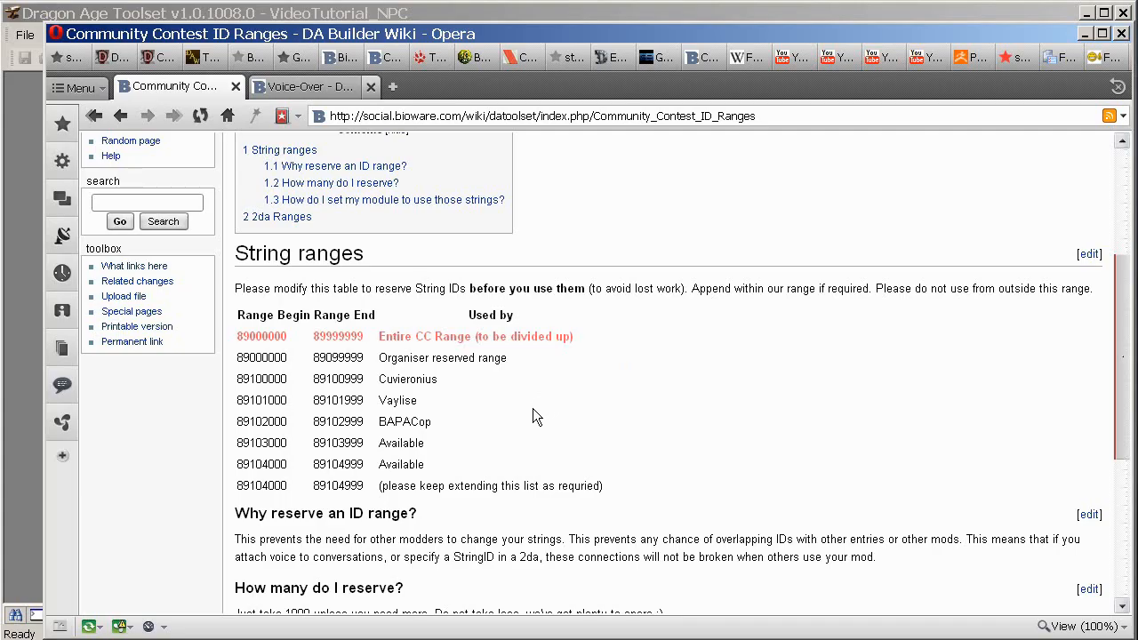
Bring up the module manager from the File menu, listing VideoTutorial_NPC.
scroll("up", 3)
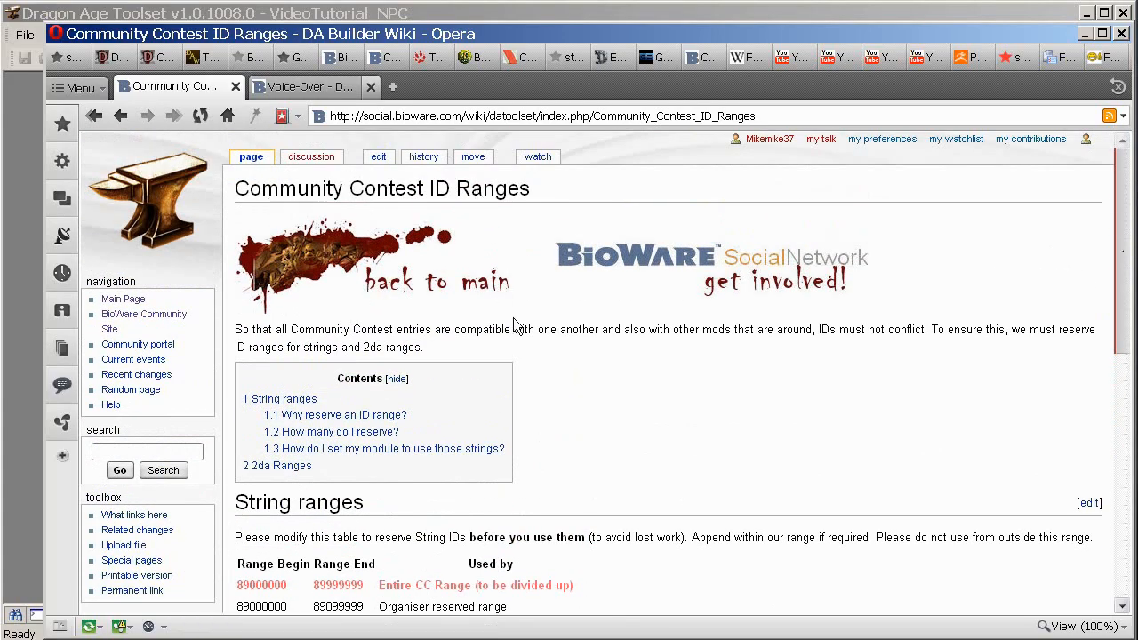
scroll("down", 3)
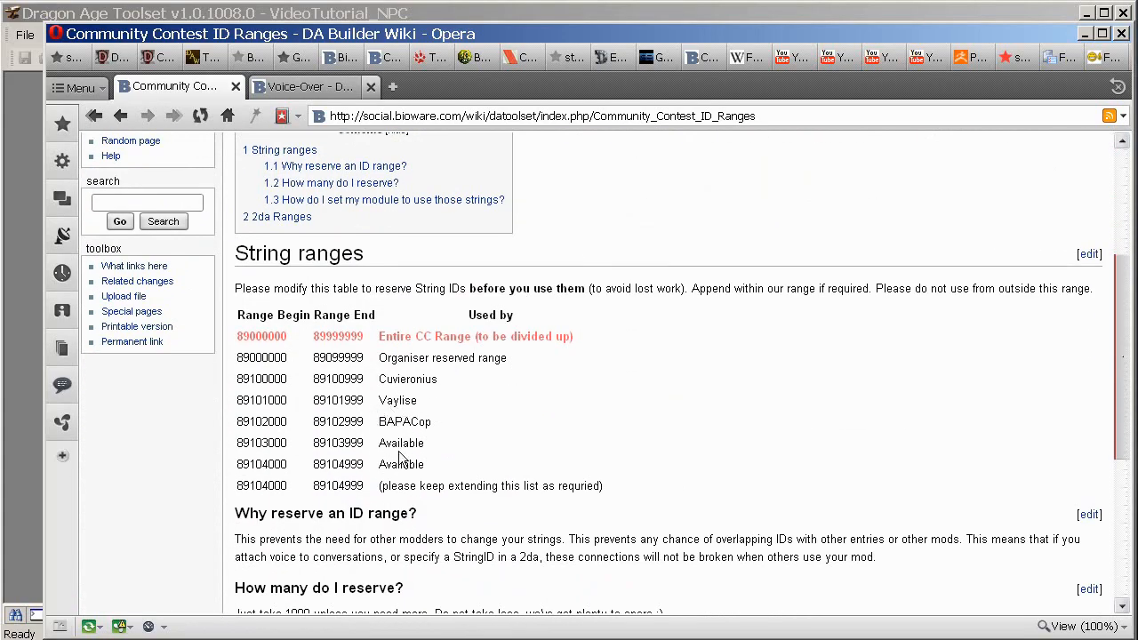
mouse_move(375, 455)
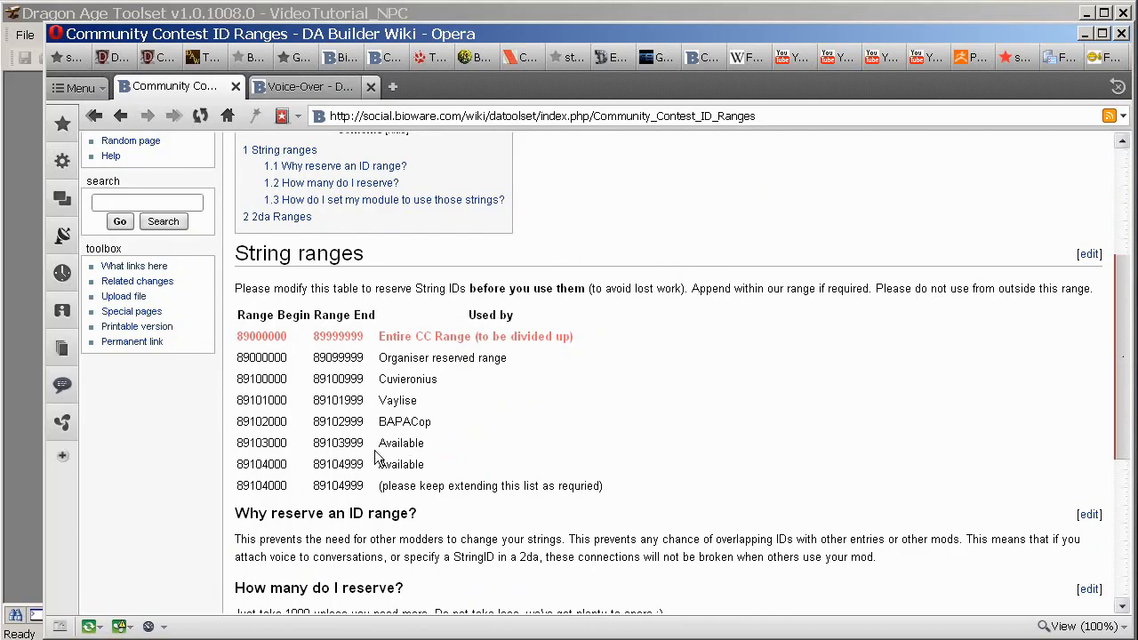
scroll("up", 3)
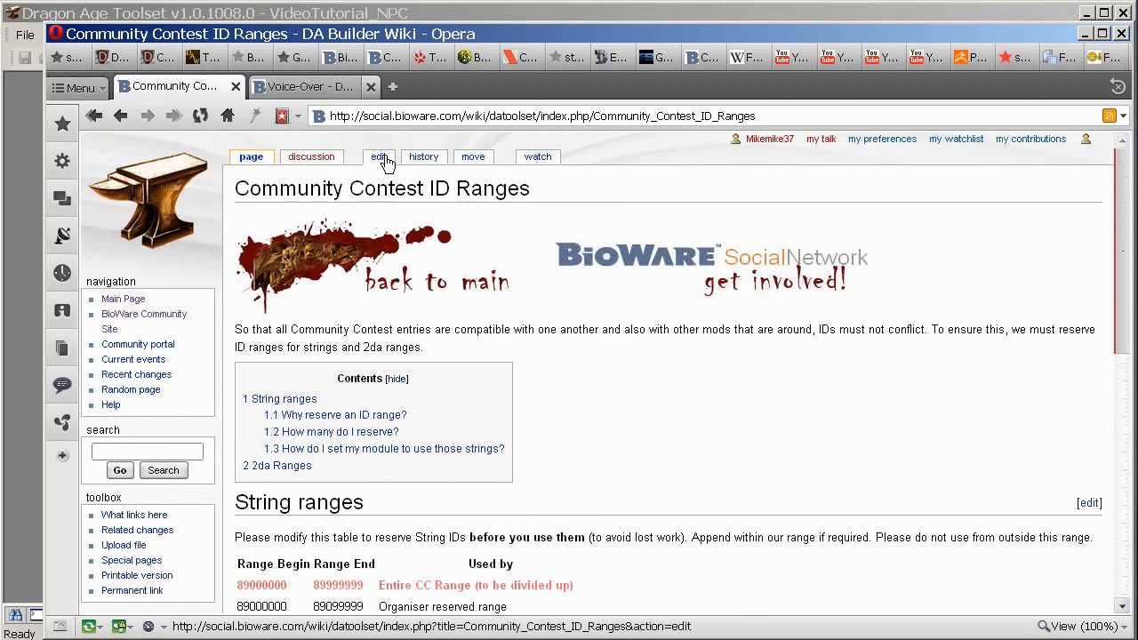
scroll("down", 3)
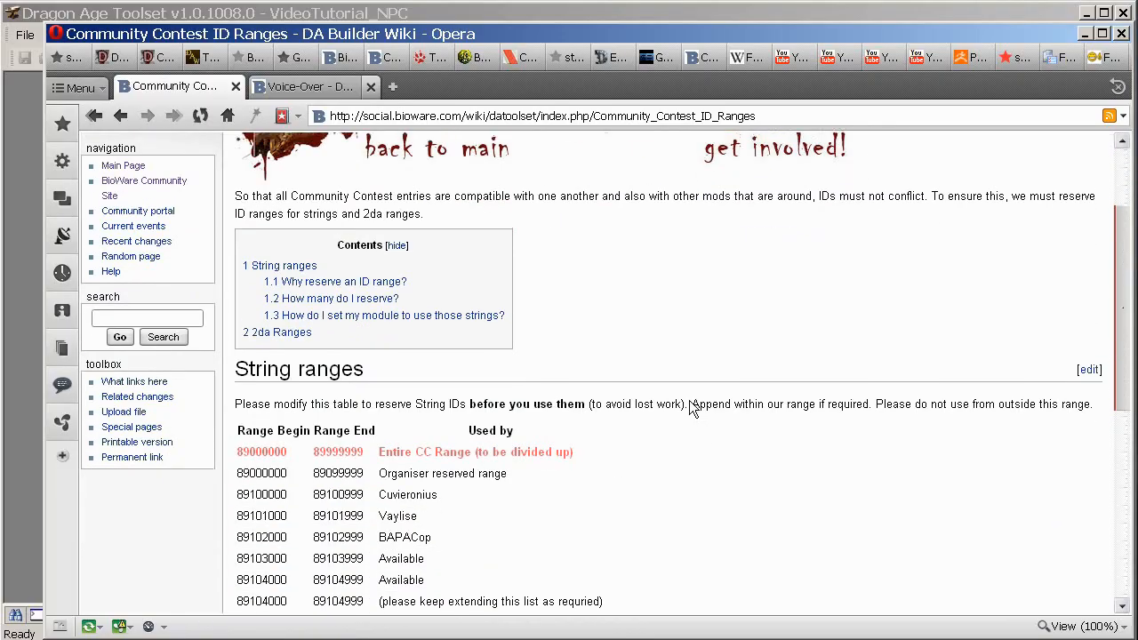
double_click(261, 479)
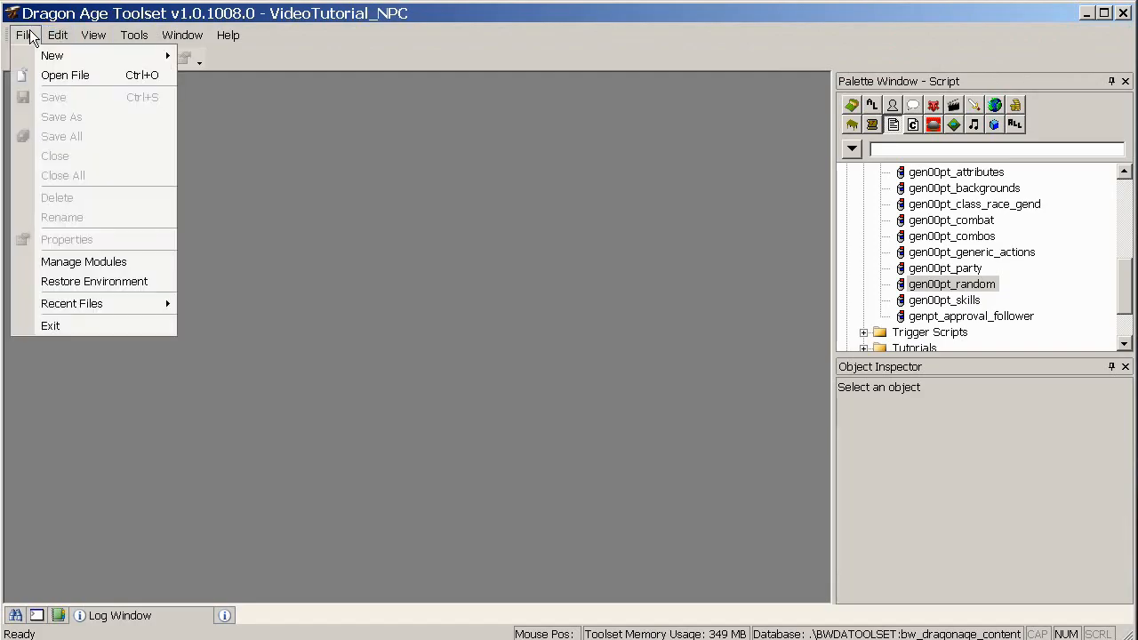
mouse_move(68, 238)
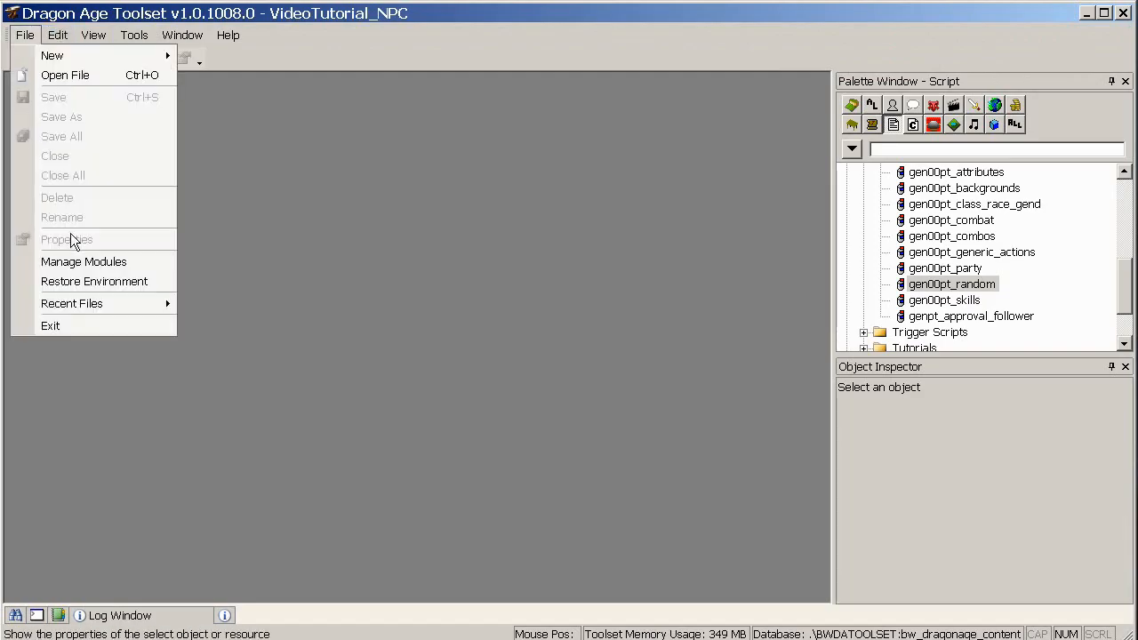
mouse_move(84, 261)
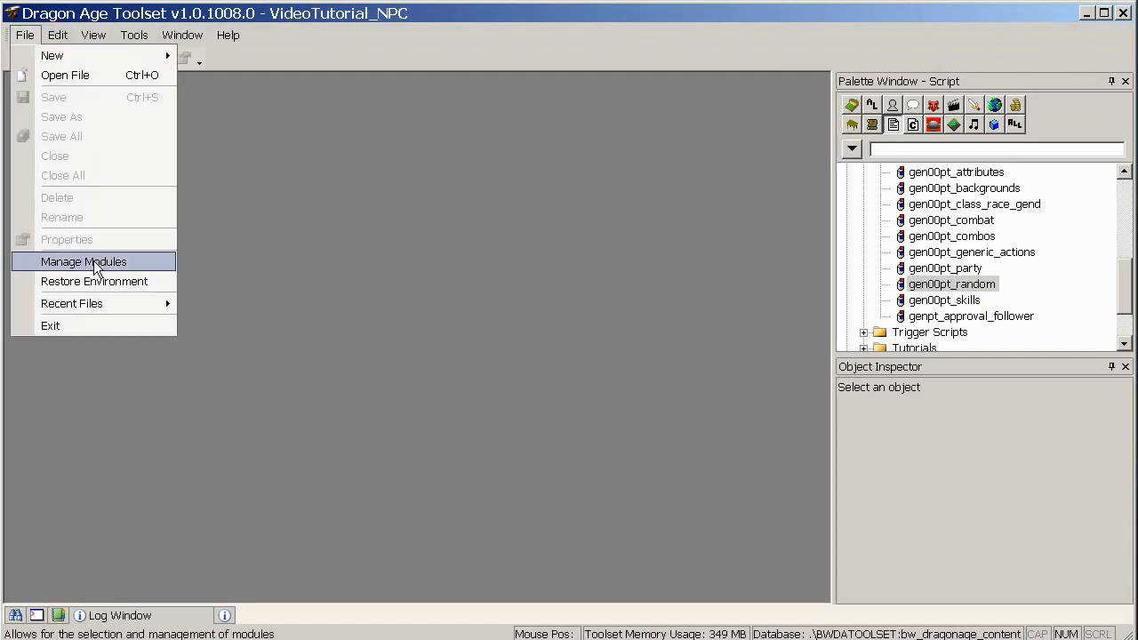
left_click(85, 261)
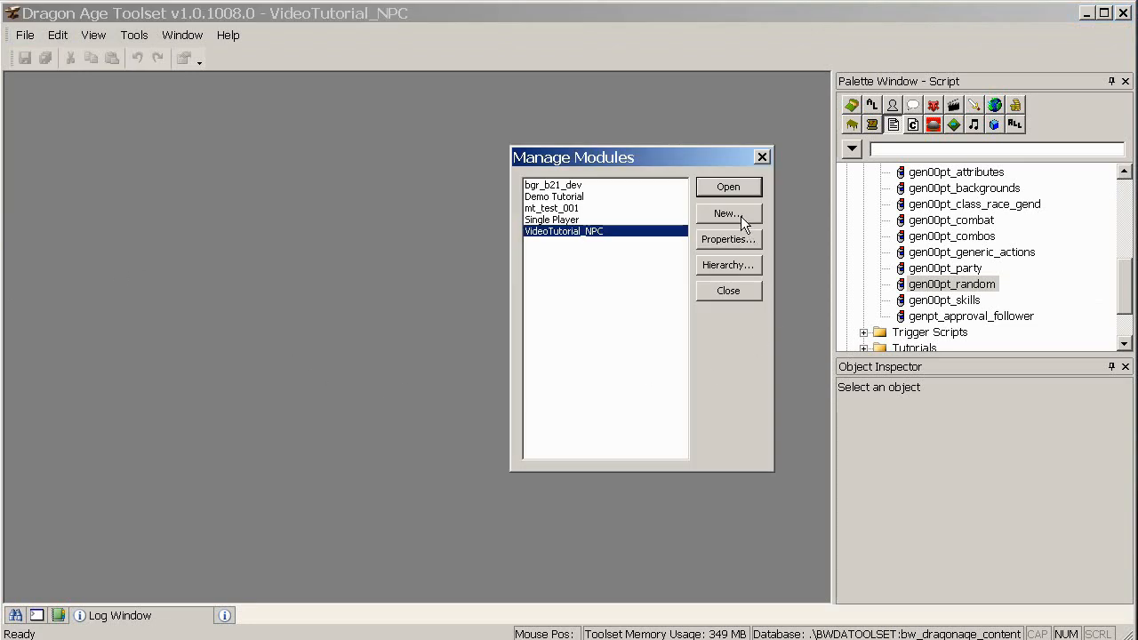
Set module name 'Video Tutorial NPC', UID VT_NPC, string IDs 89103000–89103999, and confirm.
left_click(727, 238)
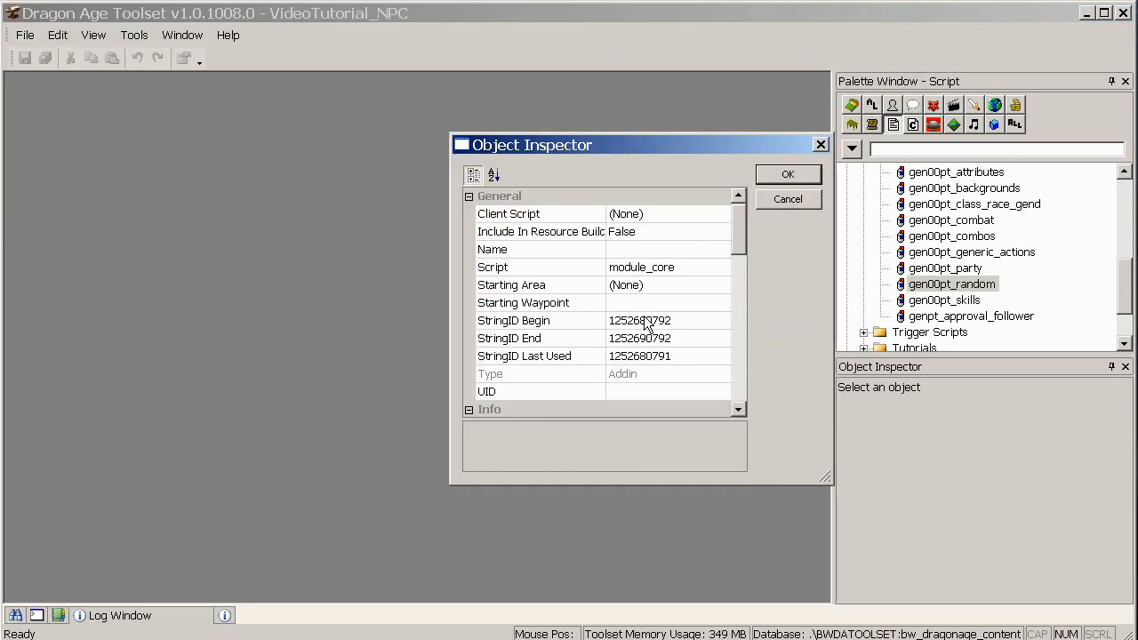
left_click(533, 338)
type("89103999")
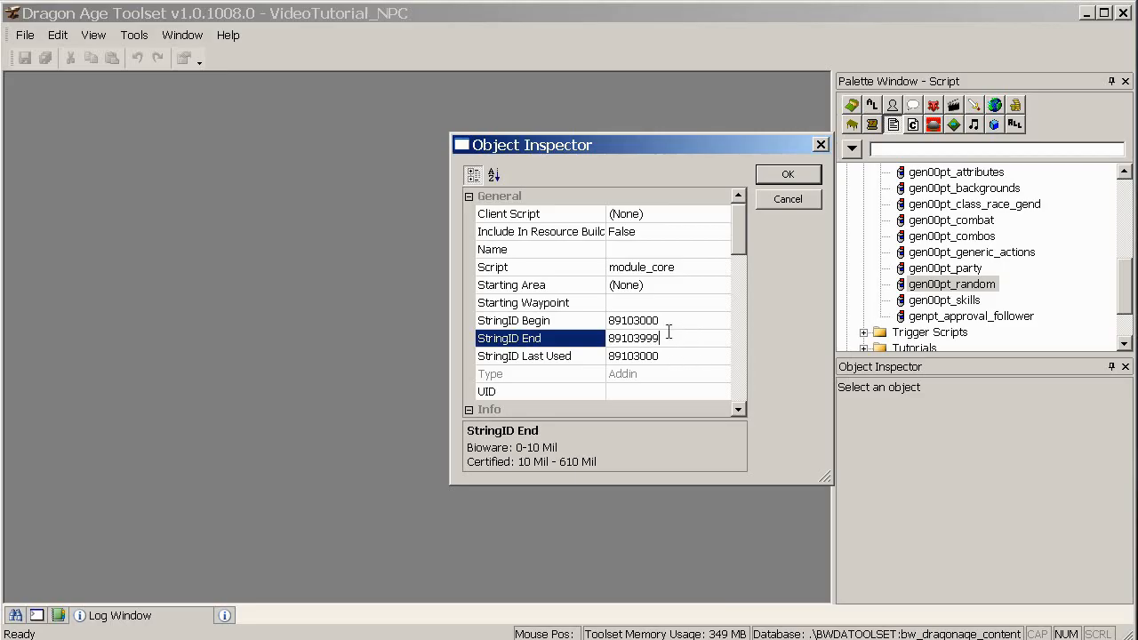
left_click(533, 249)
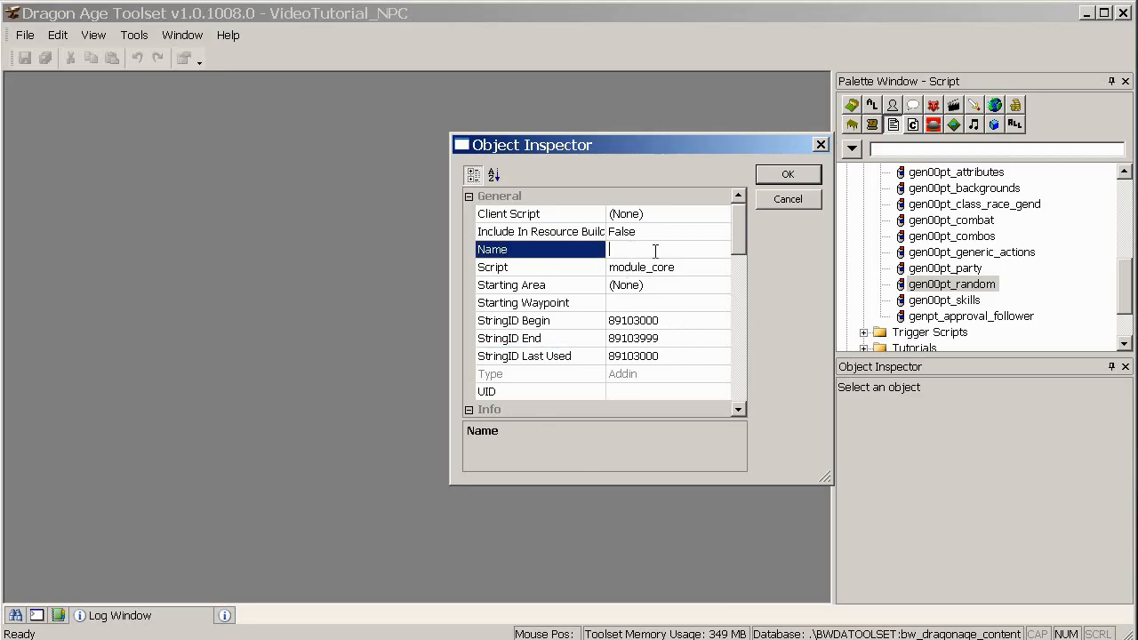
type("Video")
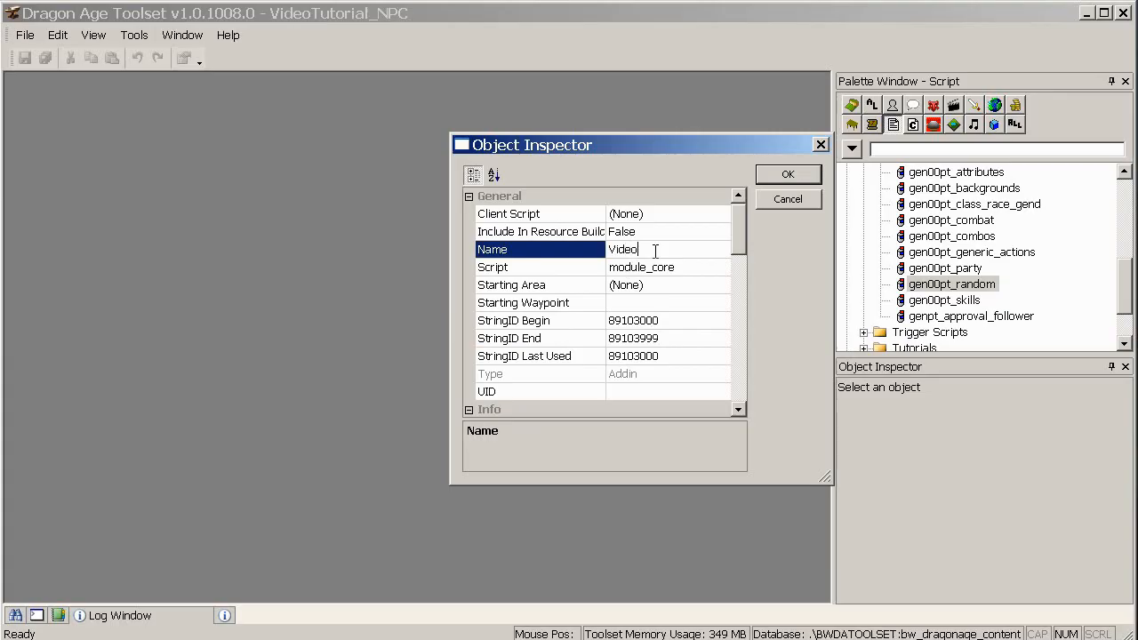
type("Tutorial")
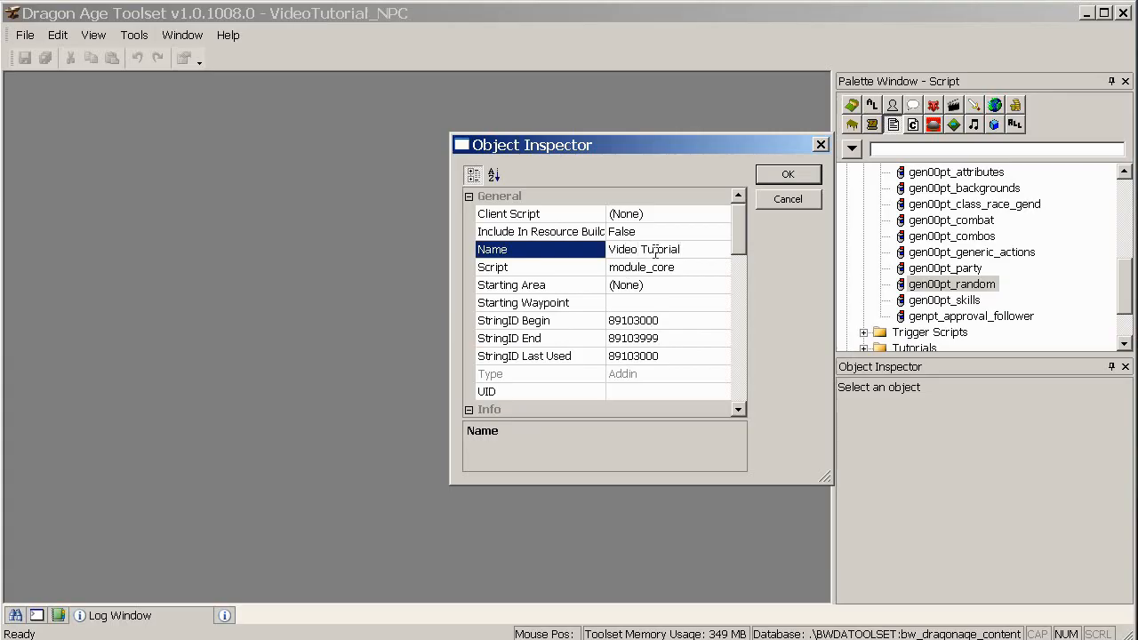
type("NPC")
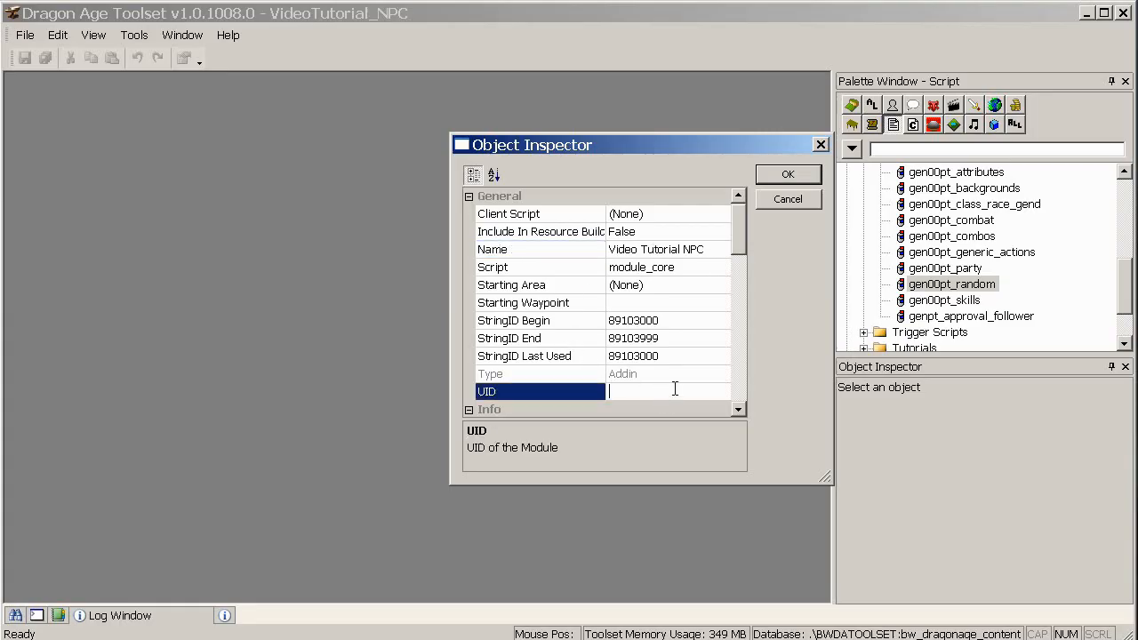
type("VT_NPC")
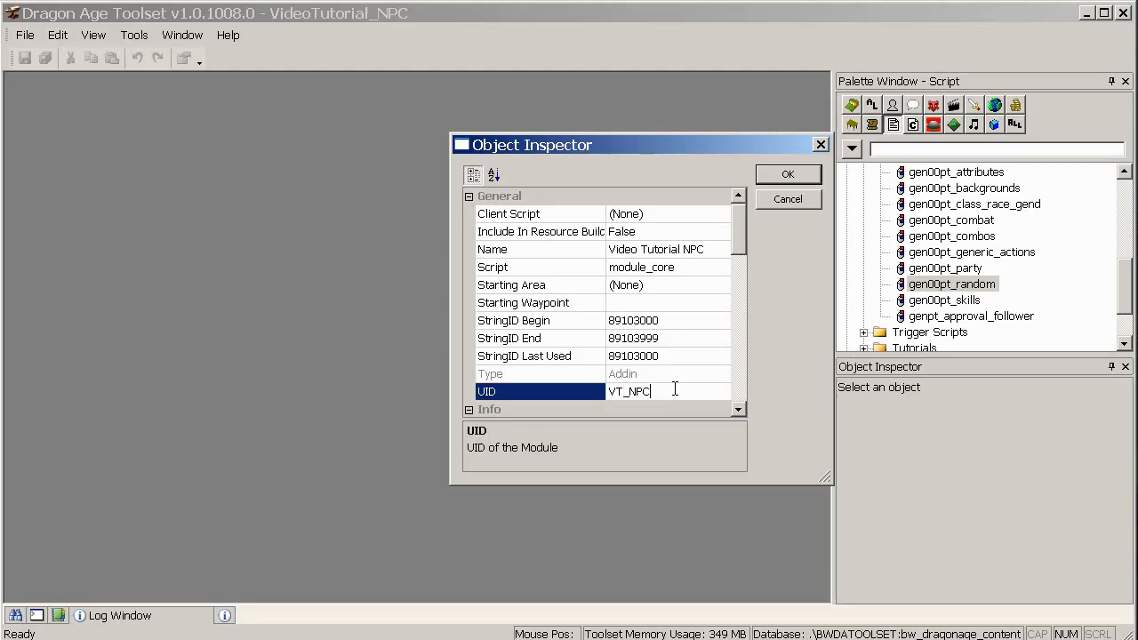
mouse_move(697, 411)
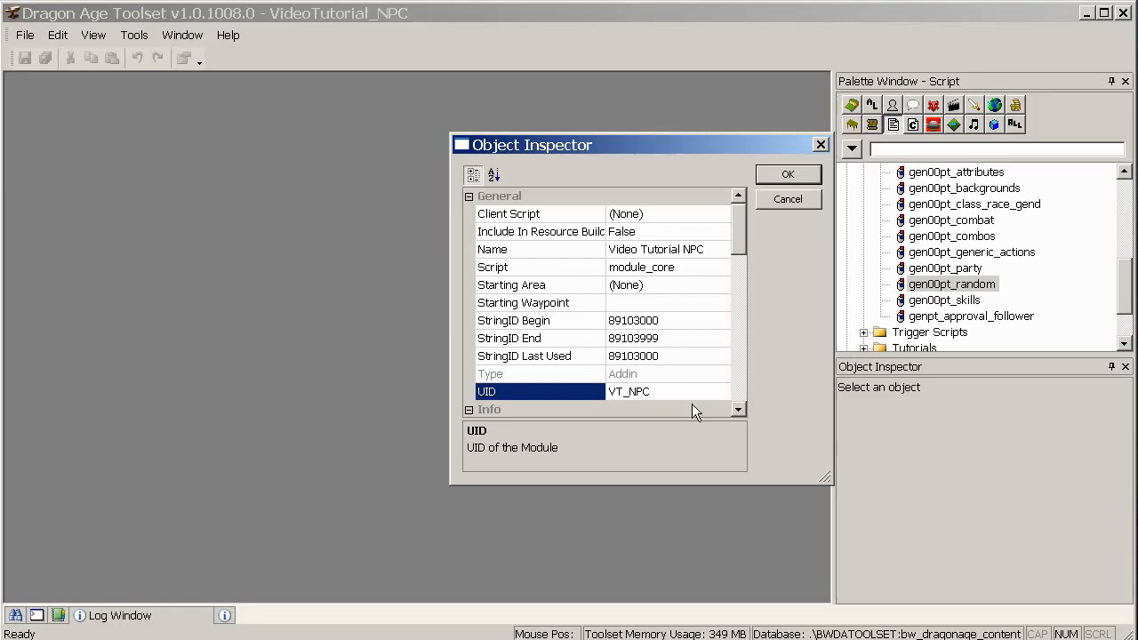
mouse_move(671, 382)
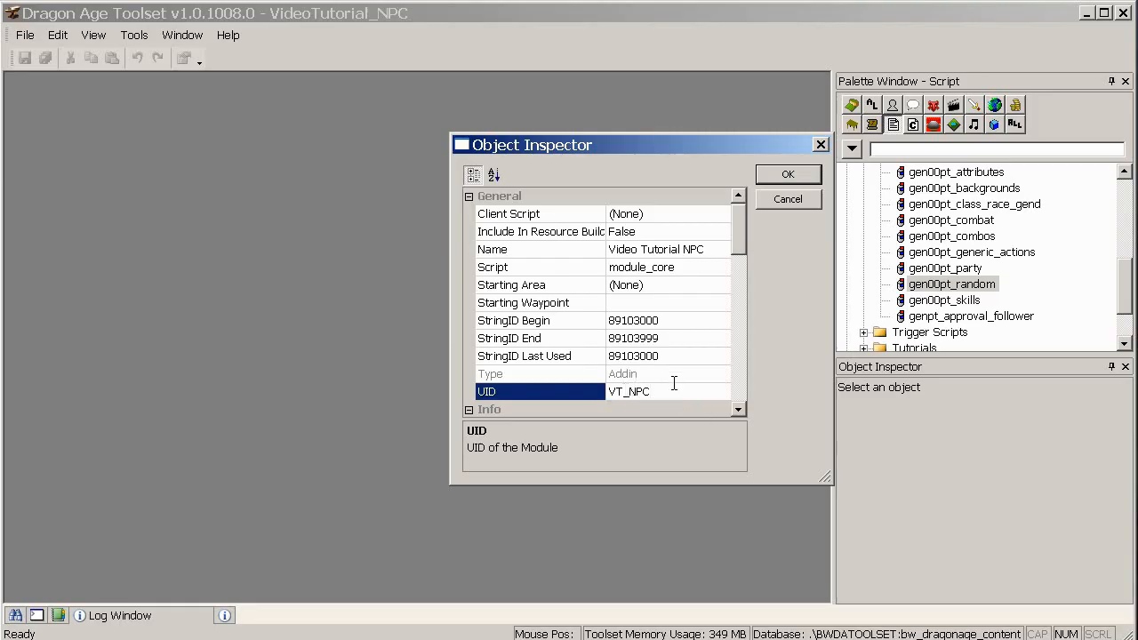
mouse_move(644, 288)
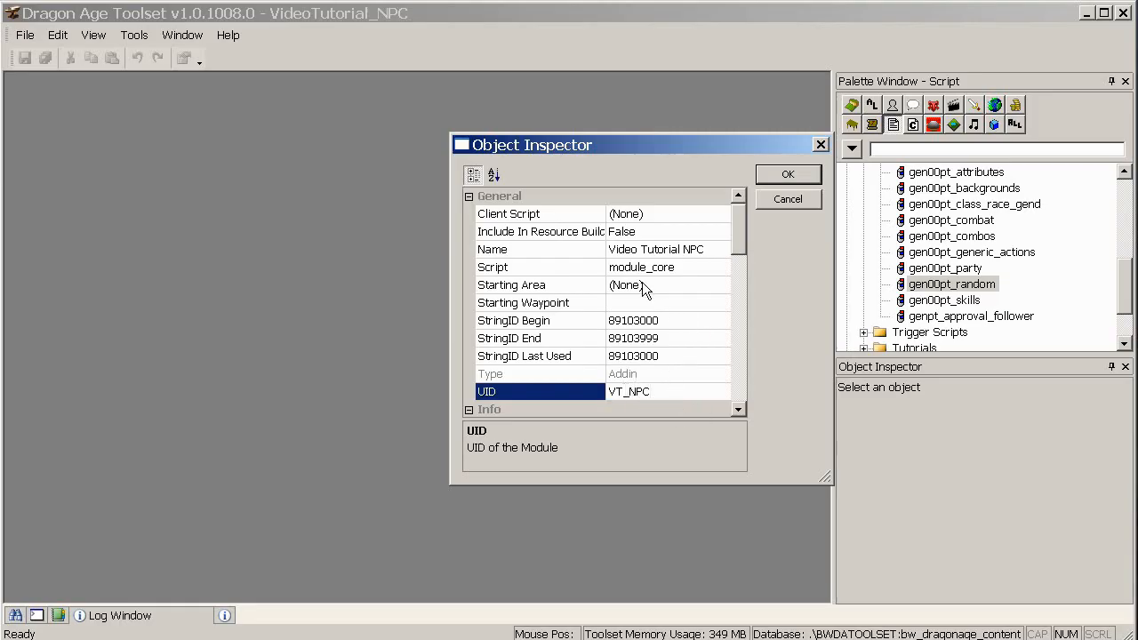
mouse_move(786, 174)
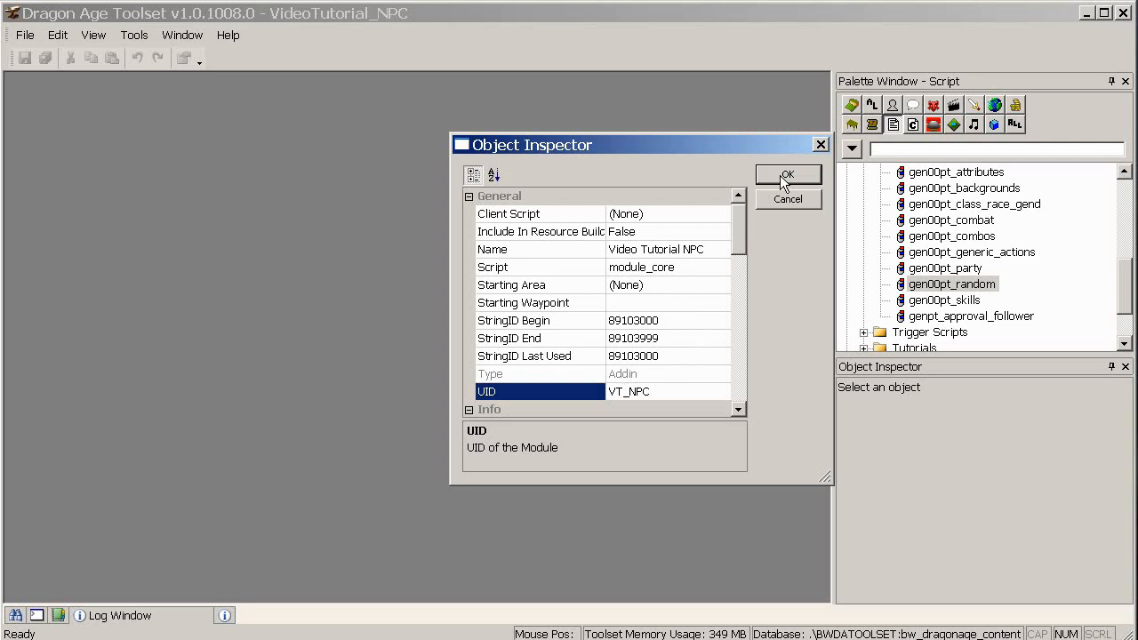
left_click(785, 174)
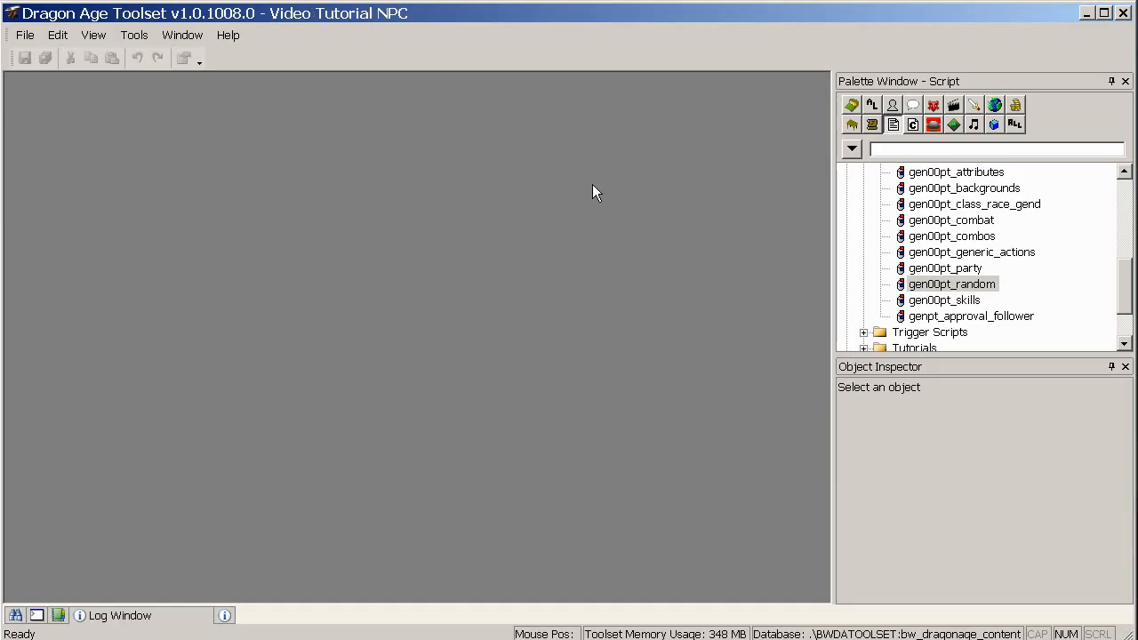
mouse_move(850, 144)
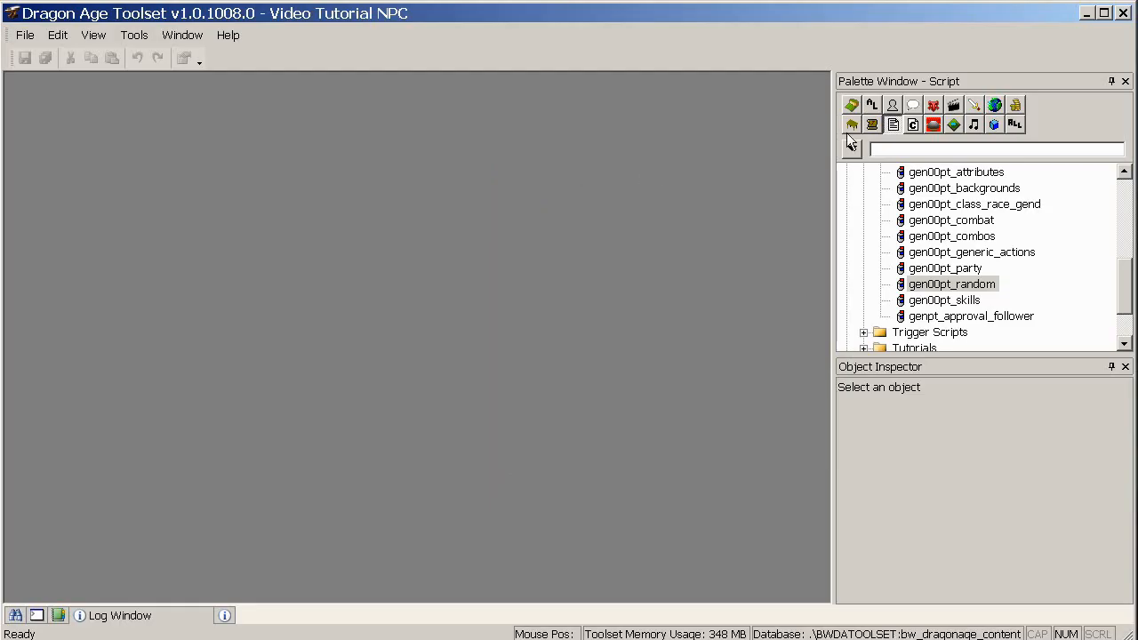
Create a new Creature resource named vt_tutorialnpc via File > New.
left_click(25, 35)
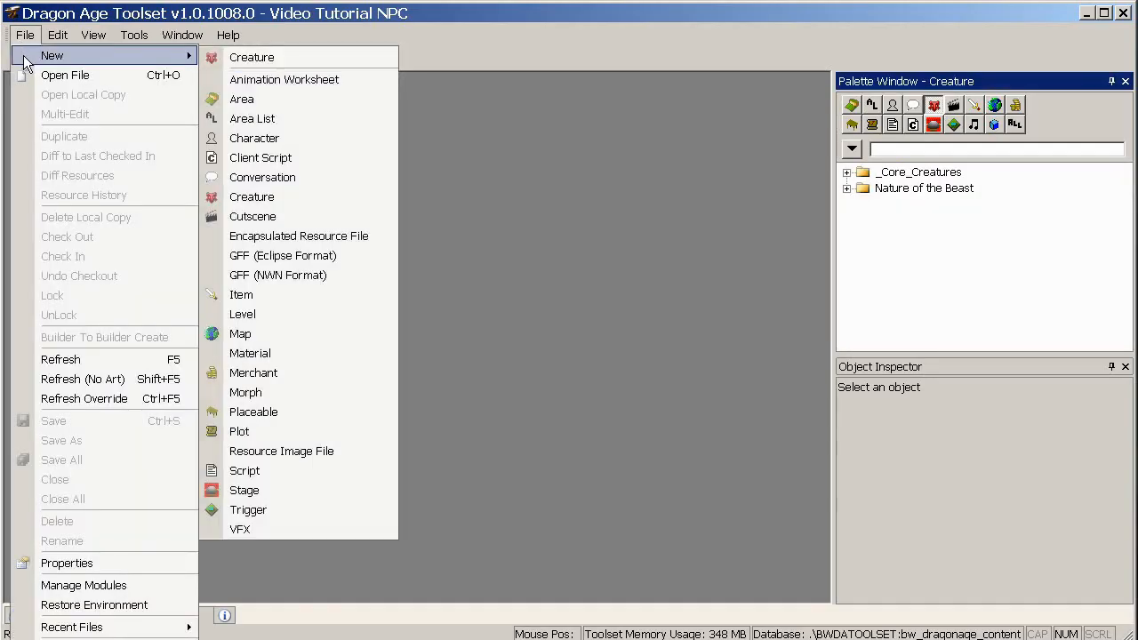
mouse_move(252, 57)
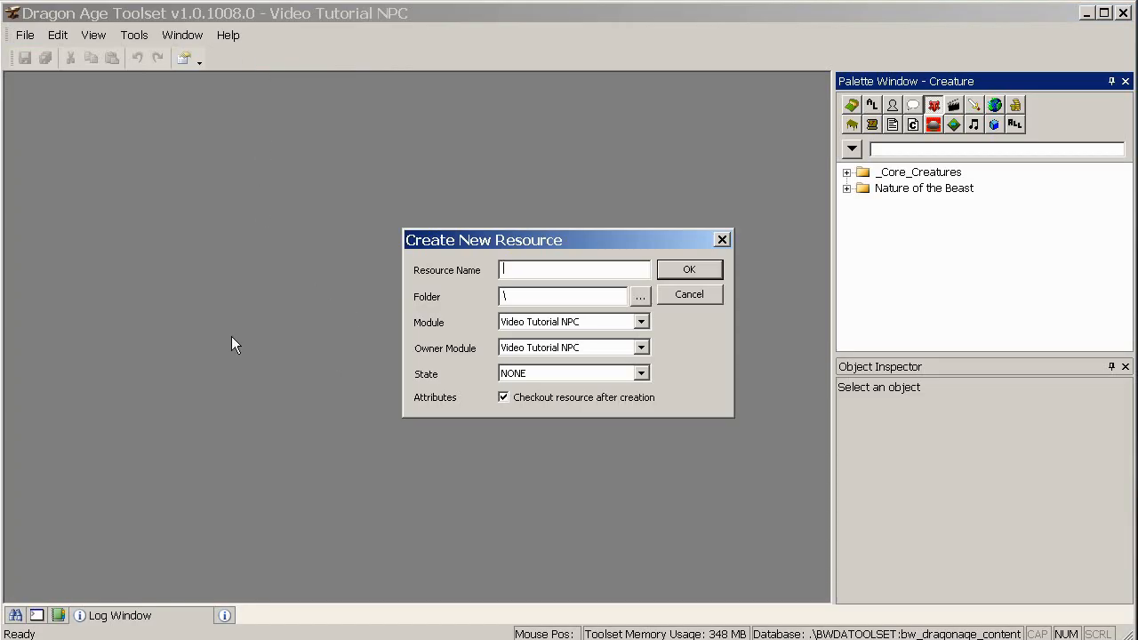
type("vt_")
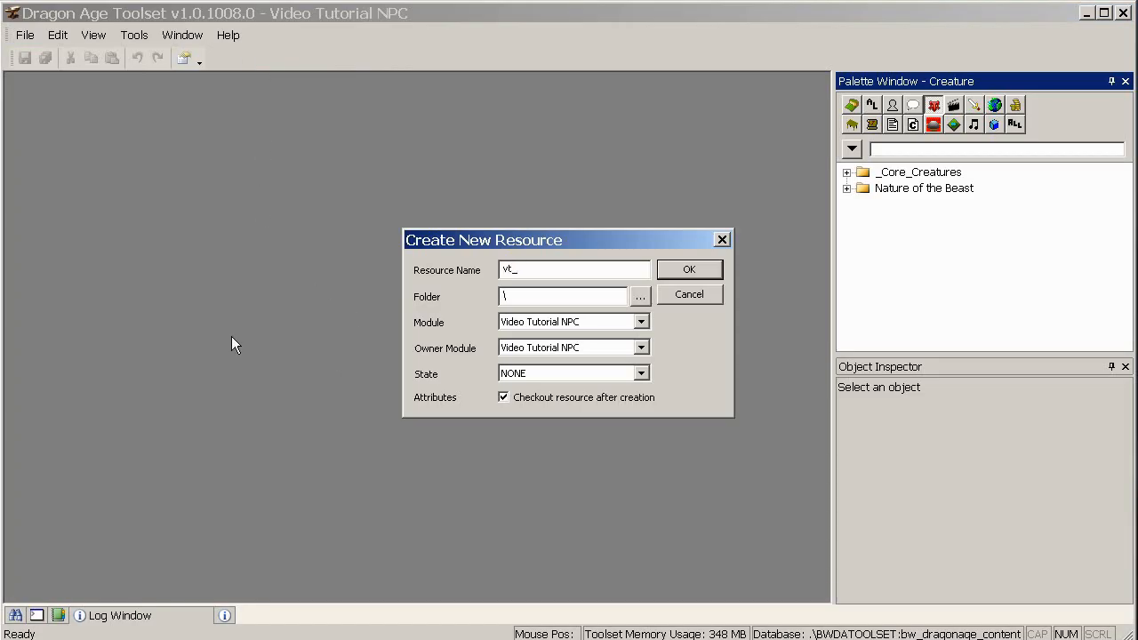
type("tutorialnpc")
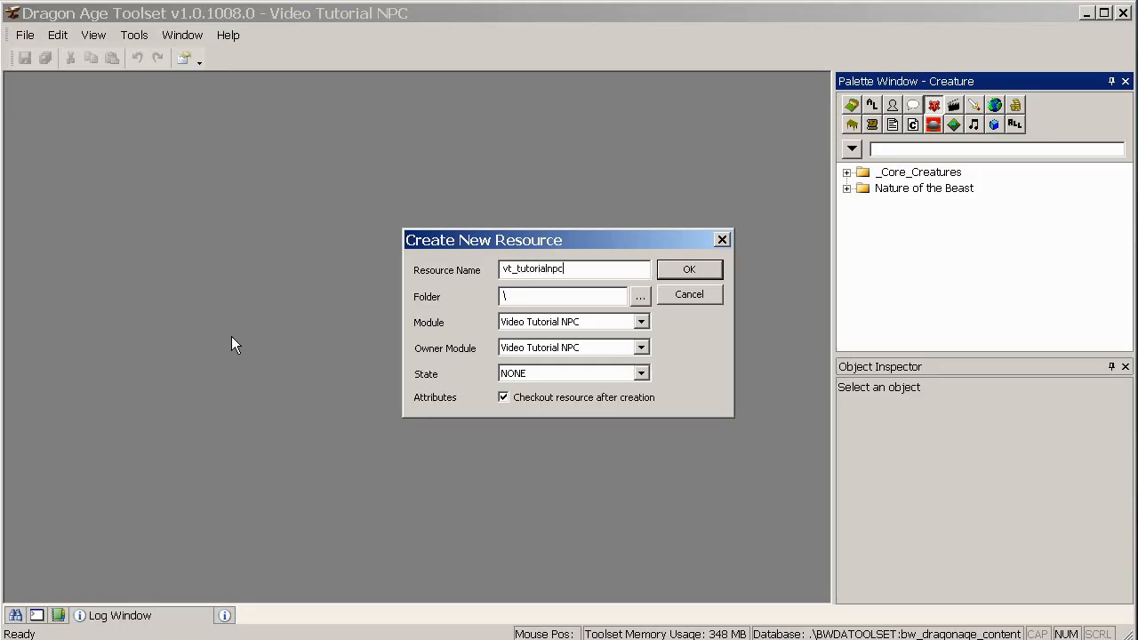
mouse_move(684, 274)
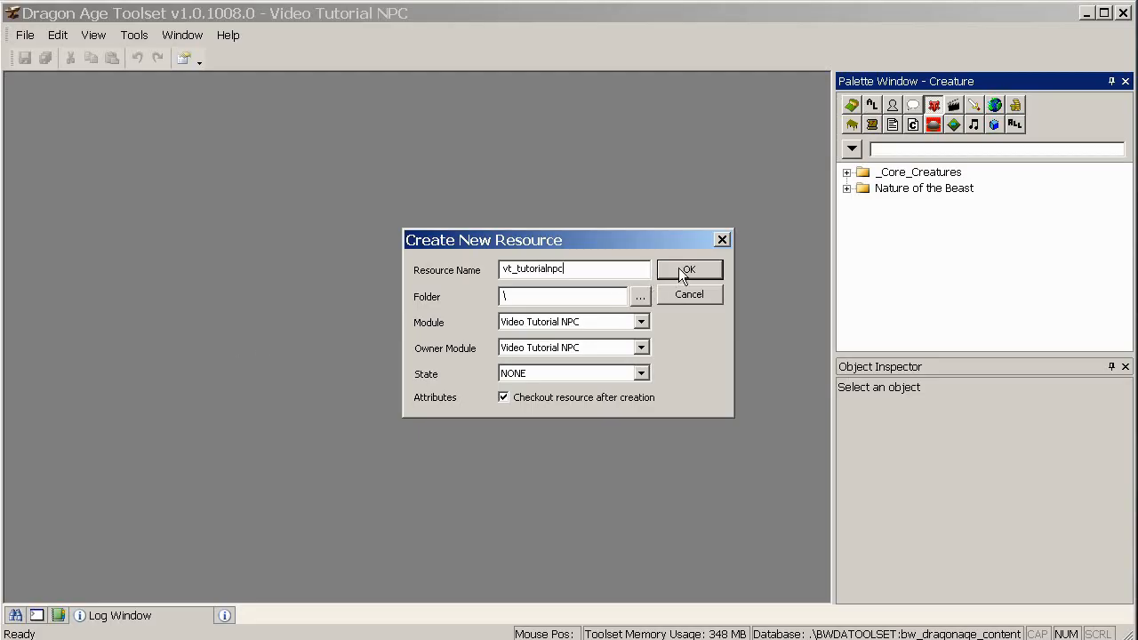
left_click(690, 270)
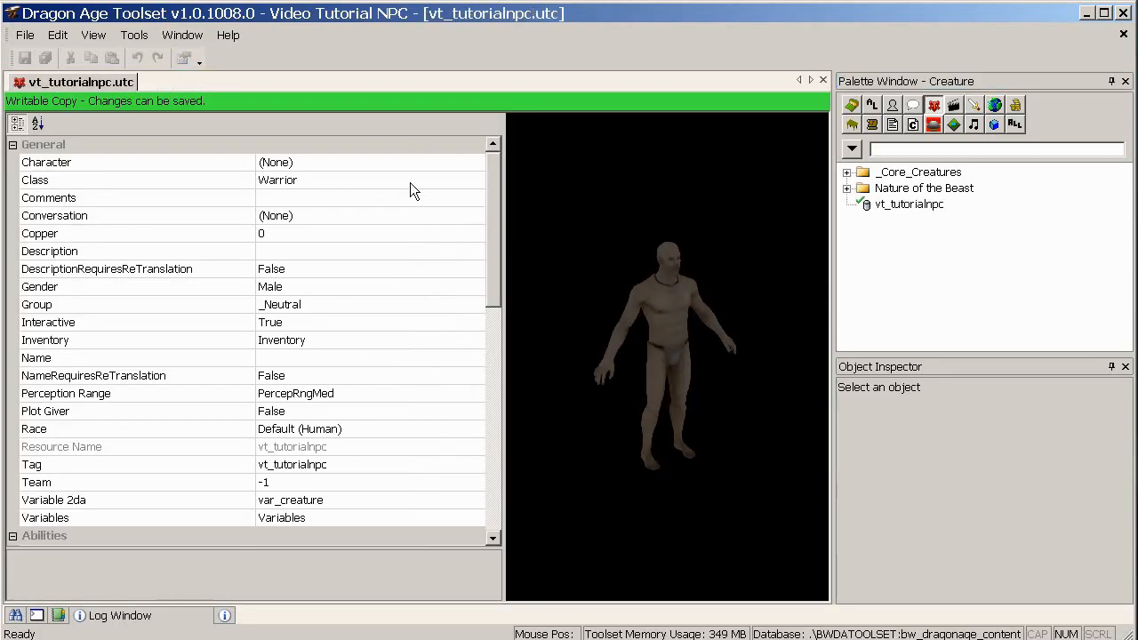
mouse_move(132, 183)
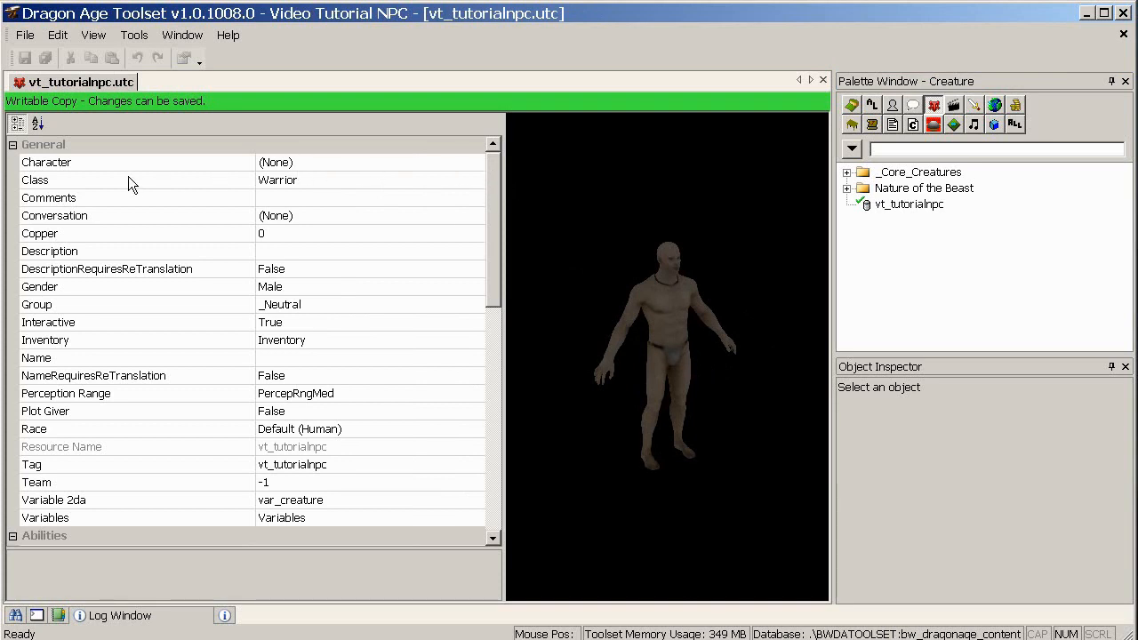
mouse_move(211, 170)
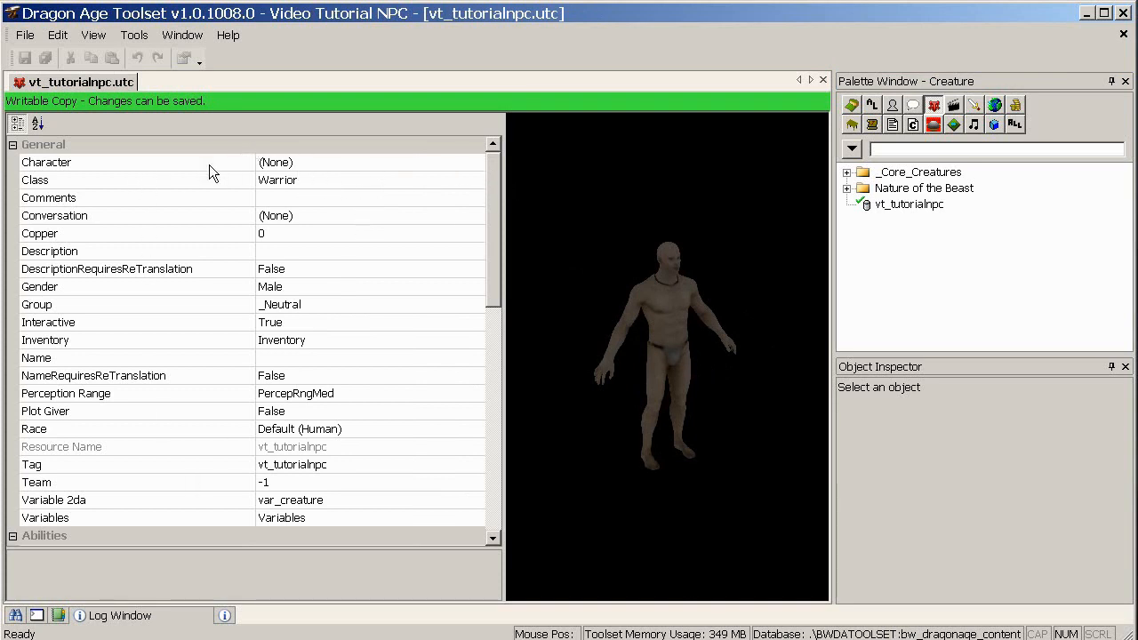
mouse_move(320, 174)
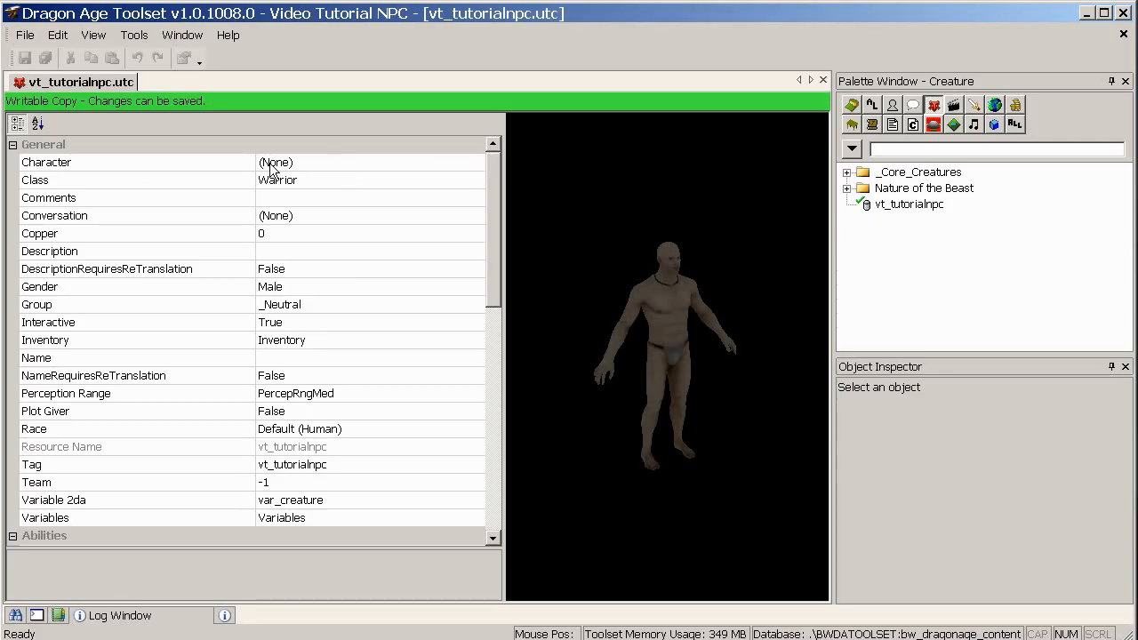
left_click(139, 179)
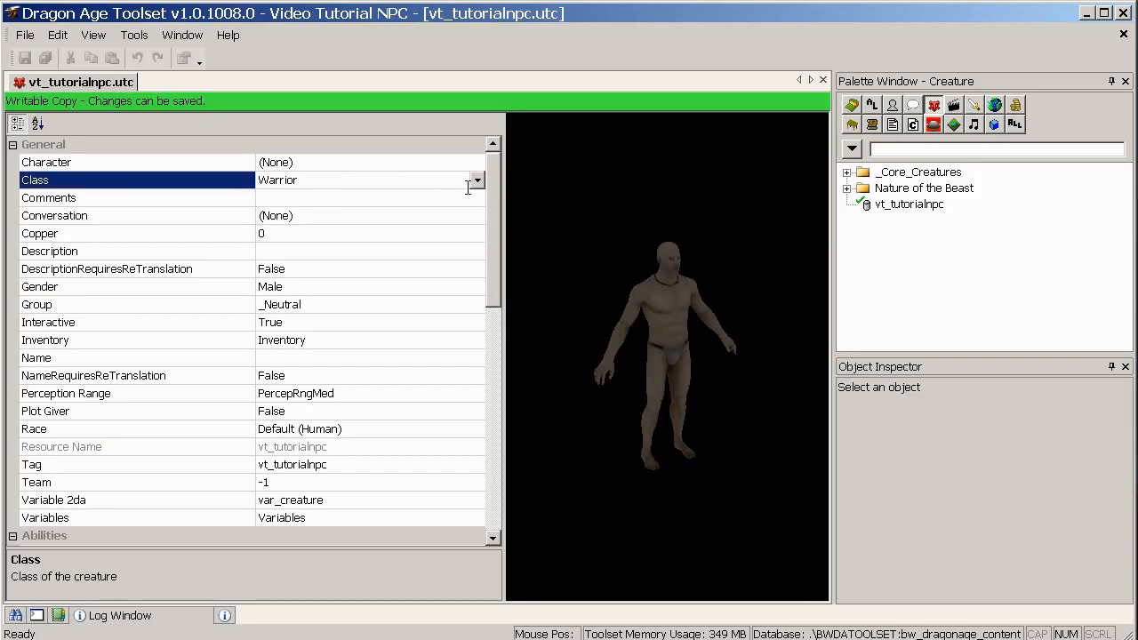
left_click(475, 179)
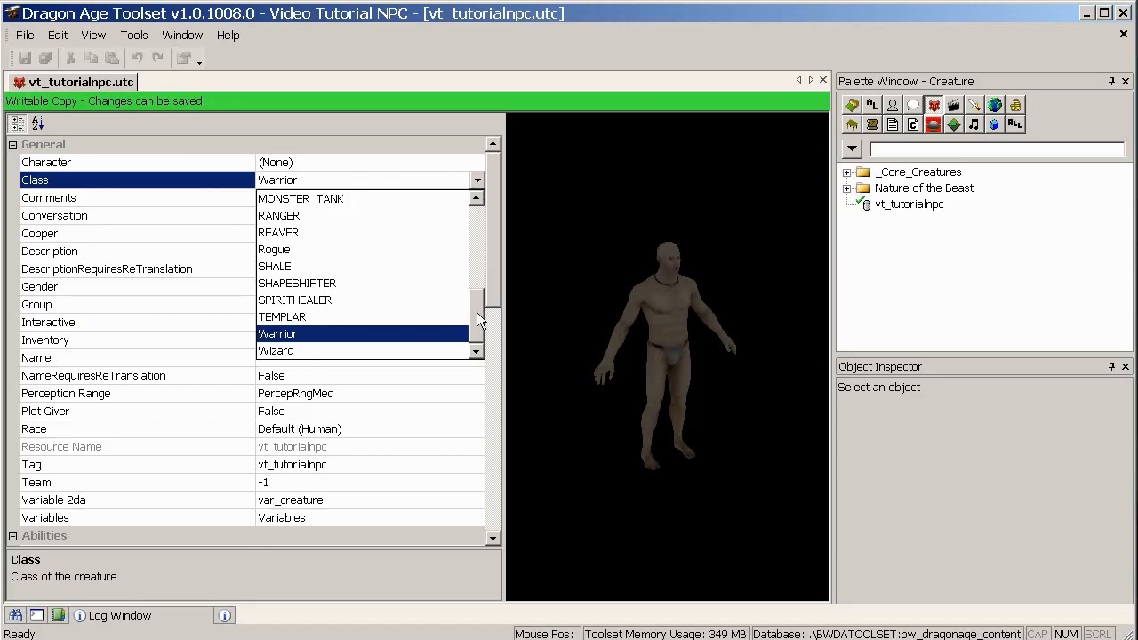
left_click(278, 334)
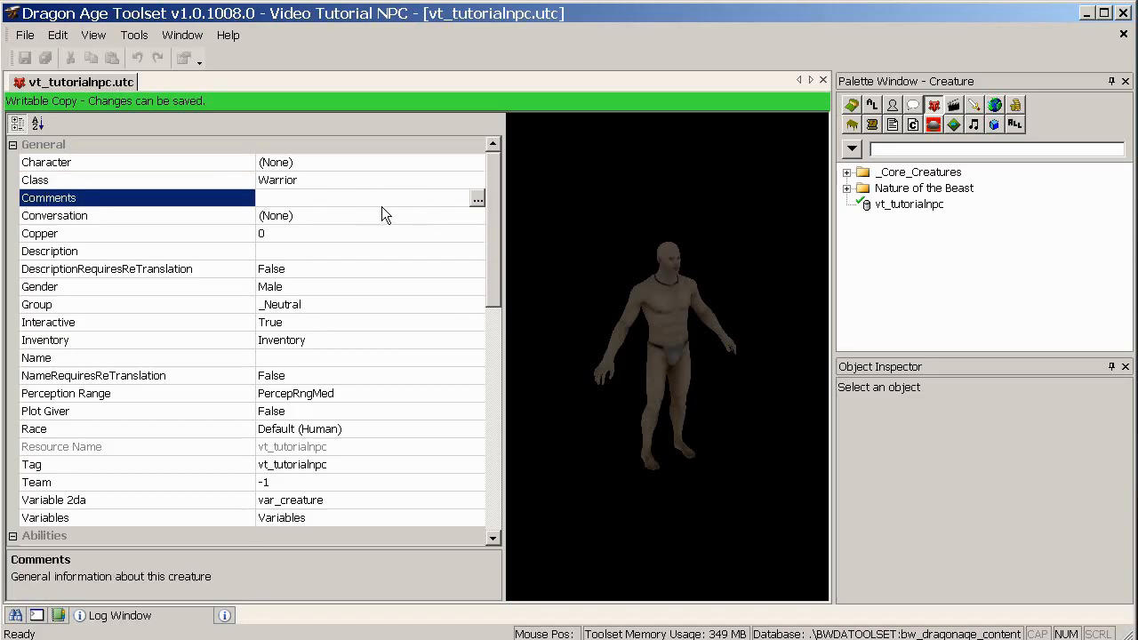
left_click(355, 198)
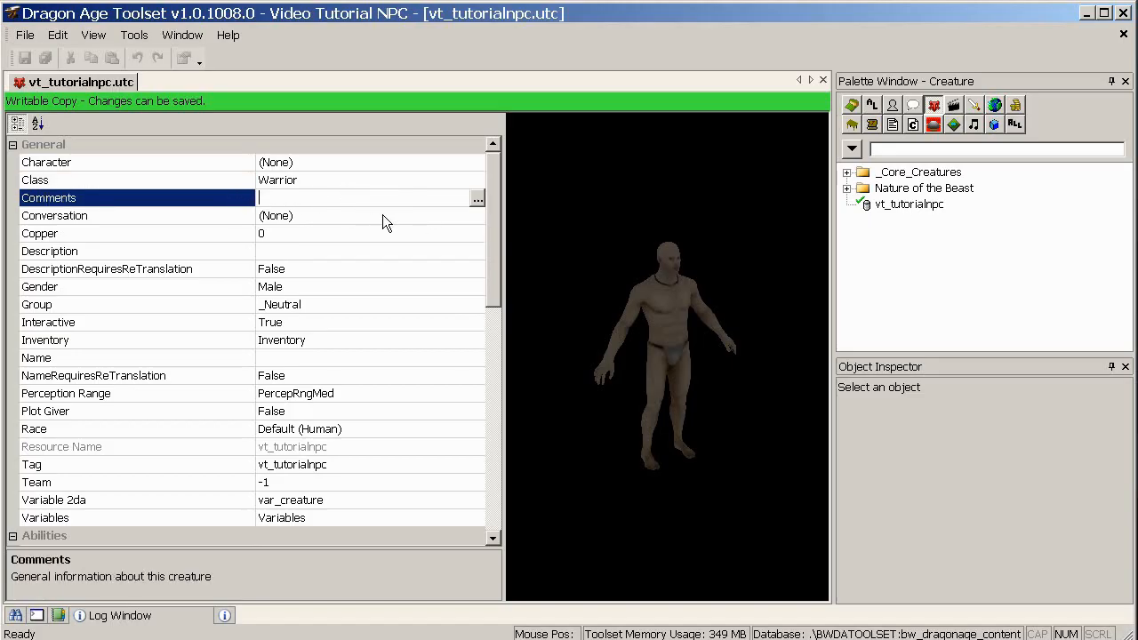
left_click(139, 216)
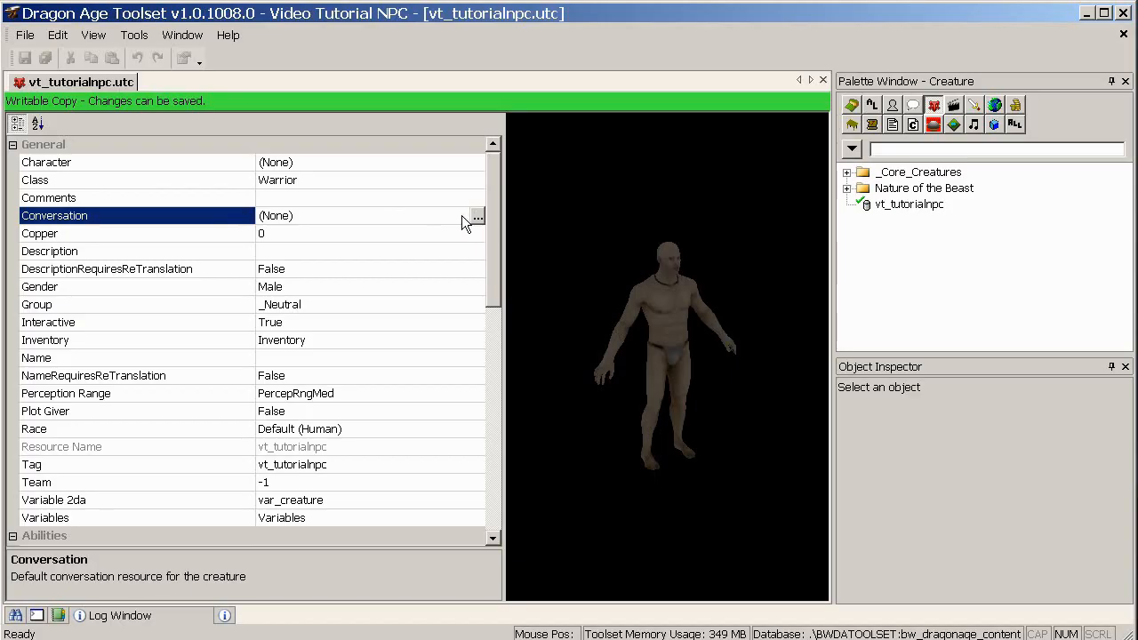
mouse_move(435, 242)
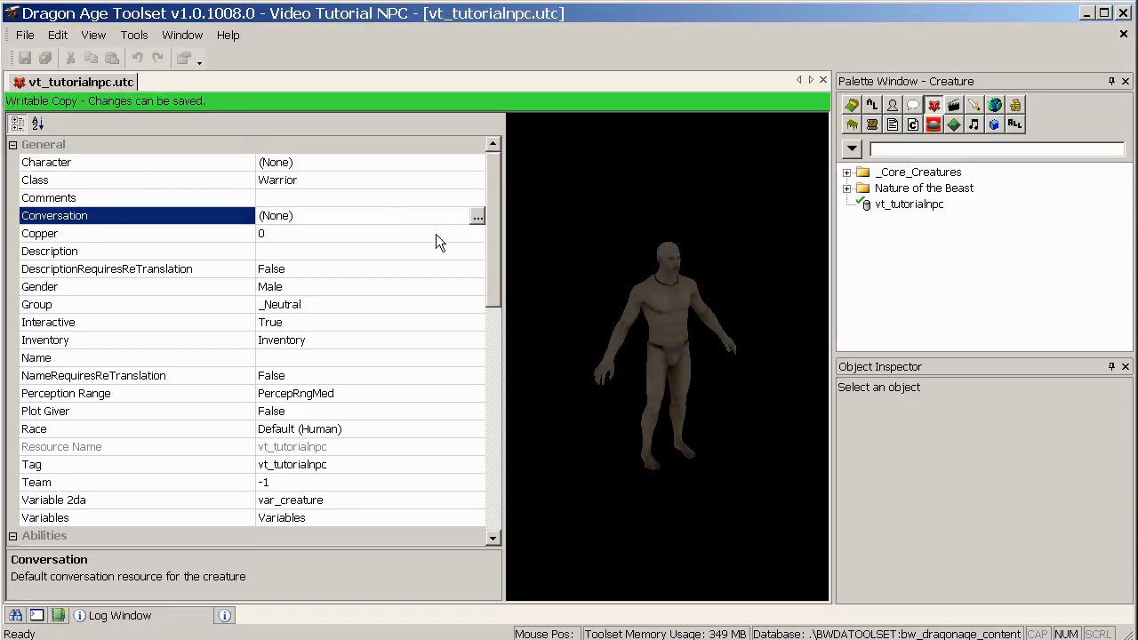
mouse_move(318, 256)
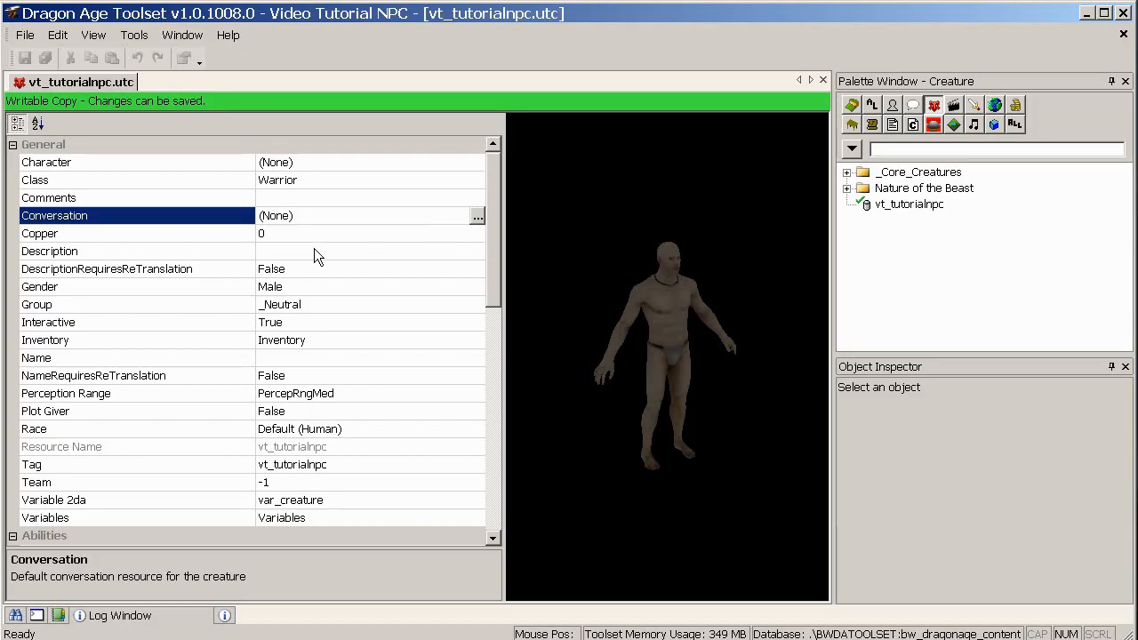
mouse_move(324, 284)
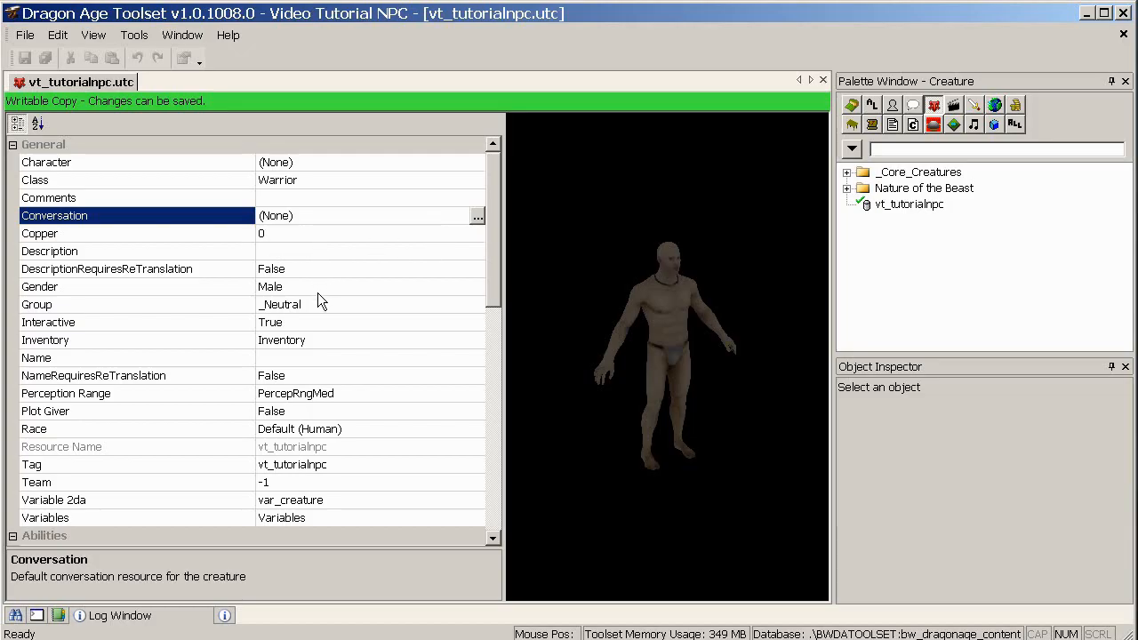
left_click(137, 286)
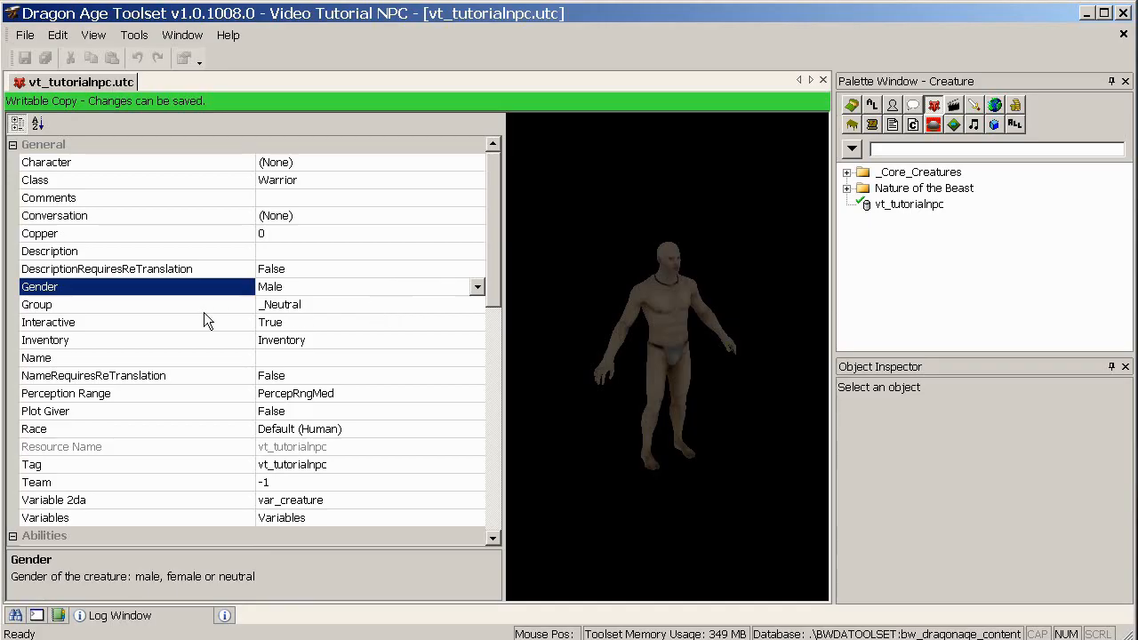
mouse_move(324, 317)
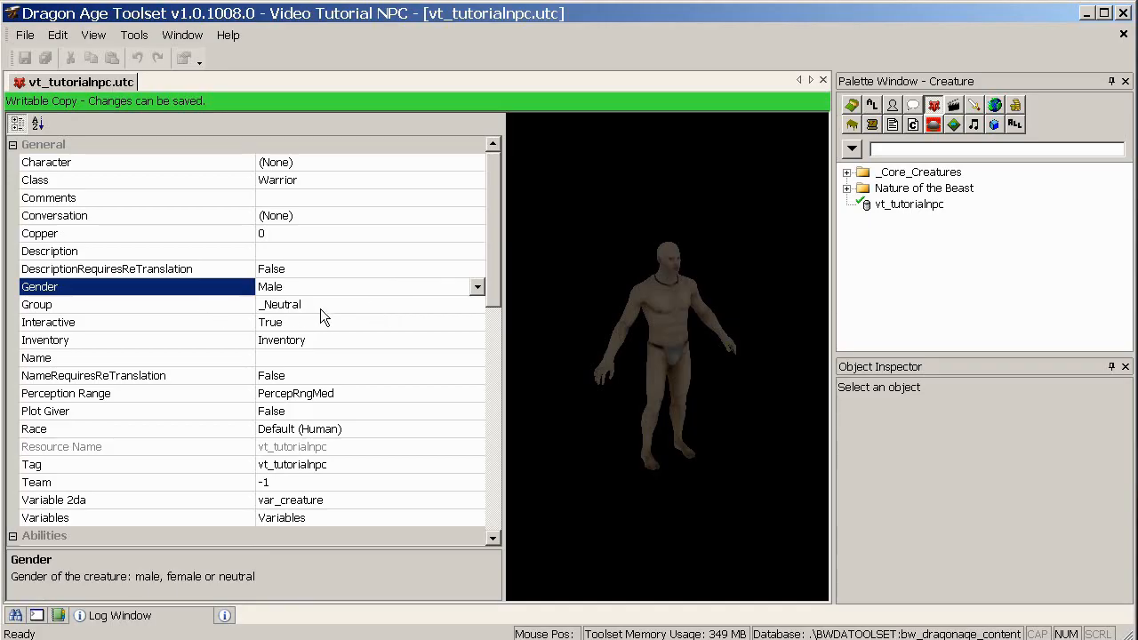
left_click(133, 304)
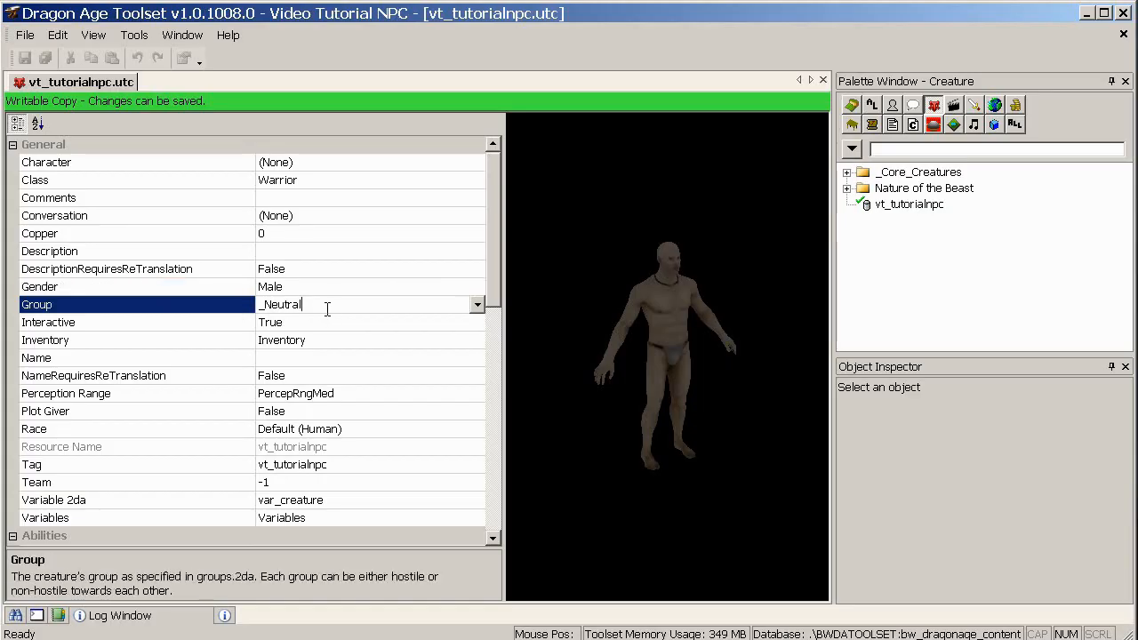
left_click(476, 304)
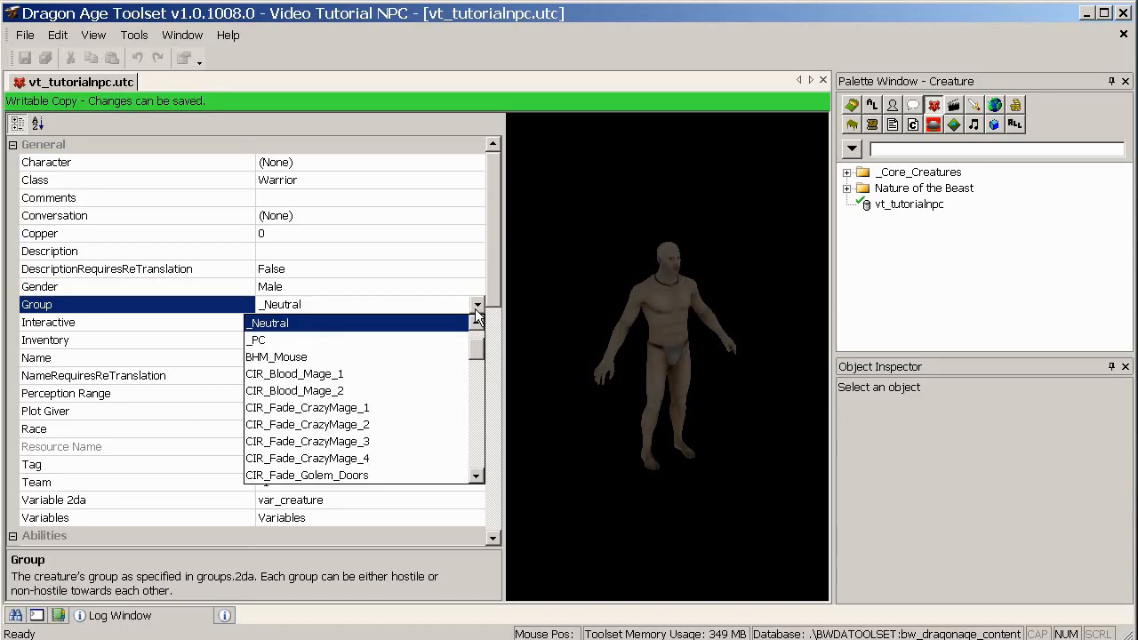
left_click(281, 324)
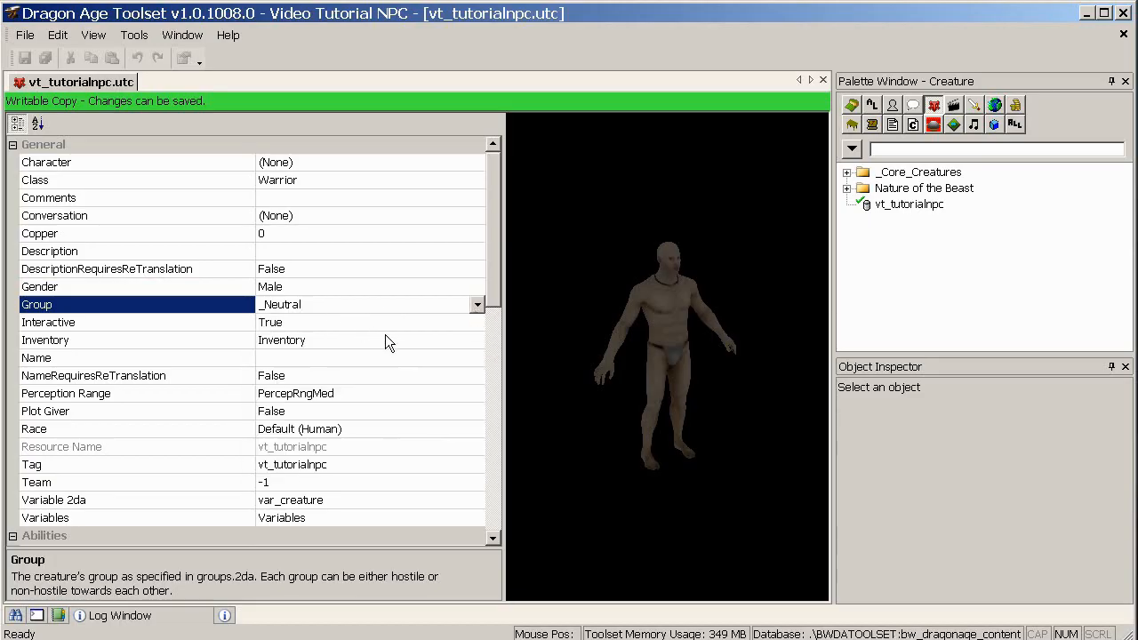
scroll("down", 3)
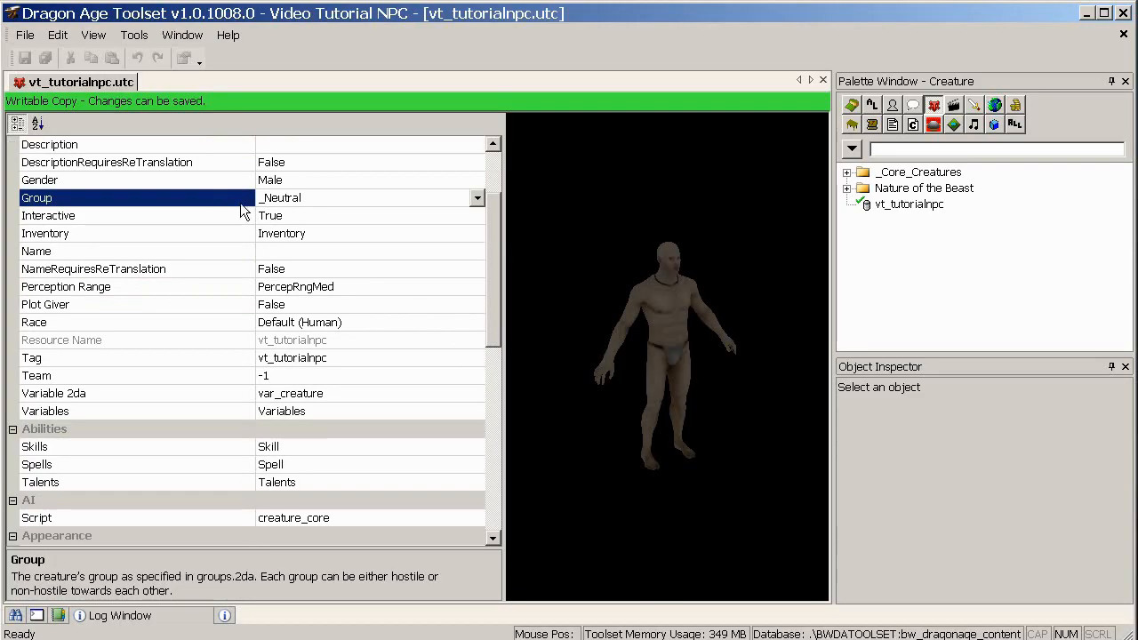
mouse_move(345, 227)
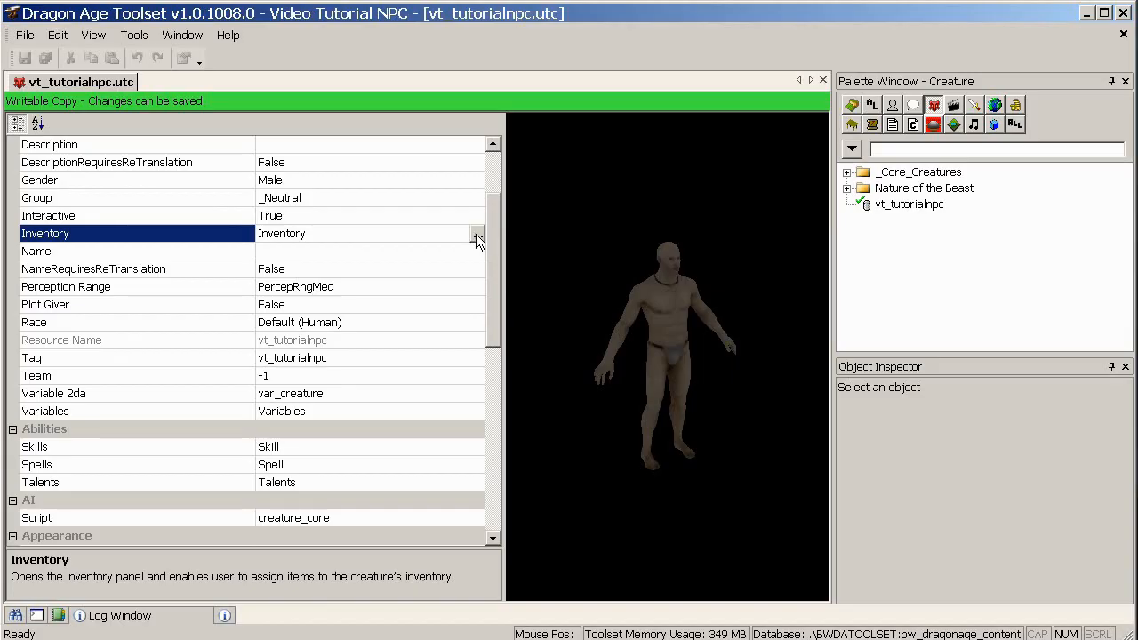
Add Leather Armor and Leather Boots from _Global > Armour to the NPC's inventory.
left_click(476, 233)
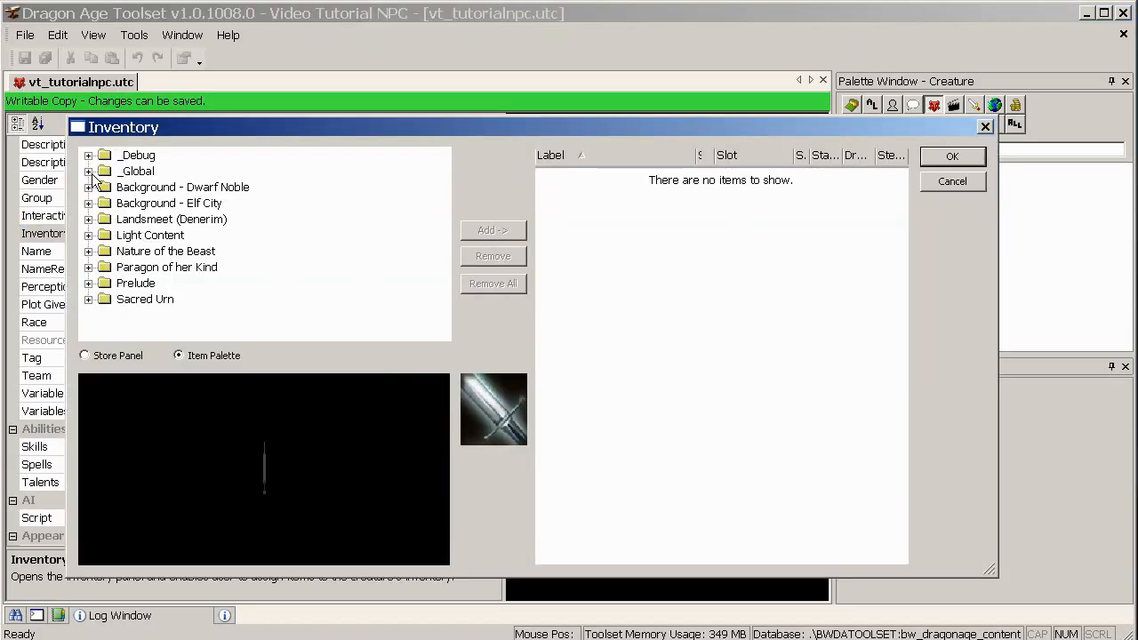
left_click(89, 170)
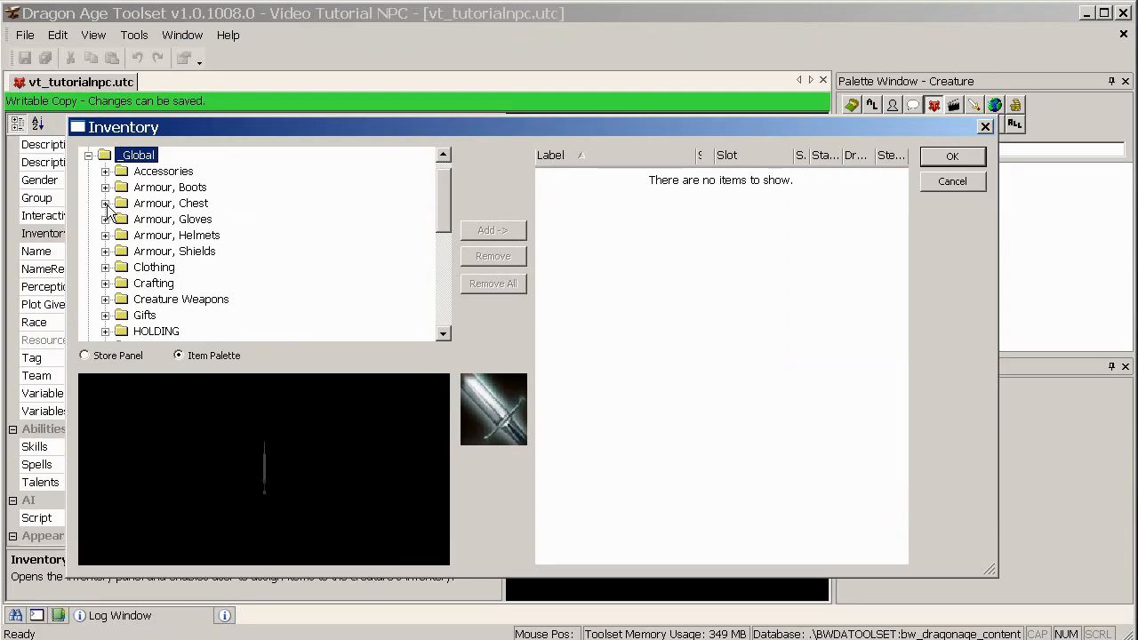
left_click(105, 202)
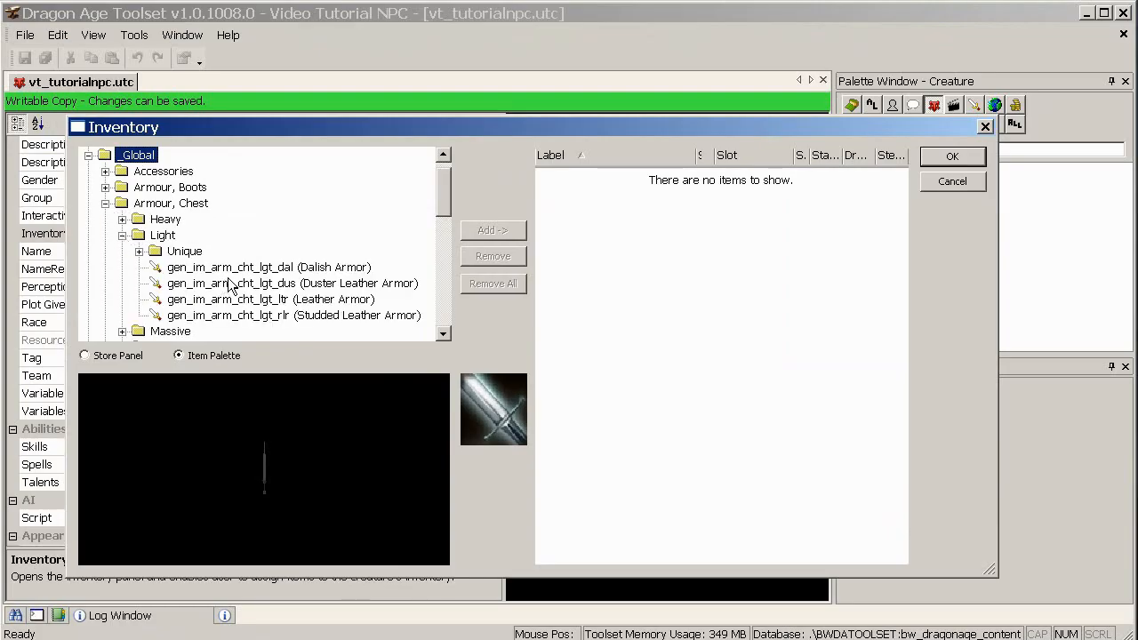
mouse_move(293, 320)
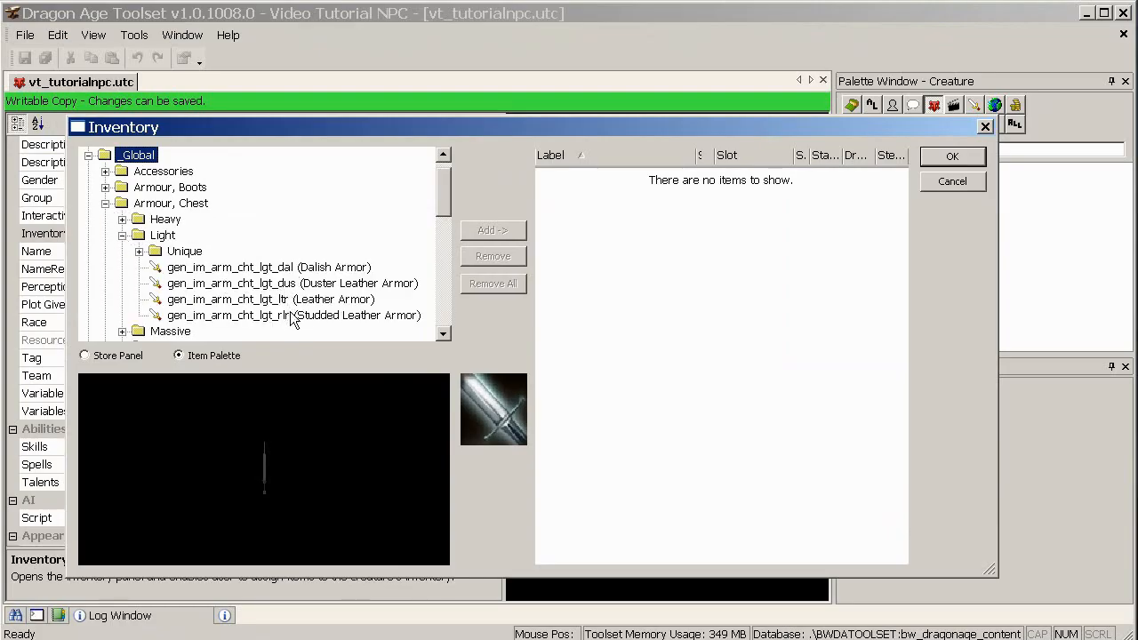
left_click(493, 231)
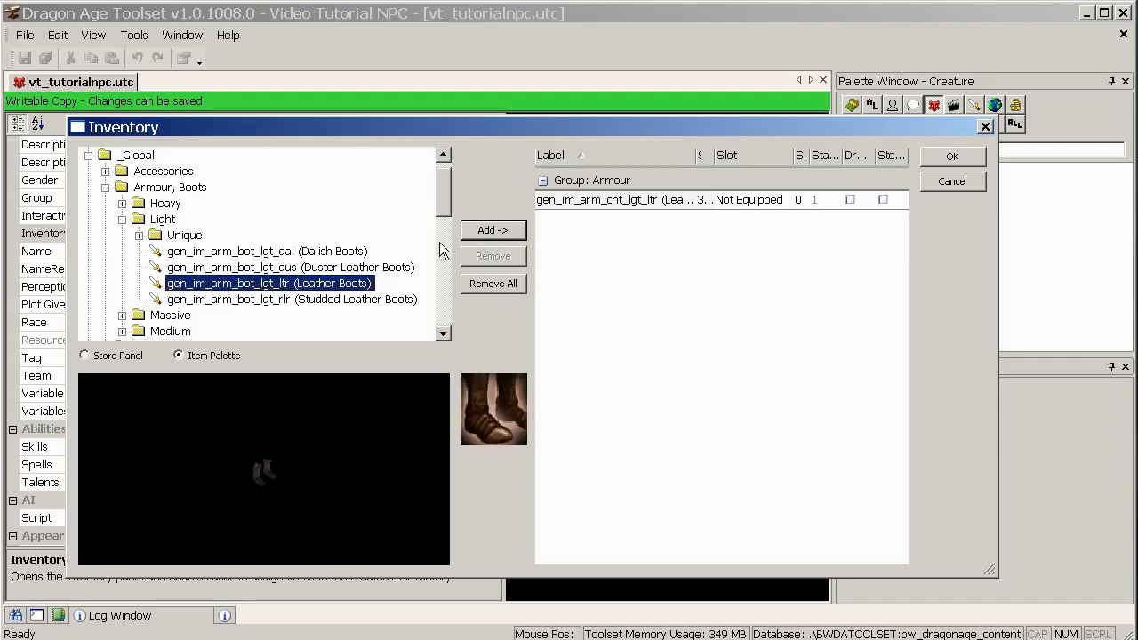
left_click(492, 231)
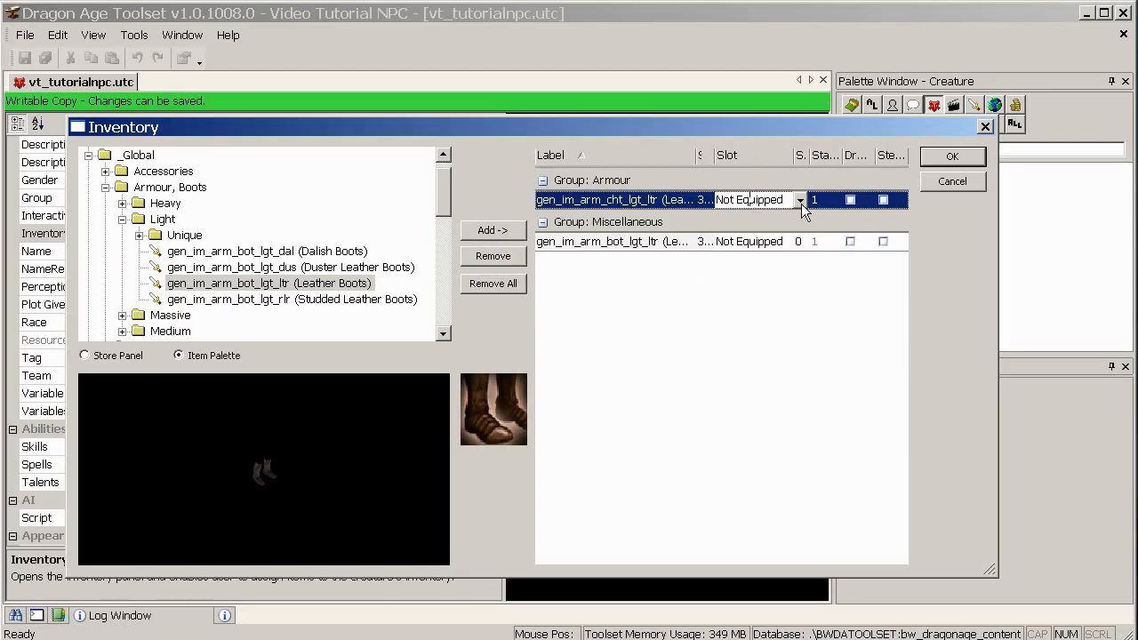
Equip the Leather Armor in the Chest slot and the Leather Boots in the Boots slot.
left_click(798, 199)
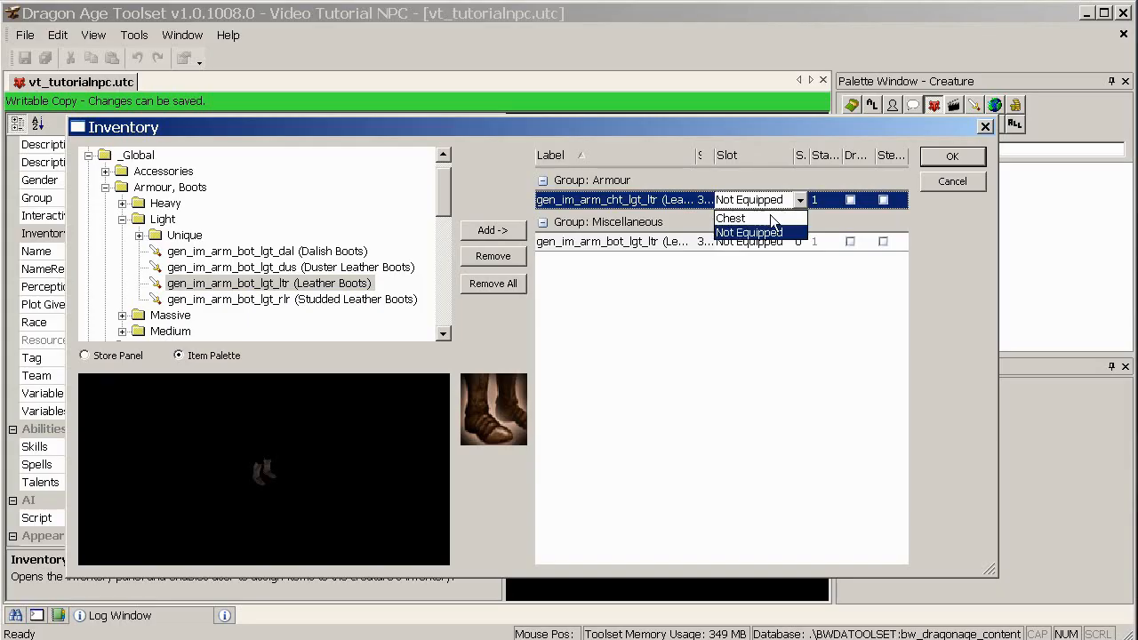
left_click(731, 217)
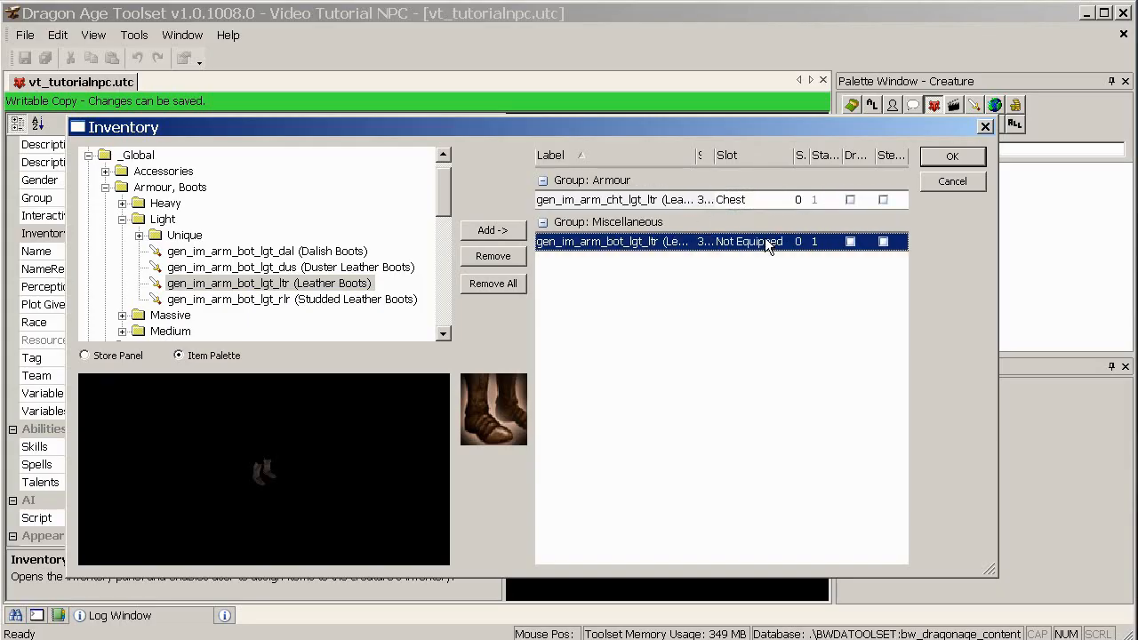
left_click(798, 242)
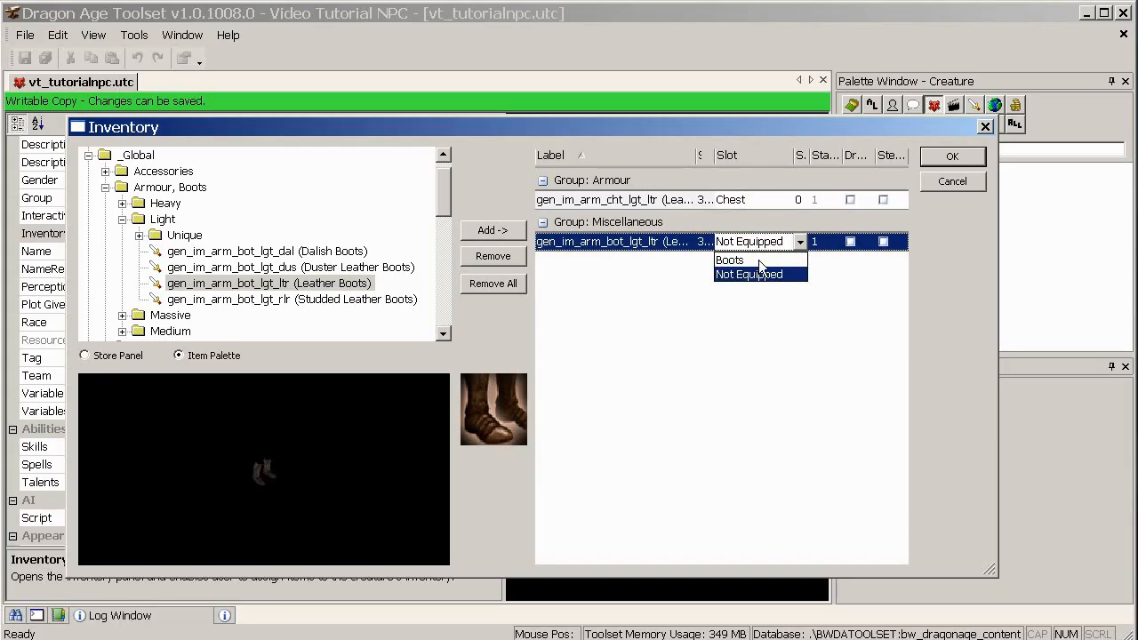
left_click(728, 260)
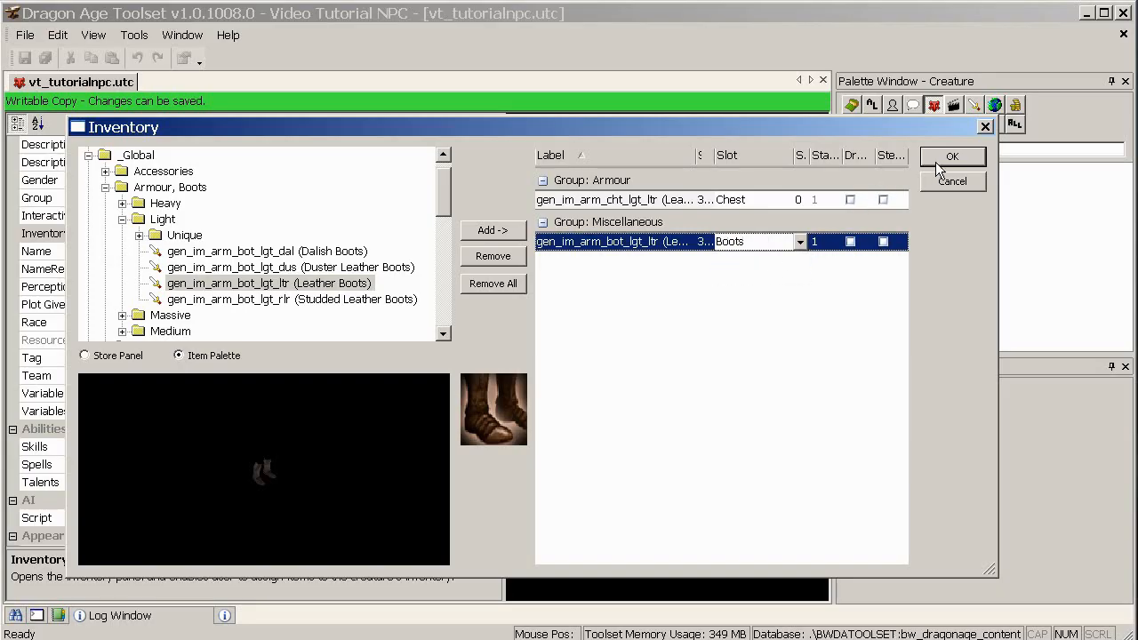
mouse_move(892, 169)
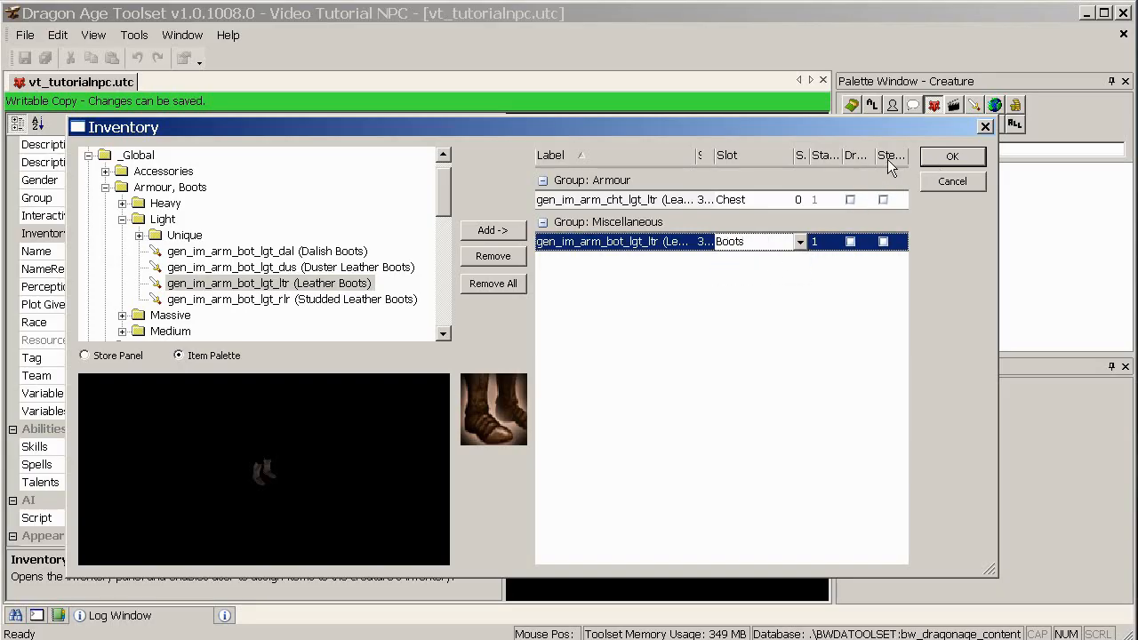
mouse_move(850, 241)
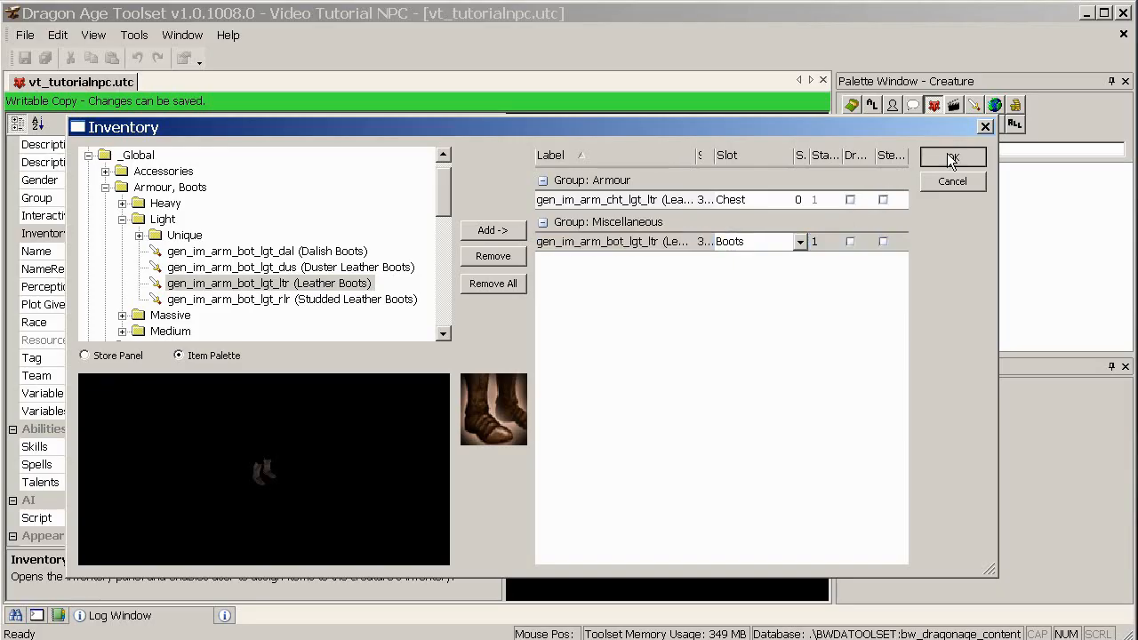
left_click(953, 156)
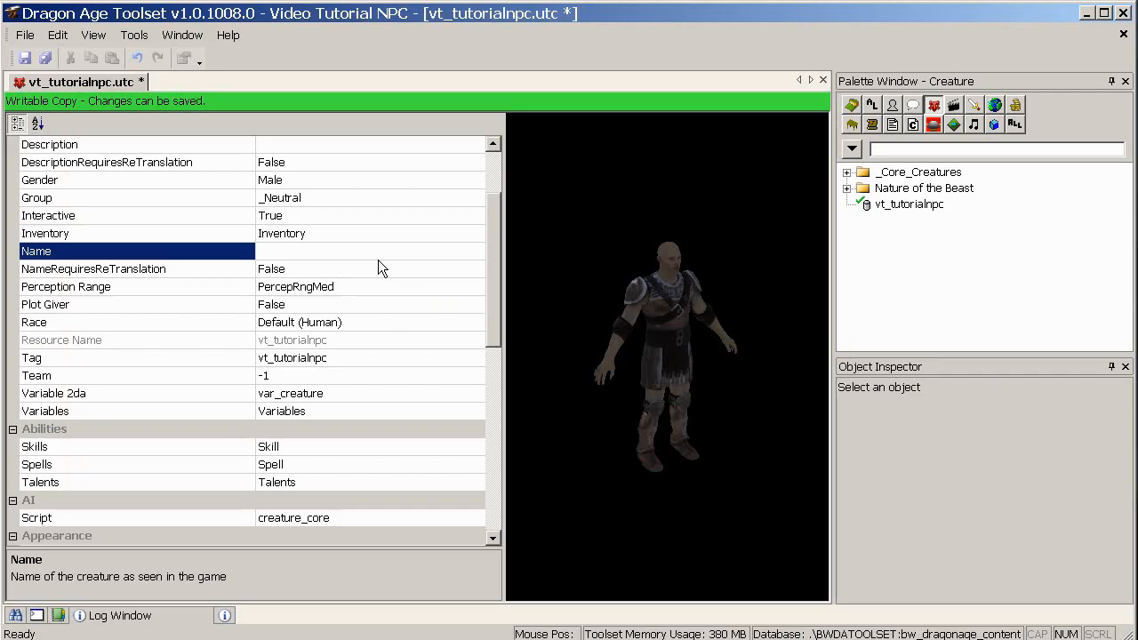
type("MR")
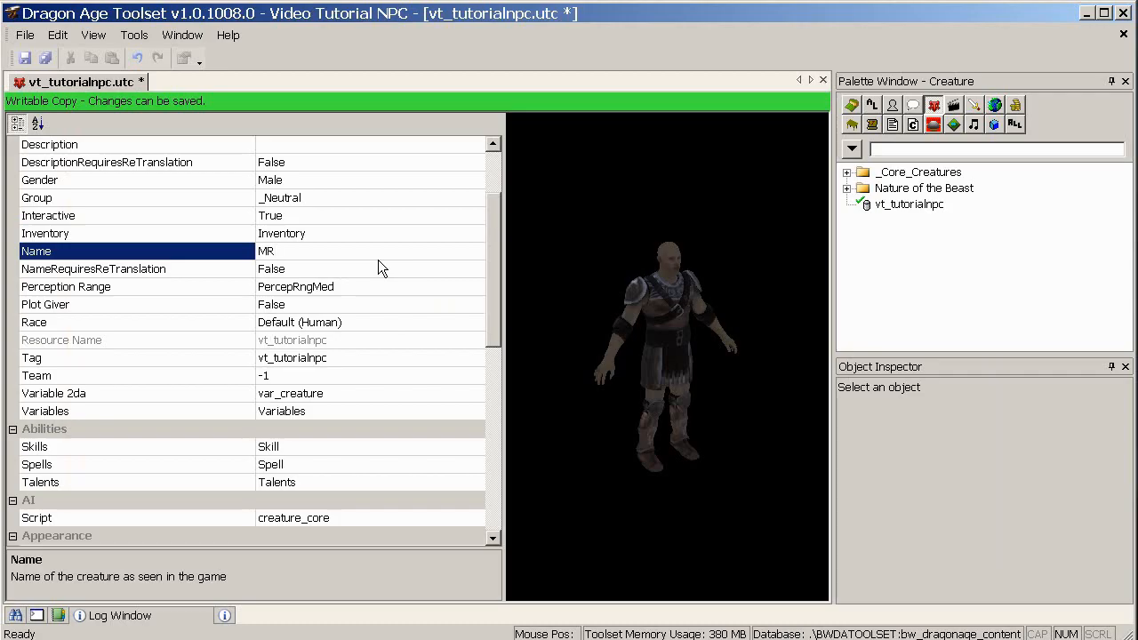
type("TESTMAN")
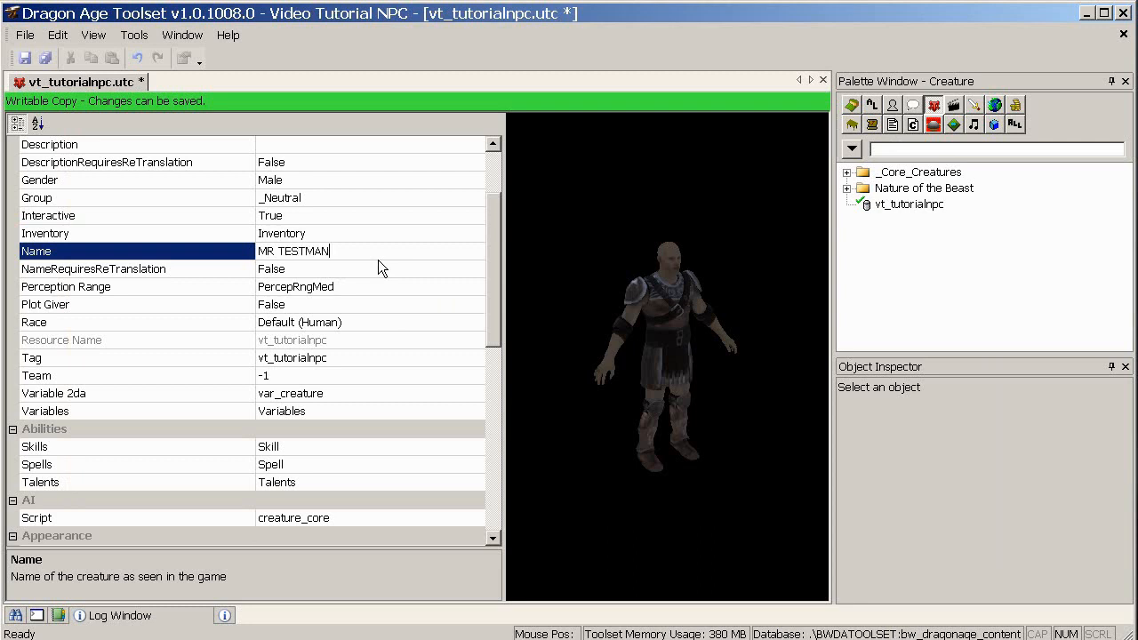
left_click(134, 268)
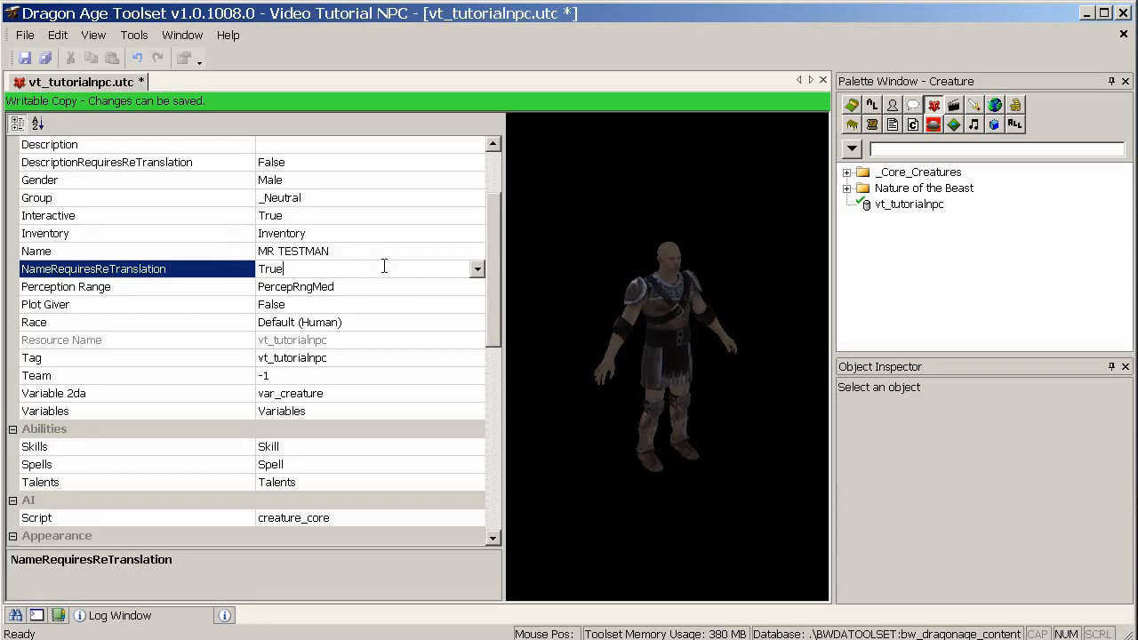
mouse_move(239, 287)
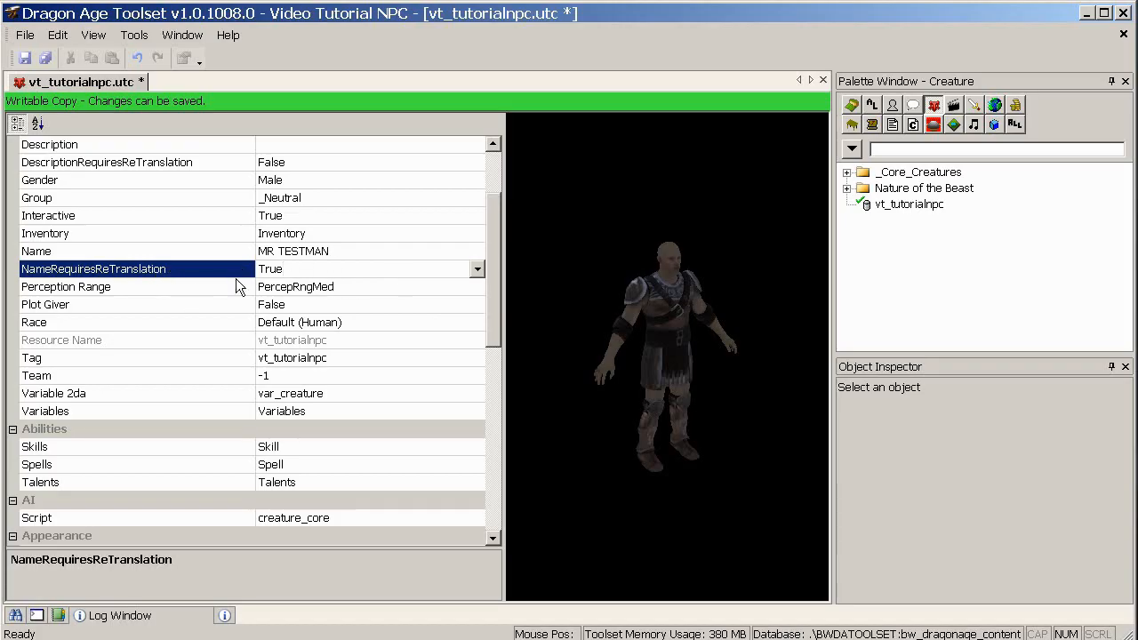
mouse_move(146, 295)
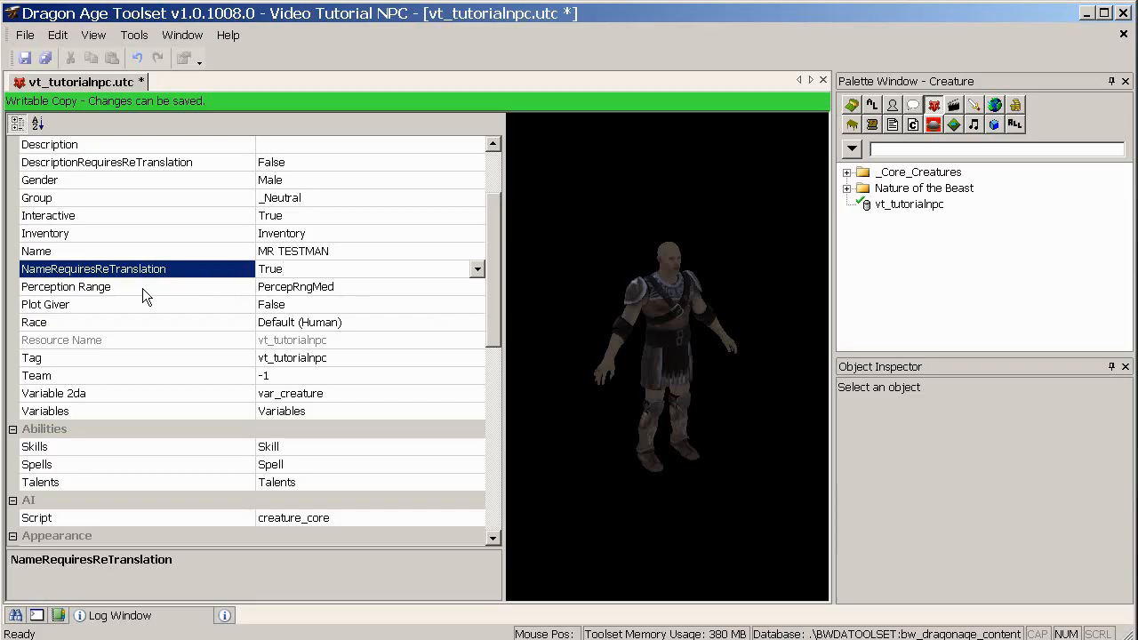
mouse_move(369, 319)
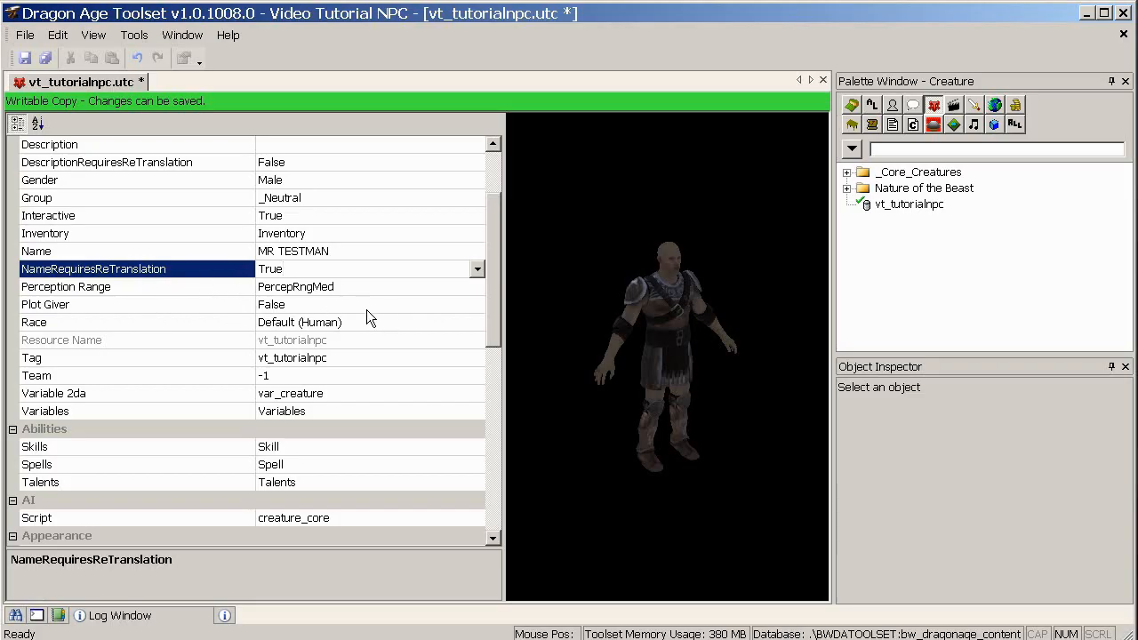
mouse_move(231, 332)
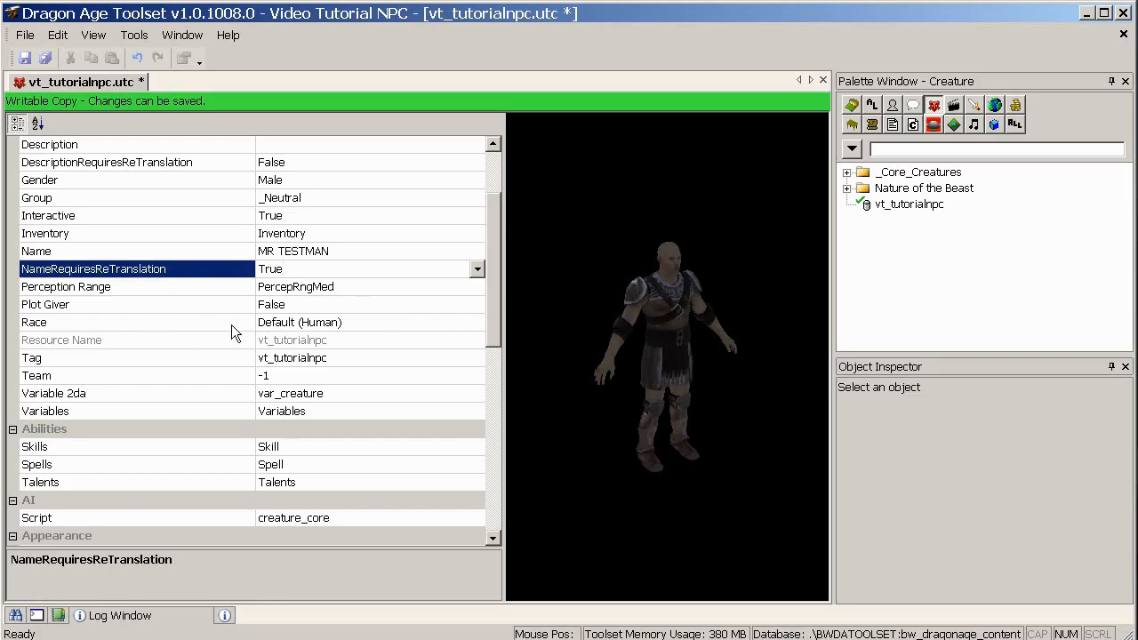
Change the creature's Race from Default (Human) to Elf.
left_click(133, 321)
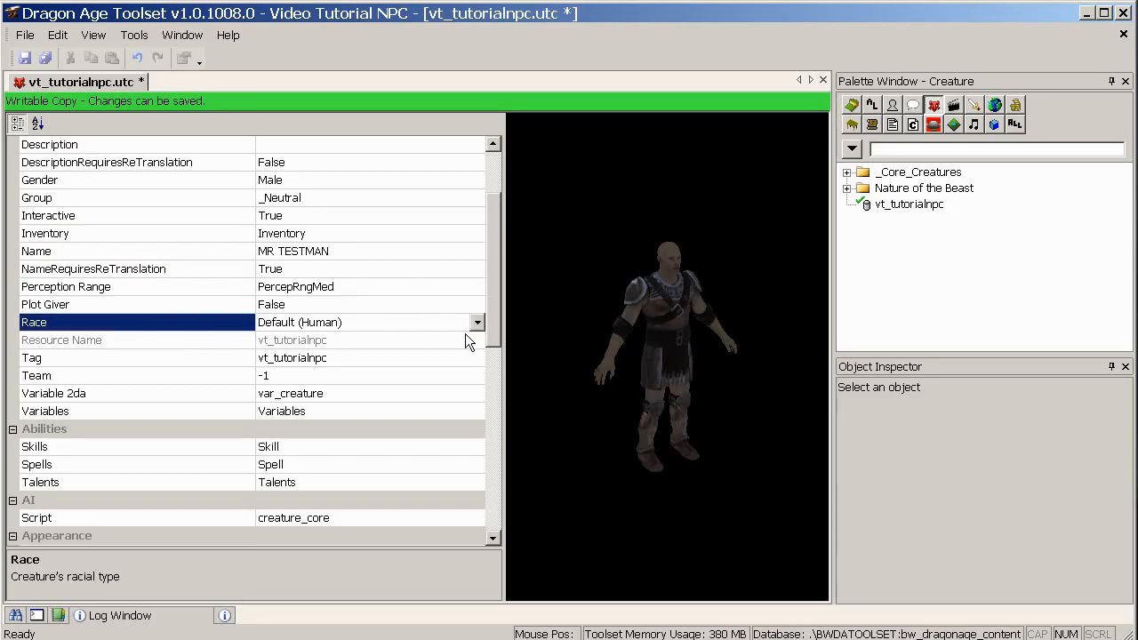
left_click(476, 322)
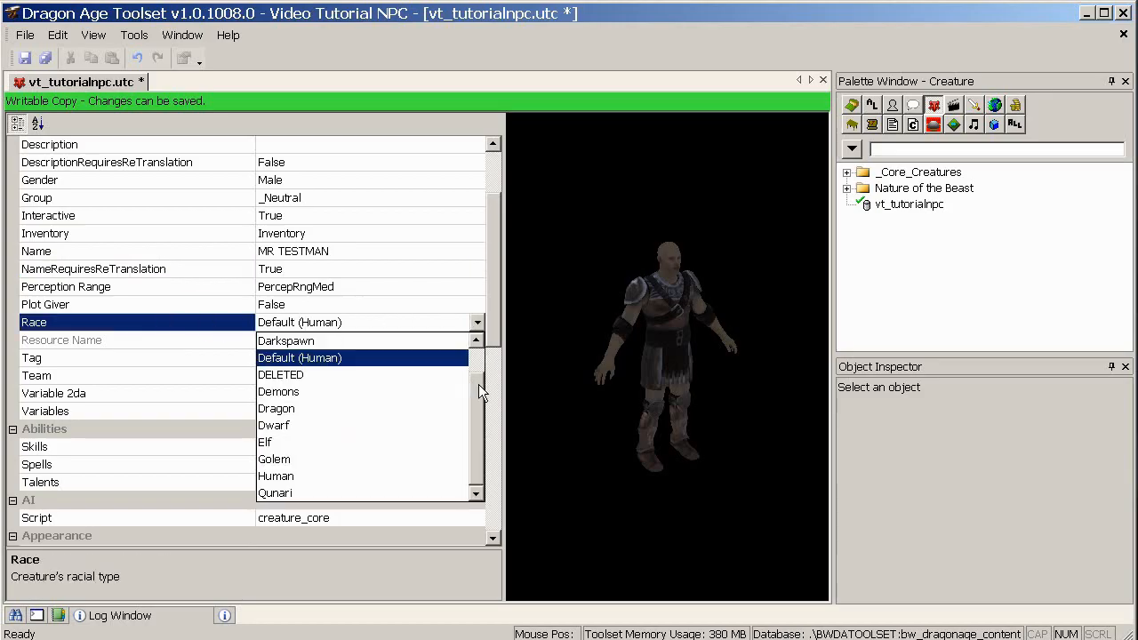
left_click(265, 441)
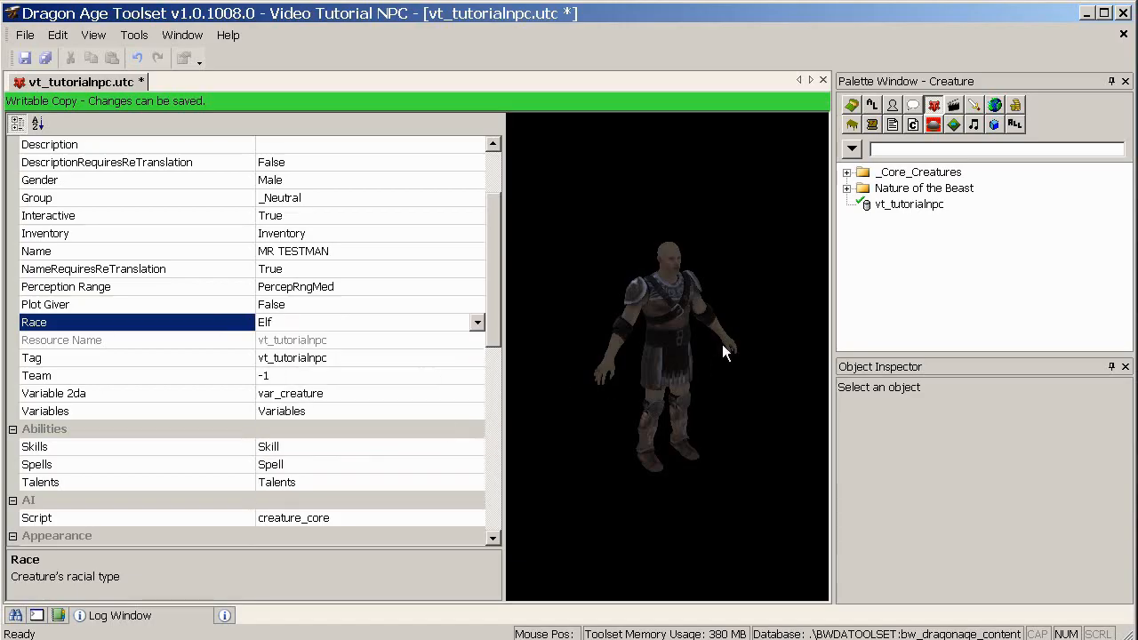
left_click(476, 322)
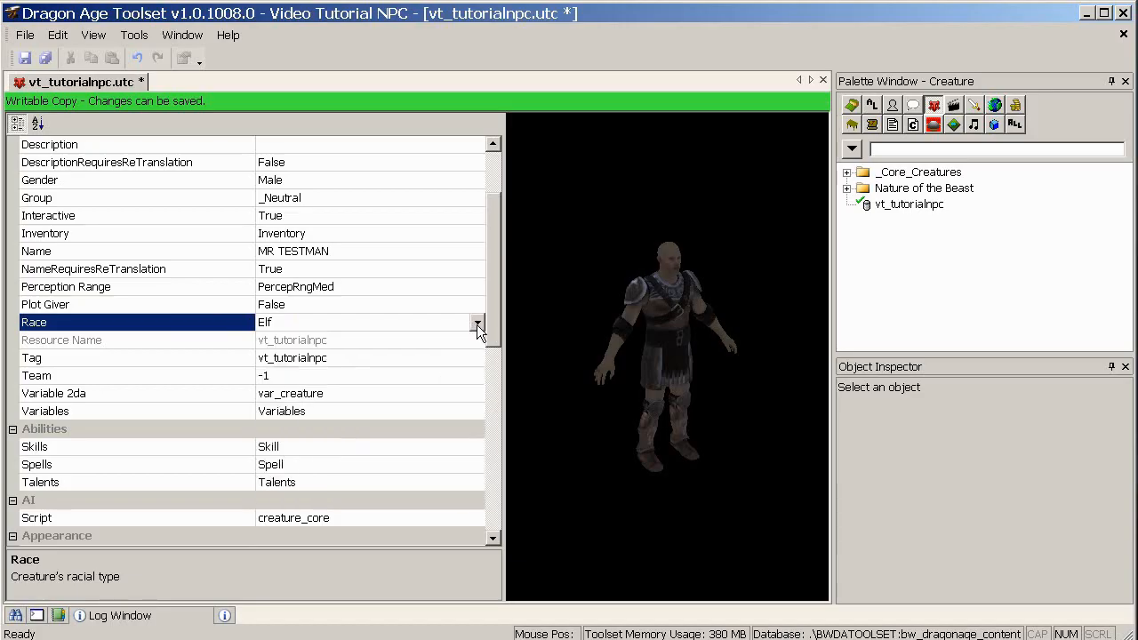
mouse_move(496, 347)
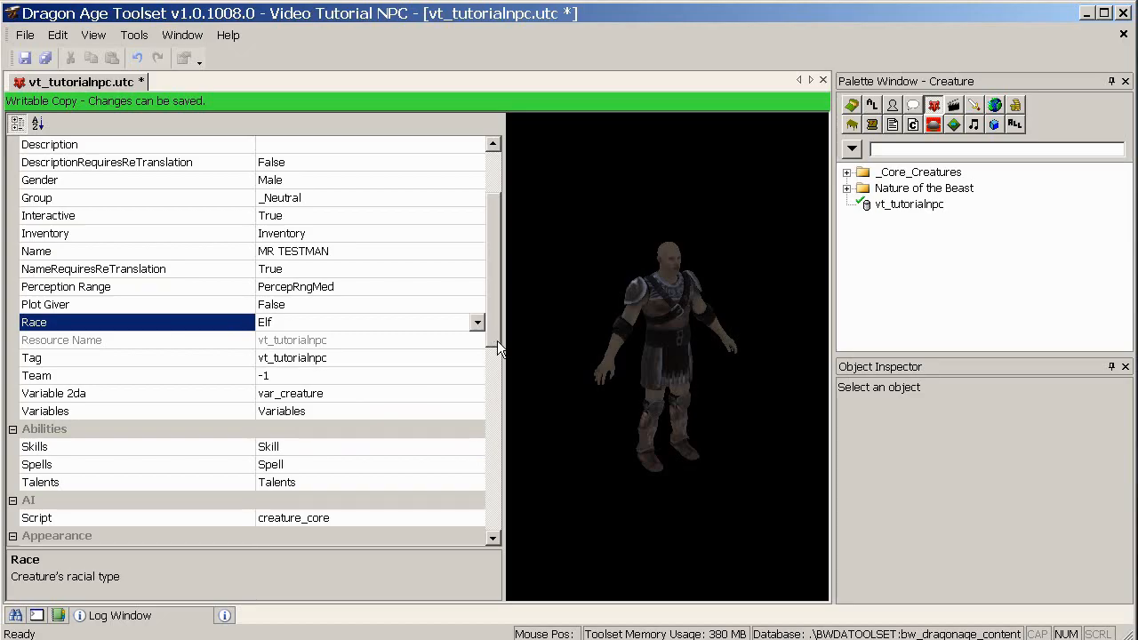
mouse_move(395, 364)
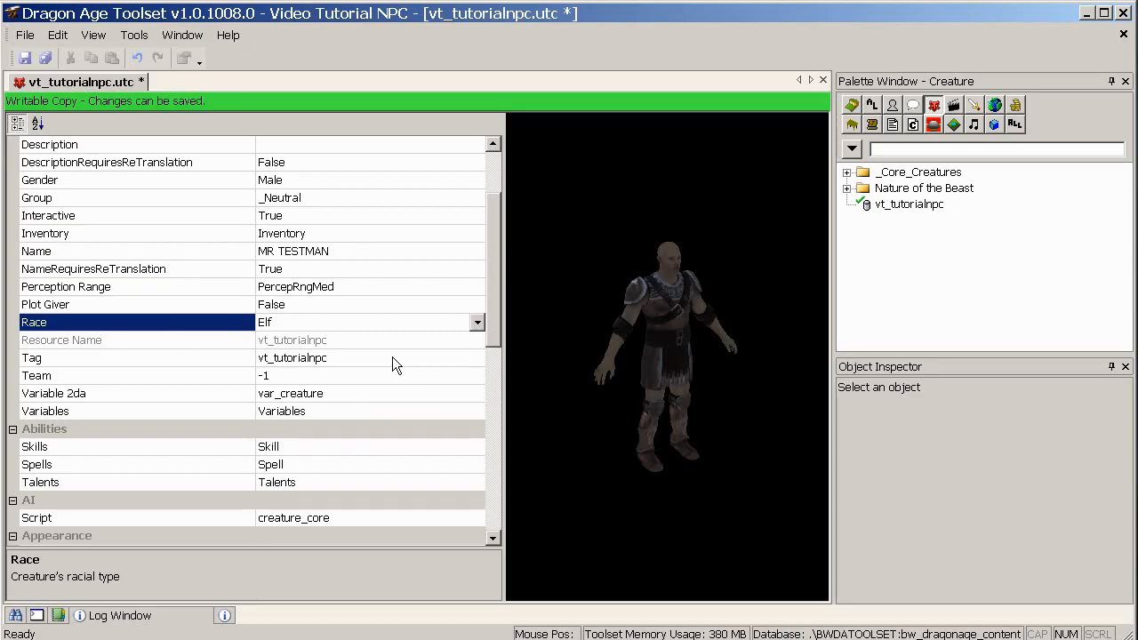
left_click(133, 358)
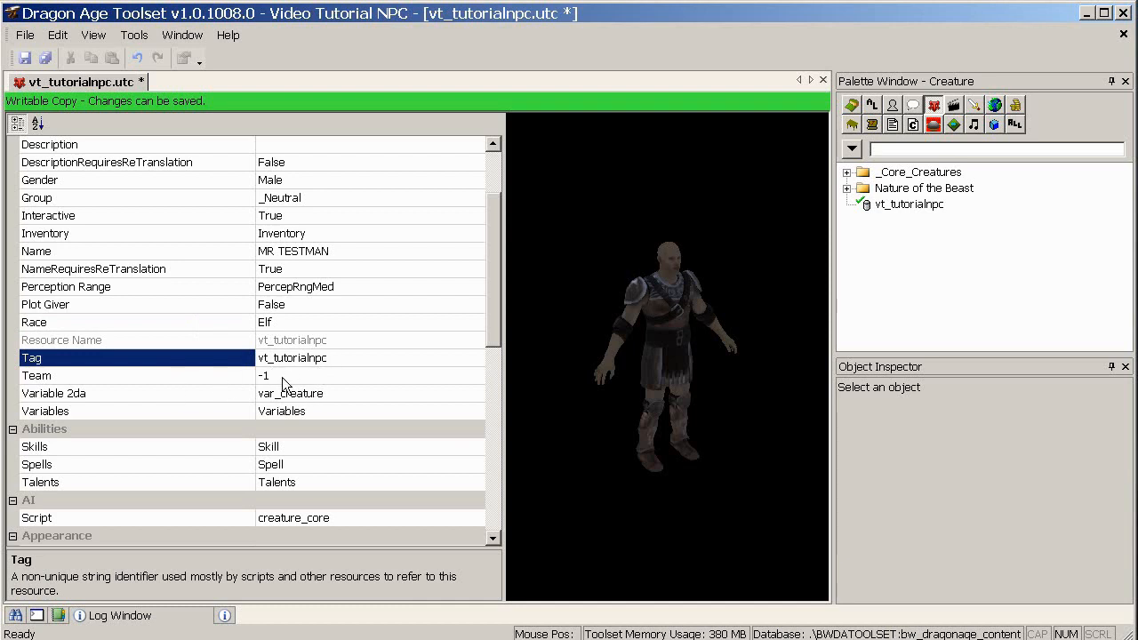
left_click(292, 357)
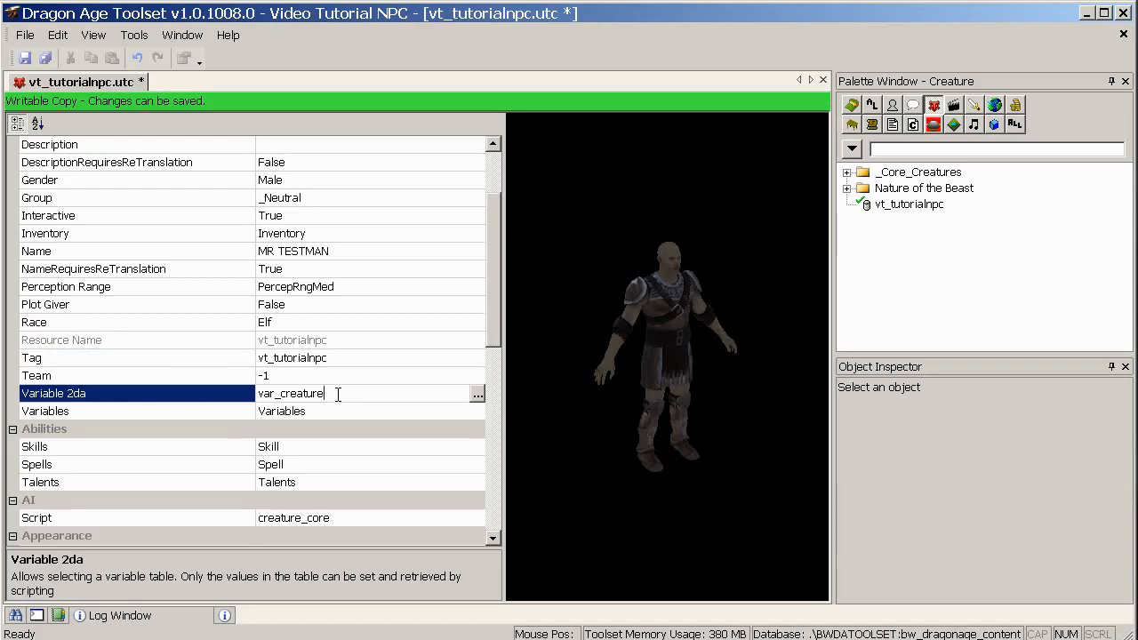
left_click(133, 411)
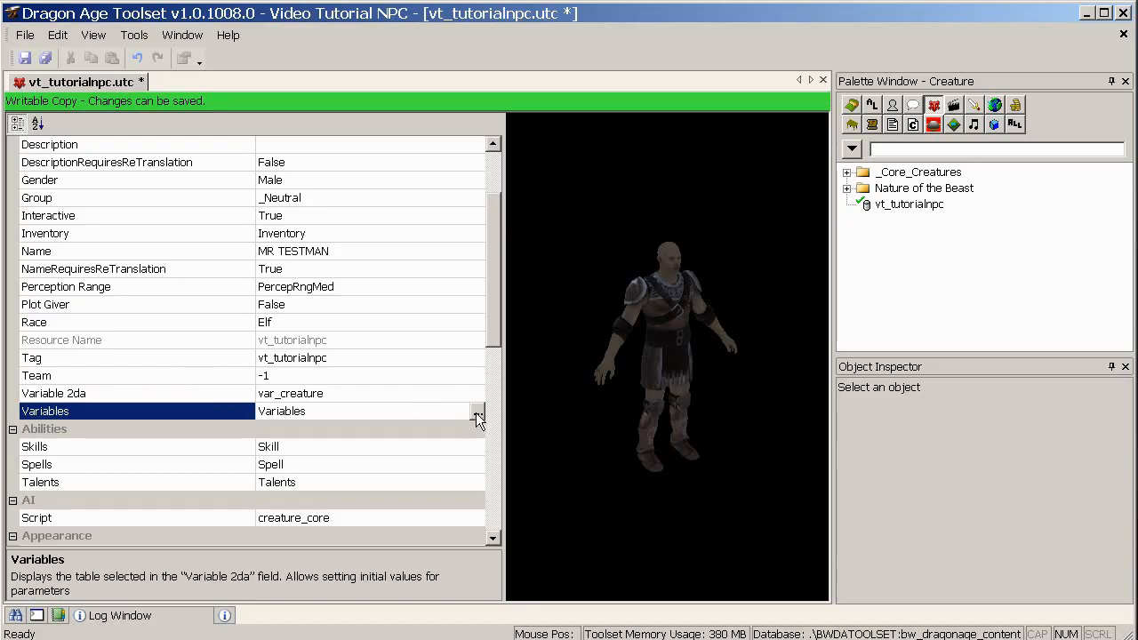
scroll("down", 3)
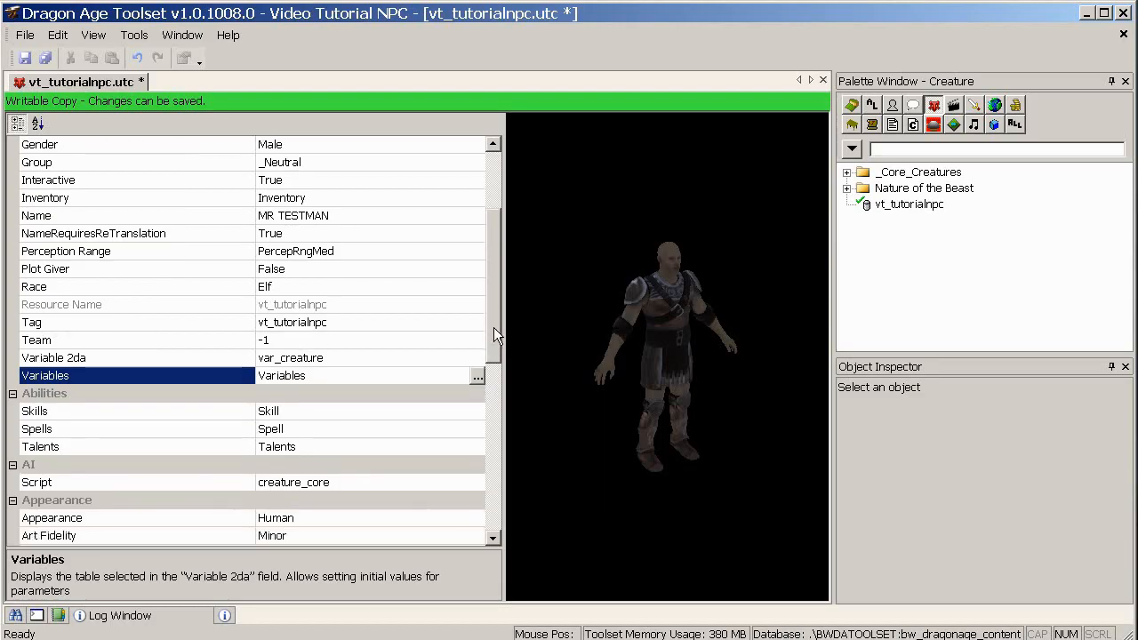
scroll("down", 3)
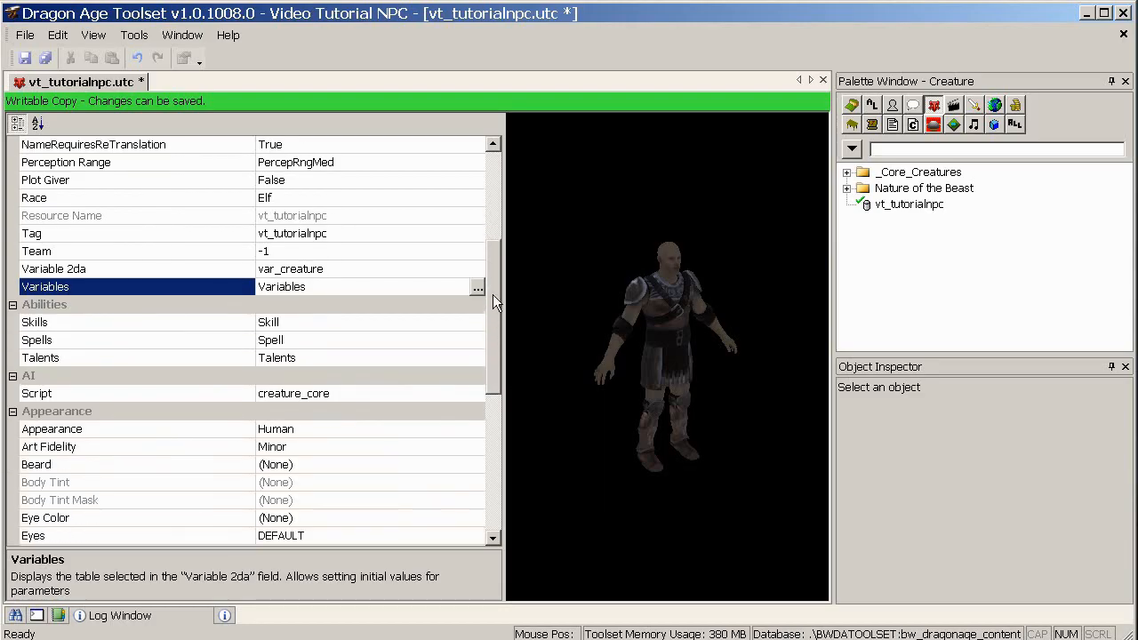
scroll("down", 3)
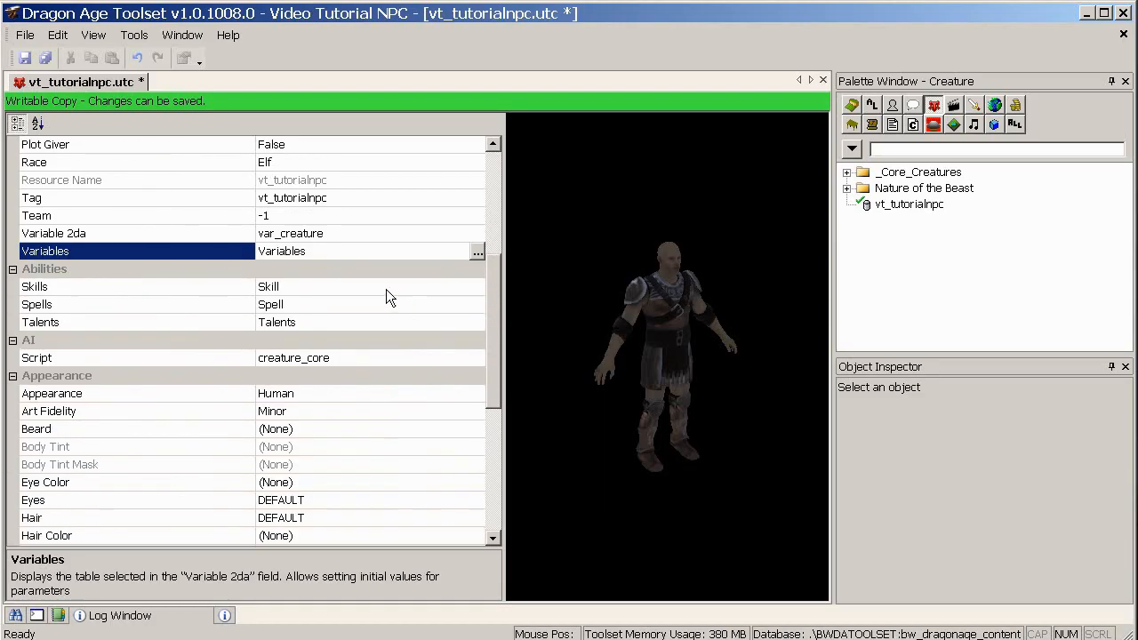
mouse_move(375, 297)
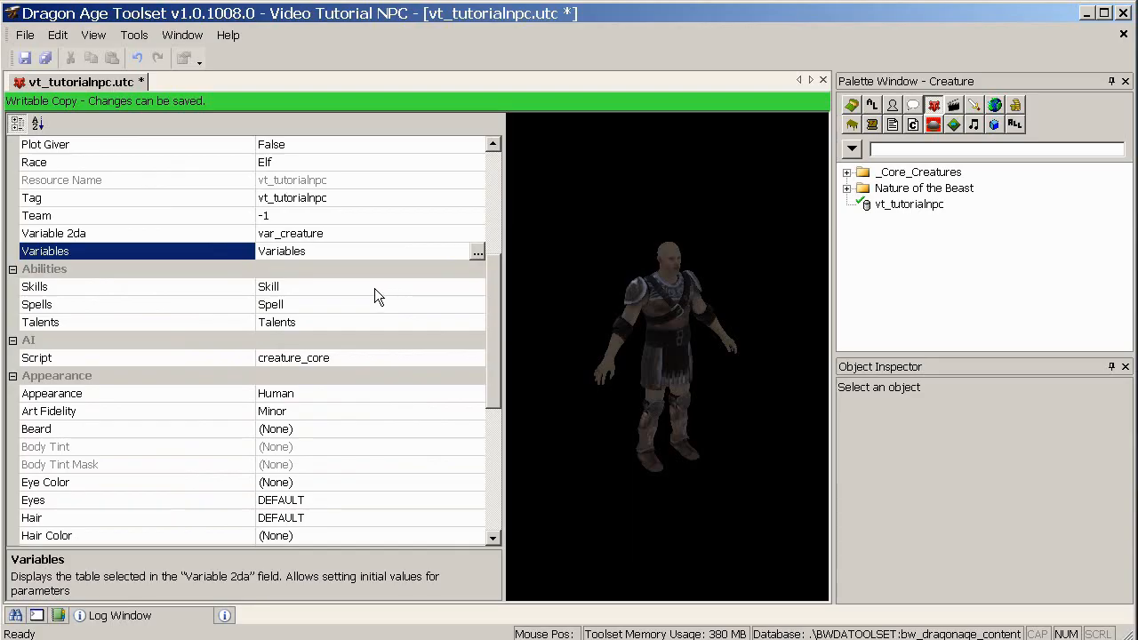
mouse_move(344, 309)
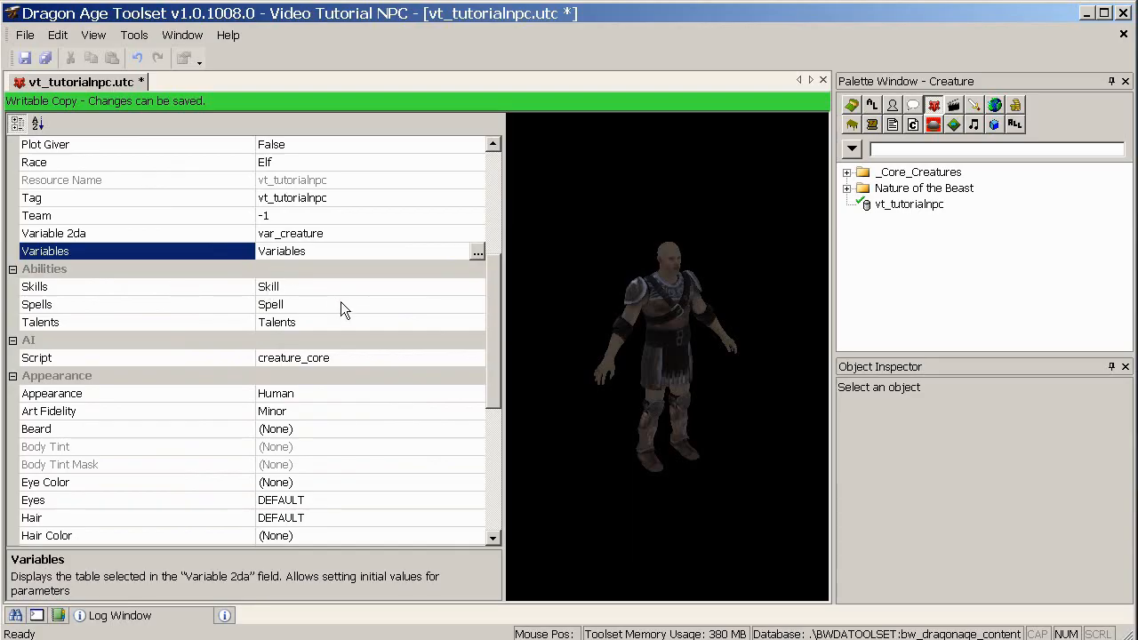
mouse_move(336, 322)
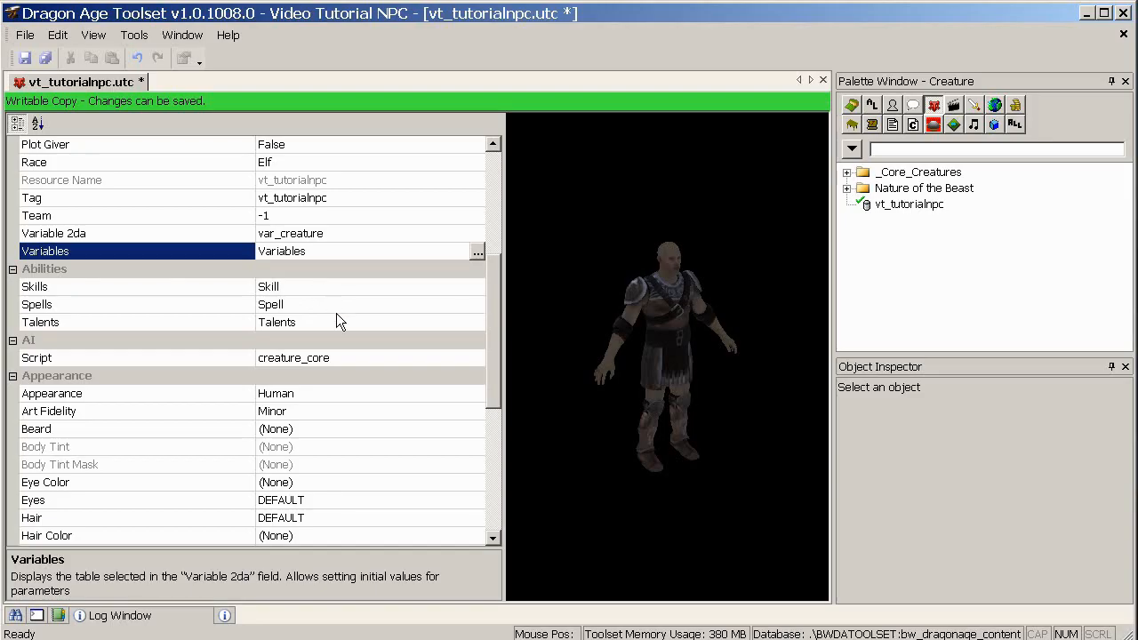
mouse_move(322, 295)
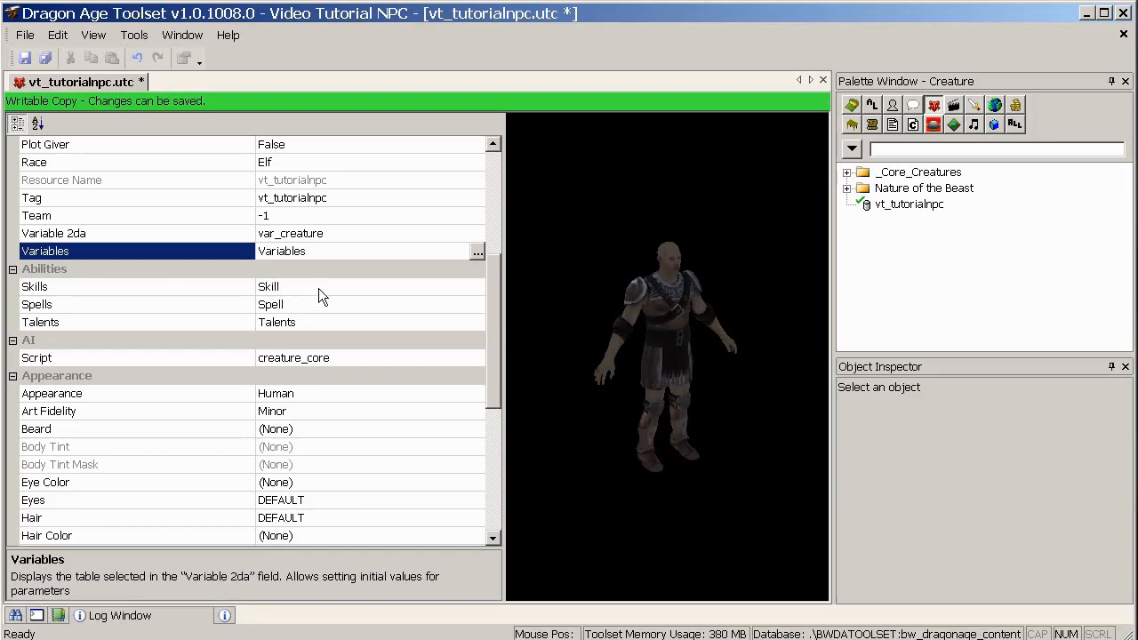
mouse_move(300, 293)
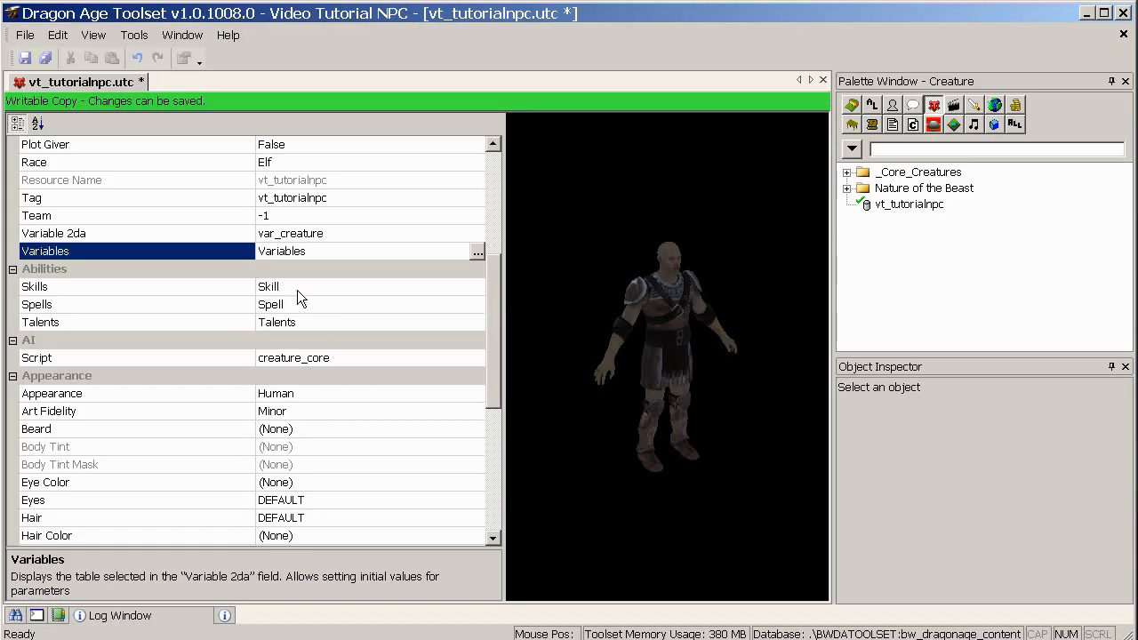
mouse_move(320, 334)
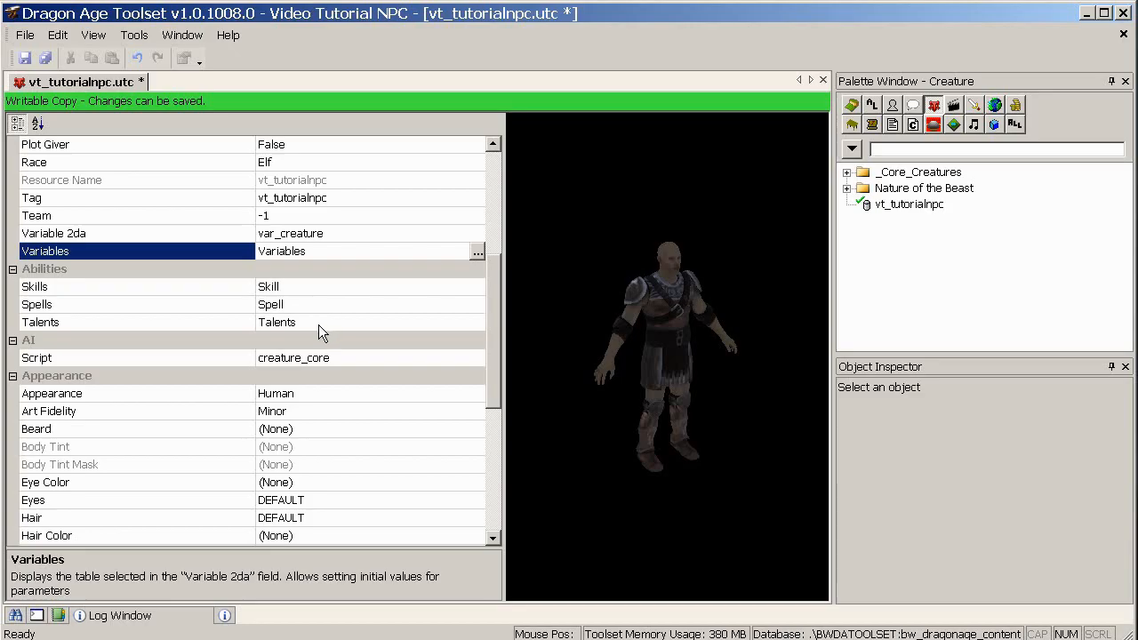
mouse_move(341, 345)
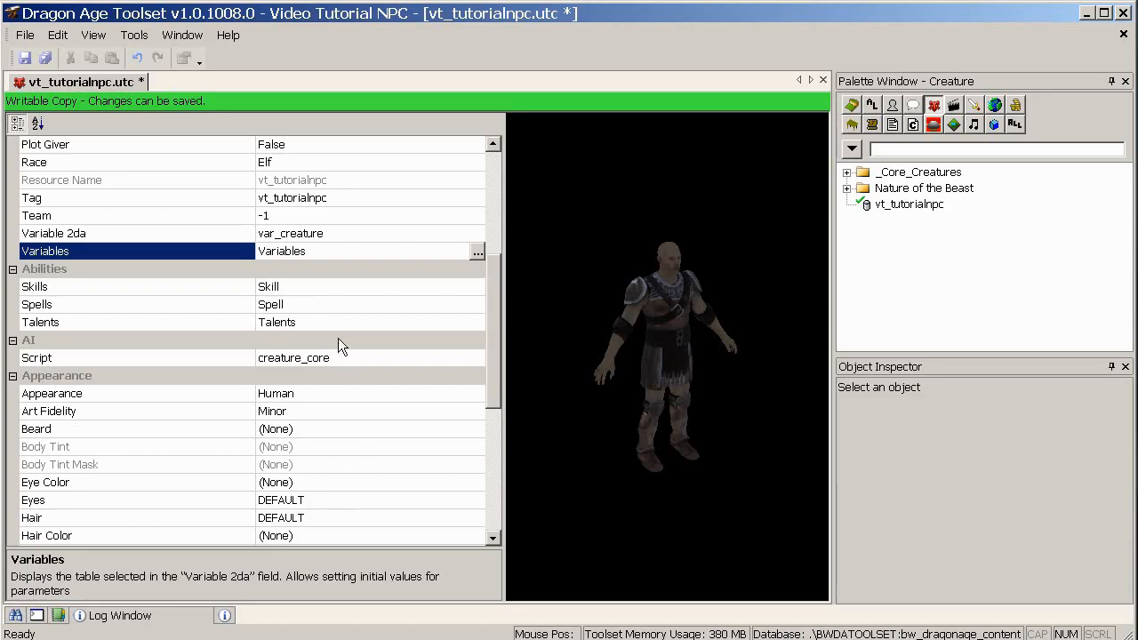
mouse_move(187, 299)
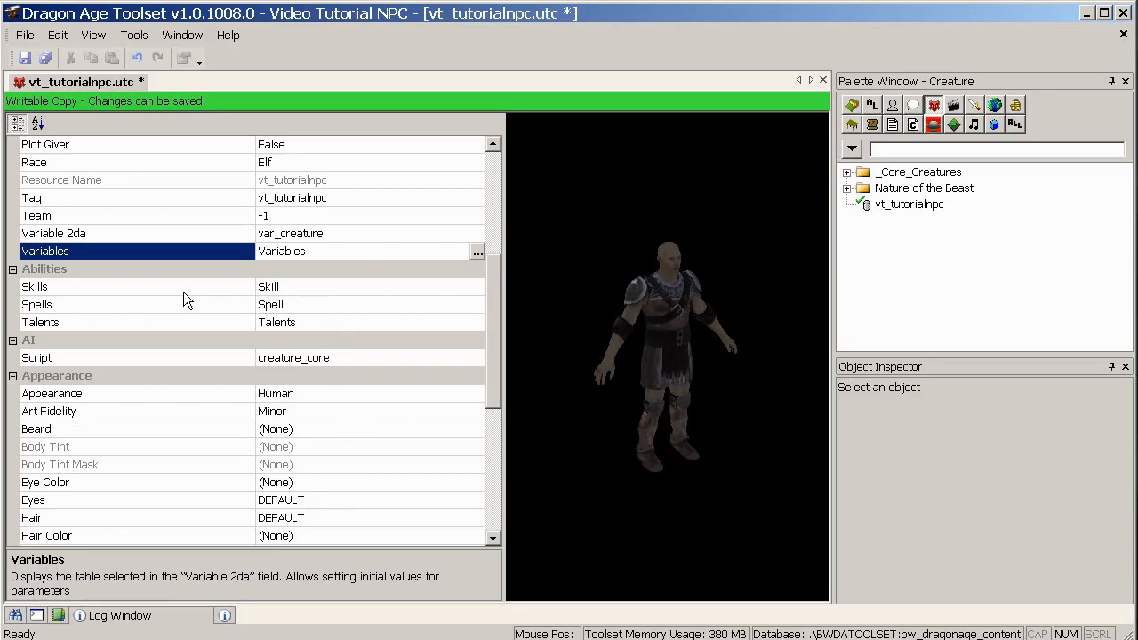
mouse_move(473, 322)
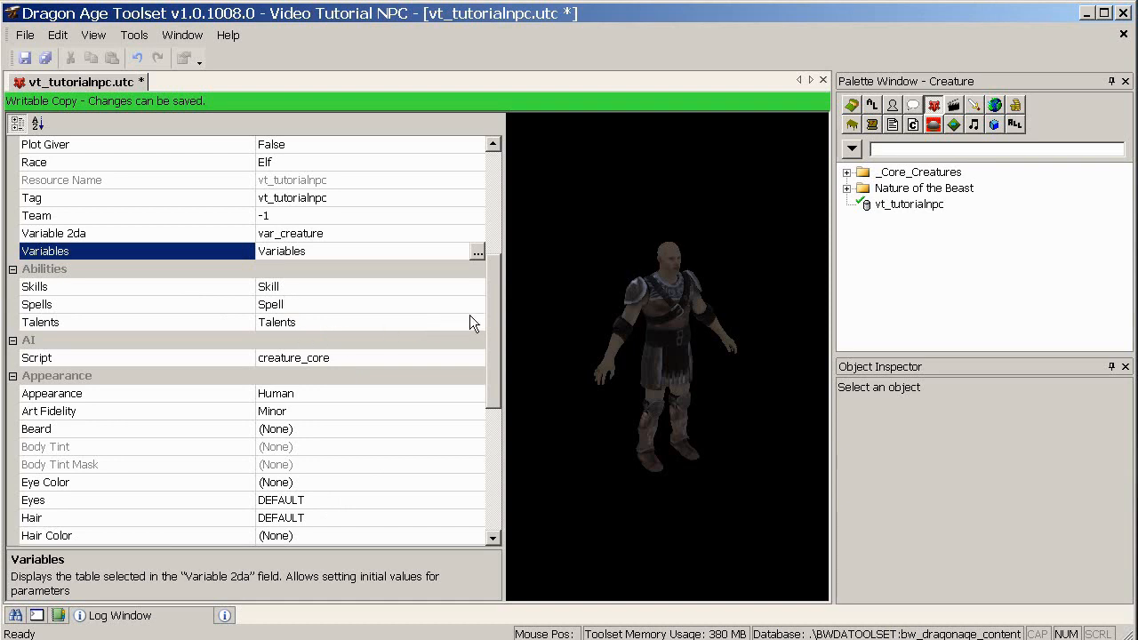
mouse_move(498, 327)
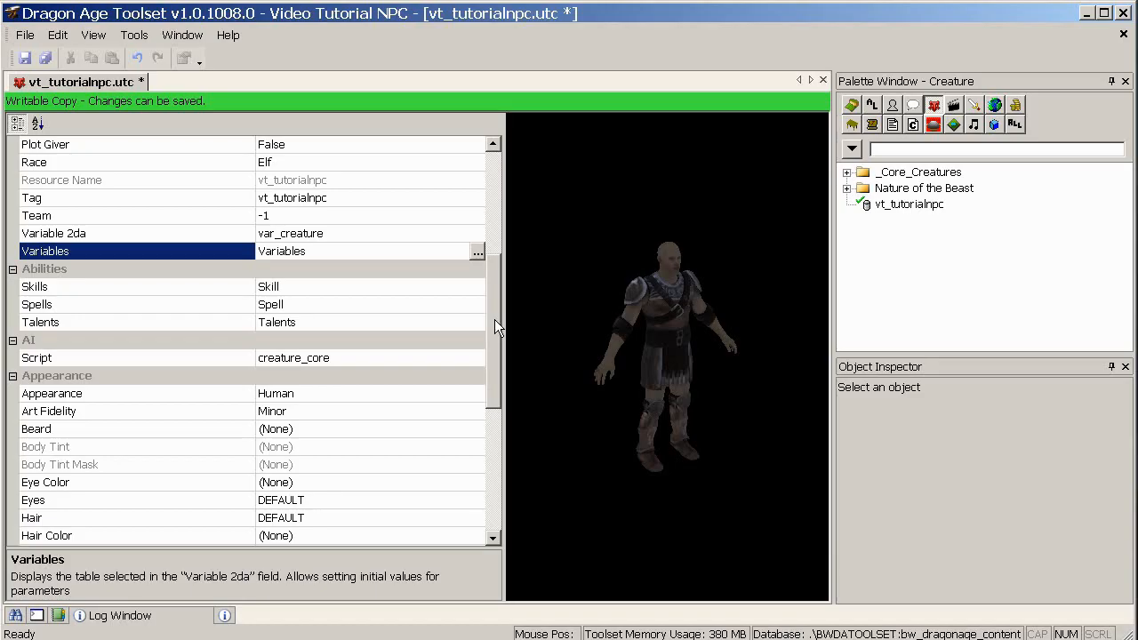
mouse_move(178, 291)
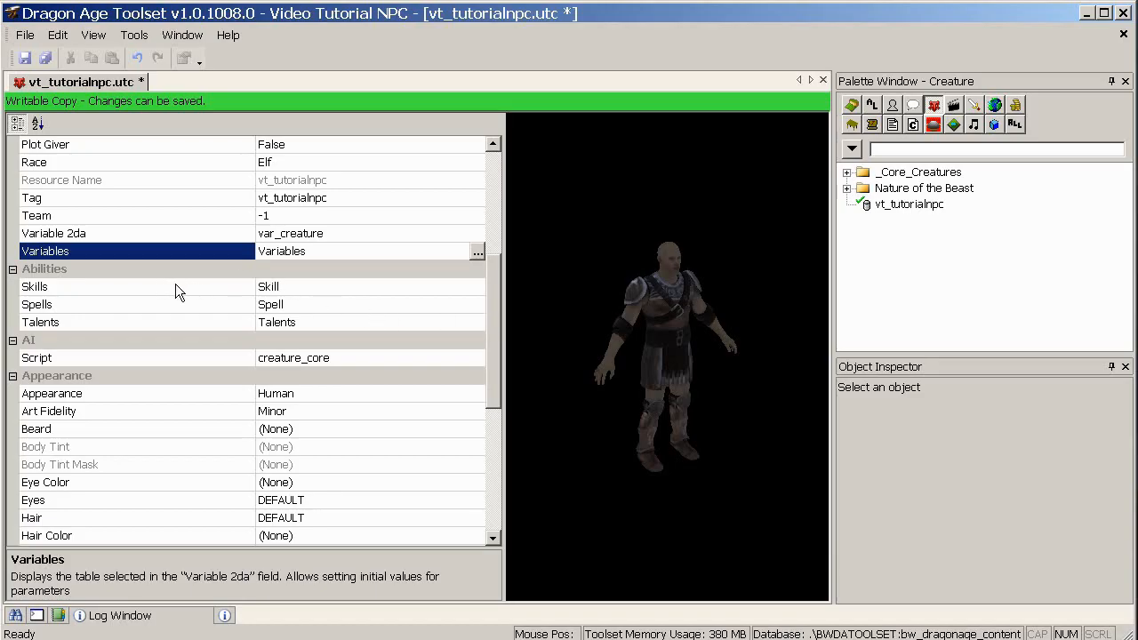
mouse_move(494, 341)
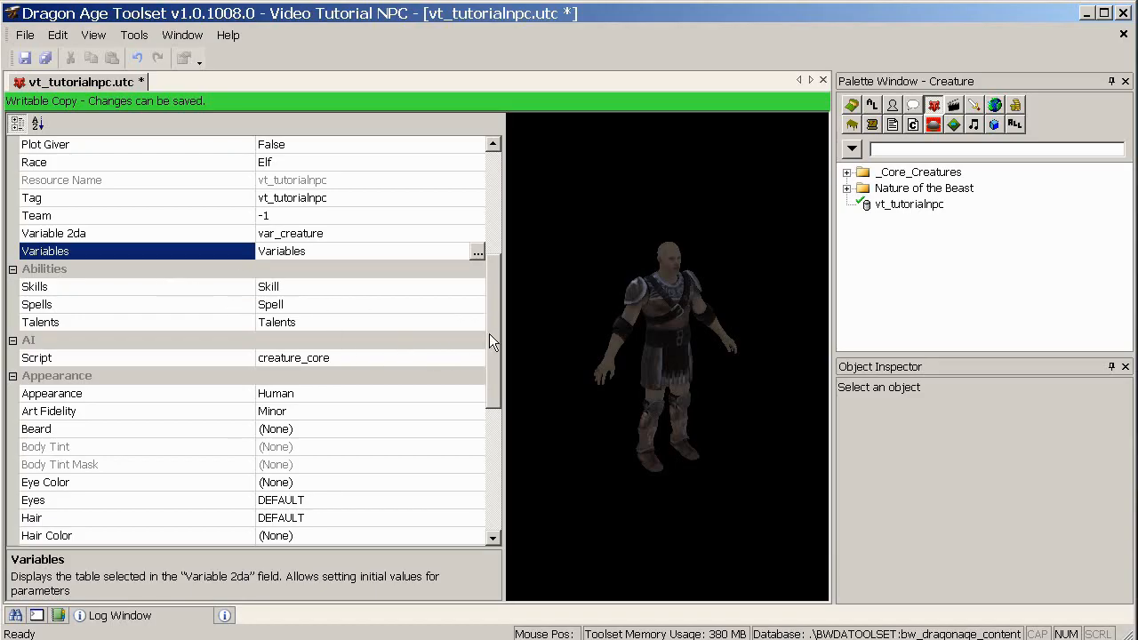
scroll("down", 3)
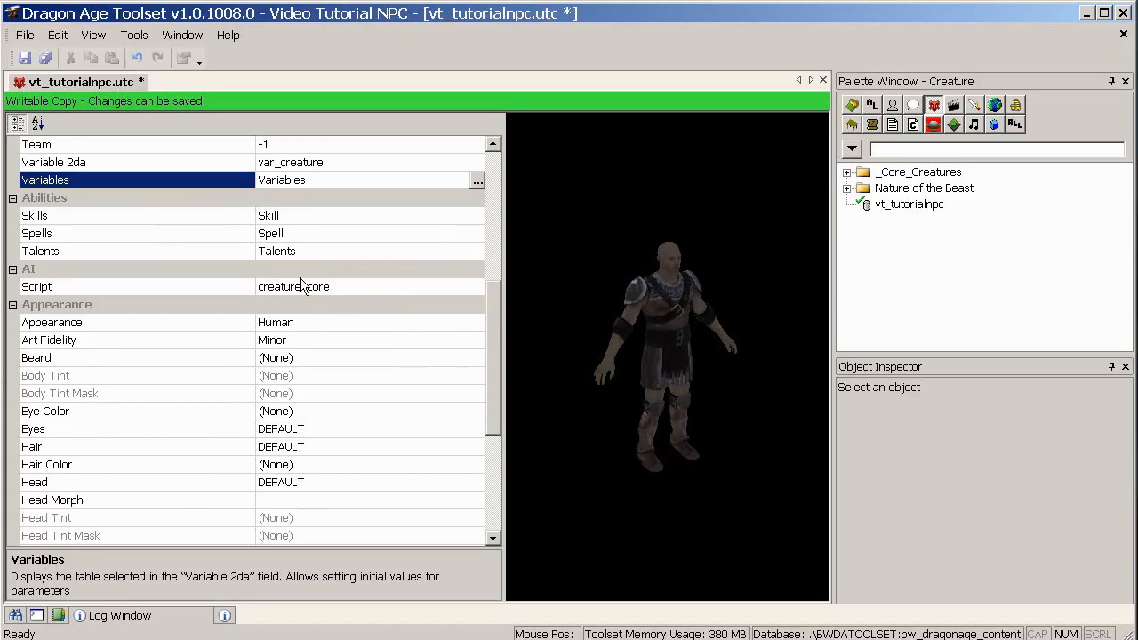
mouse_move(346, 295)
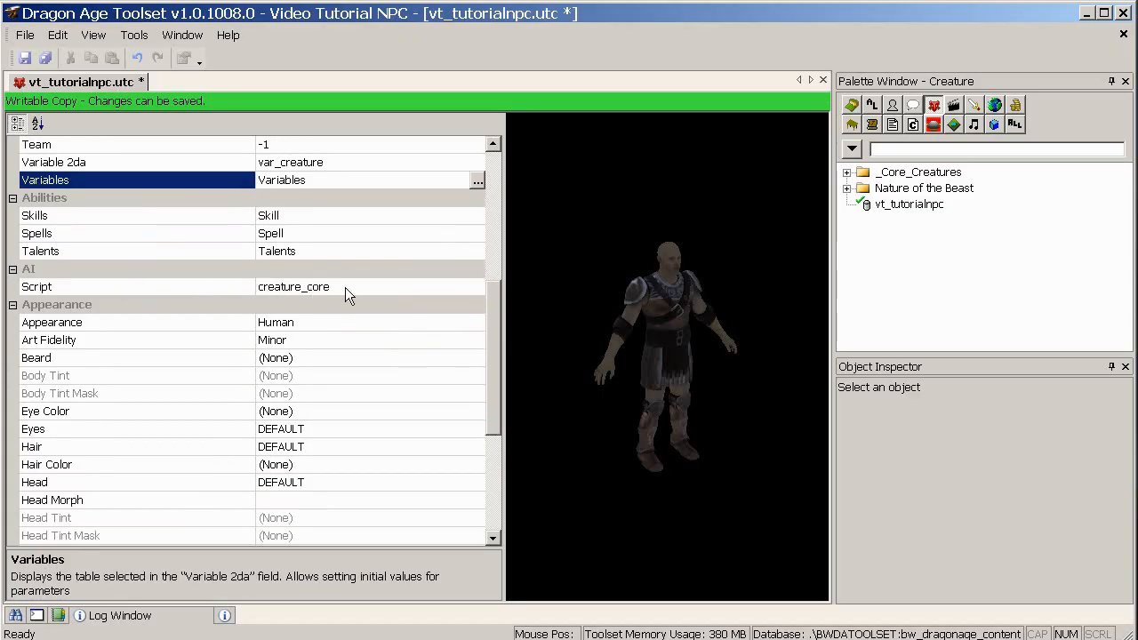
mouse_move(371, 323)
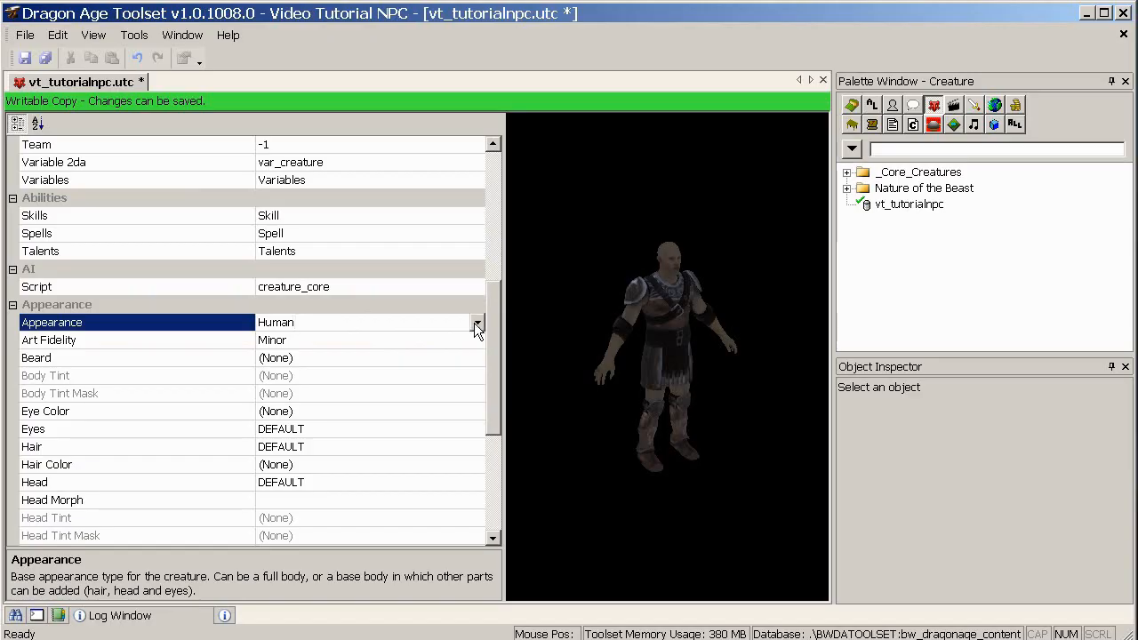
left_click(476, 322)
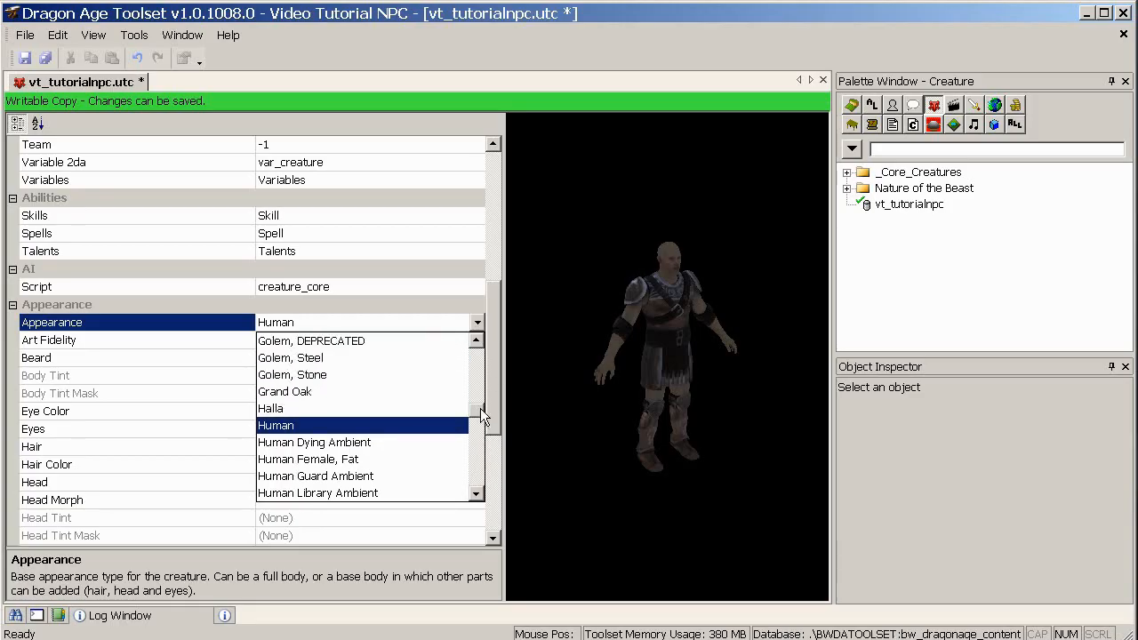
scroll("up", 3)
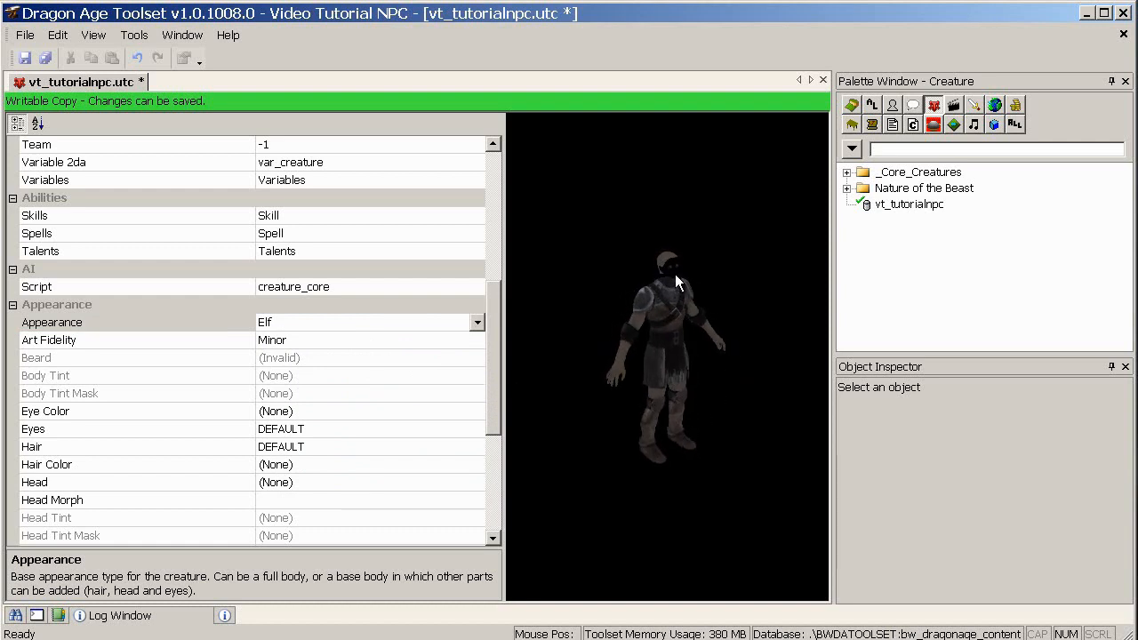
scroll("down", 3)
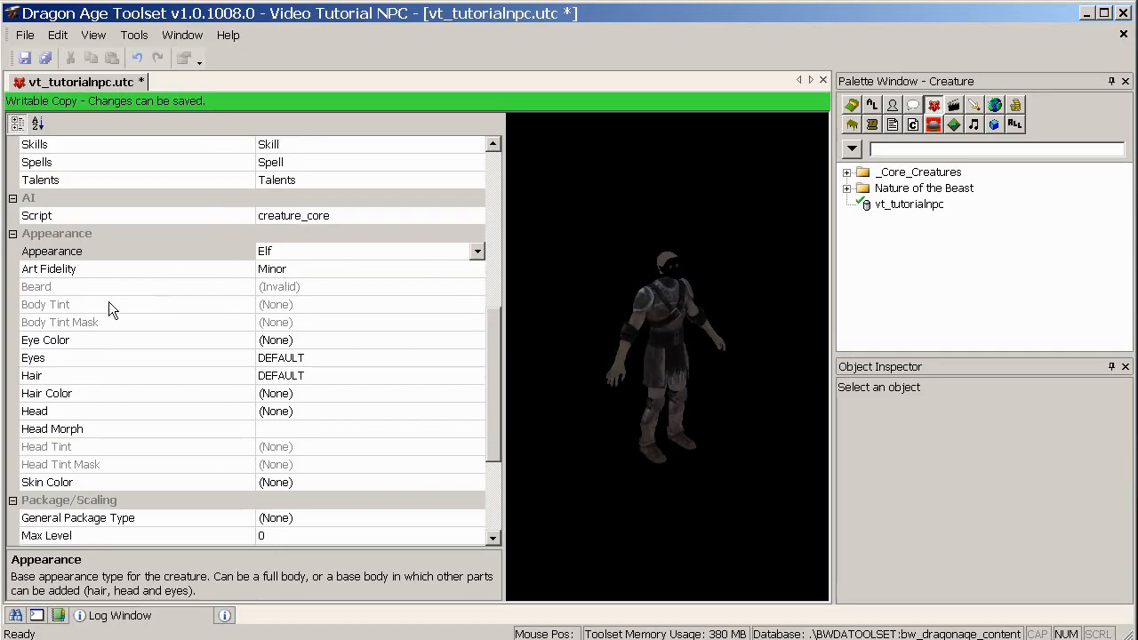
mouse_move(318, 414)
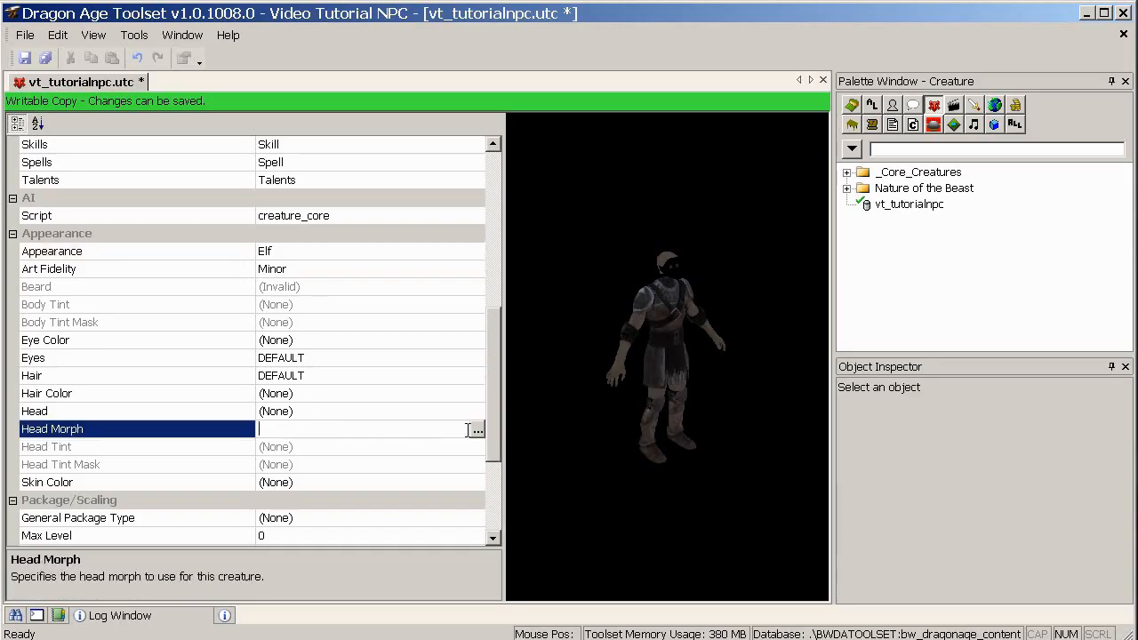
Browse for the NPC's Head Morph file and check the Filter file types.
left_click(476, 428)
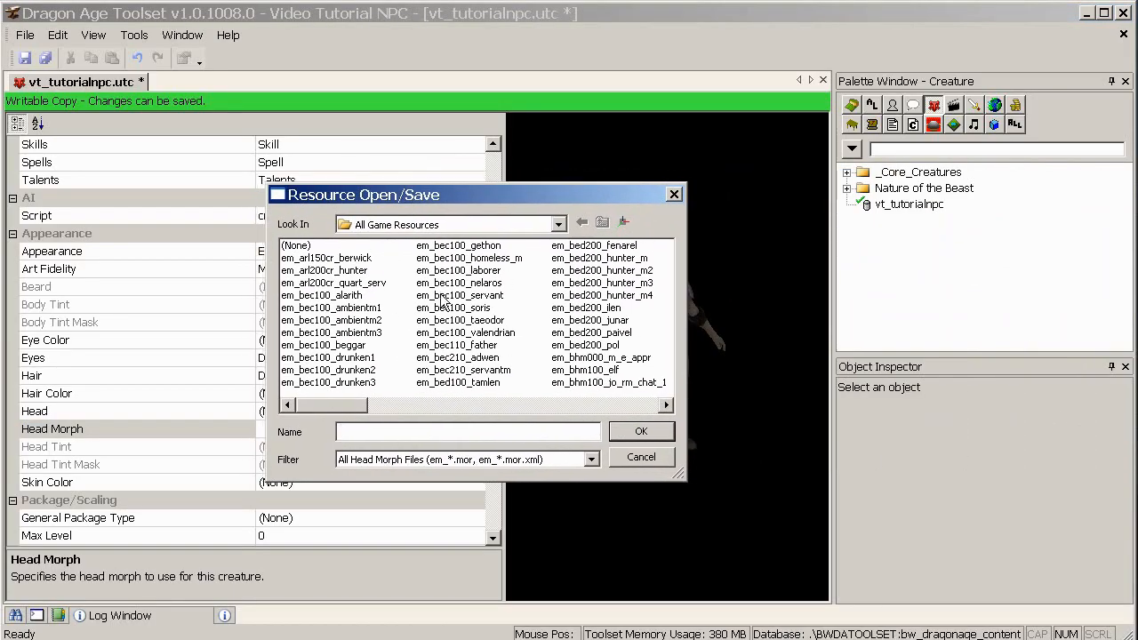
mouse_move(346, 408)
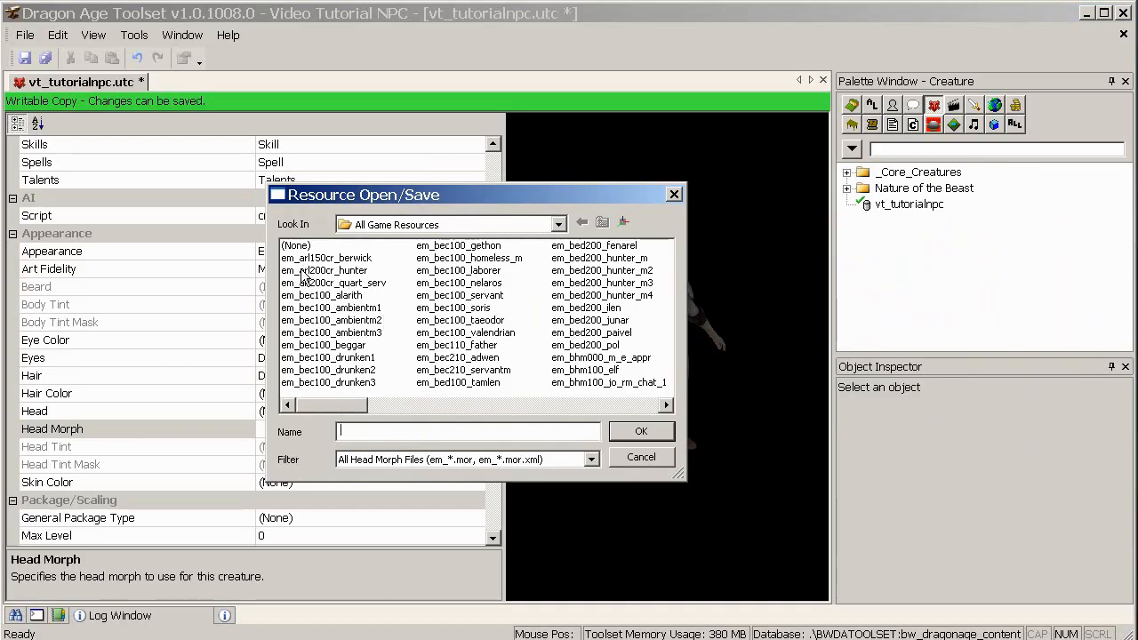
mouse_move(281, 270)
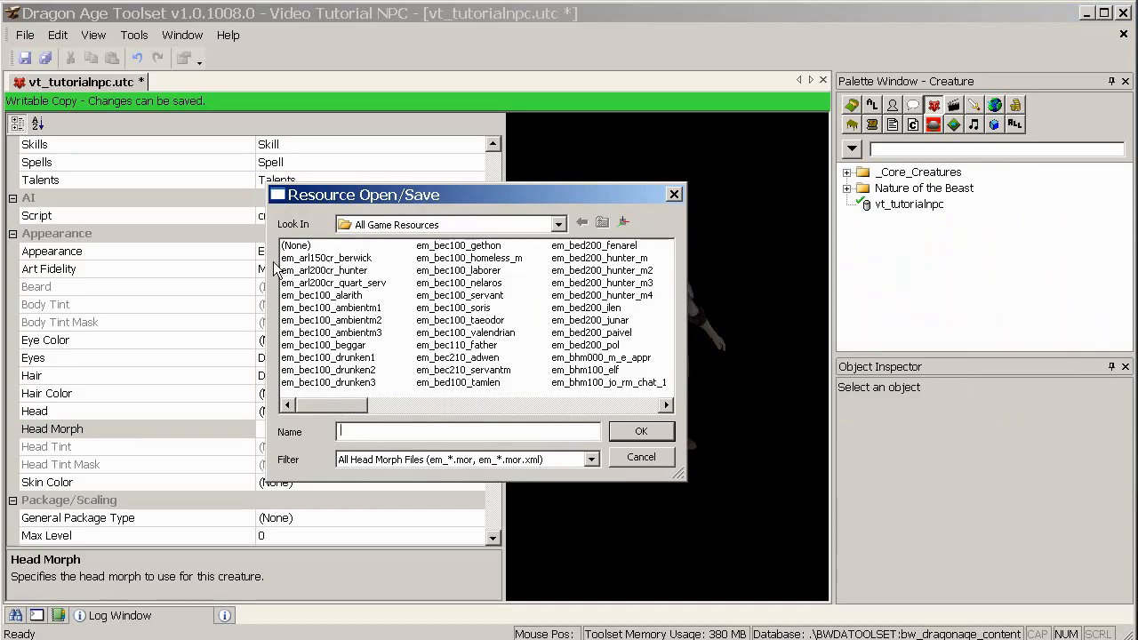
left_click(590, 459)
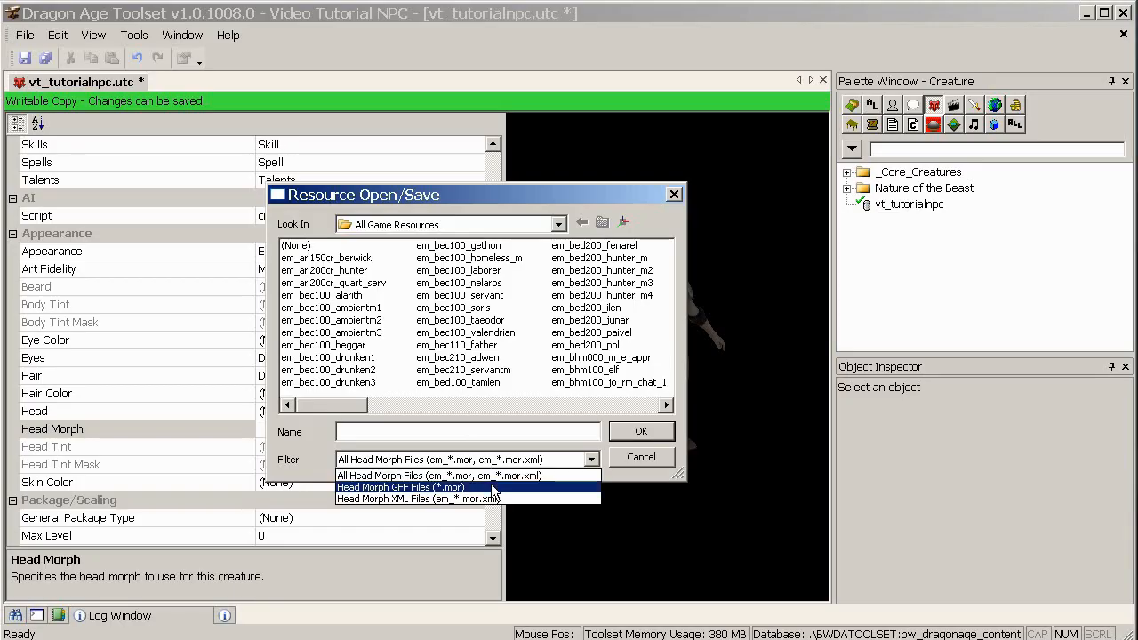
mouse_move(495, 490)
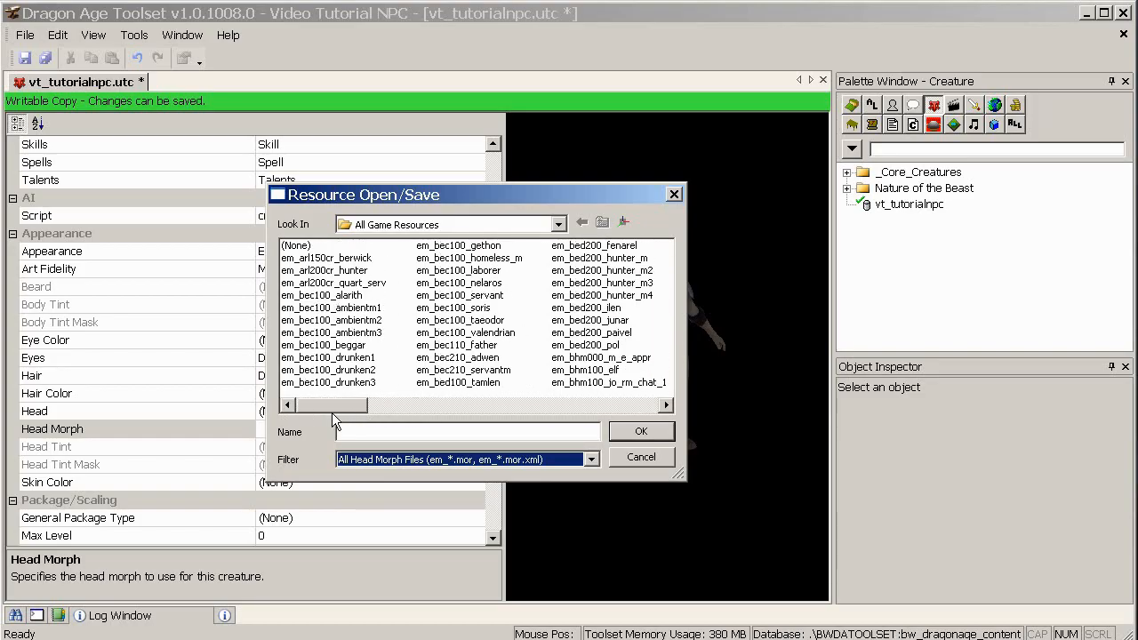
mouse_move(480, 292)
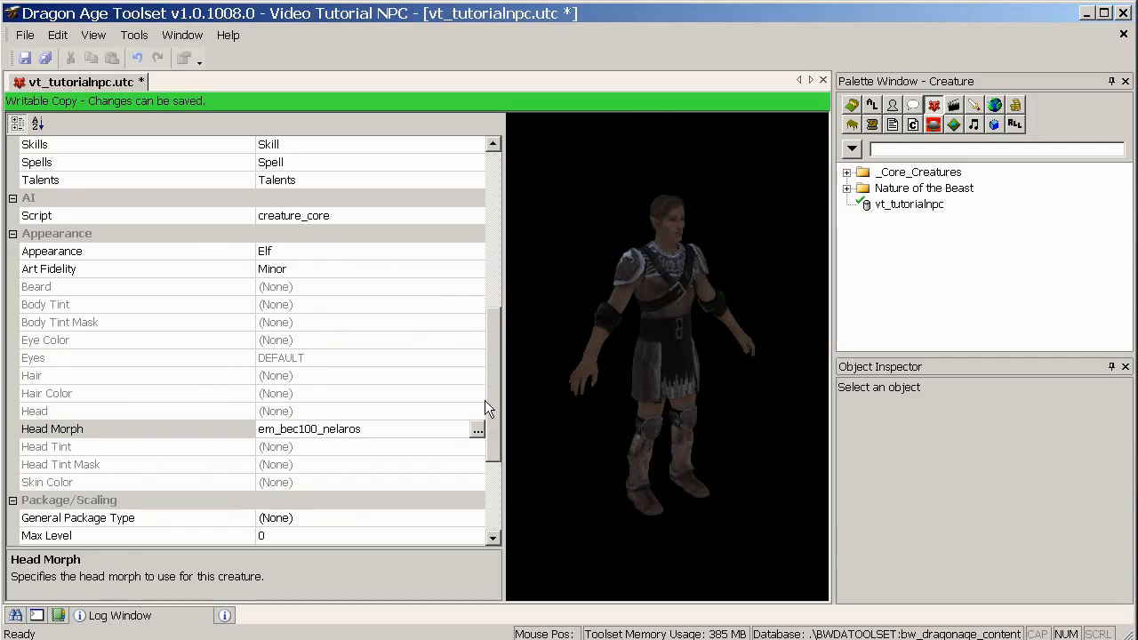
scroll("down", 3)
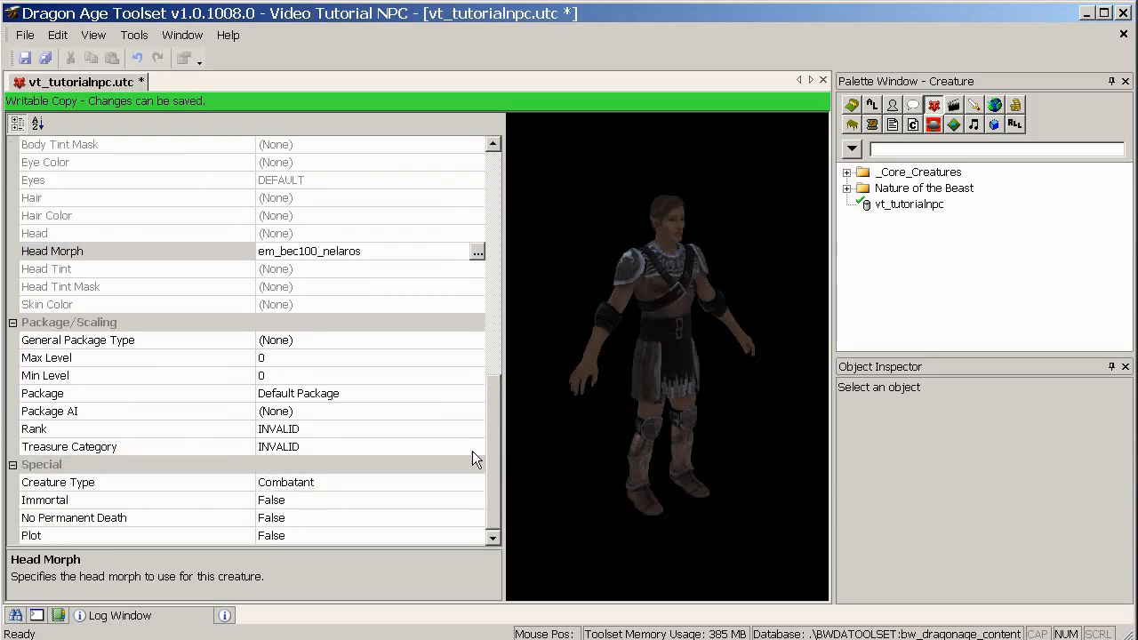
mouse_move(434, 356)
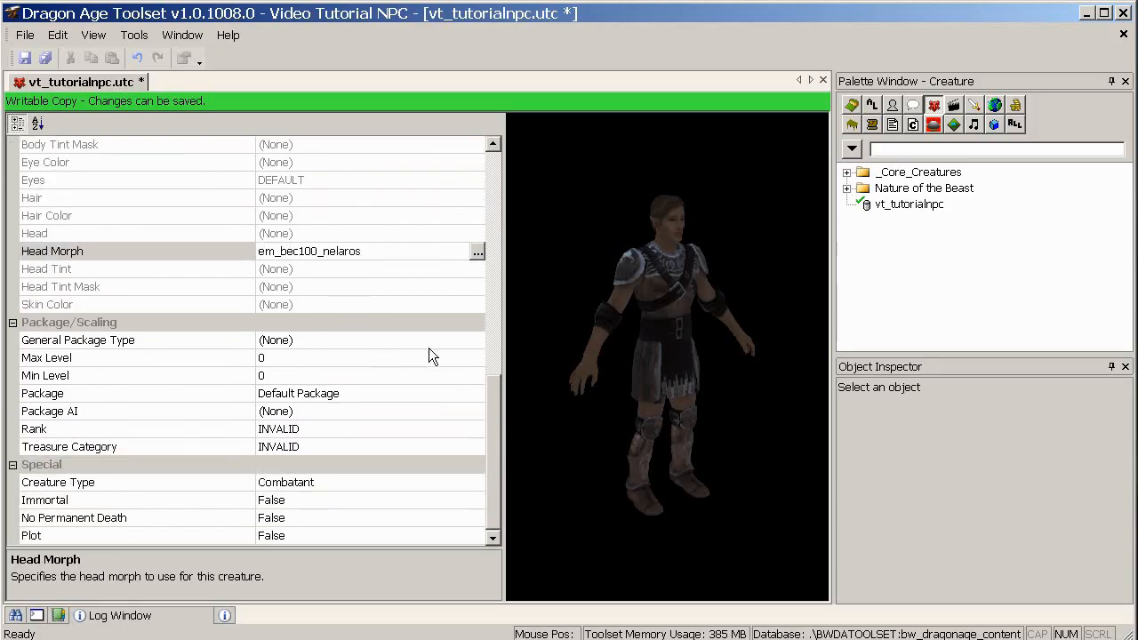
mouse_move(388, 344)
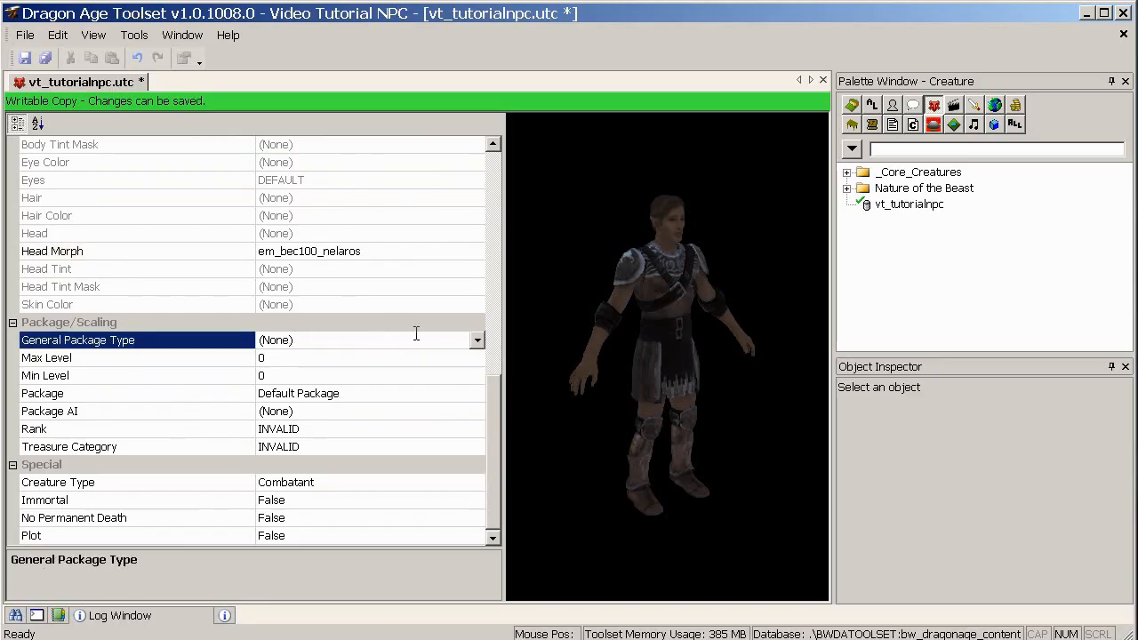
left_click(476, 339)
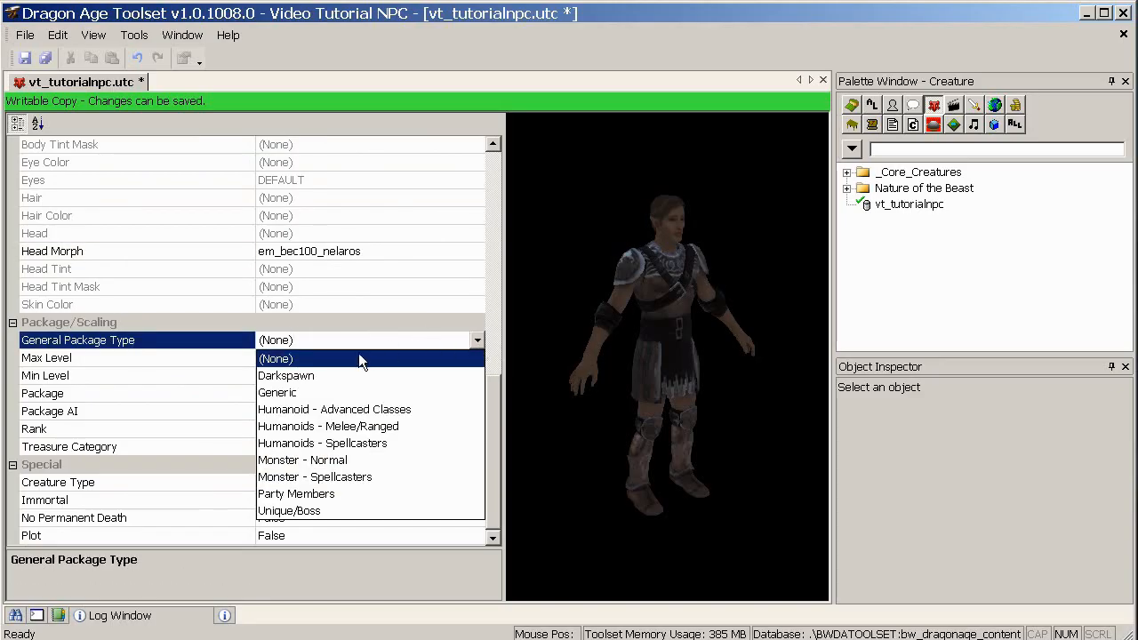
mouse_move(345, 388)
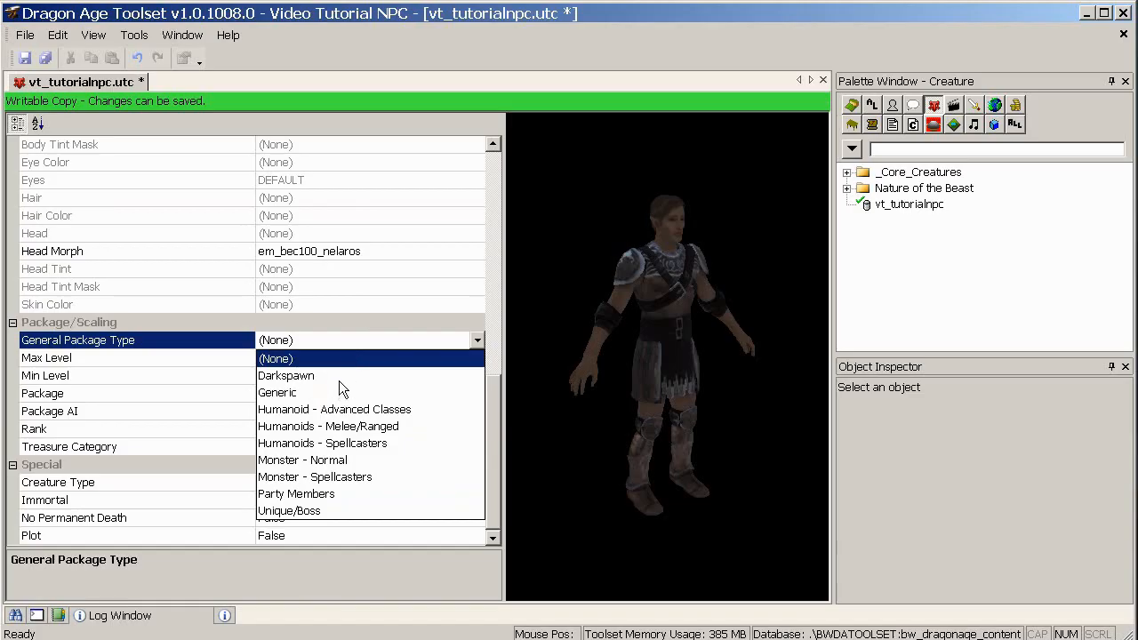
left_click(275, 357)
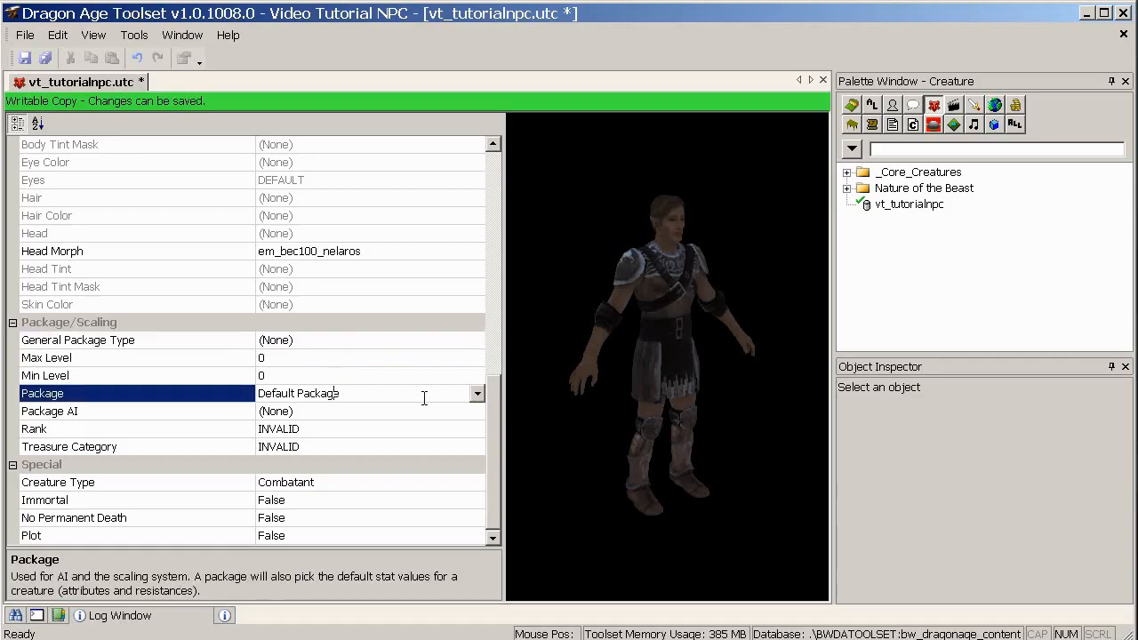
left_click(476, 393)
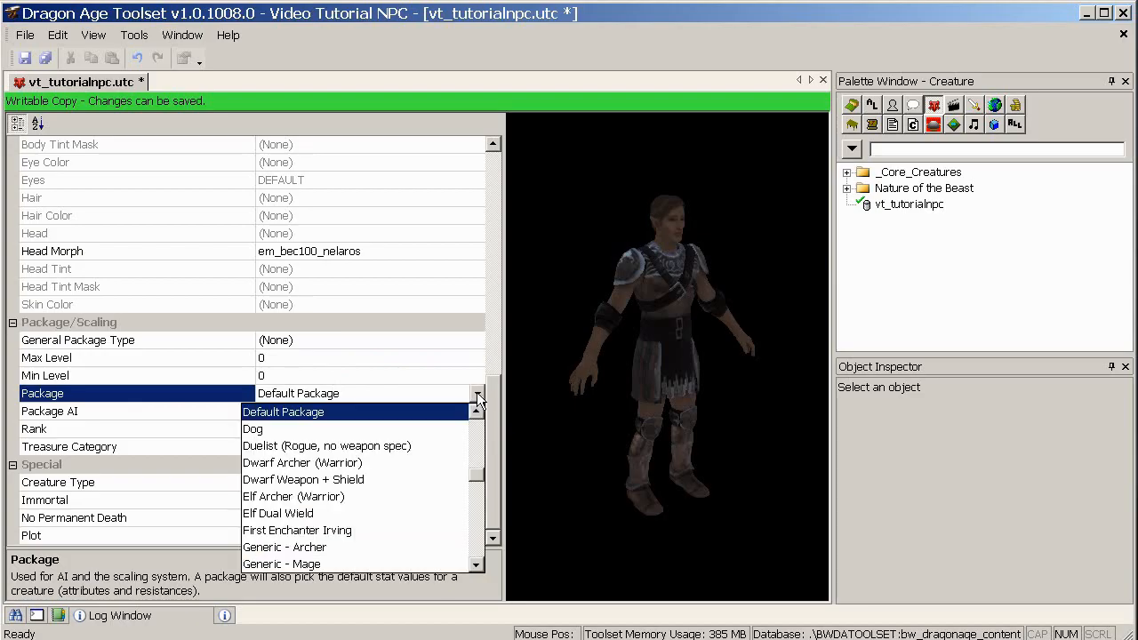
mouse_move(479, 483)
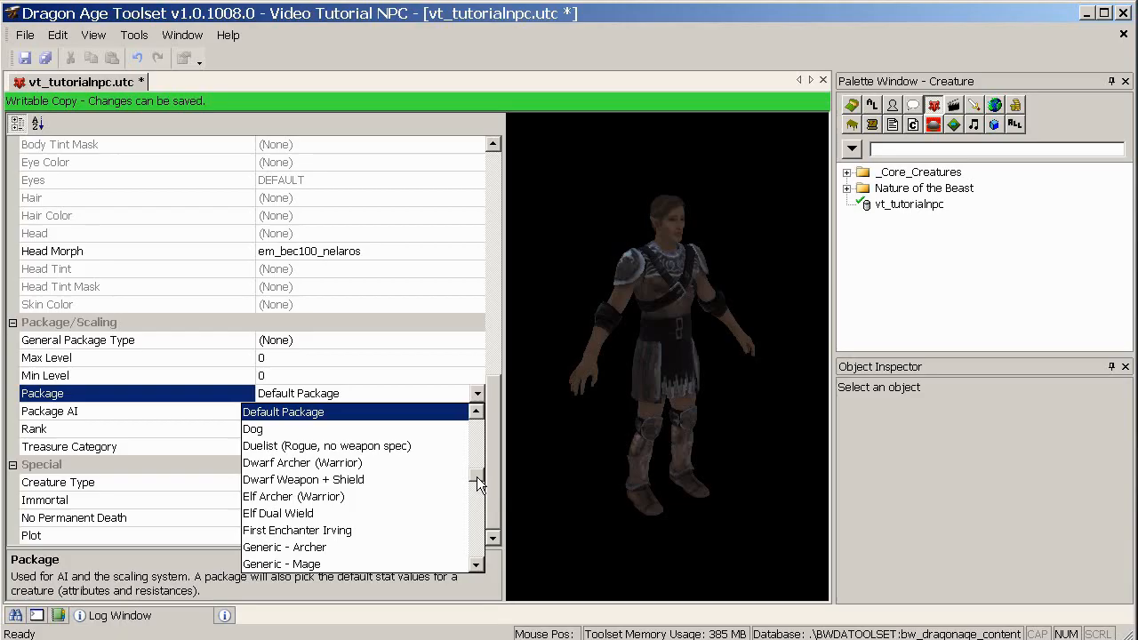
mouse_move(381, 469)
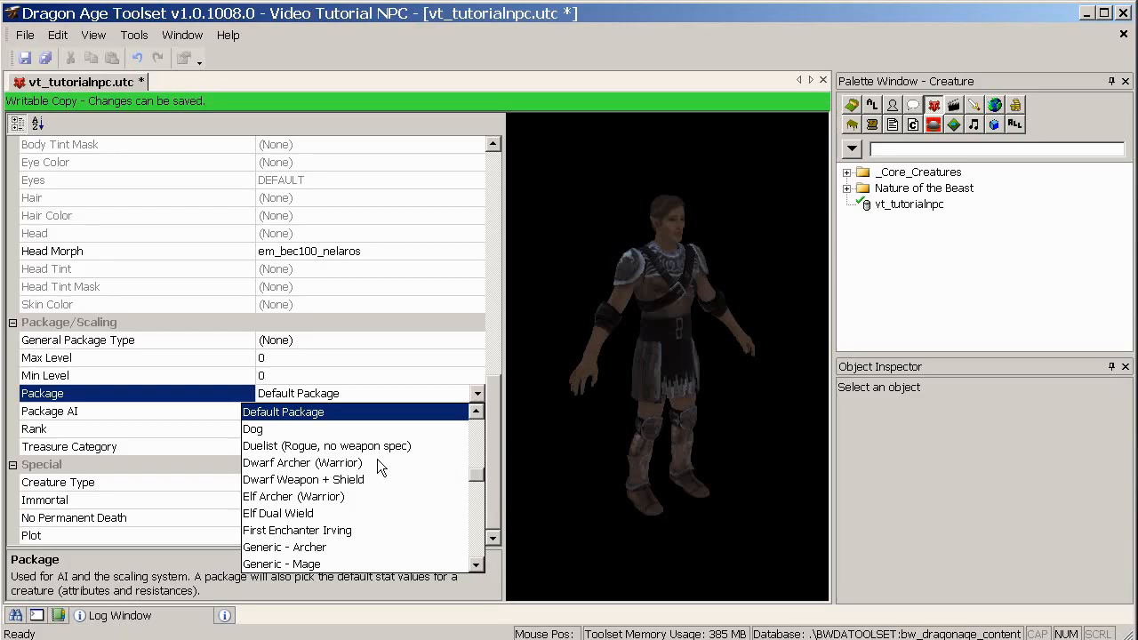
mouse_move(346, 512)
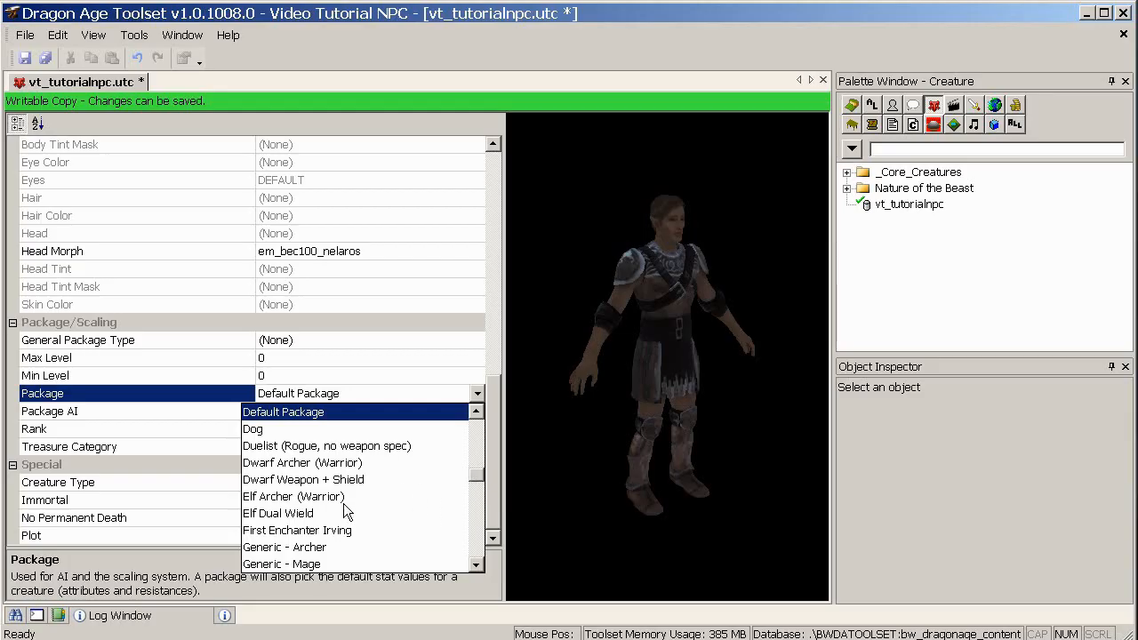
mouse_move(284, 519)
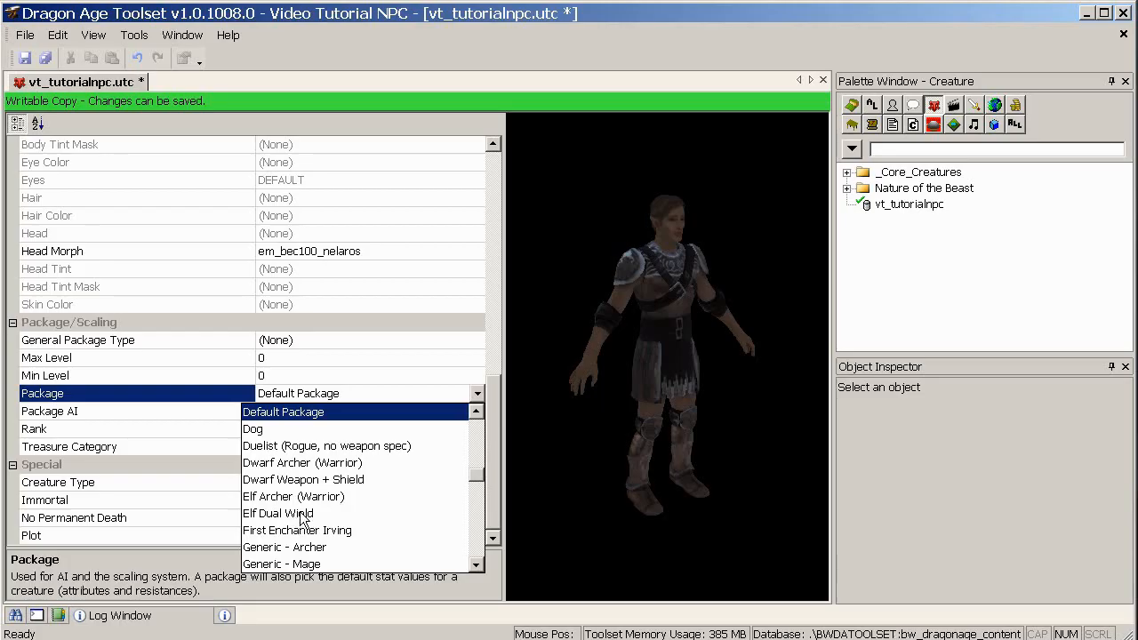
mouse_move(478, 487)
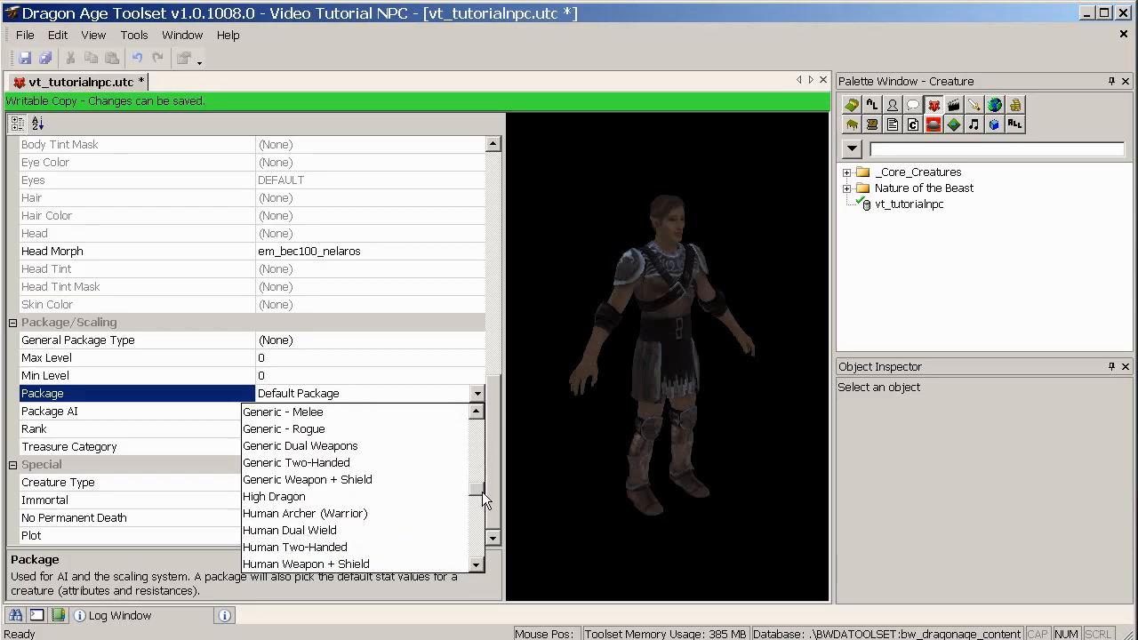
Assign the Generic Dual Weapons package with AI package AIP_Dual_Weapons.
scroll("down", 3)
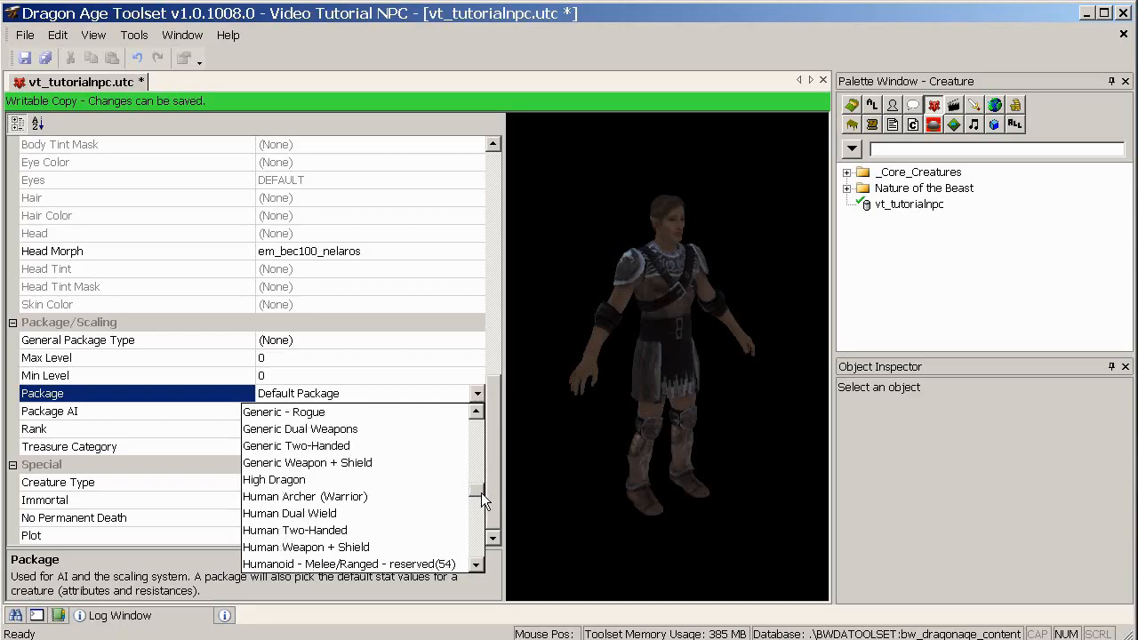
left_click(298, 428)
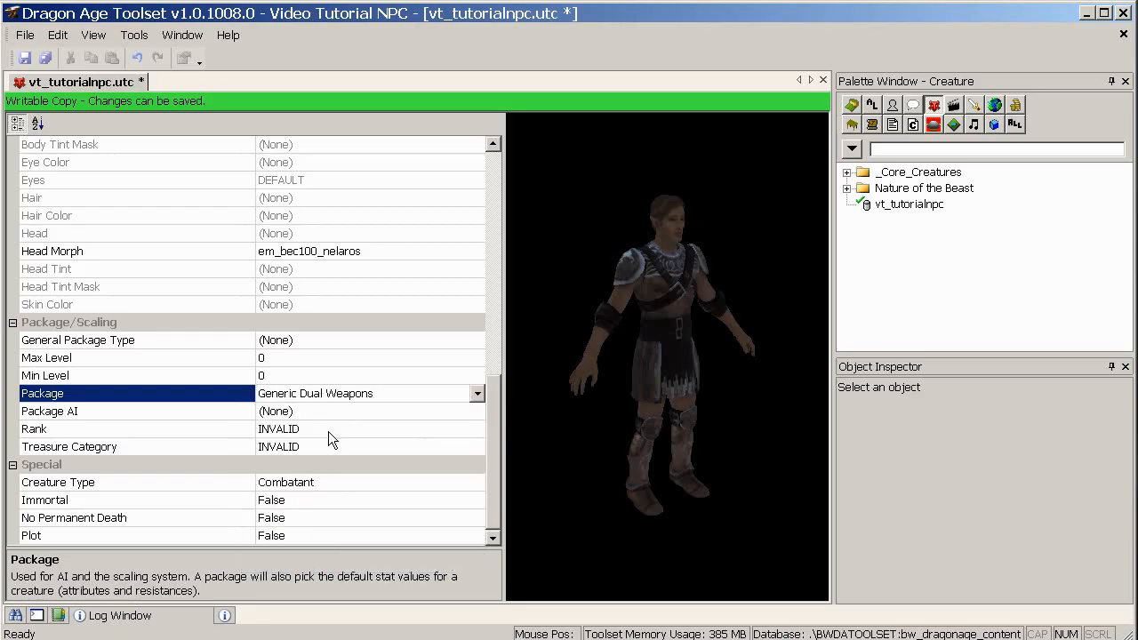
left_click(476, 411)
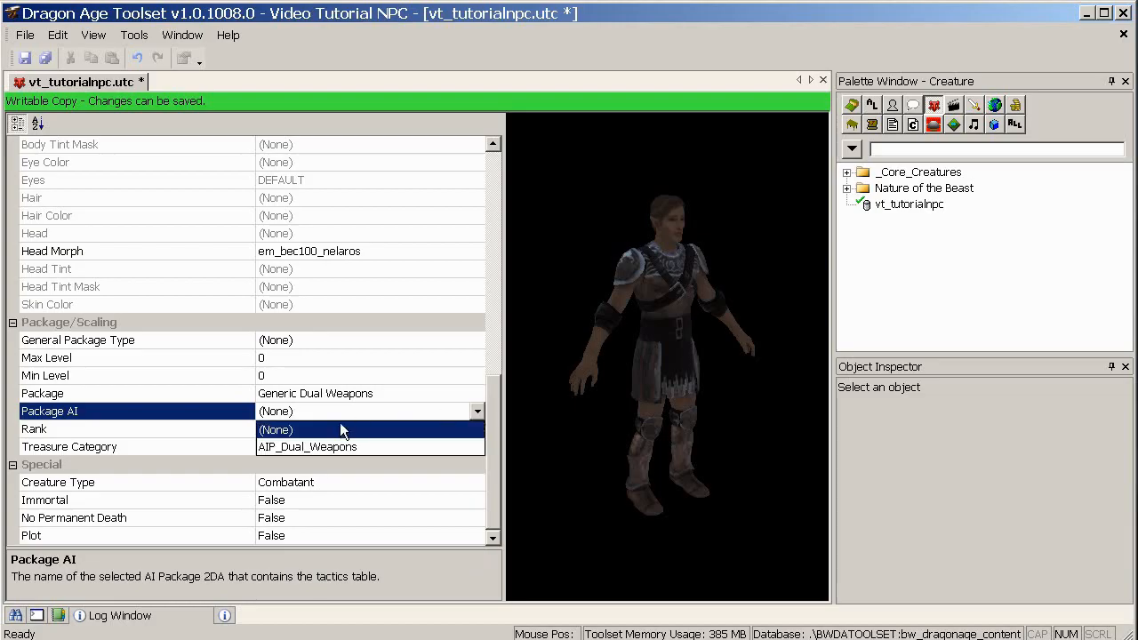
left_click(306, 446)
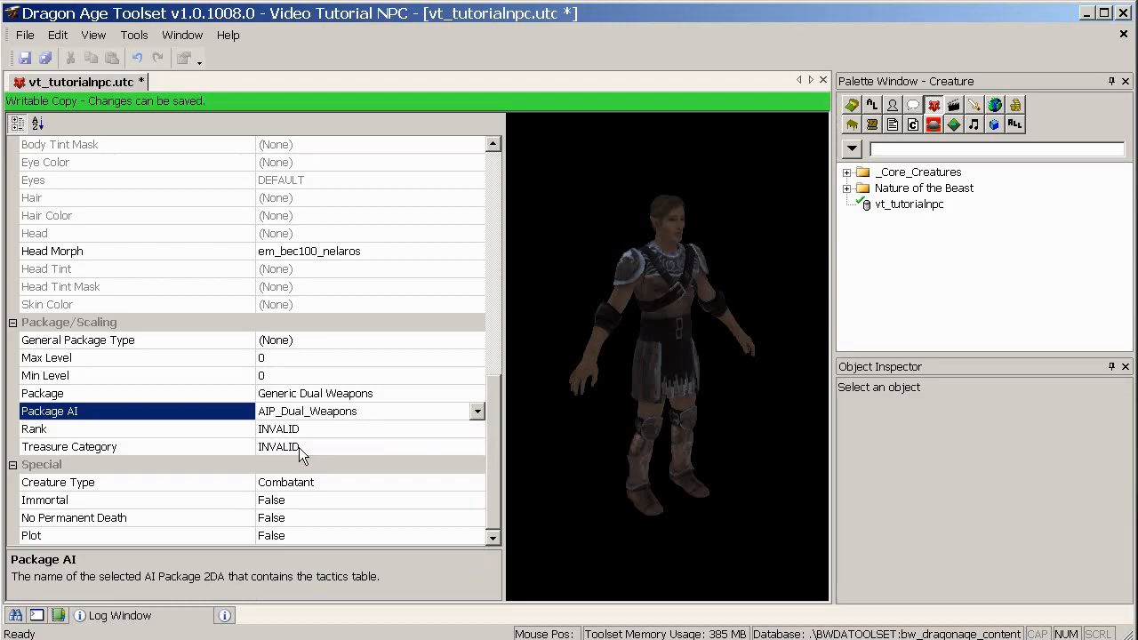
mouse_move(317, 419)
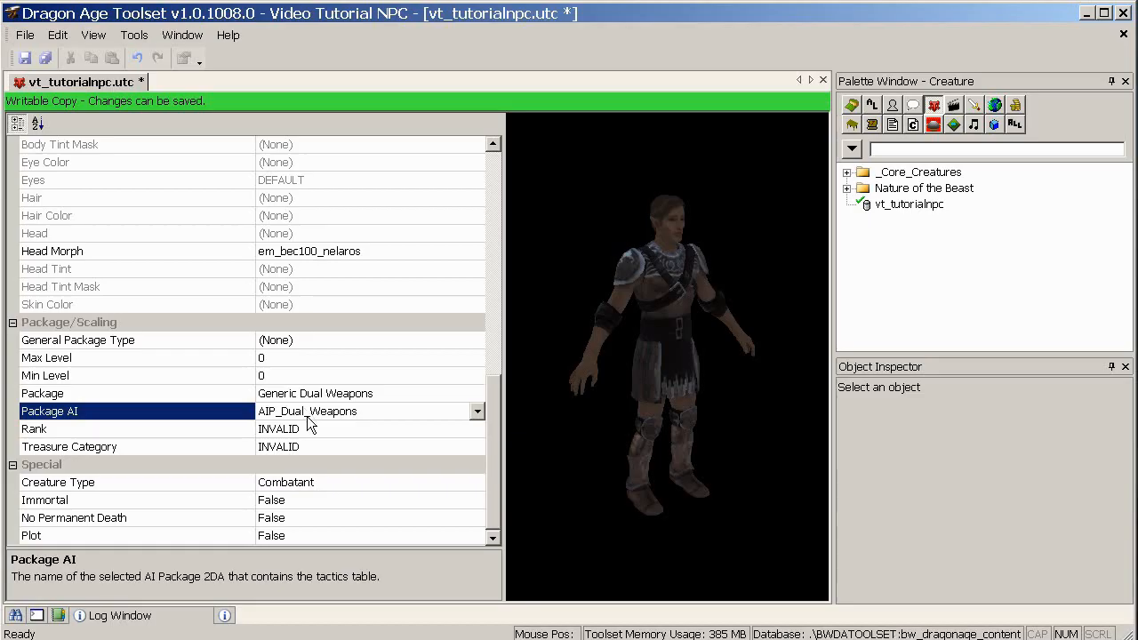
mouse_move(302, 402)
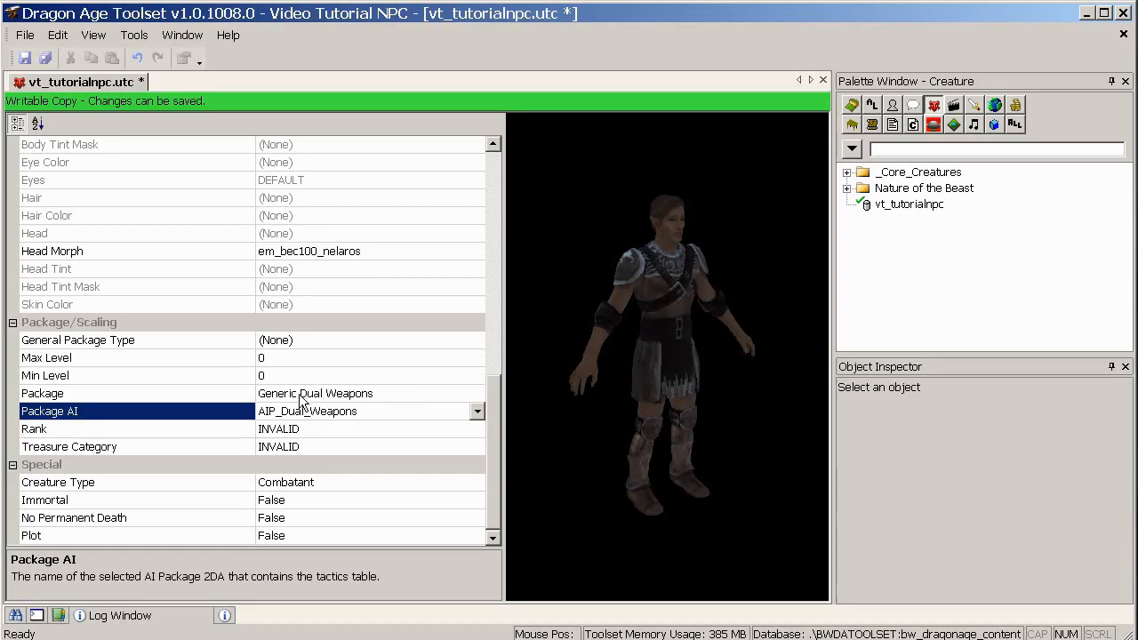
mouse_move(381, 496)
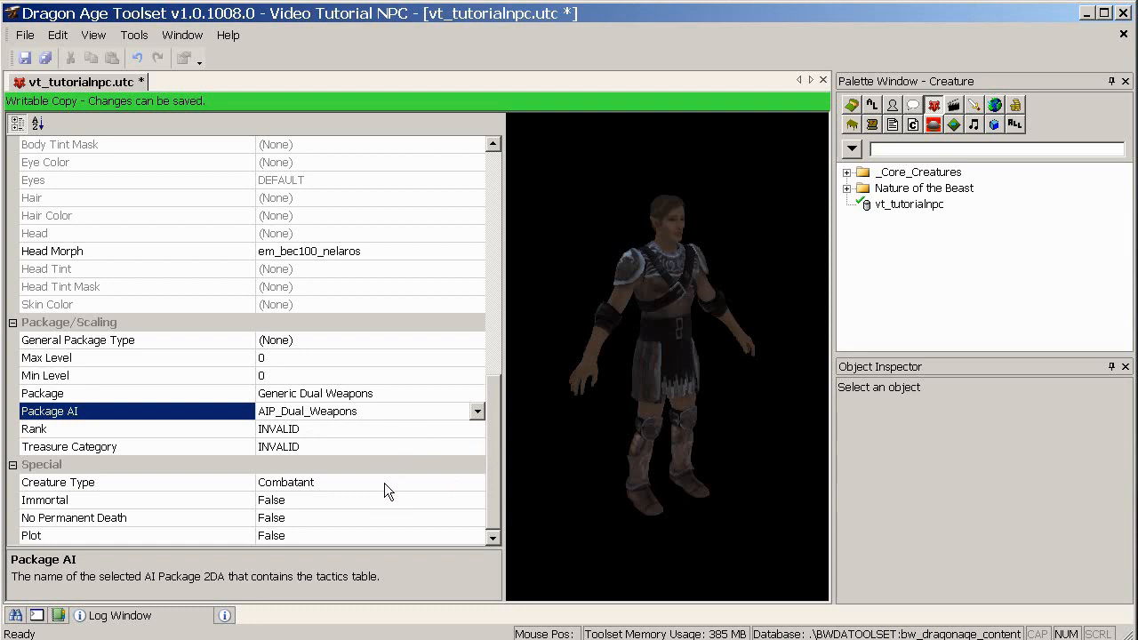
mouse_move(346, 494)
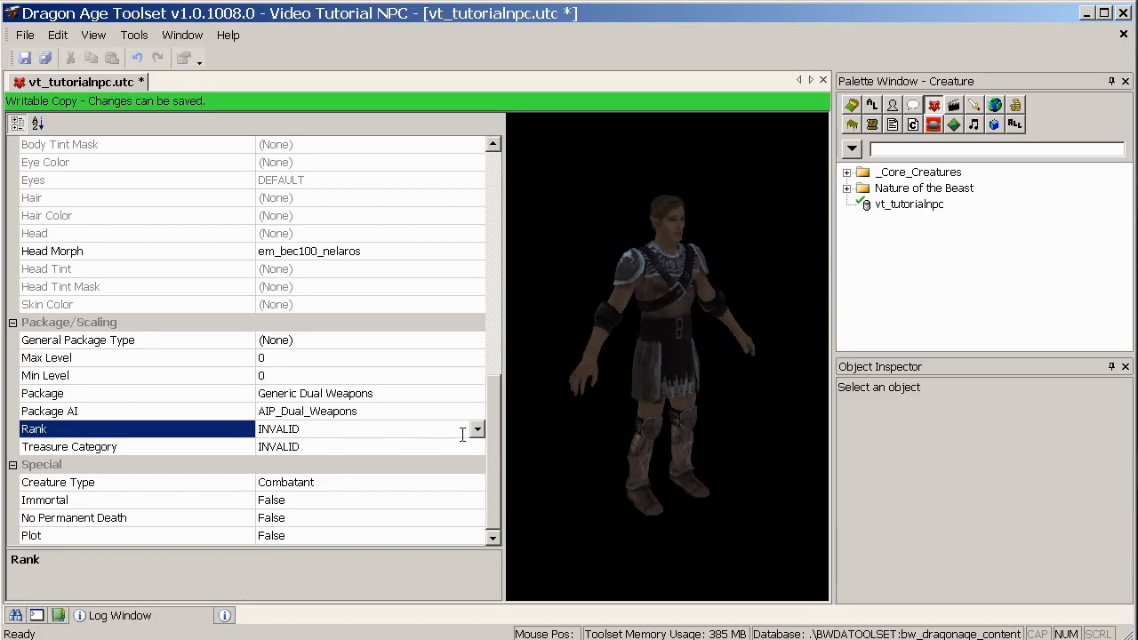
Set Rank to Lieutenant, keep Treasure Category INVALID, and save all.
left_click(477, 428)
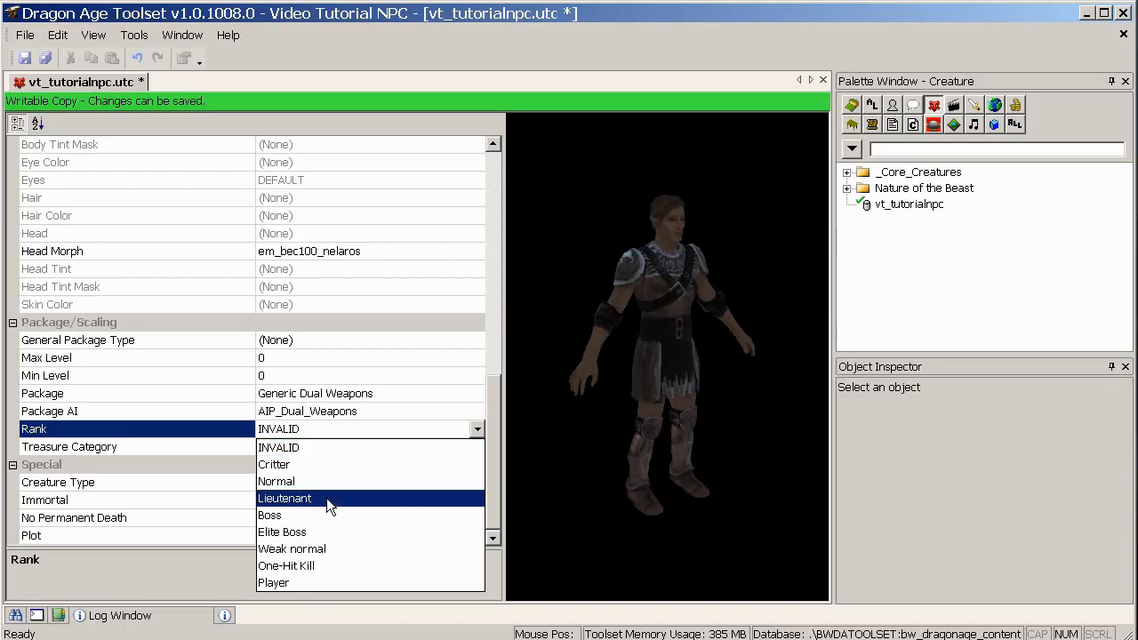
left_click(285, 497)
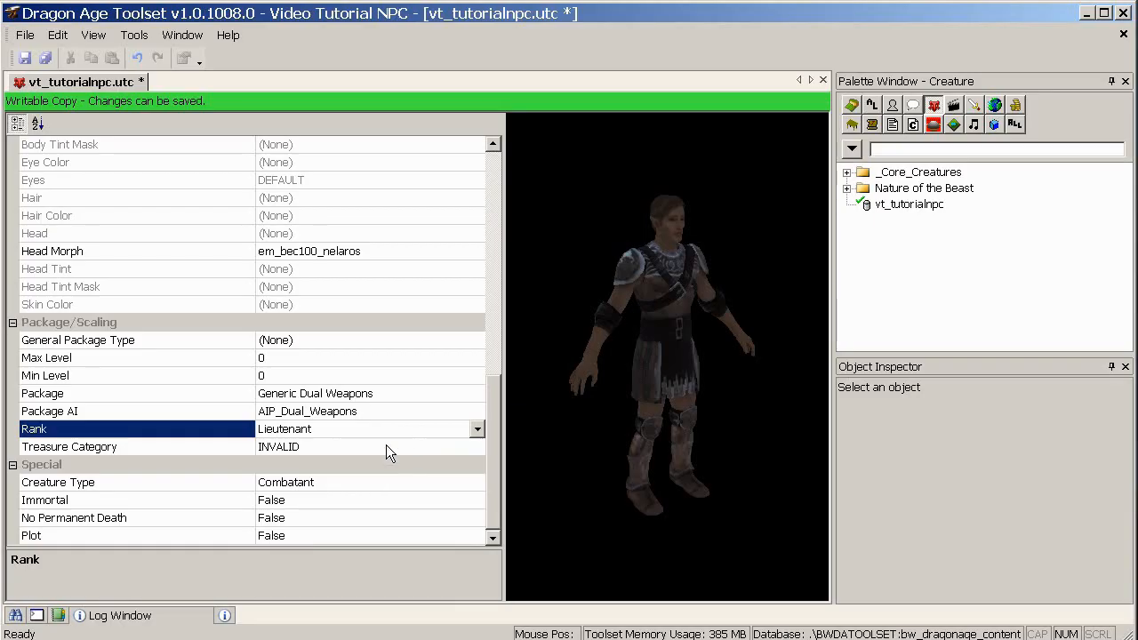
mouse_move(384, 459)
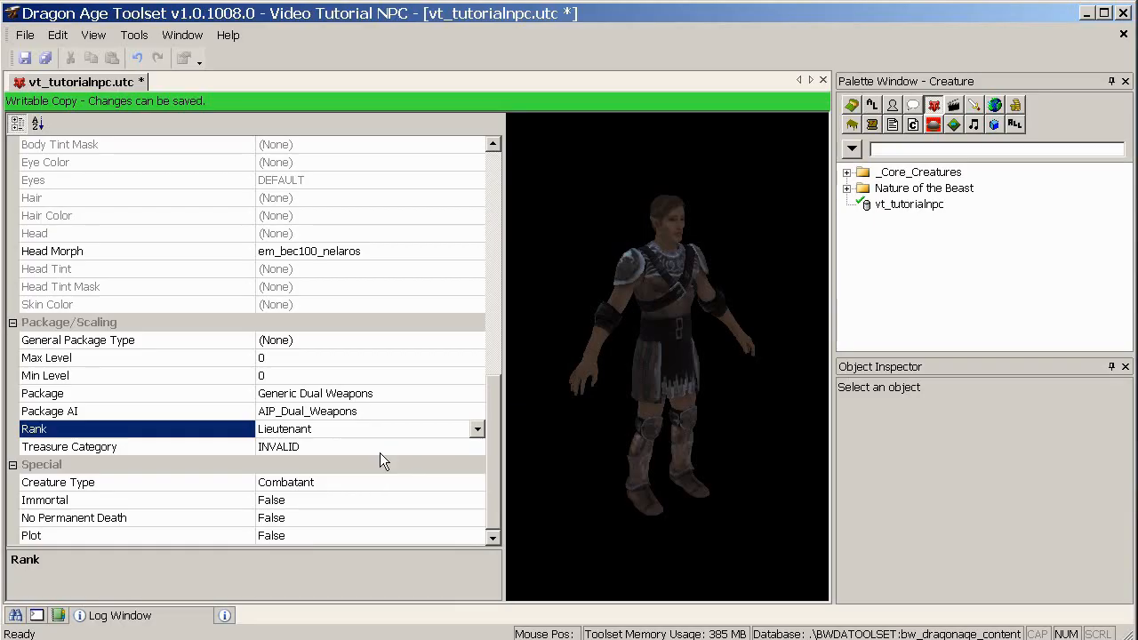
mouse_move(366, 465)
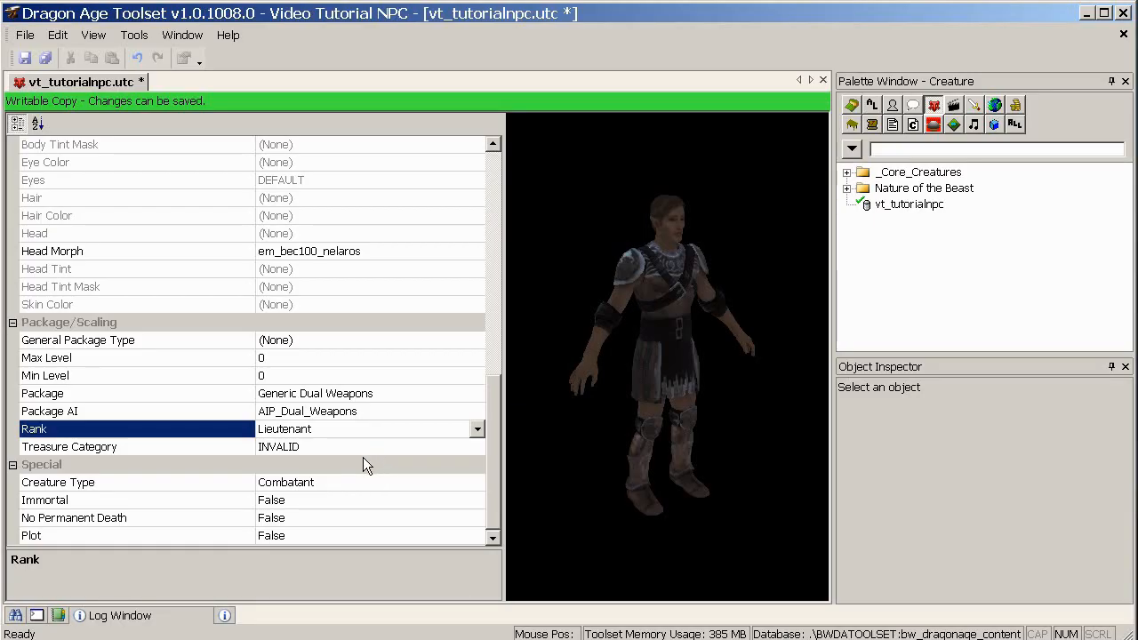
left_click(477, 446)
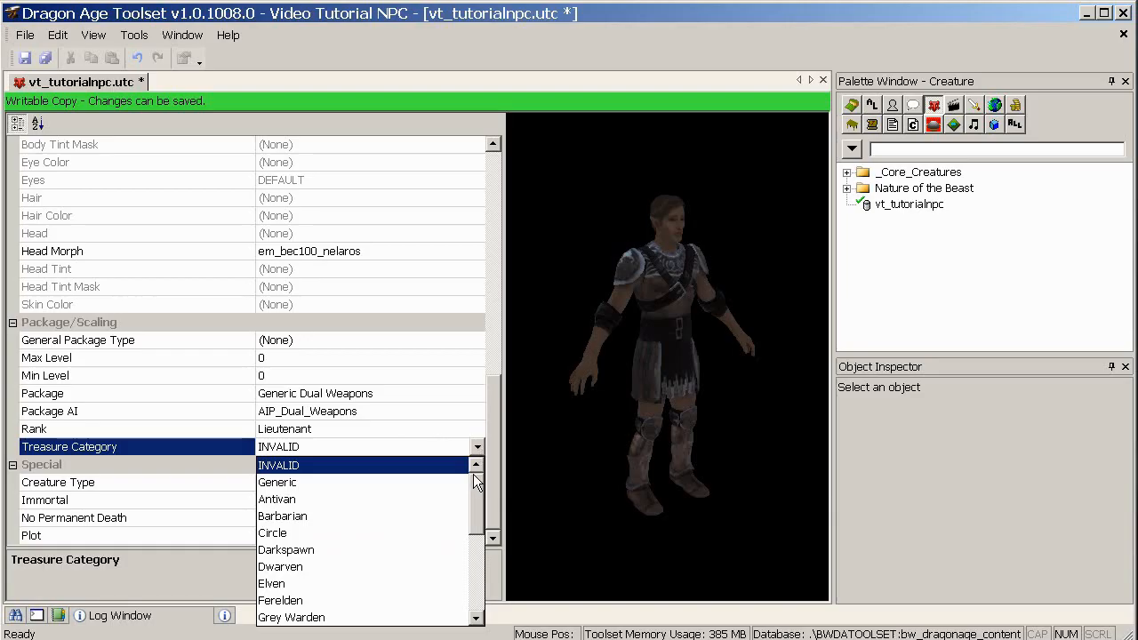
left_click(477, 447)
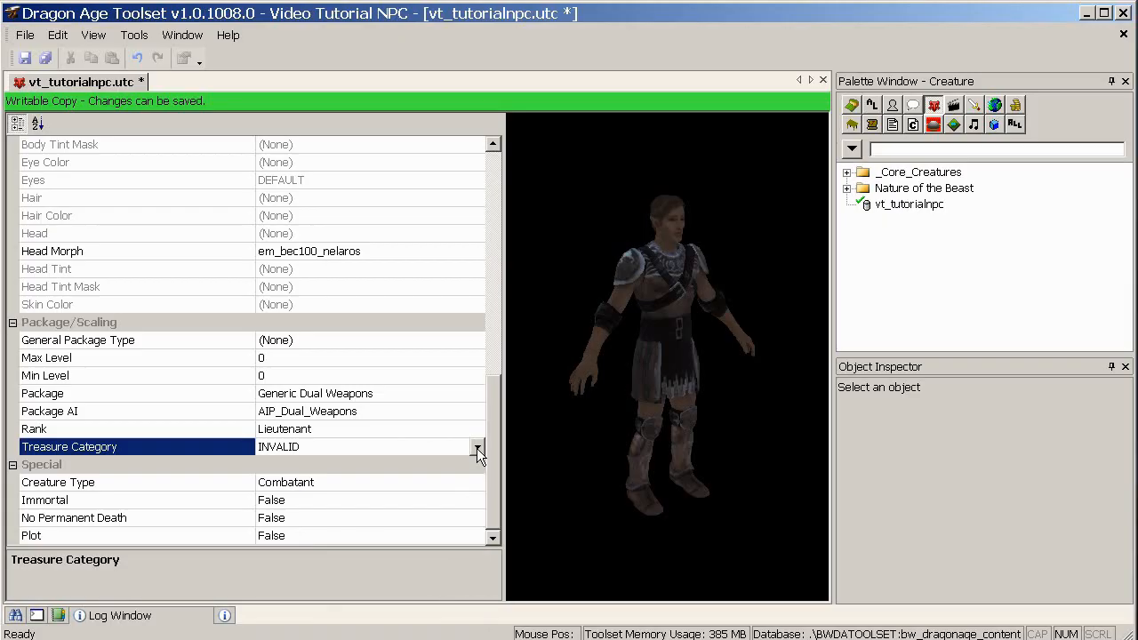
mouse_move(178, 501)
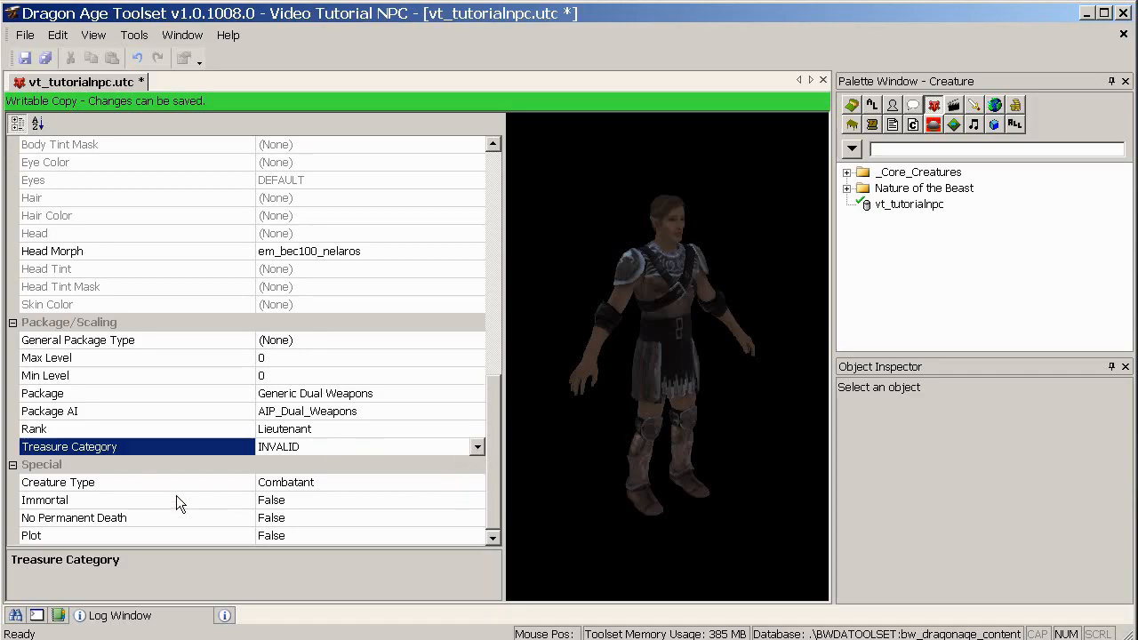
mouse_move(322, 514)
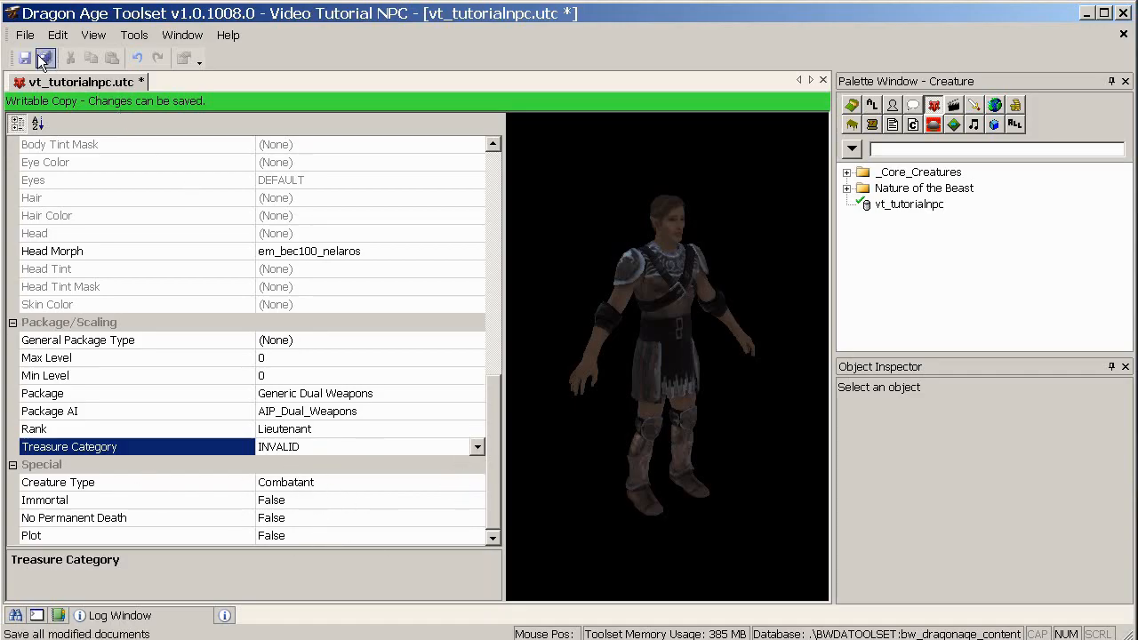
left_click(46, 57)
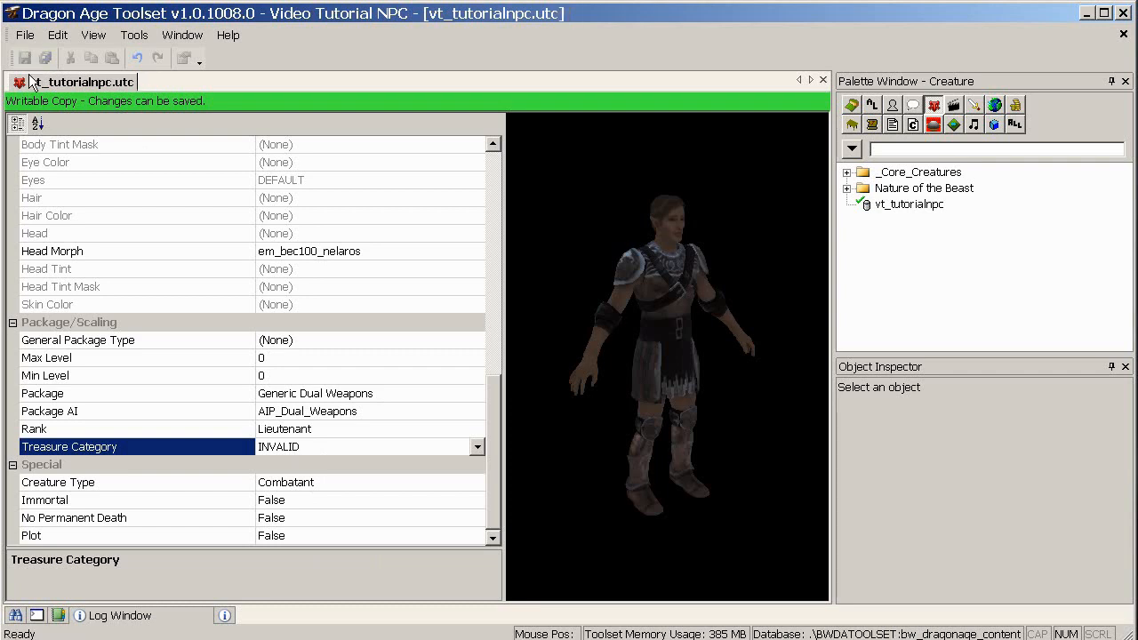
mouse_move(674, 299)
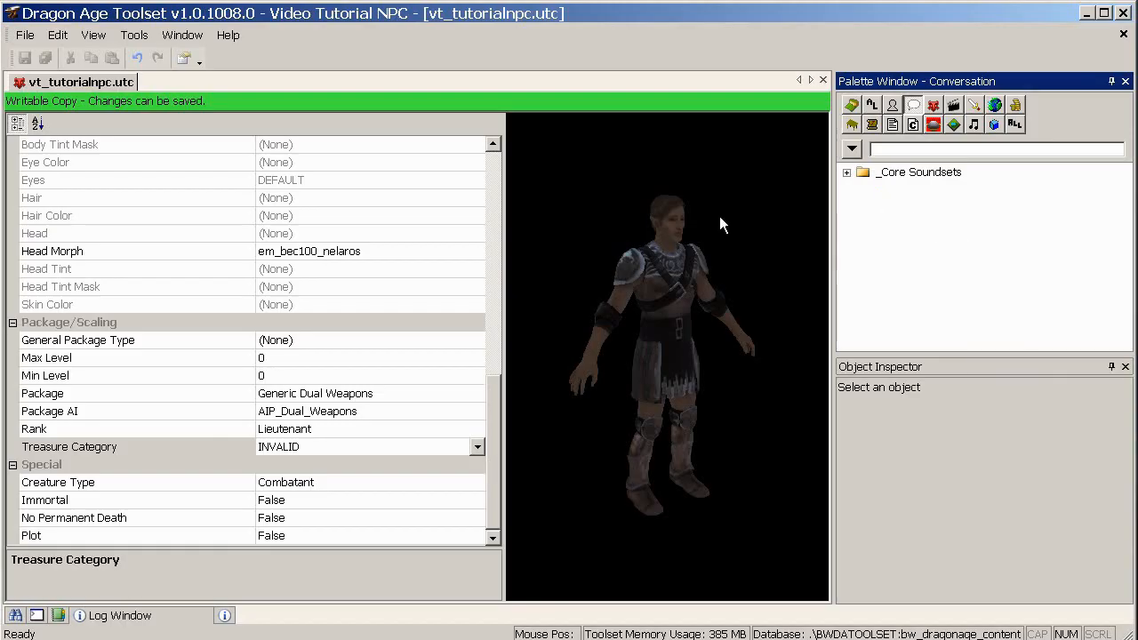
Create a new Conversation resource named vt_tutorialnpc via File > New.
left_click(25, 36)
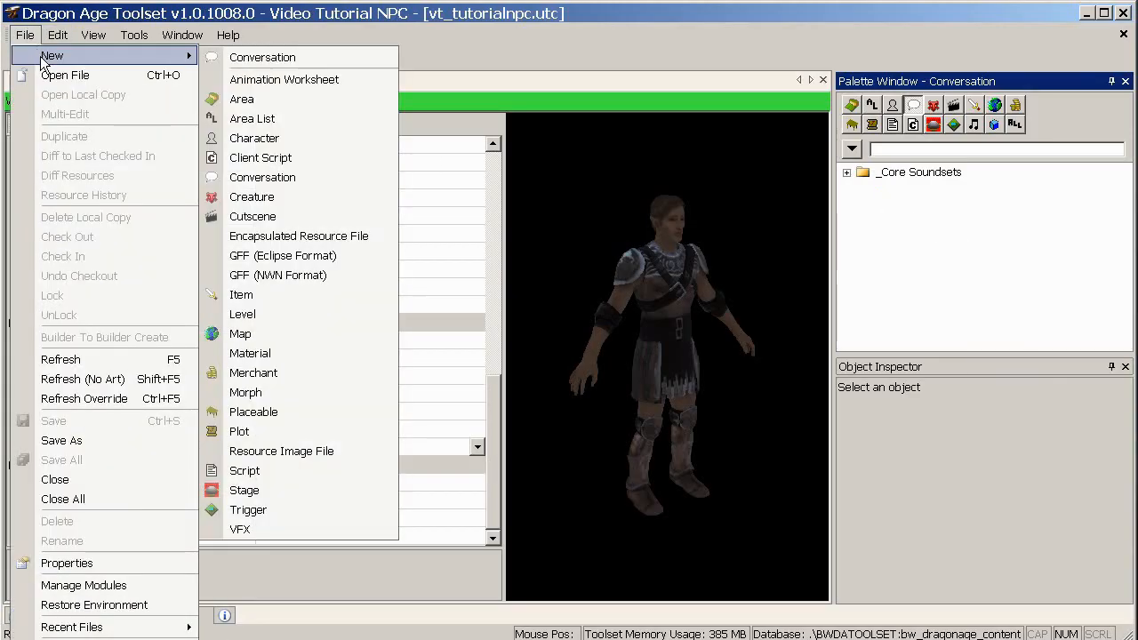
mouse_move(261, 57)
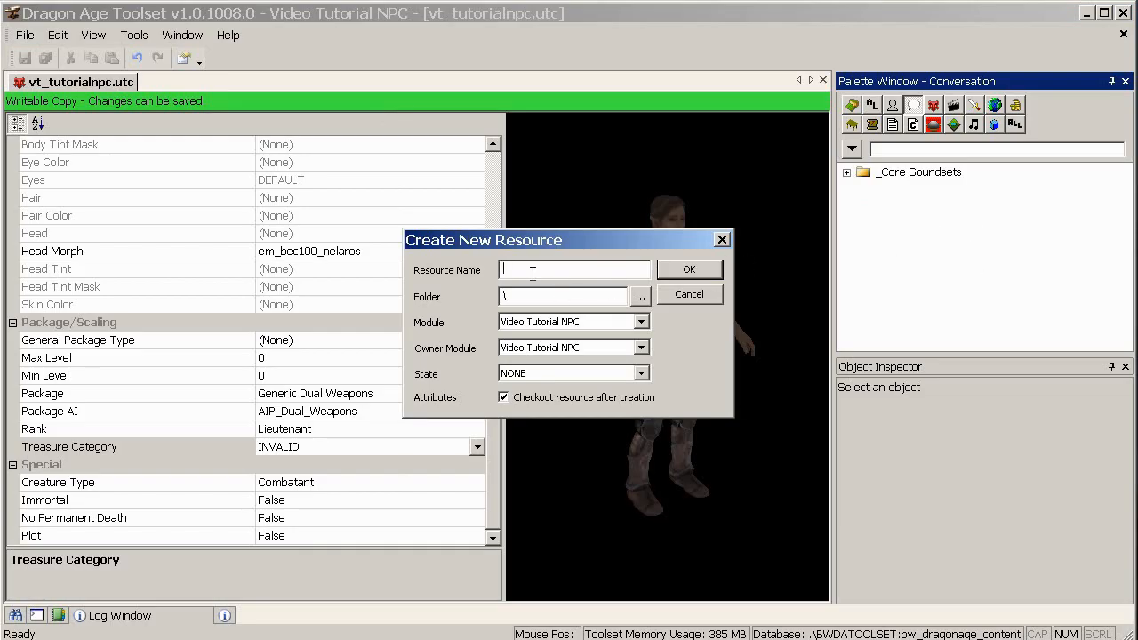
type("vt_")
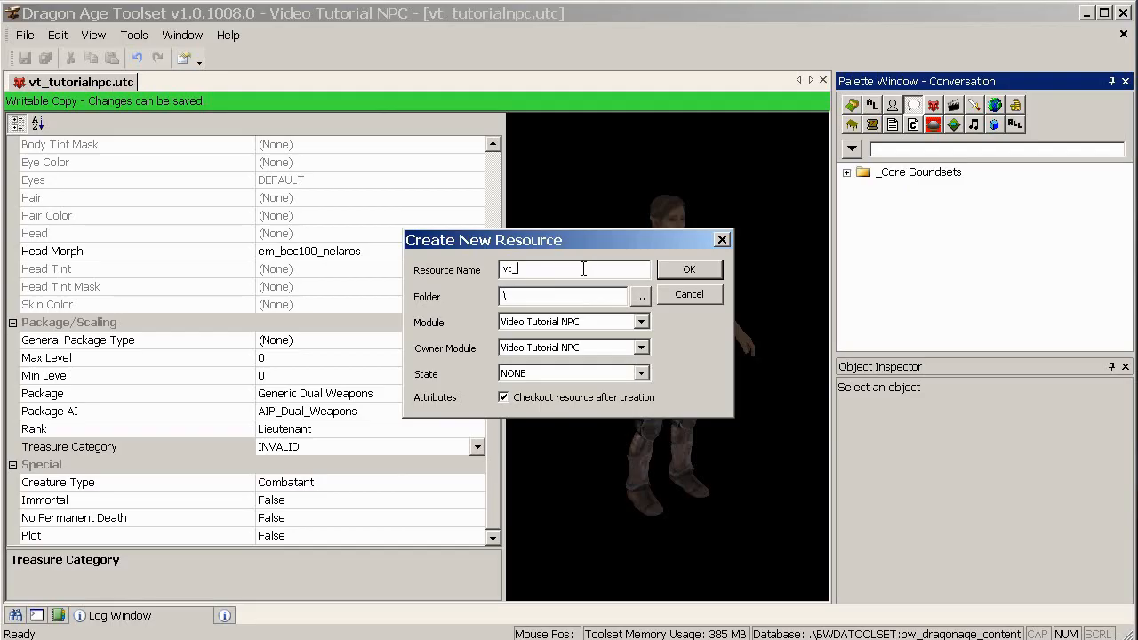
type("tutorial")
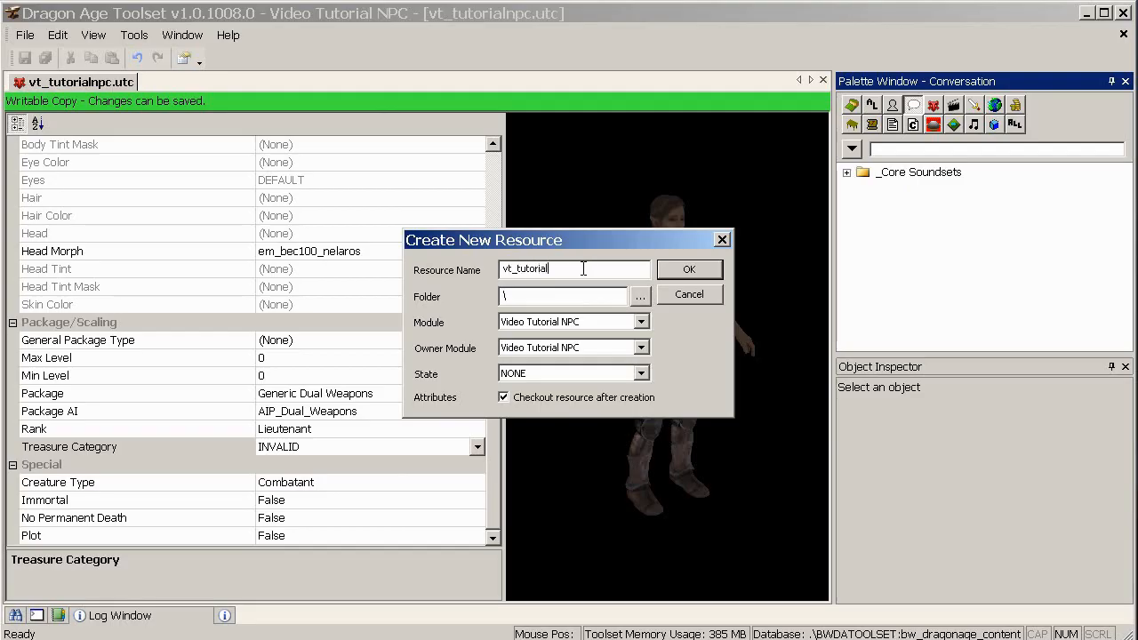
type("npc")
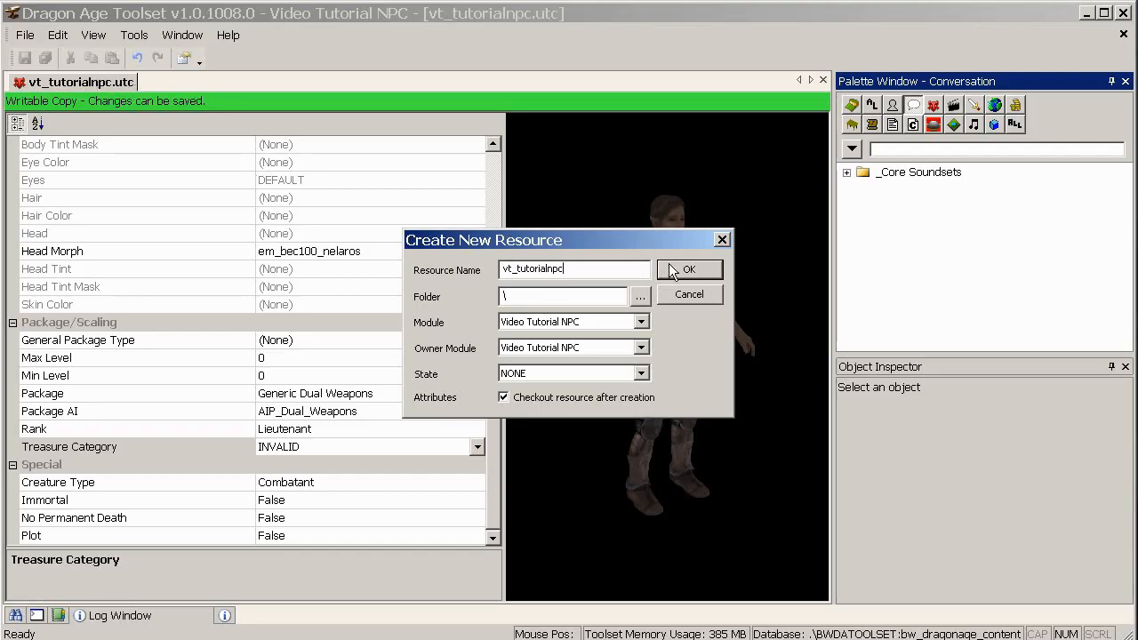
left_click(690, 270)
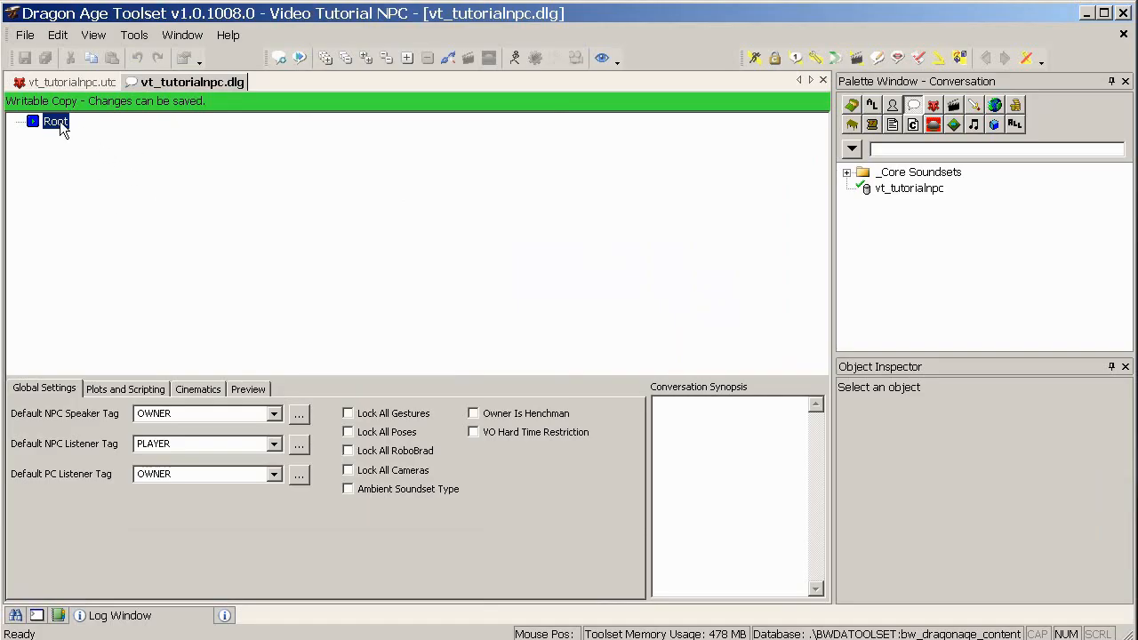
mouse_move(60, 132)
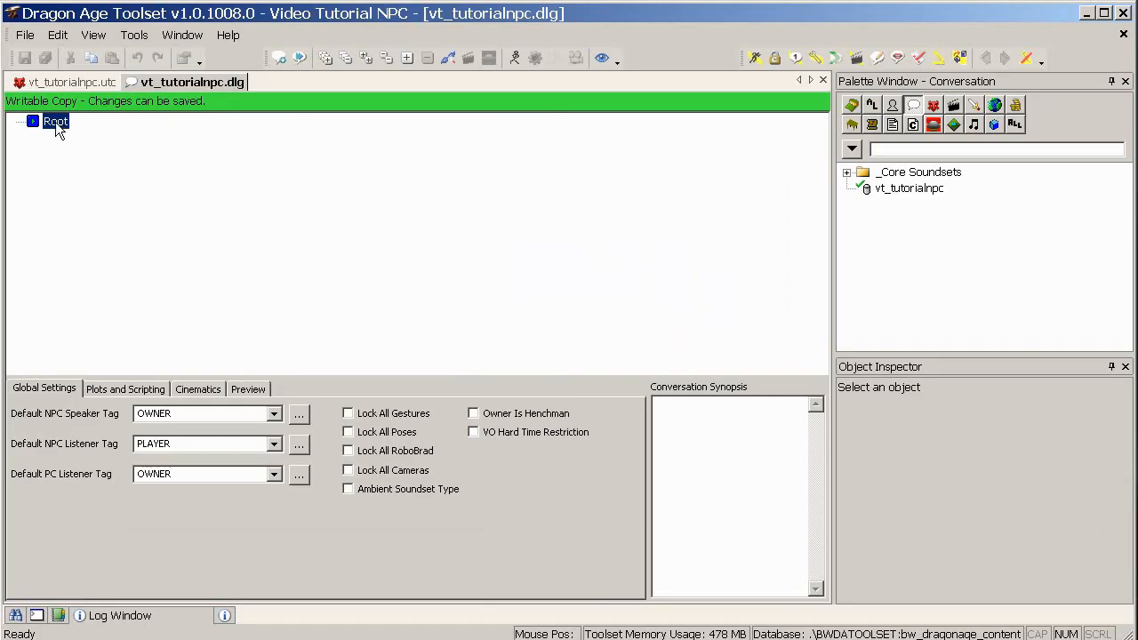
Insert a line under Root and type the comment 'Comment here'.
right_click(55, 121)
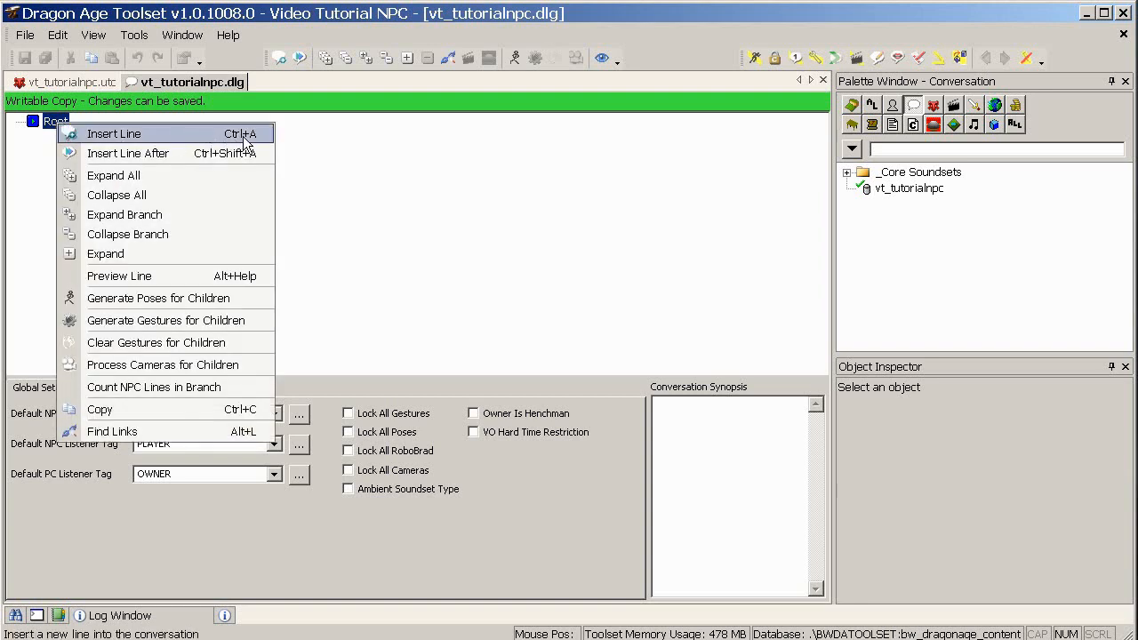
mouse_move(268, 146)
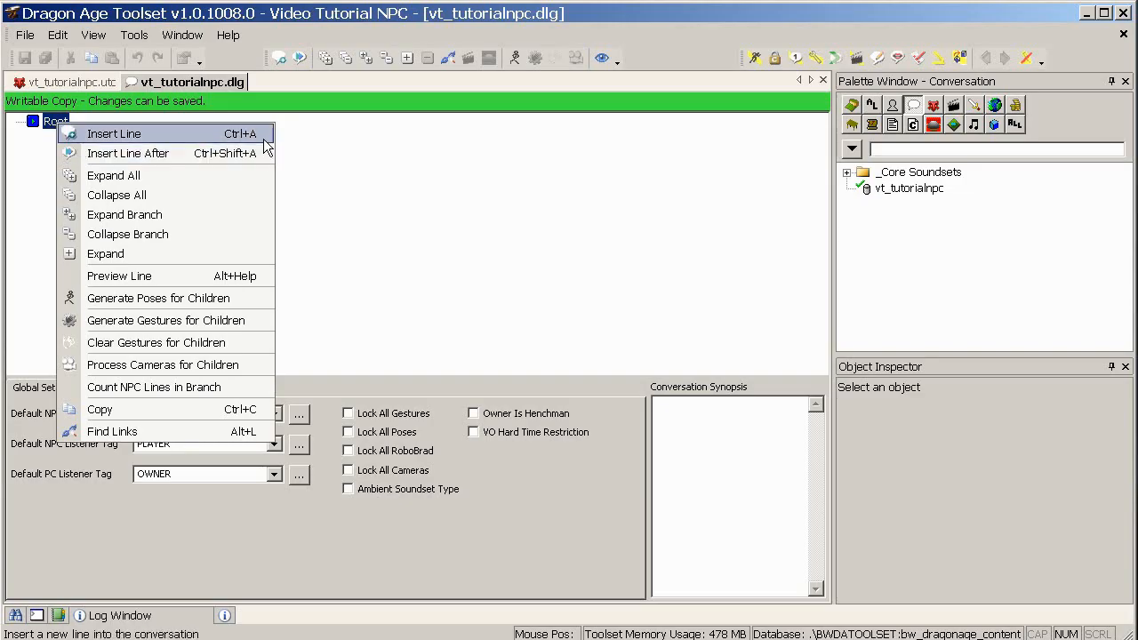
left_click(114, 134)
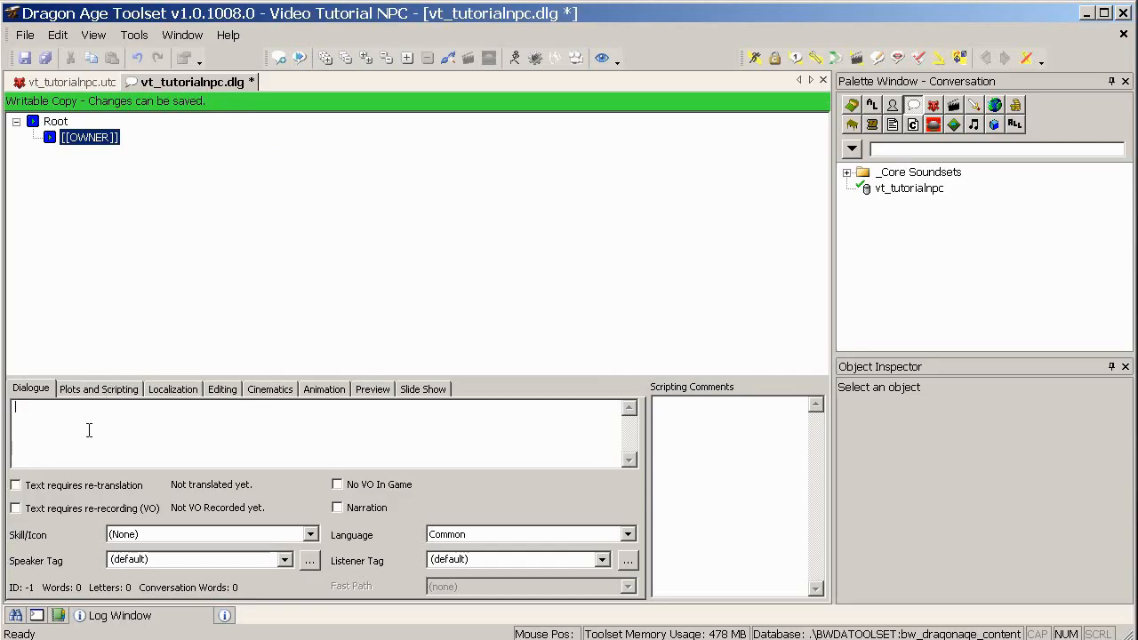
mouse_move(205, 432)
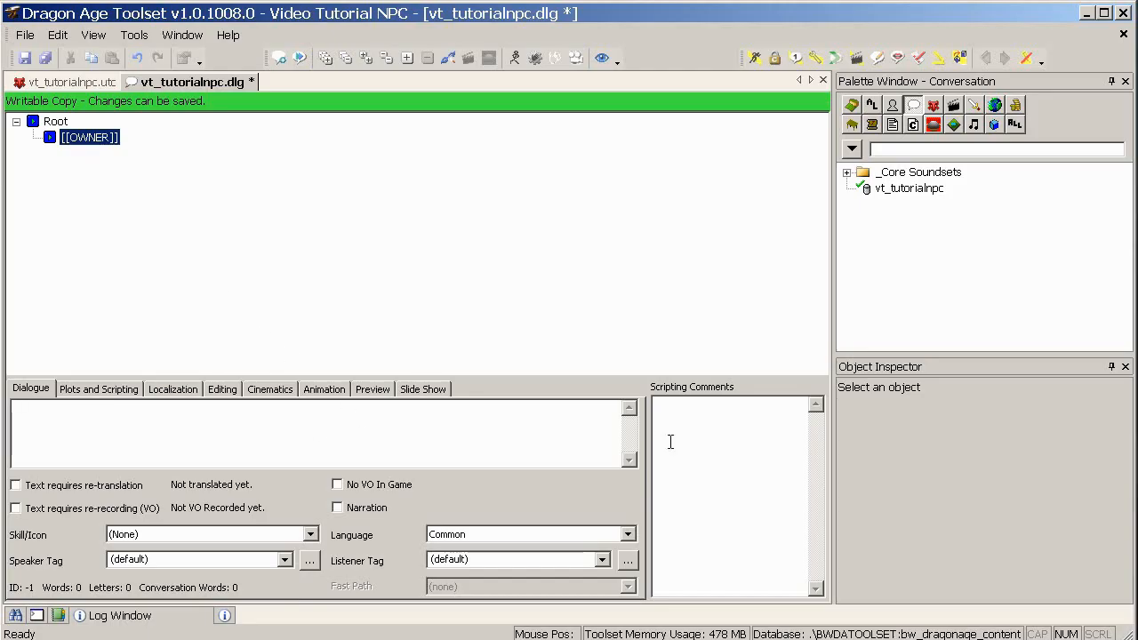
mouse_move(732, 465)
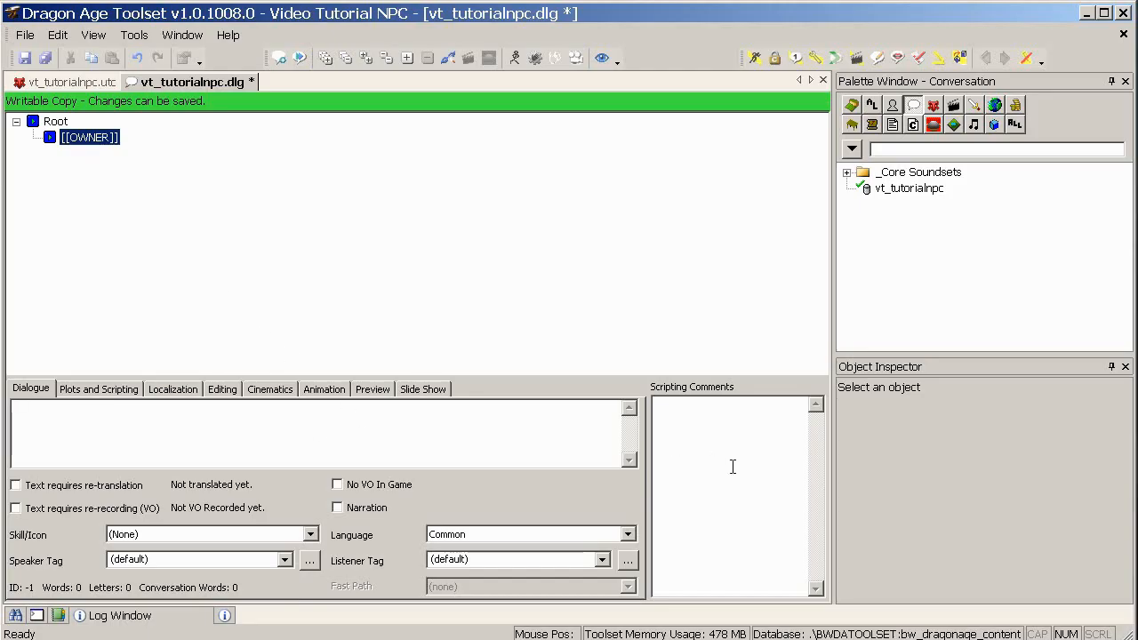
type("Comment")
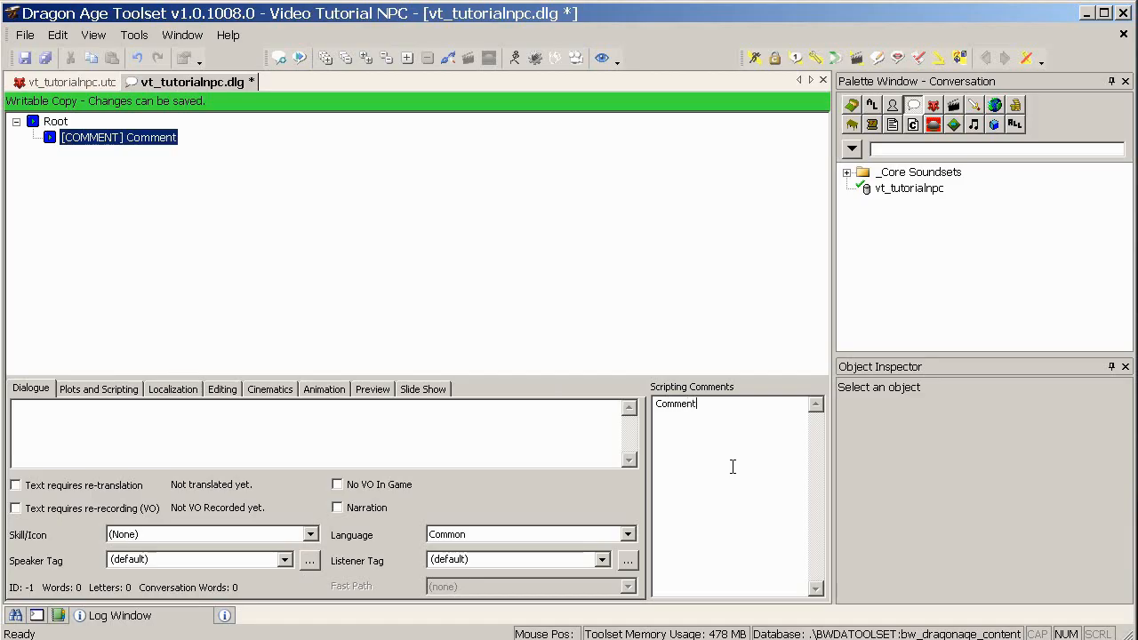
type("here")
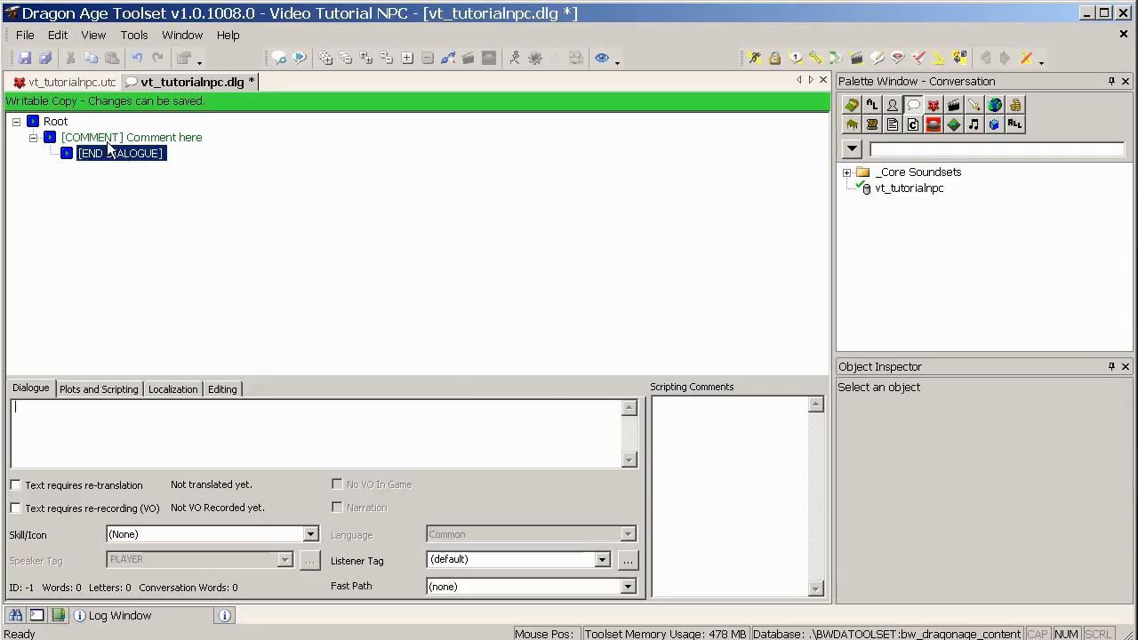
mouse_move(138, 163)
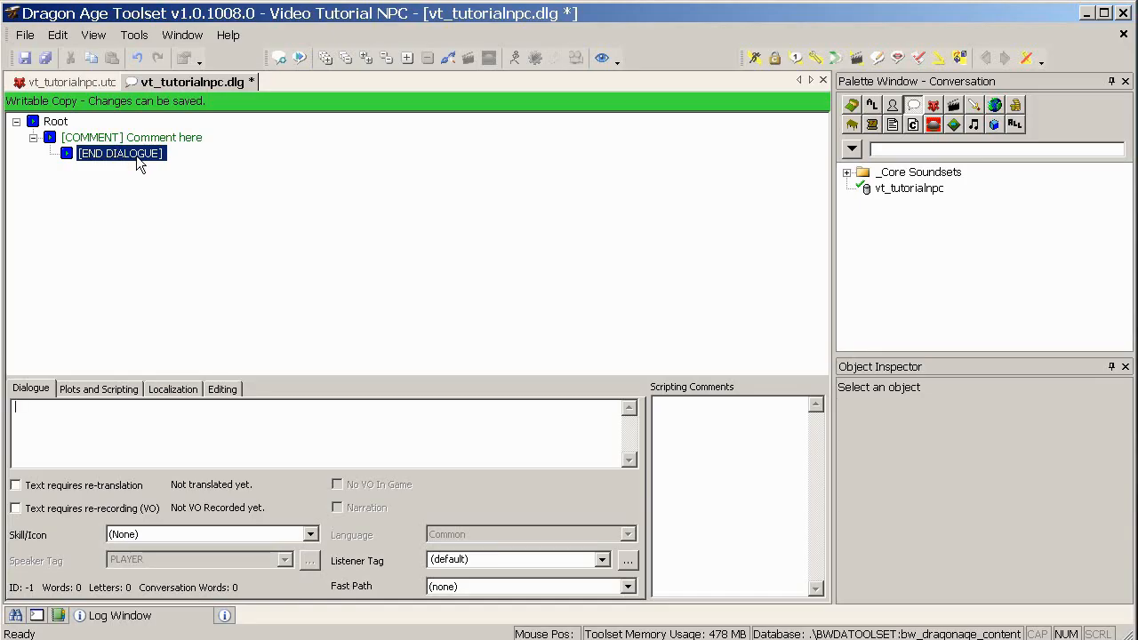
mouse_move(135, 165)
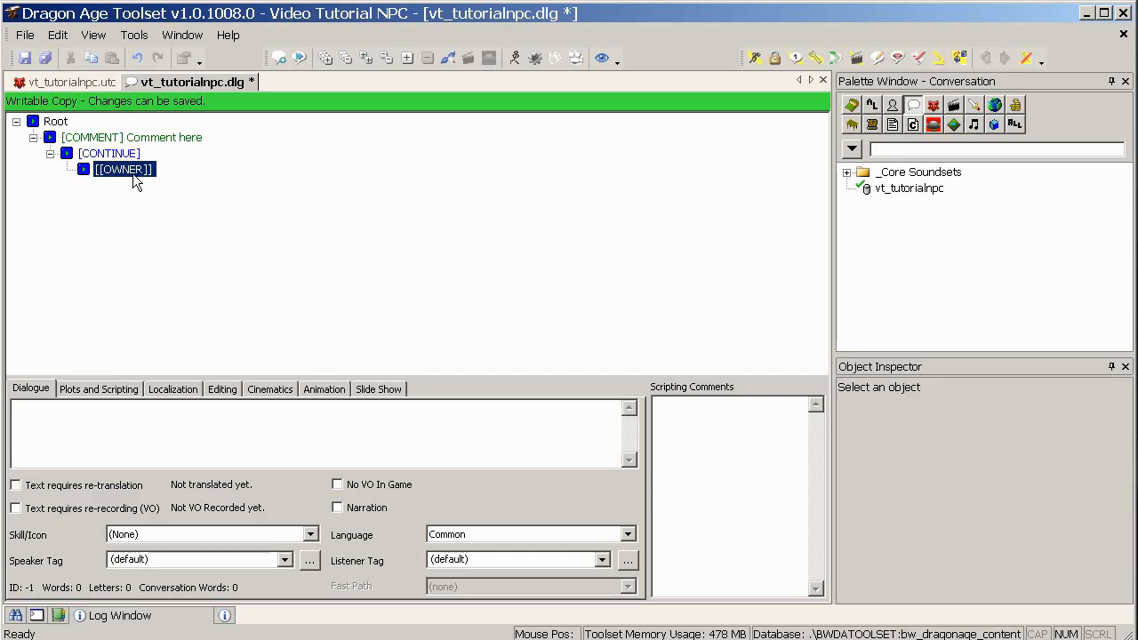
mouse_move(160, 144)
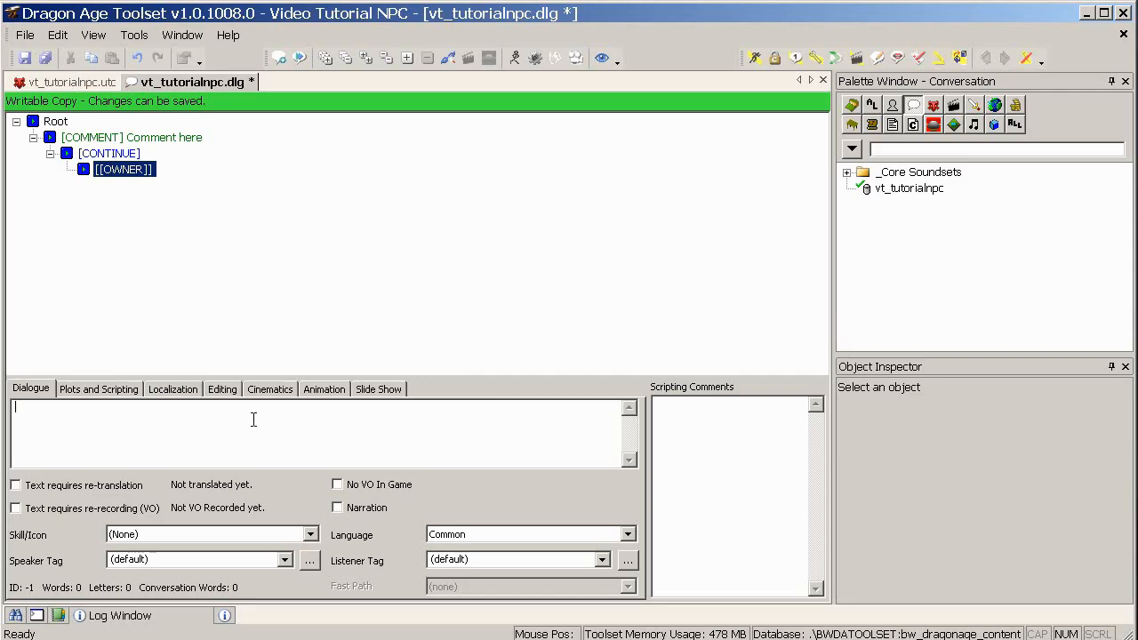
mouse_move(96, 373)
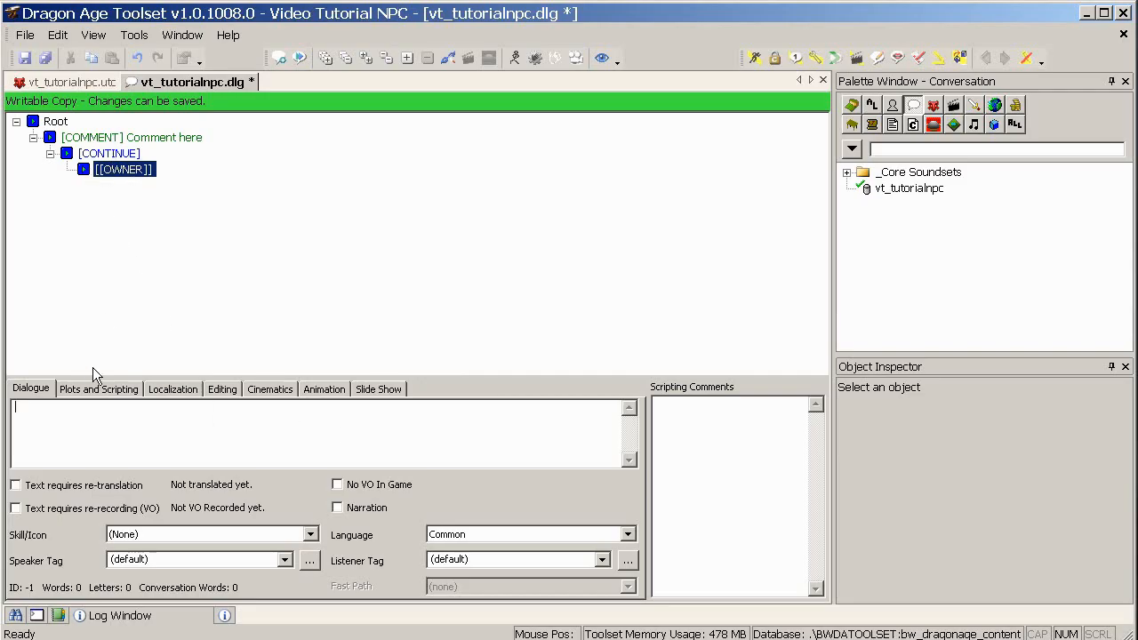
mouse_move(144, 425)
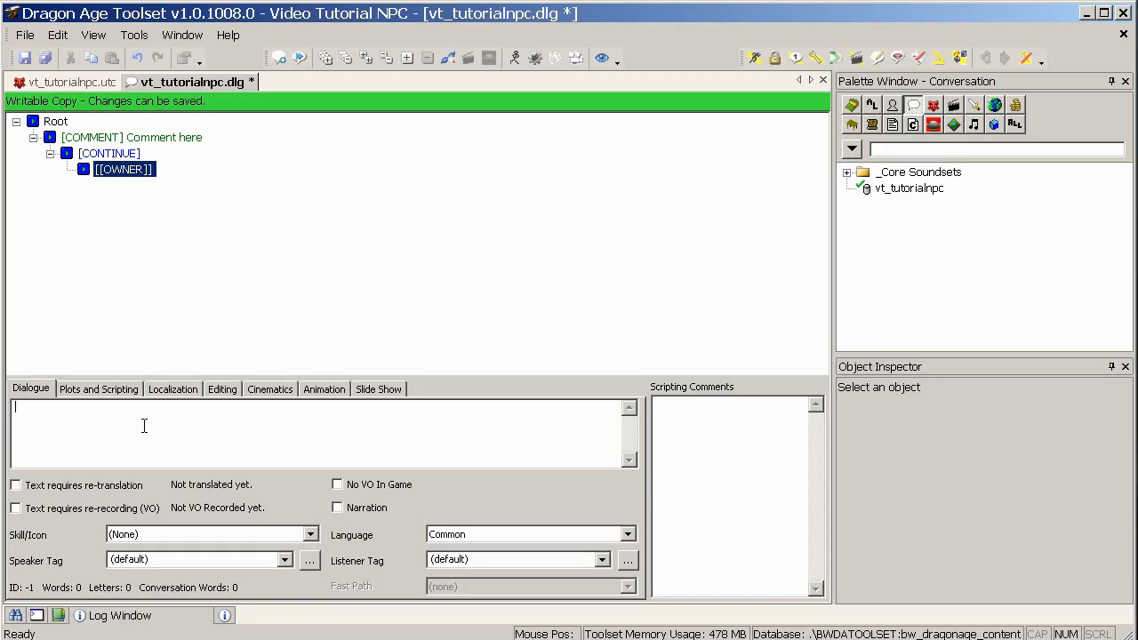
Write the owner line 'Not seen you before' and add a reply line beneath it.
type("Not seen")
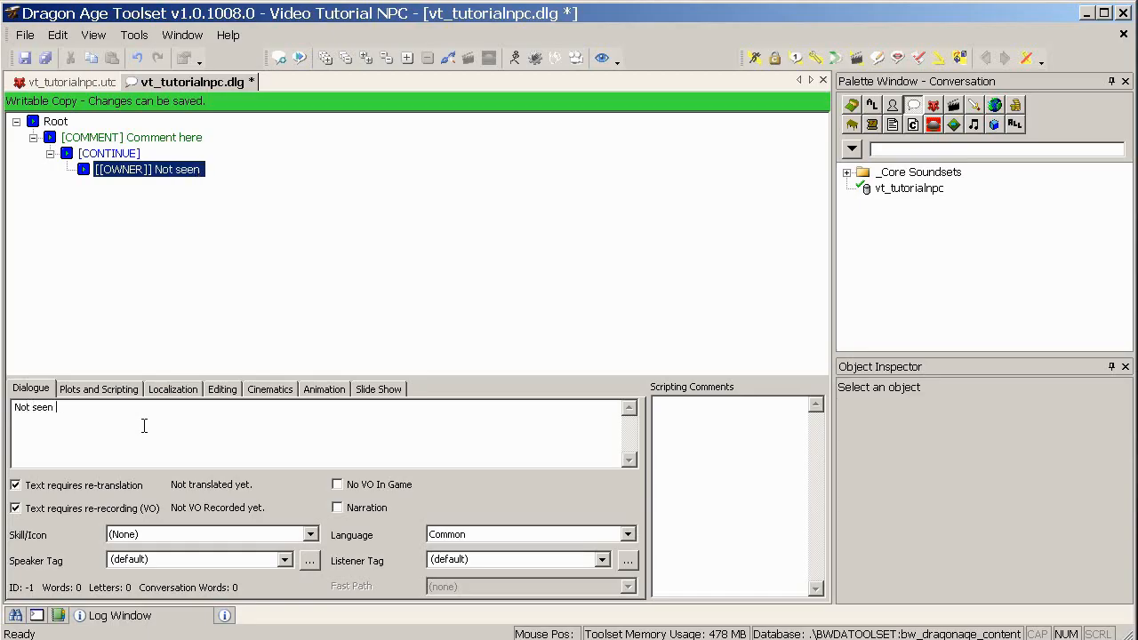
type("you before")
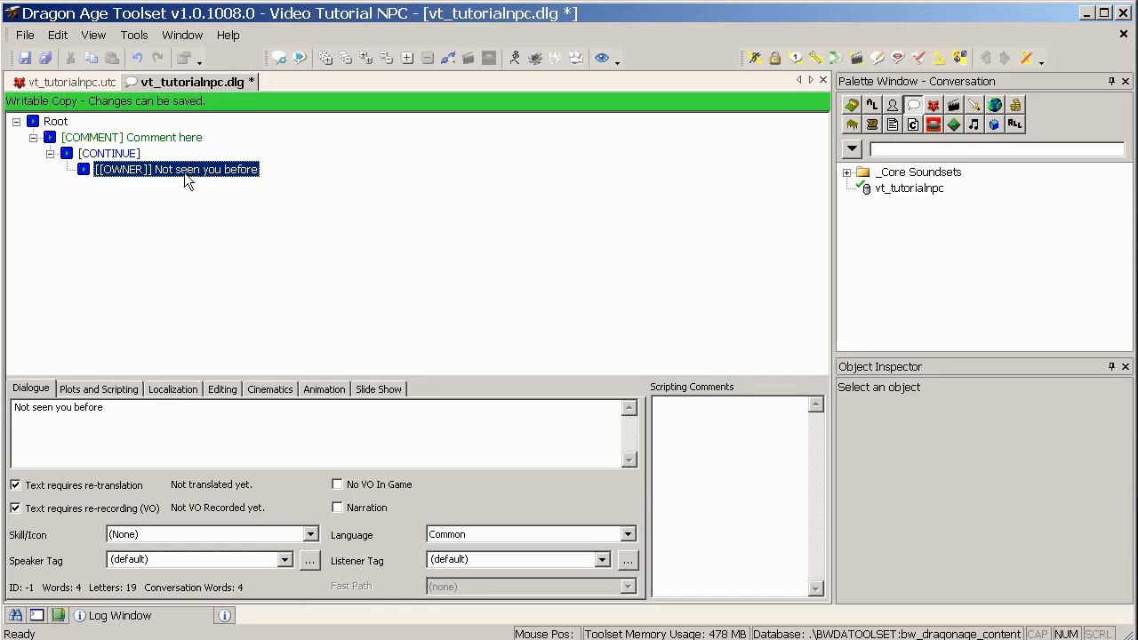
mouse_move(178, 188)
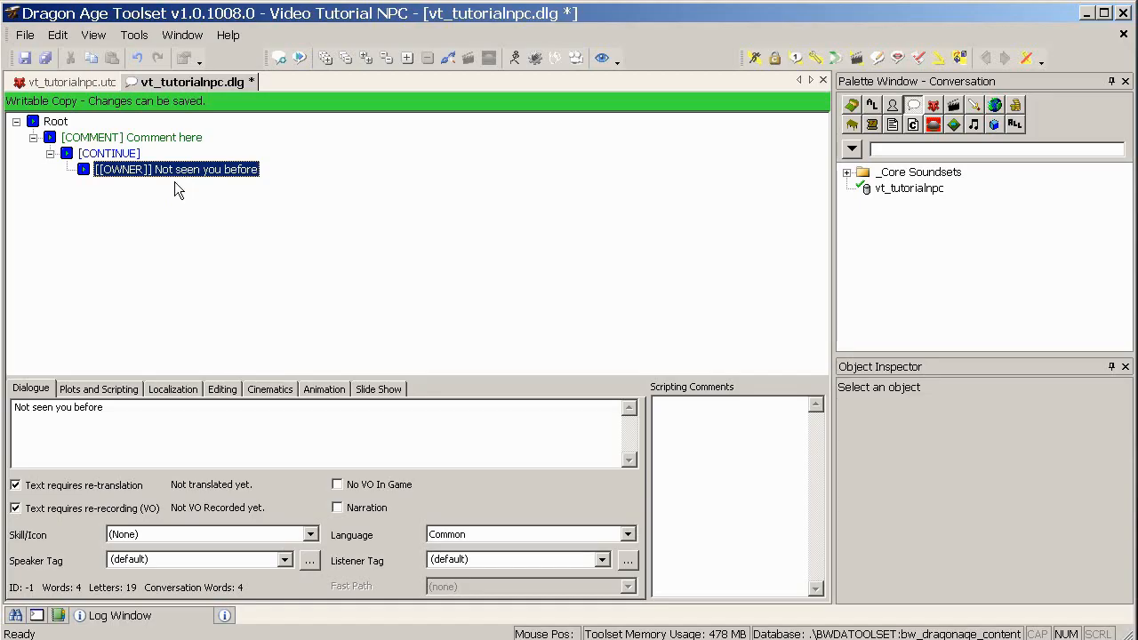
mouse_move(178, 206)
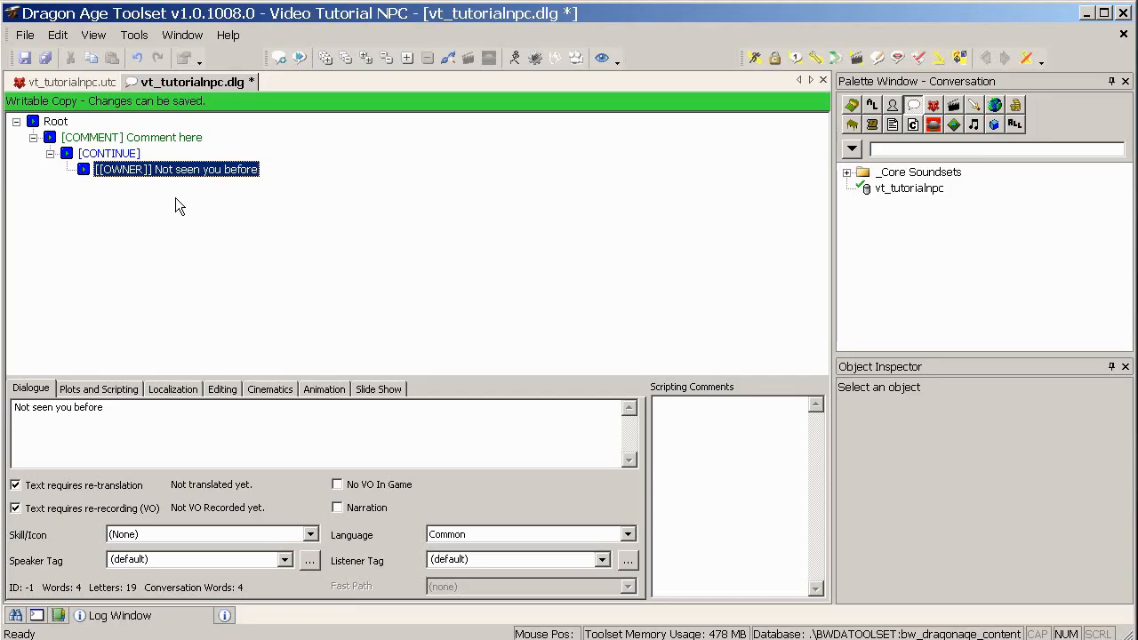
mouse_move(160, 183)
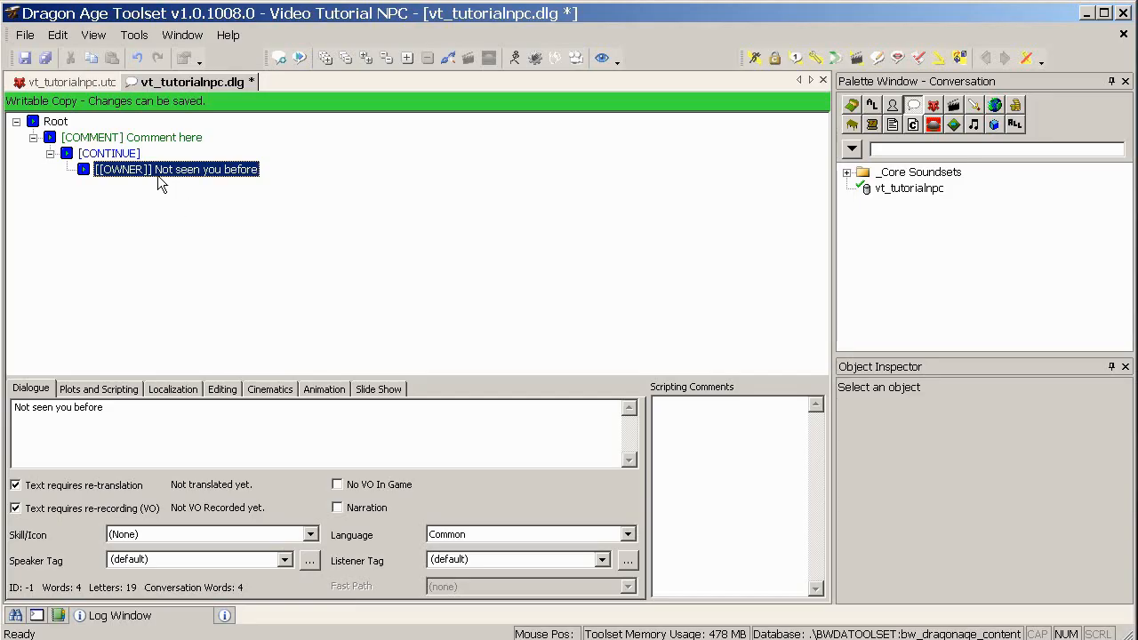
right_click(176, 169)
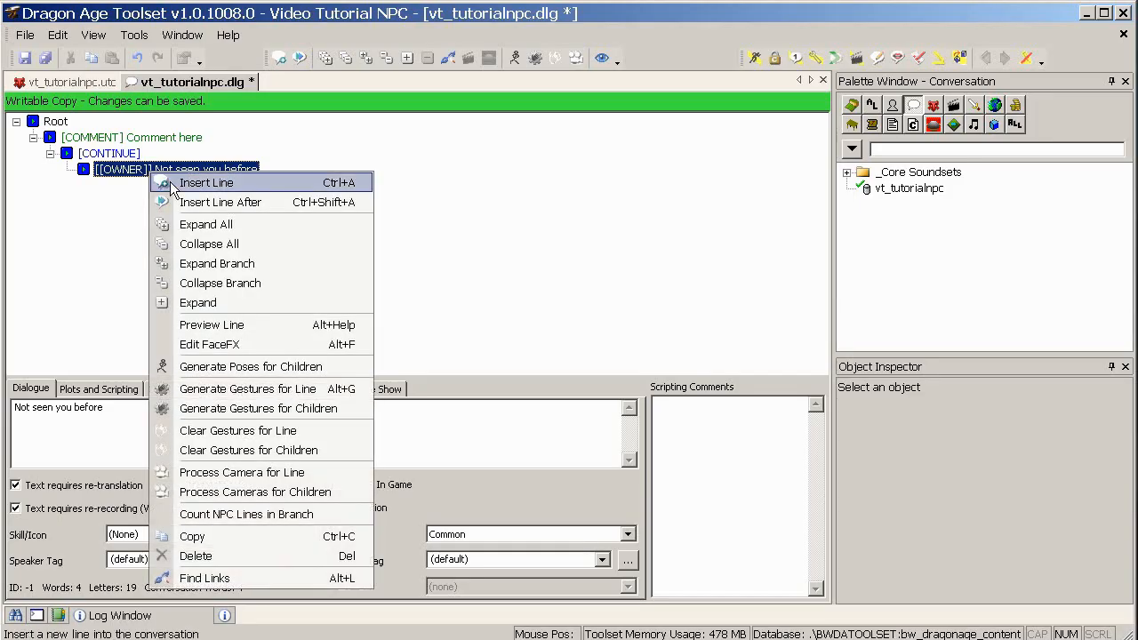
left_click(207, 181)
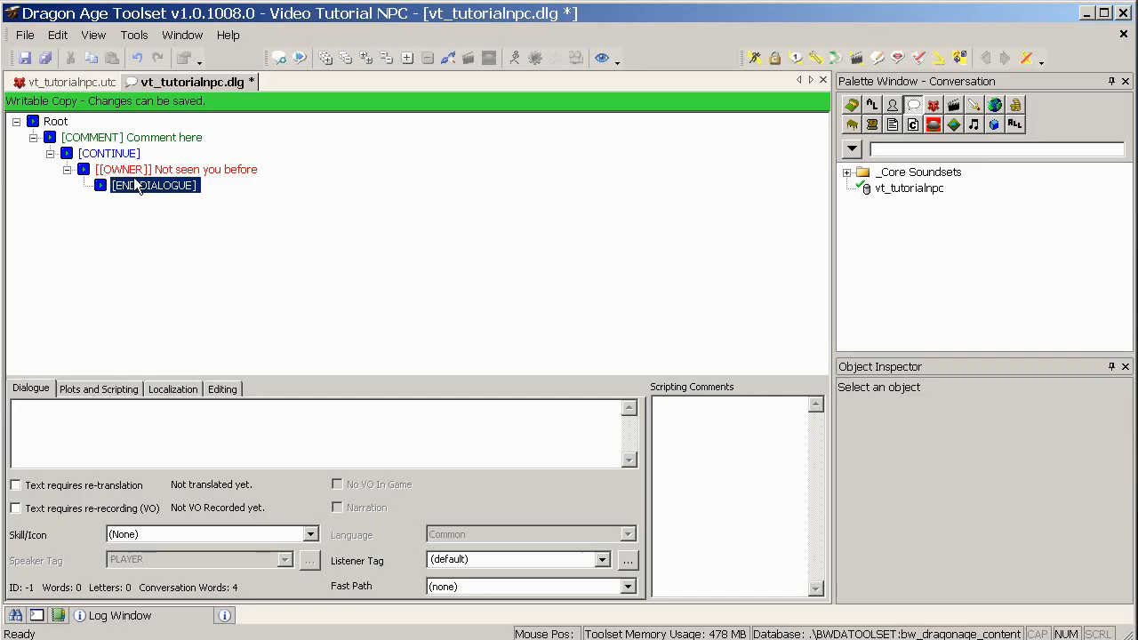
mouse_move(253, 181)
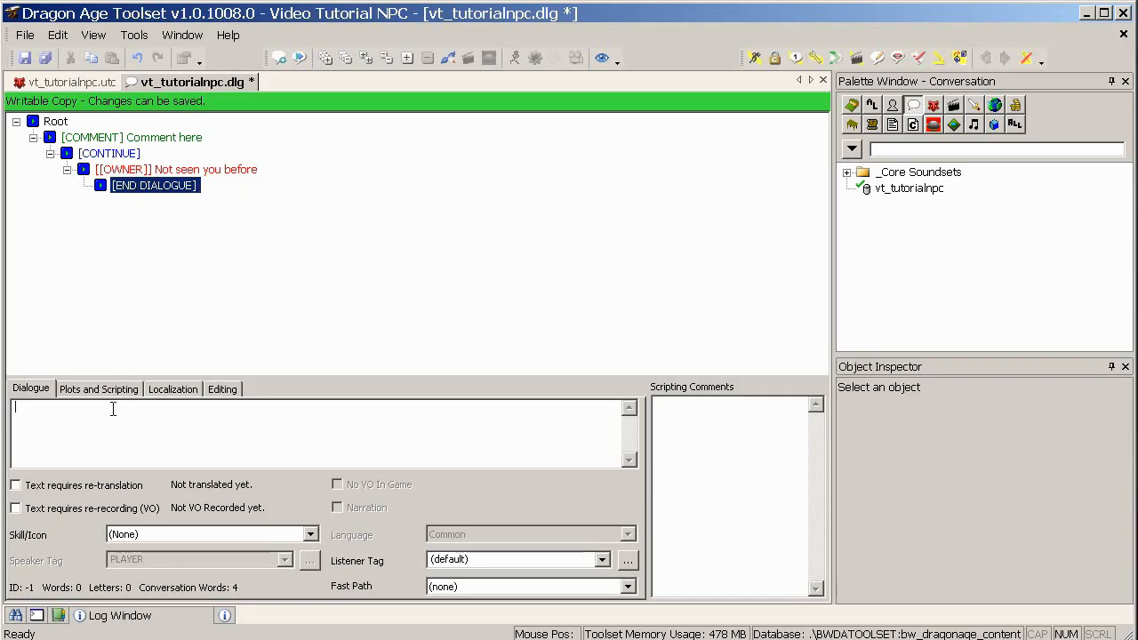
mouse_move(178, 441)
type("I'm new")
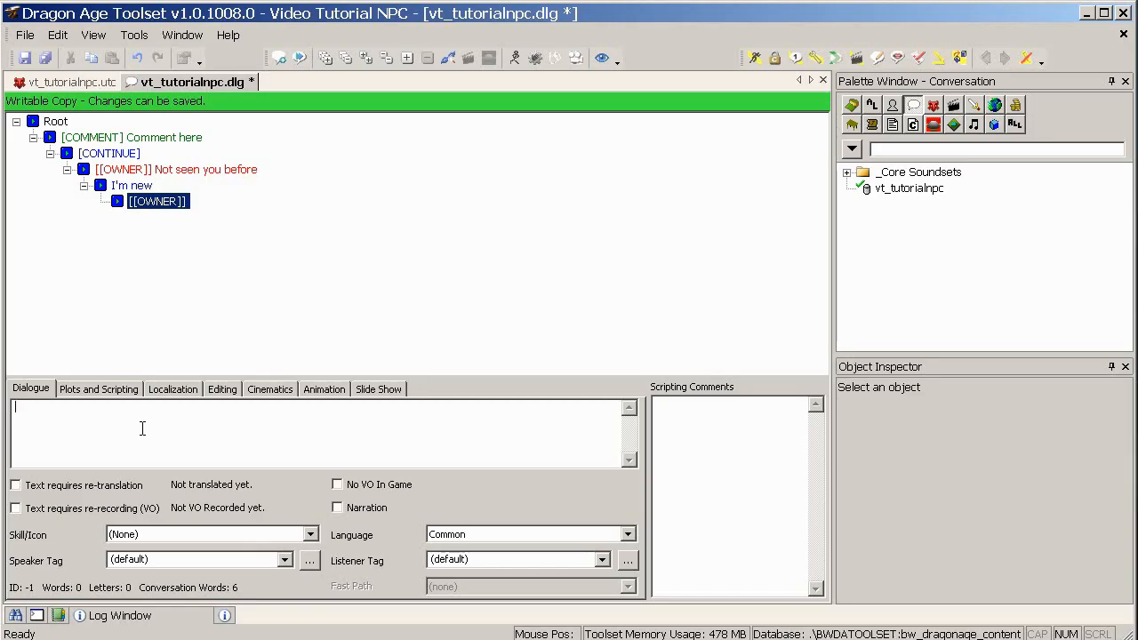
Write the follow-up lines 'How can I help you?' and 'I'd like to see your wares'.
type("How can I h")
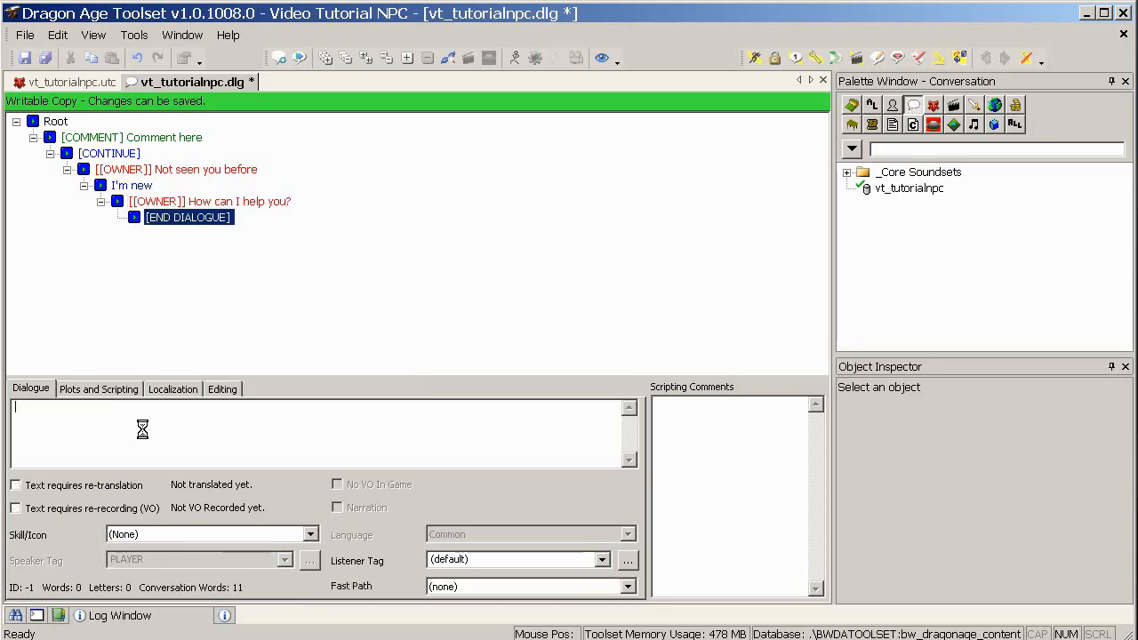
type("I'd")
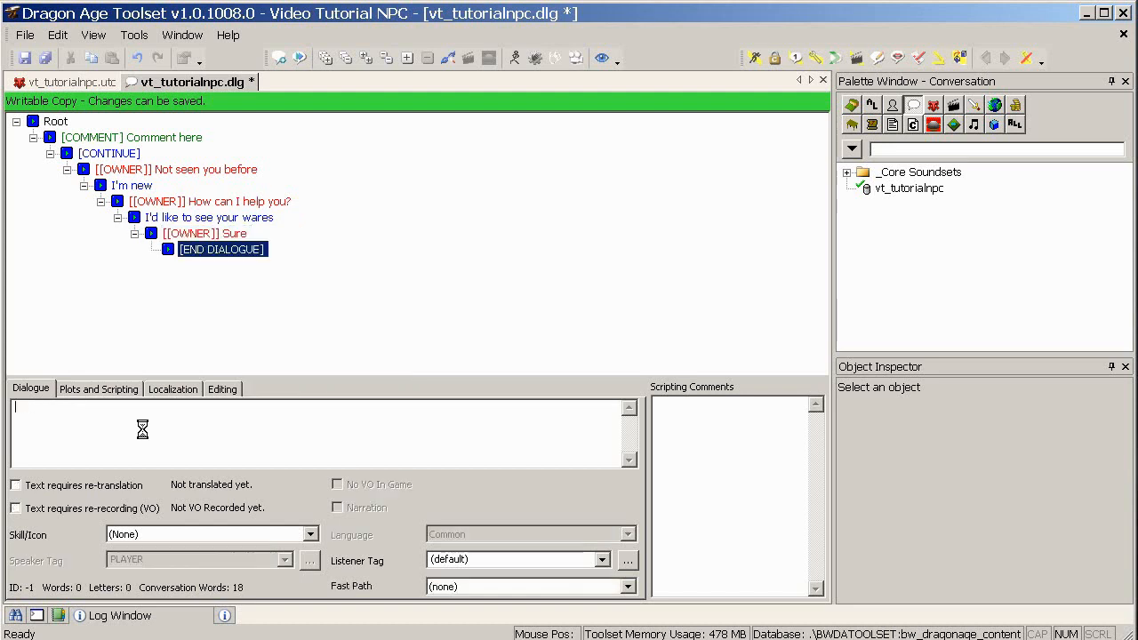
left_click(222, 249)
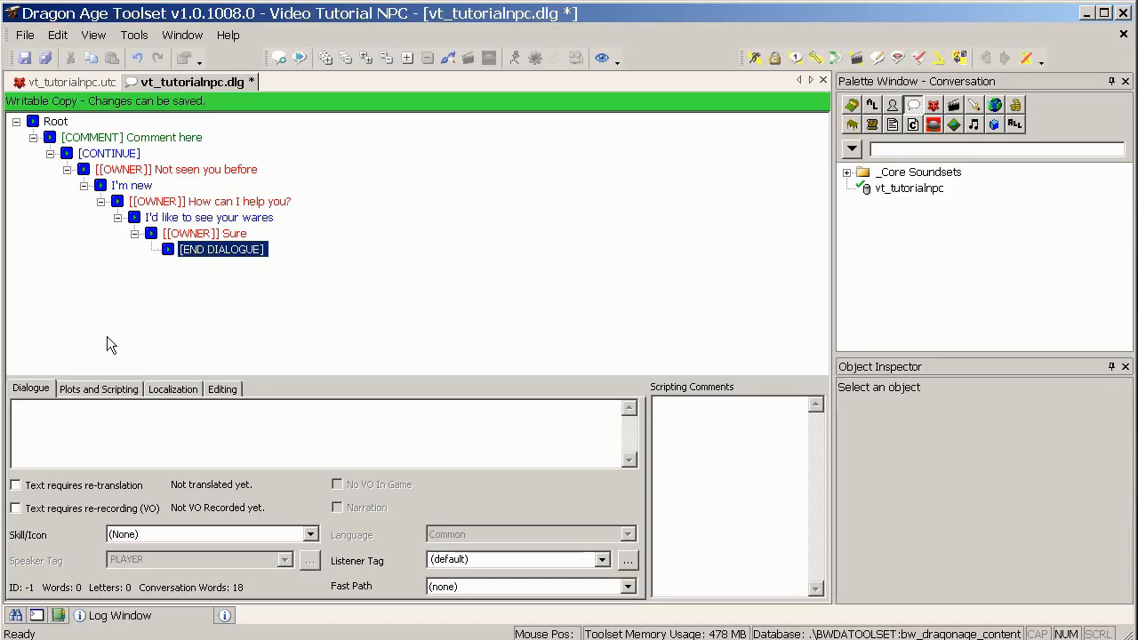
Make the final player line read '<act>End dialogue</act>'.
type("Edn d")
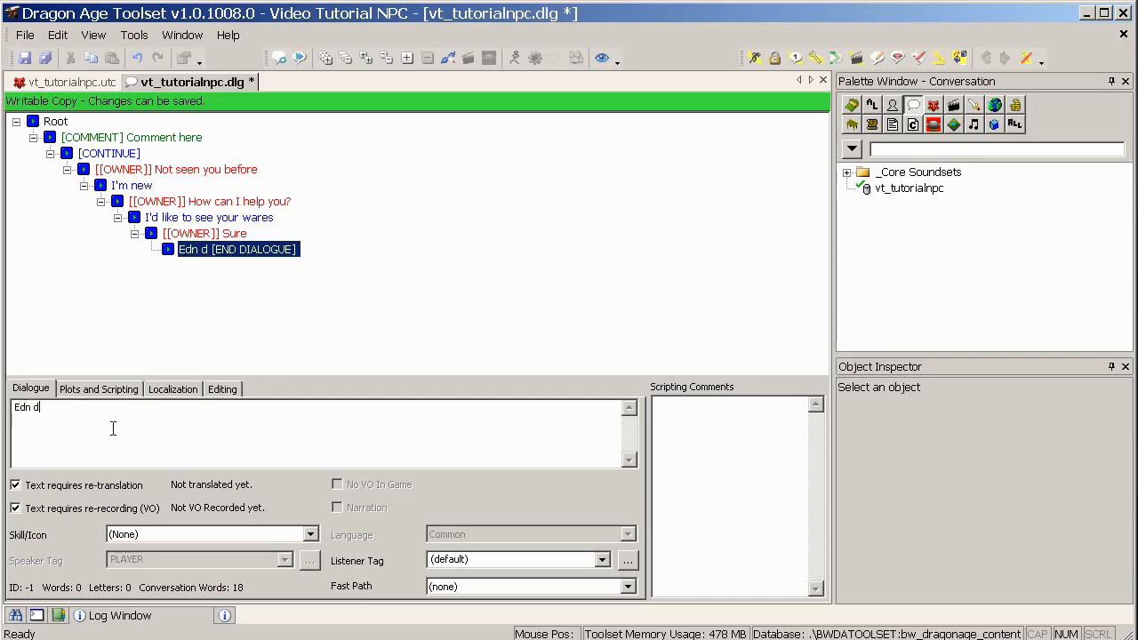
type("ialogue")
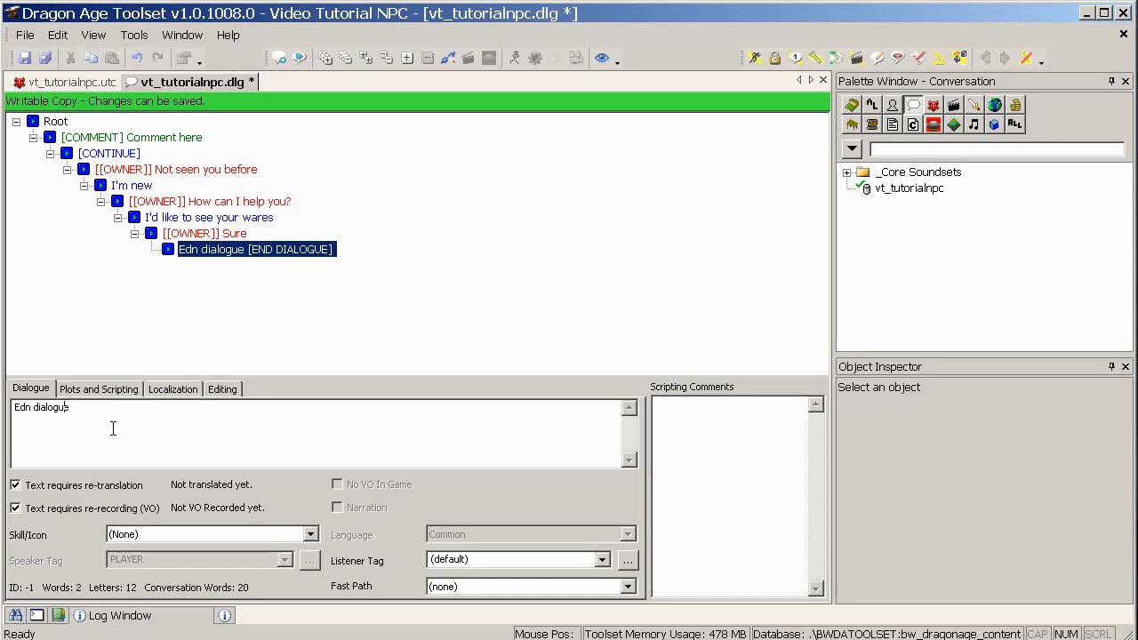
type("End dialogue")
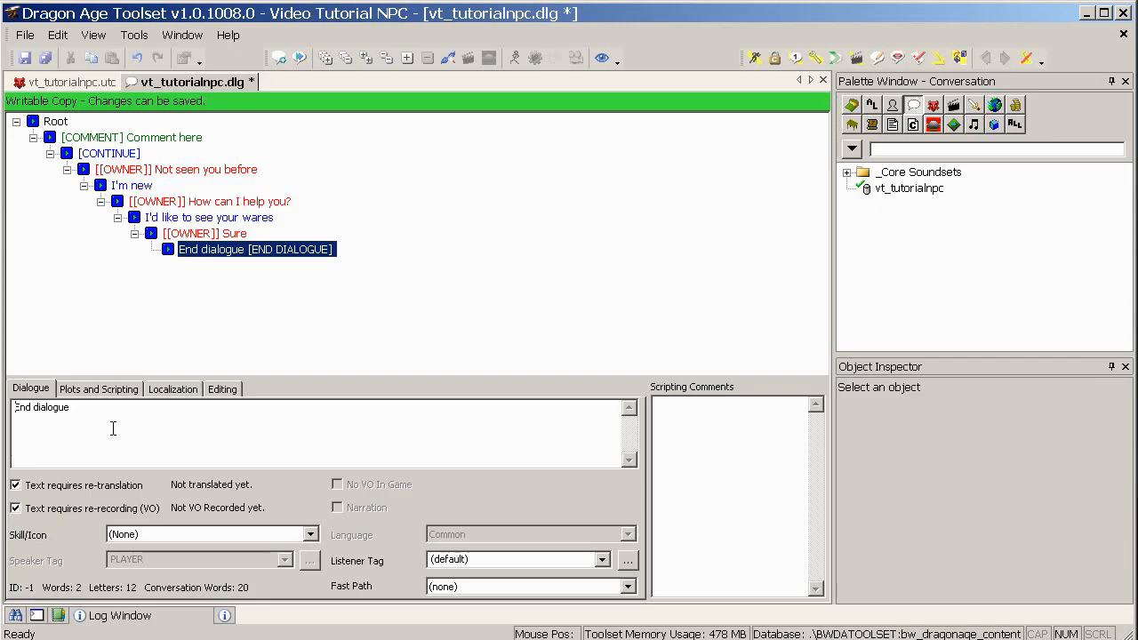
type("<act>")
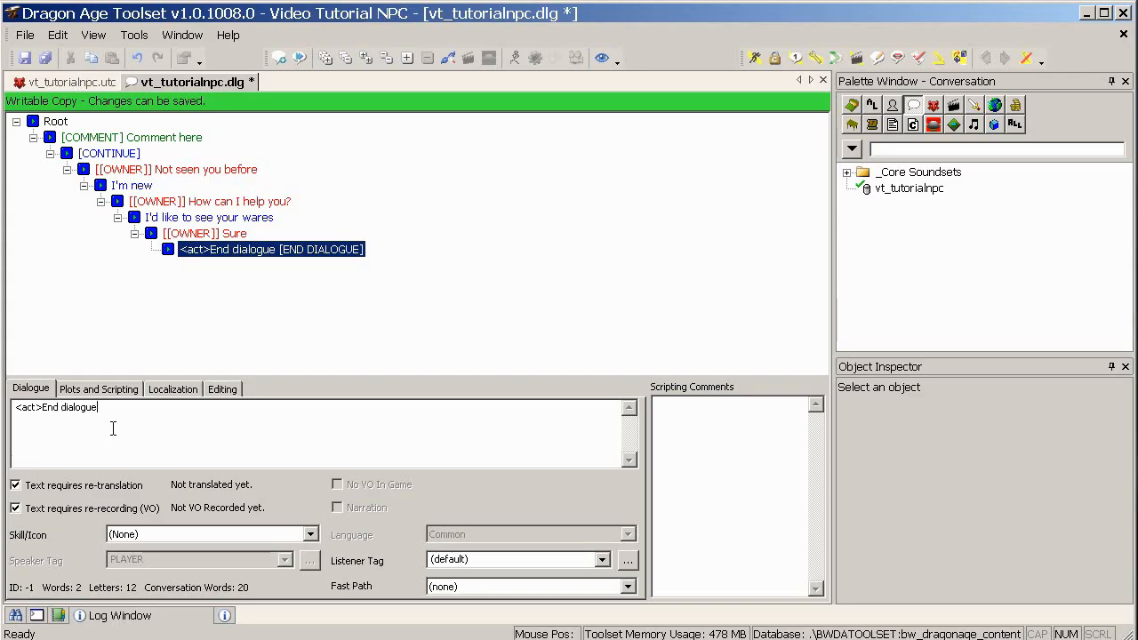
type("</act>")
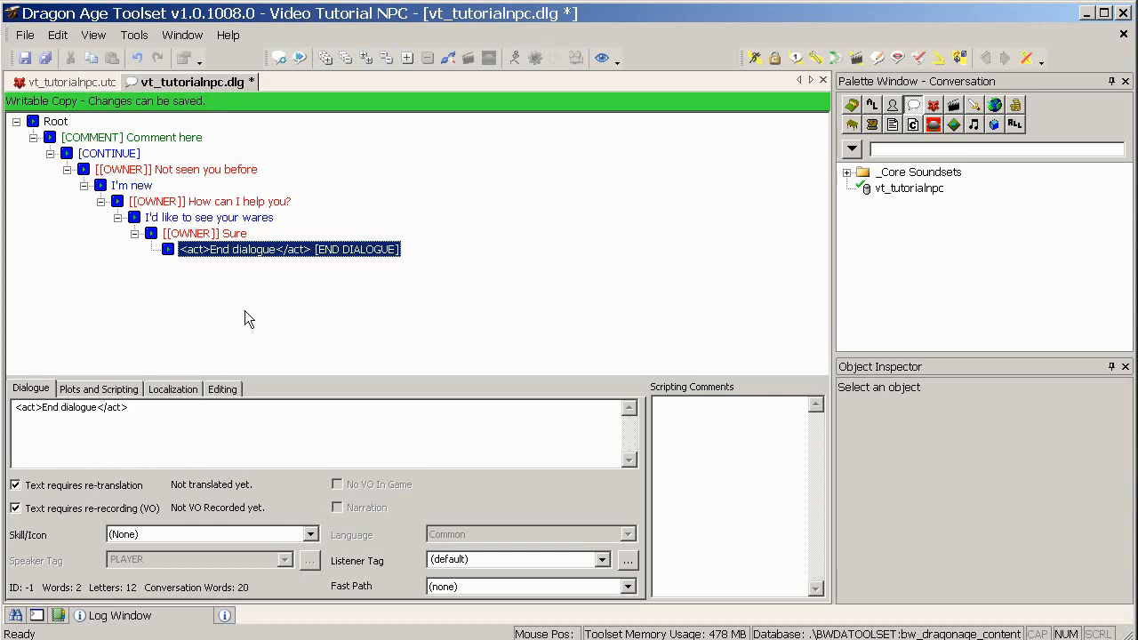
Set the 'Not seen you before' line's visibility to only show once per game.
left_click(177, 169)
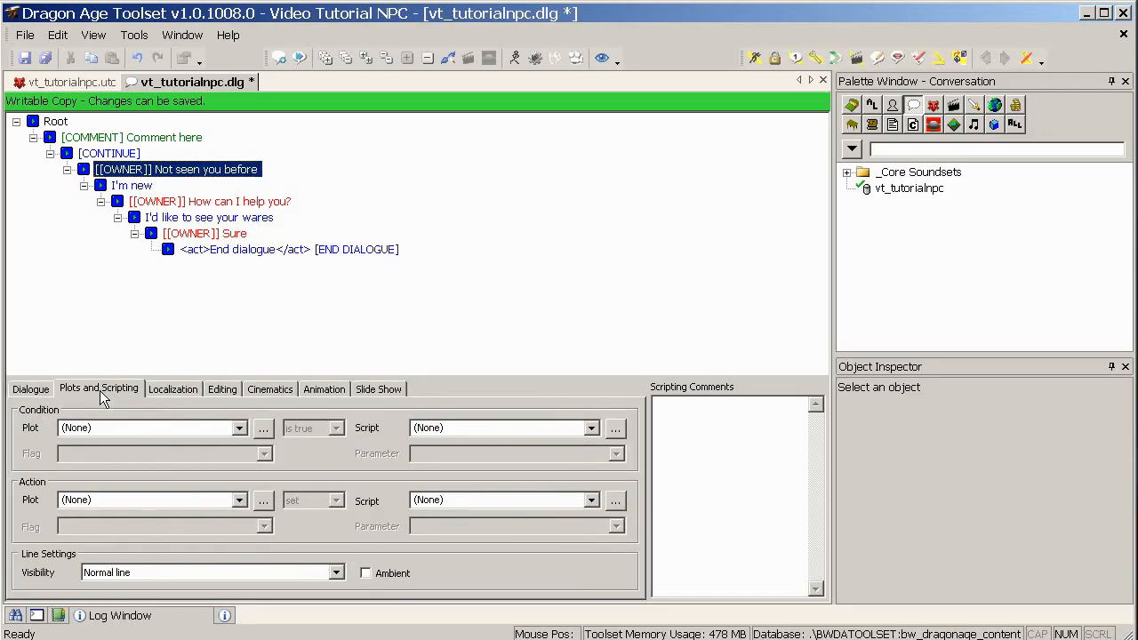
mouse_move(56, 590)
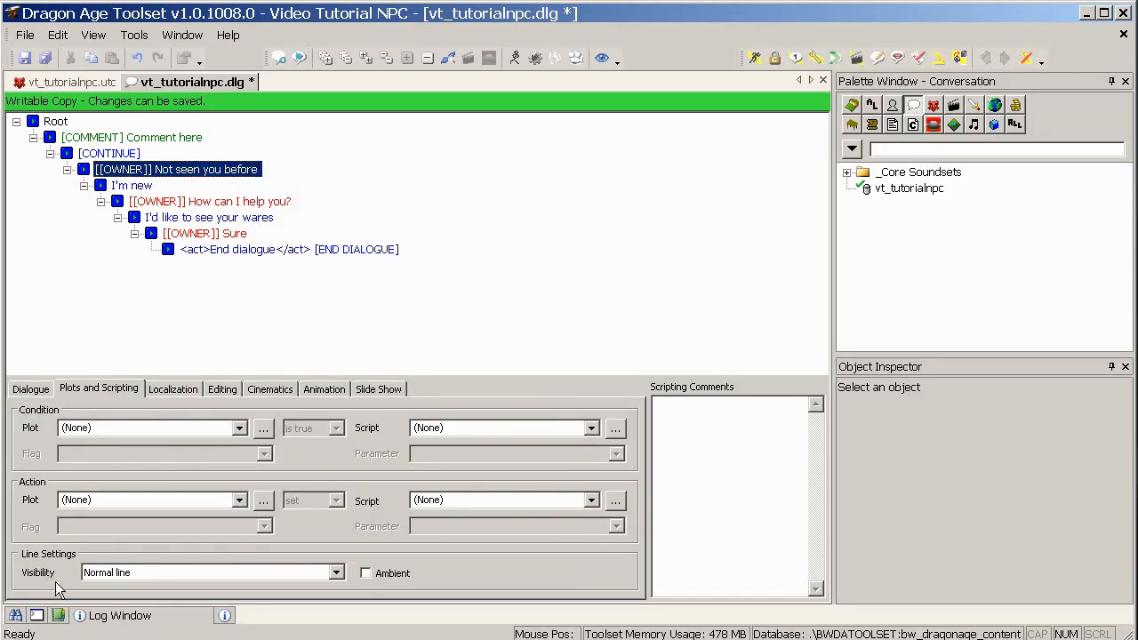
left_click(336, 573)
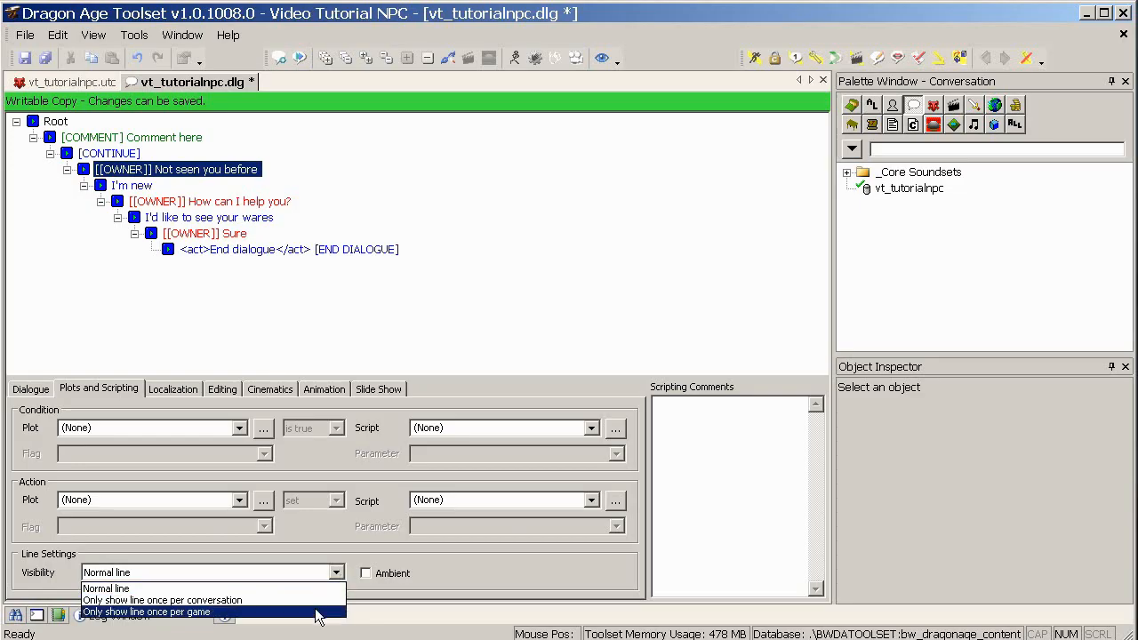
left_click(146, 611)
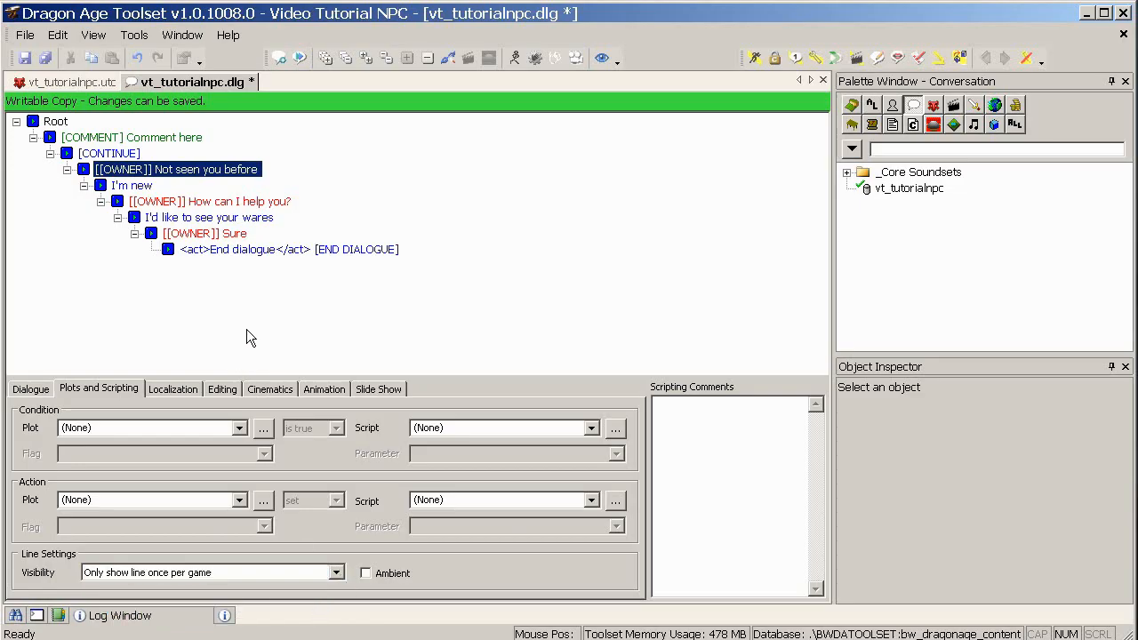
mouse_move(105, 139)
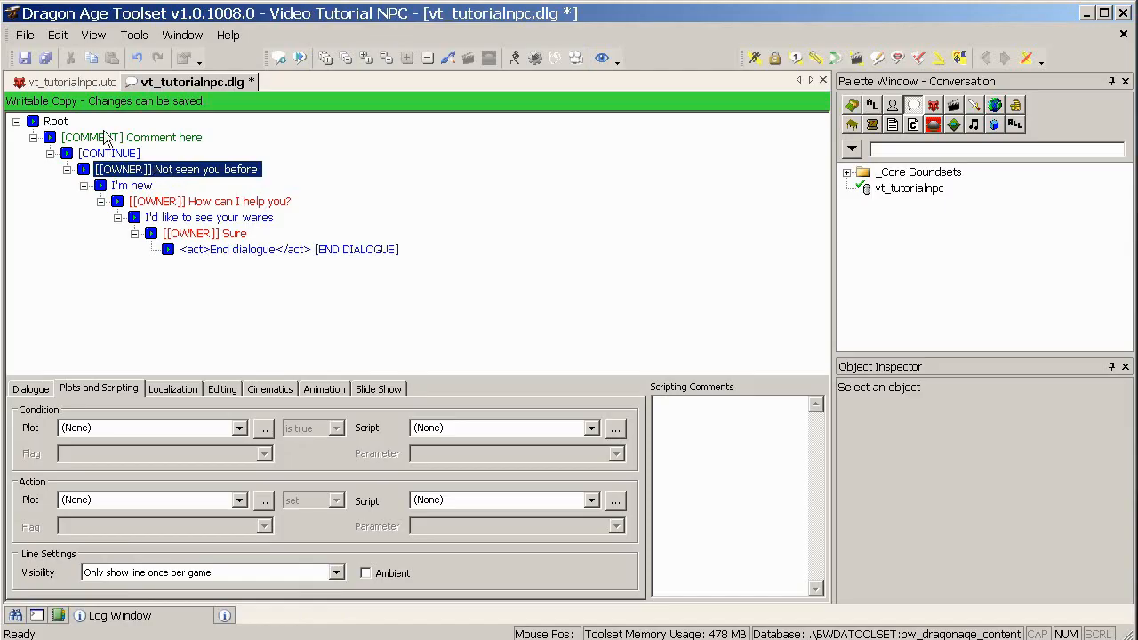
mouse_move(236, 169)
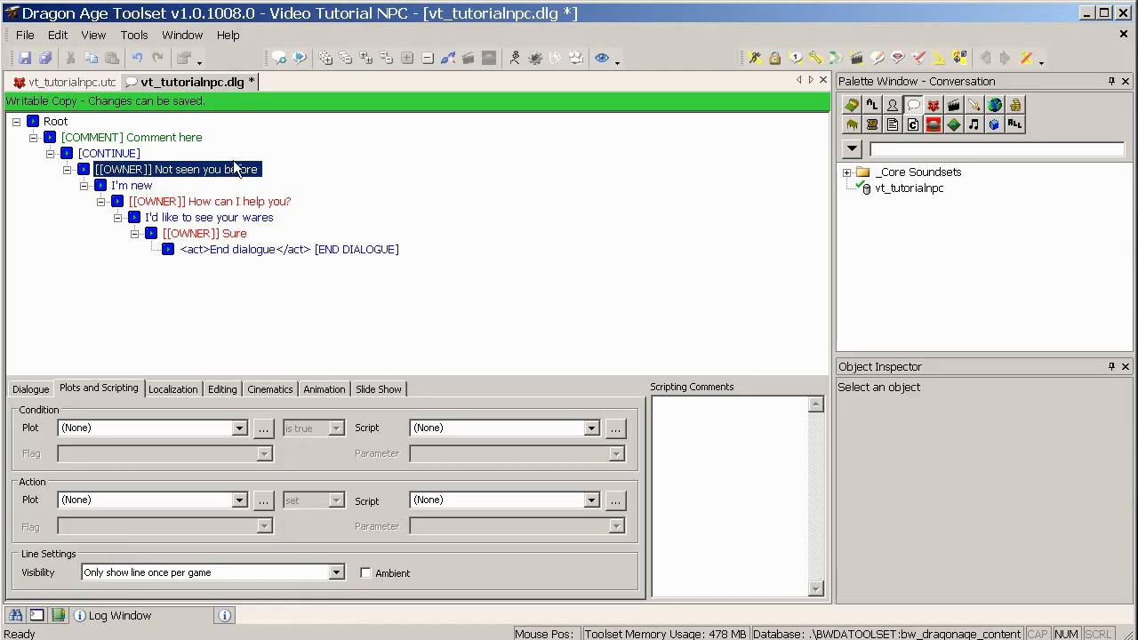
mouse_move(238, 267)
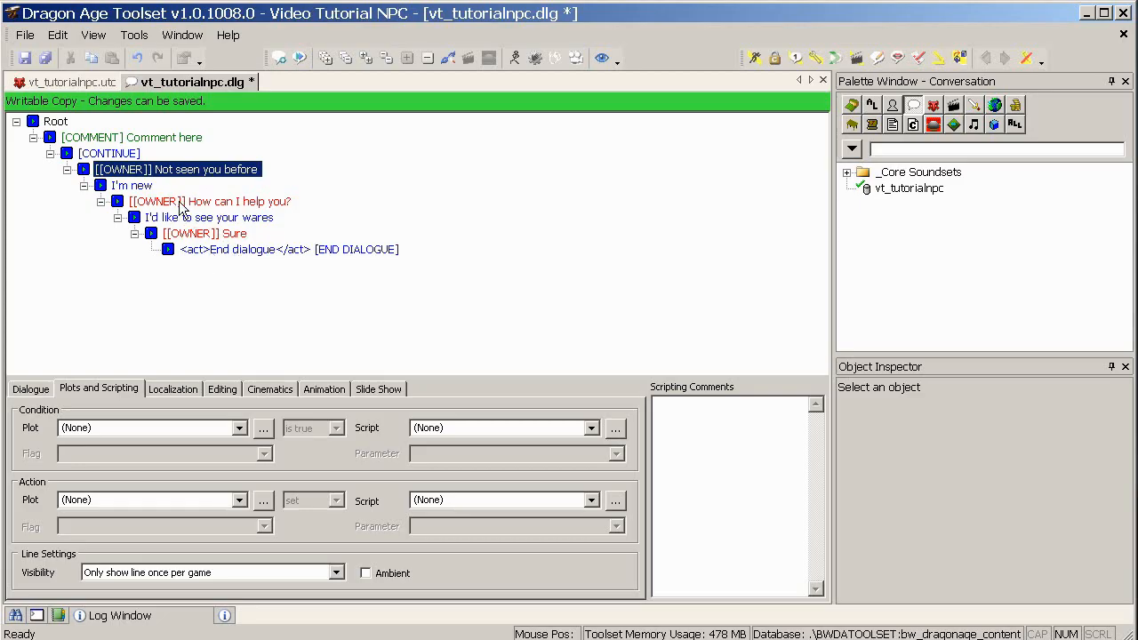
Move 'How can I help you?' under CONTINUE as a sibling branch of 'Not seen you before'.
left_click(210, 201)
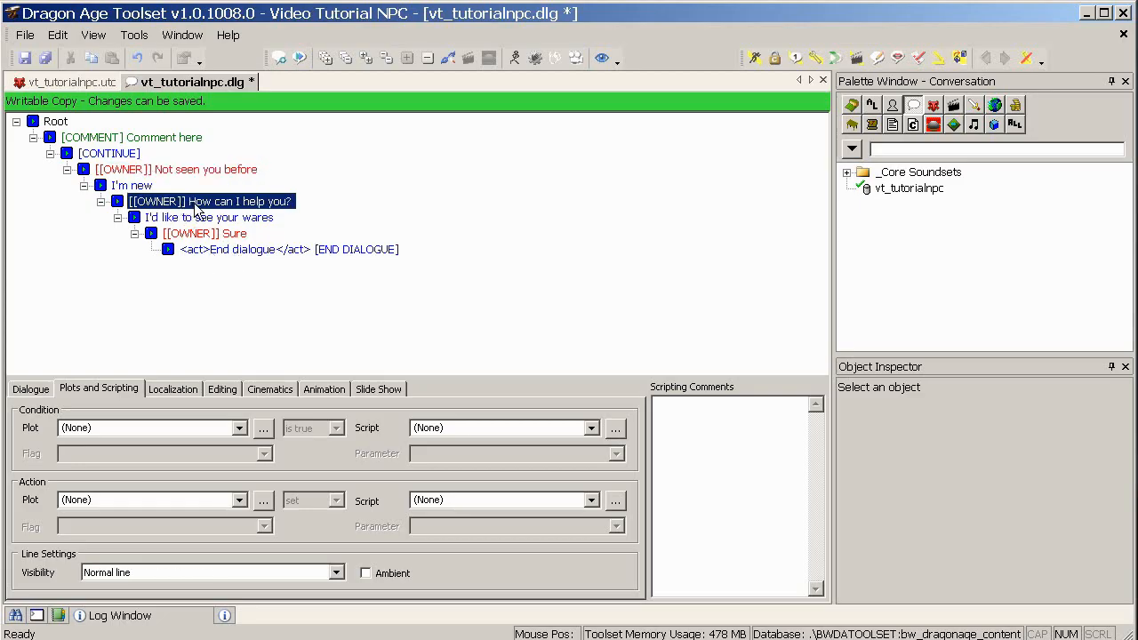
left_click(176, 168)
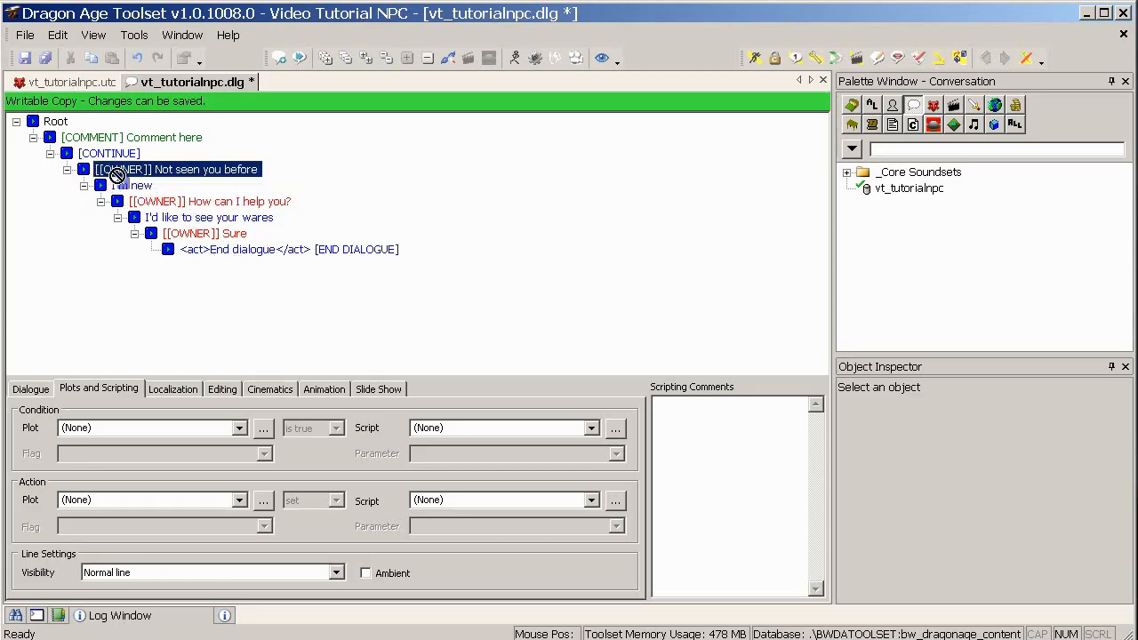
left_click(177, 201)
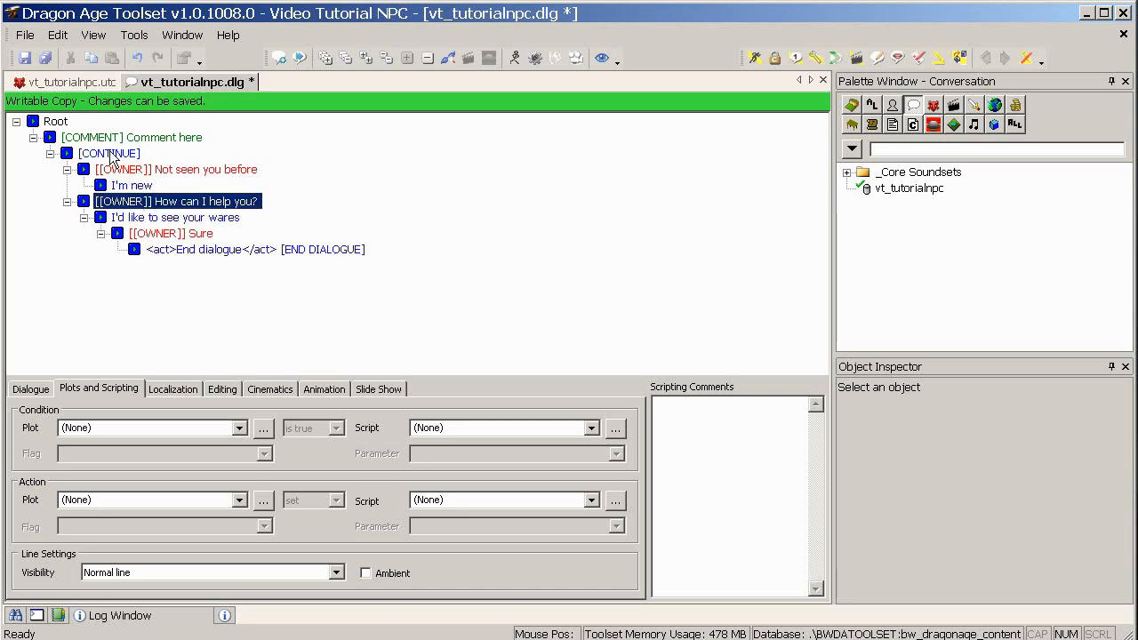
left_click(67, 169)
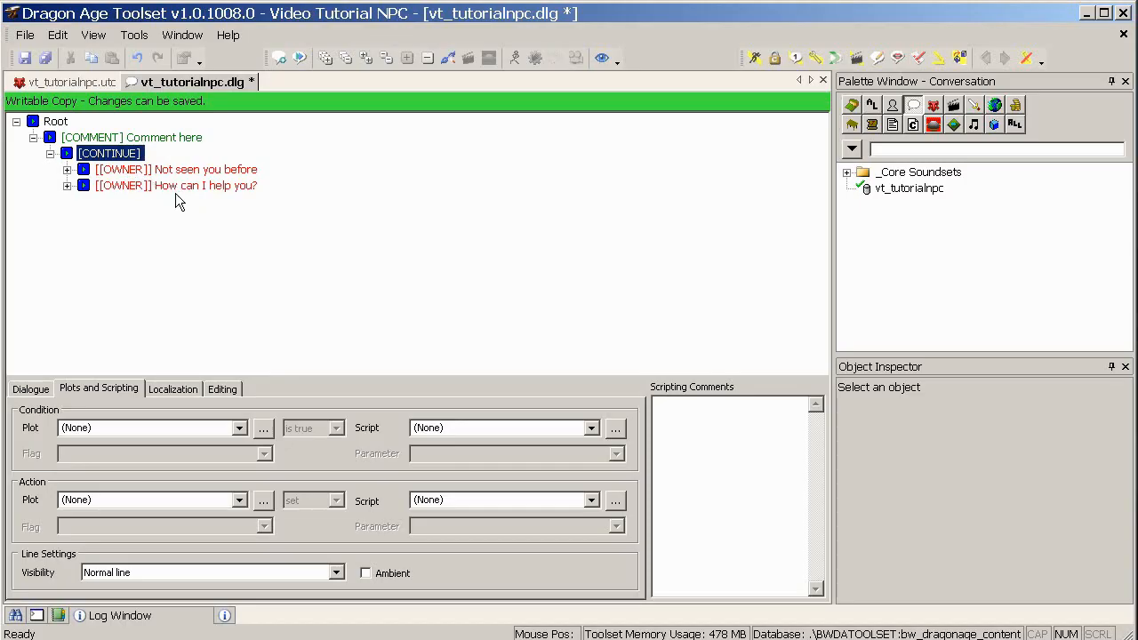
mouse_move(182, 183)
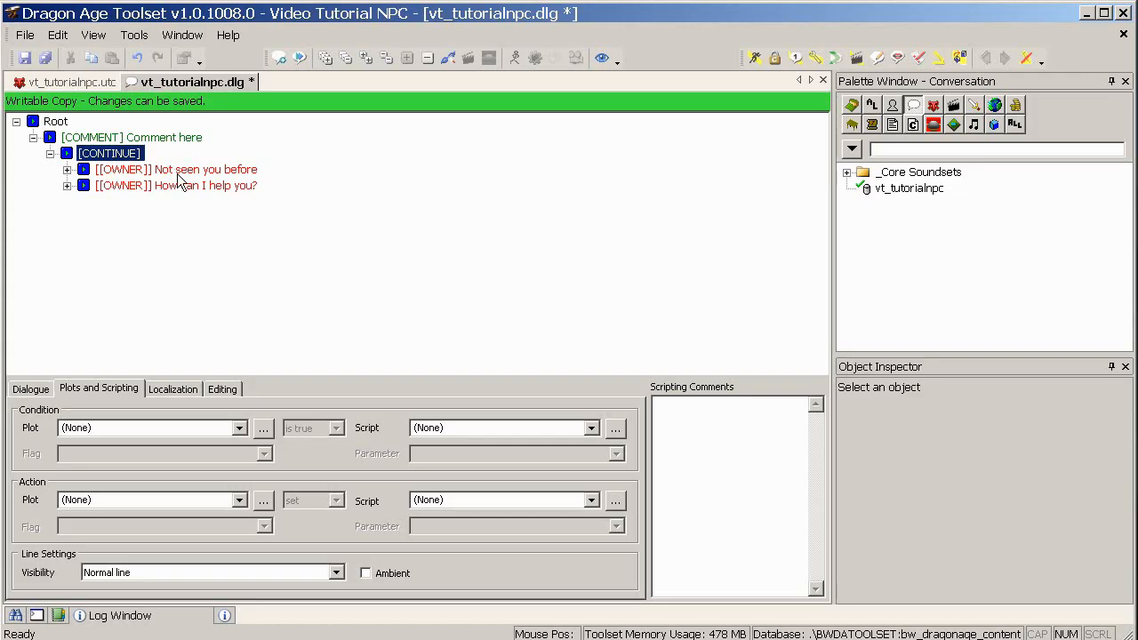
mouse_move(169, 181)
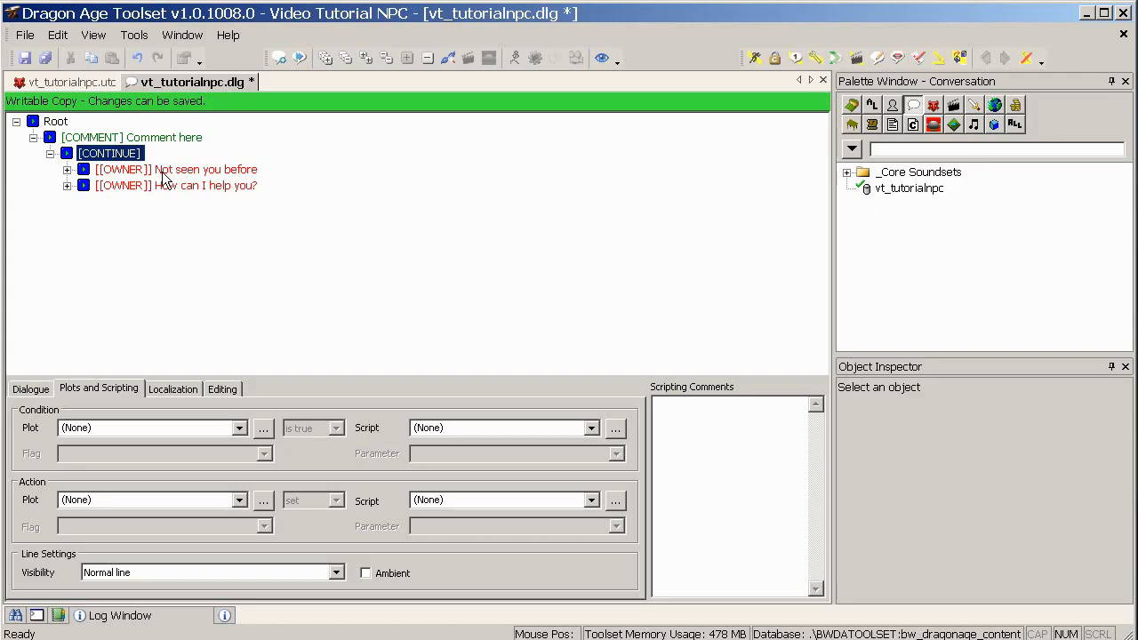
left_click(176, 169)
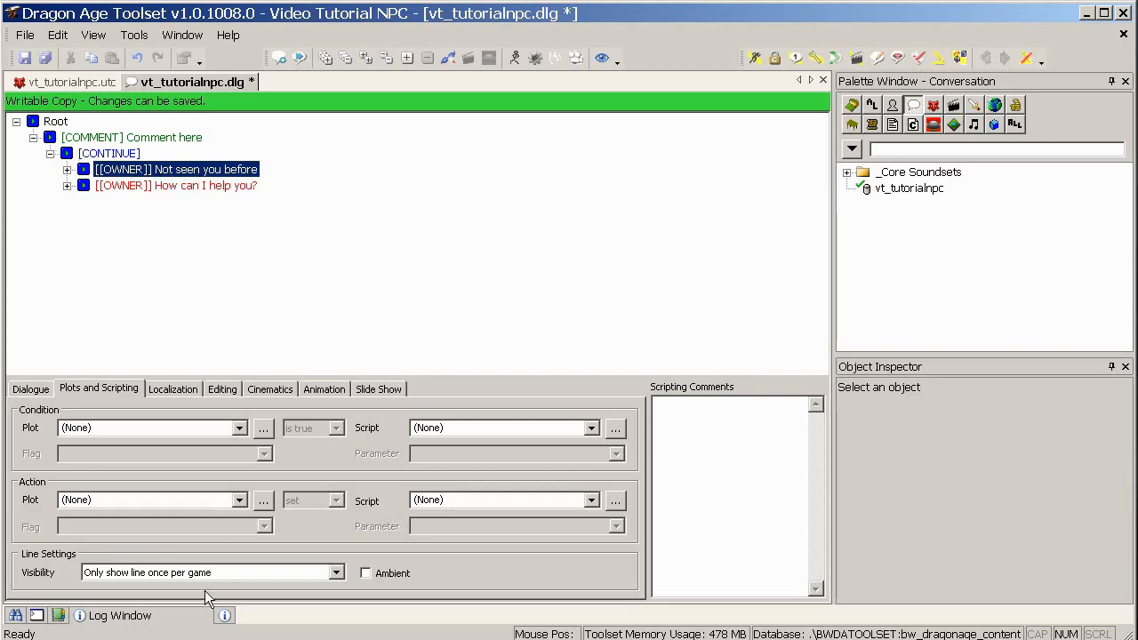
mouse_move(181, 176)
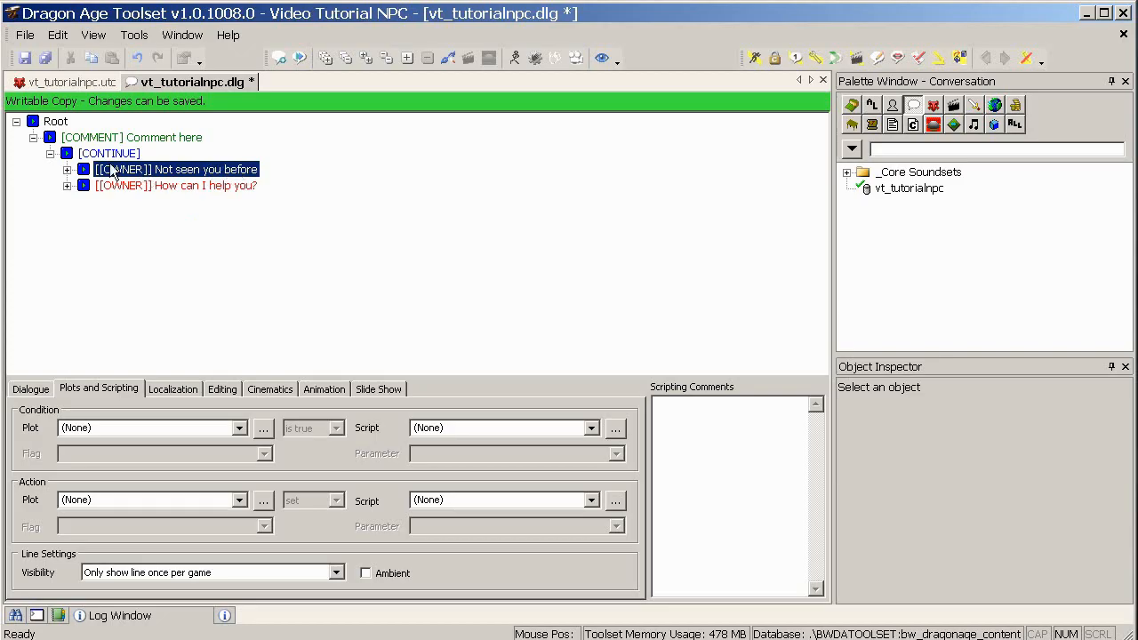
mouse_move(185, 192)
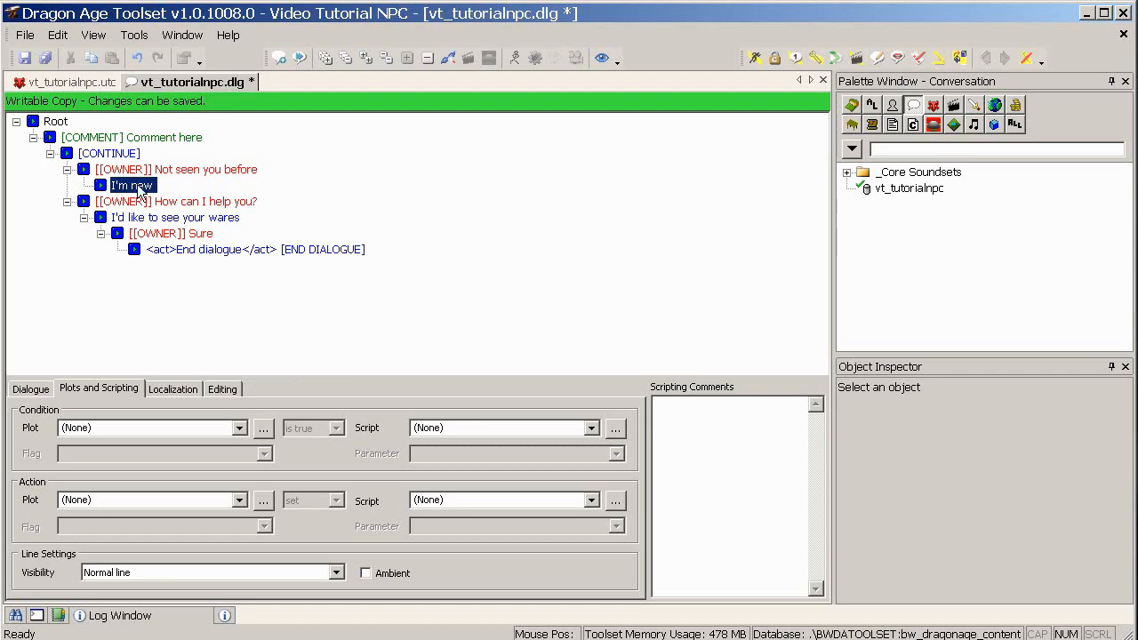
Link a copy of 'How can I help you?' under the 'I'm new' reply.
left_click(178, 201)
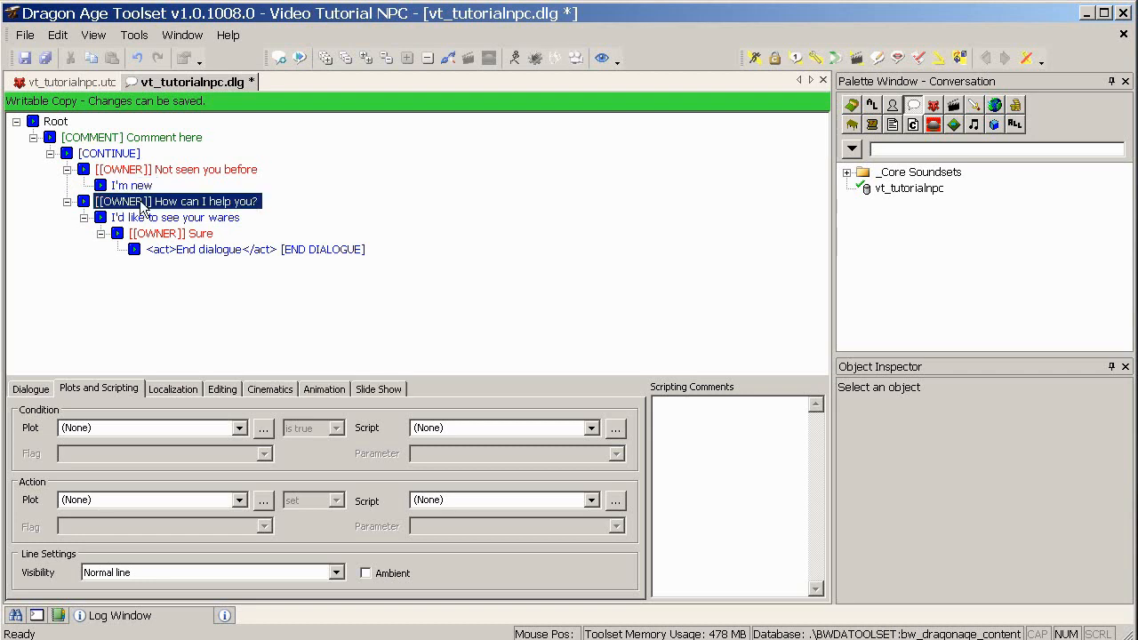
mouse_move(151, 213)
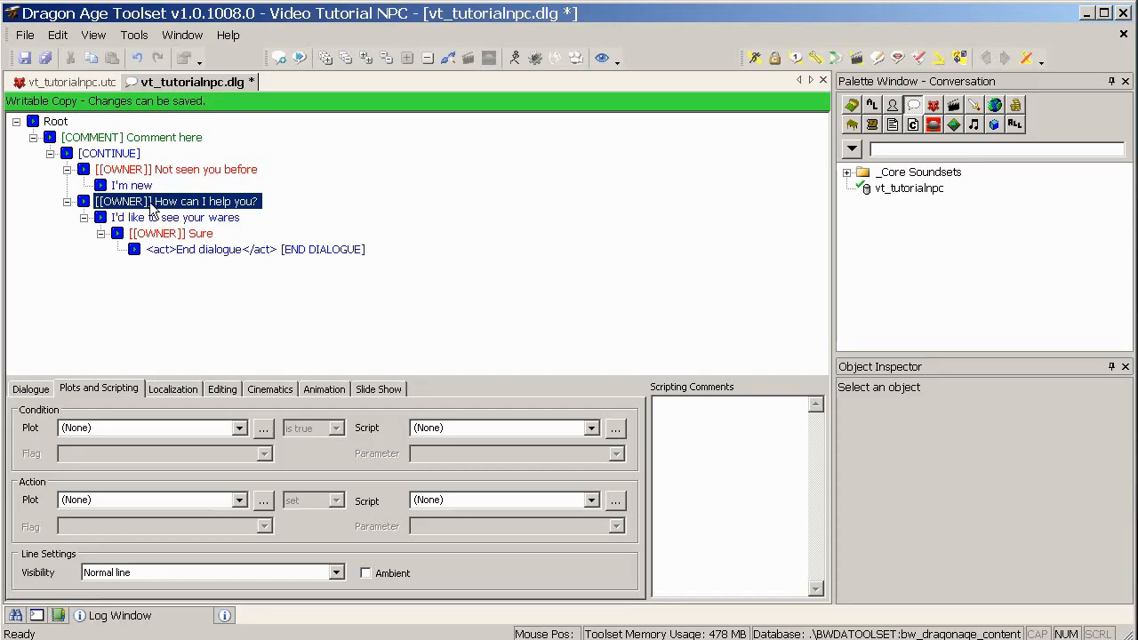
right_click(177, 201)
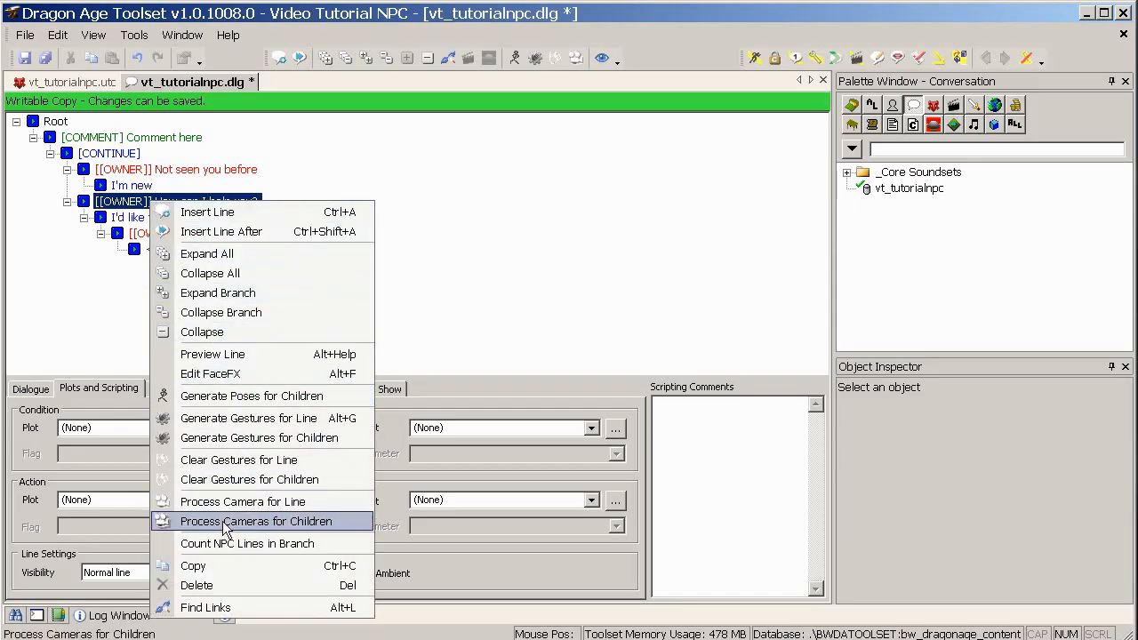
mouse_move(222, 566)
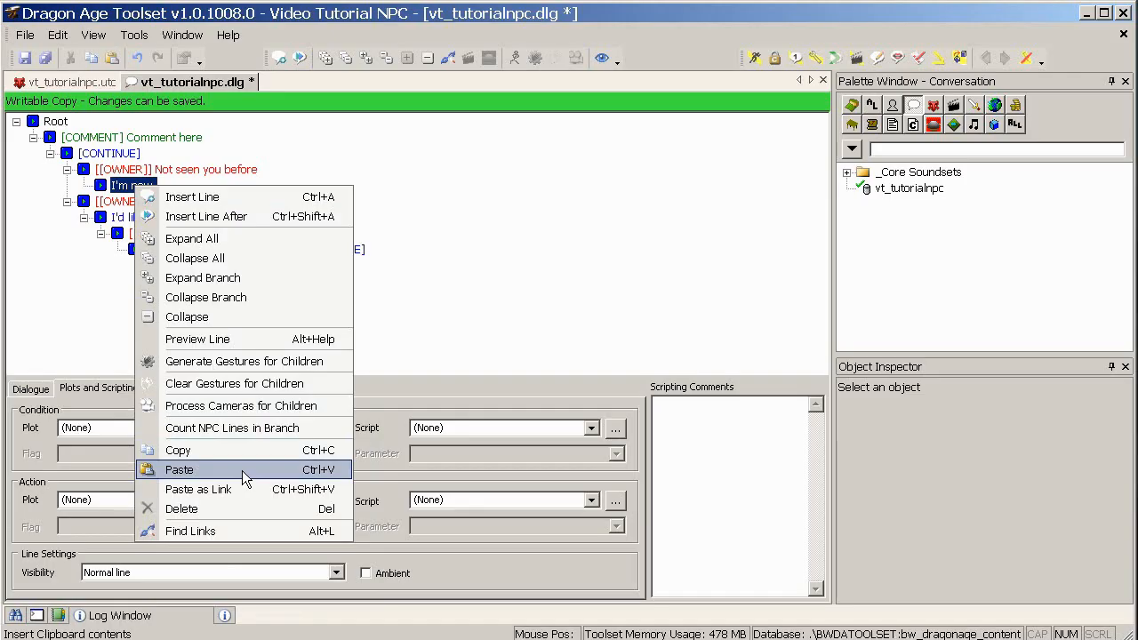
mouse_move(235, 488)
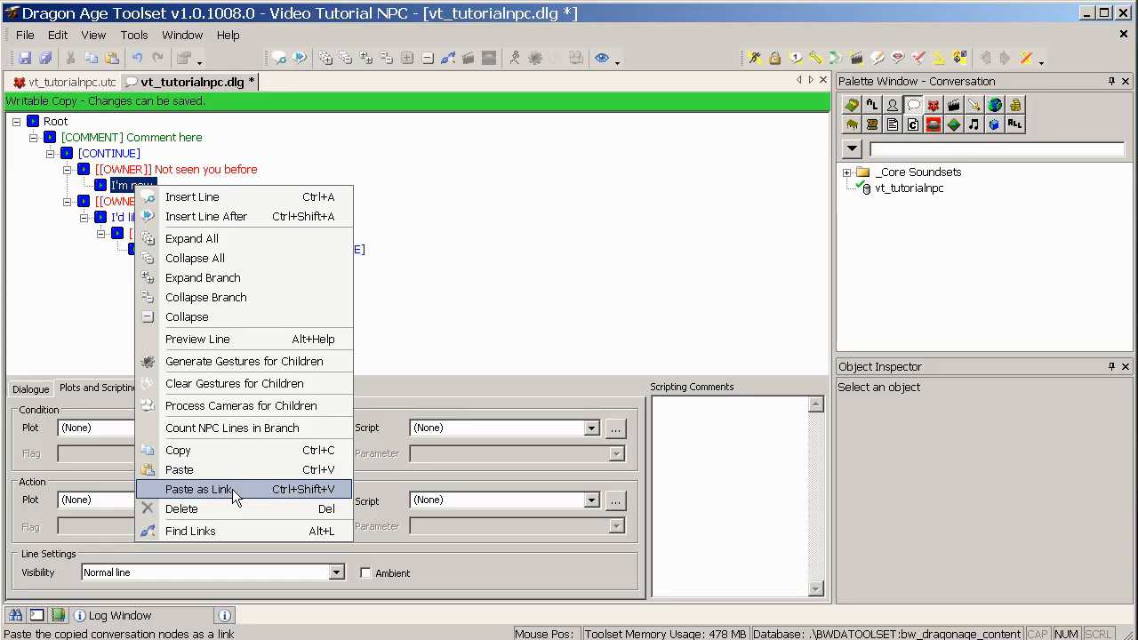
left_click(199, 489)
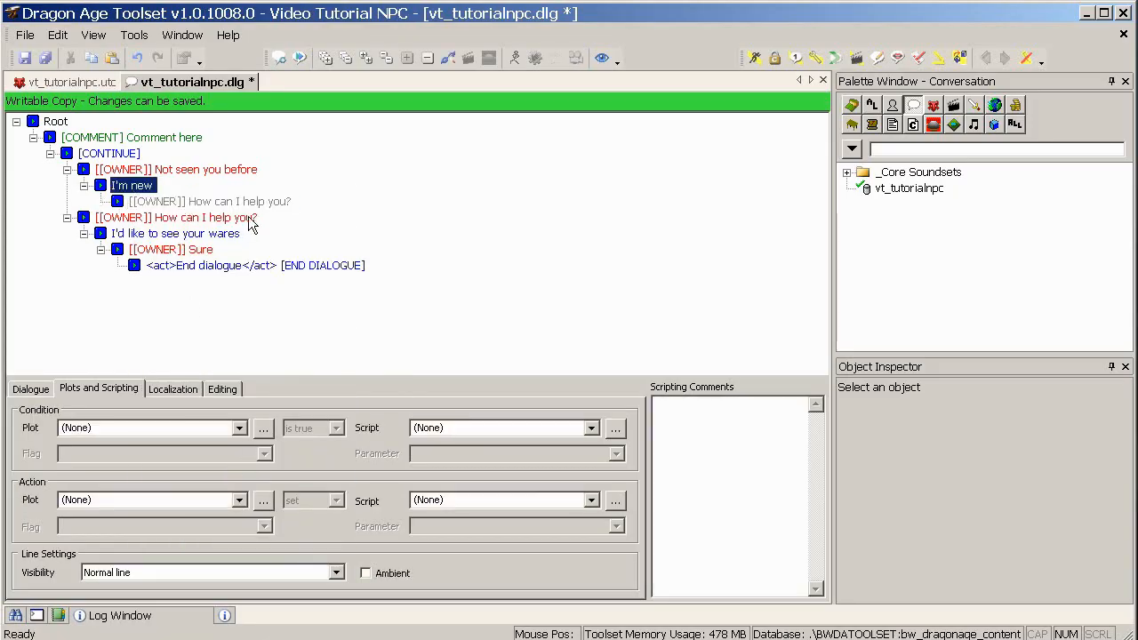
left_click(210, 201)
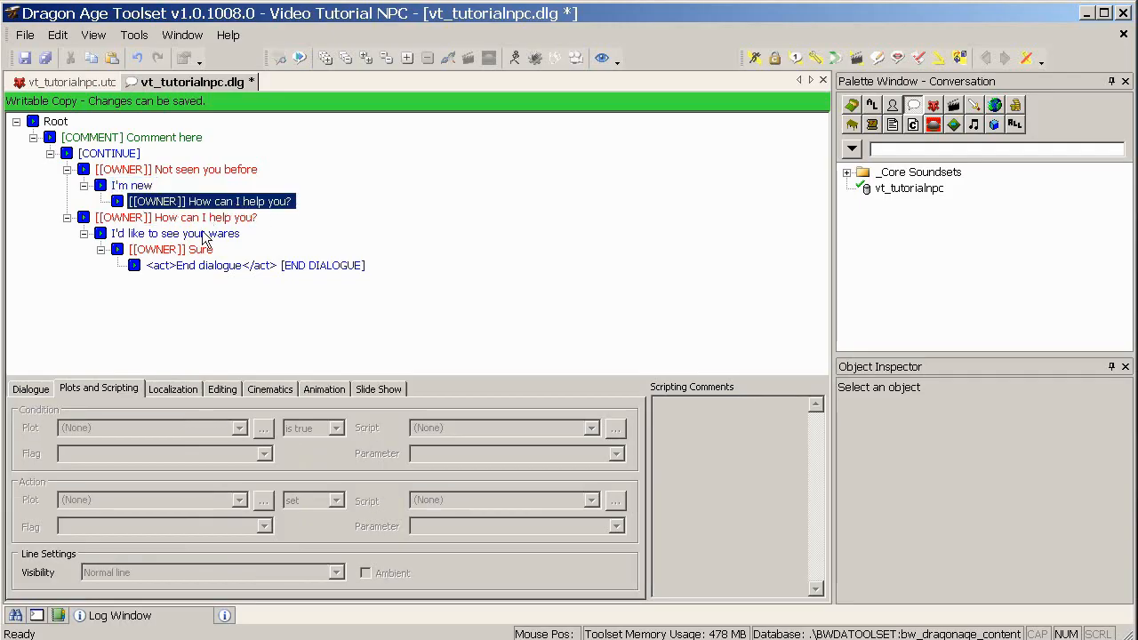
mouse_move(416, 322)
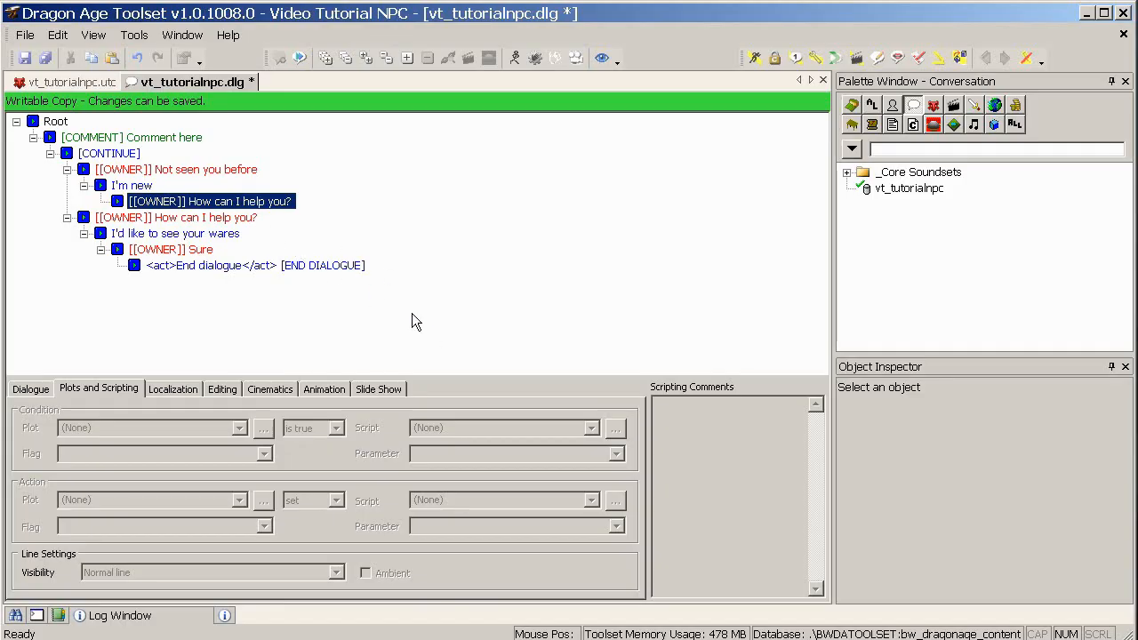
mouse_move(163, 213)
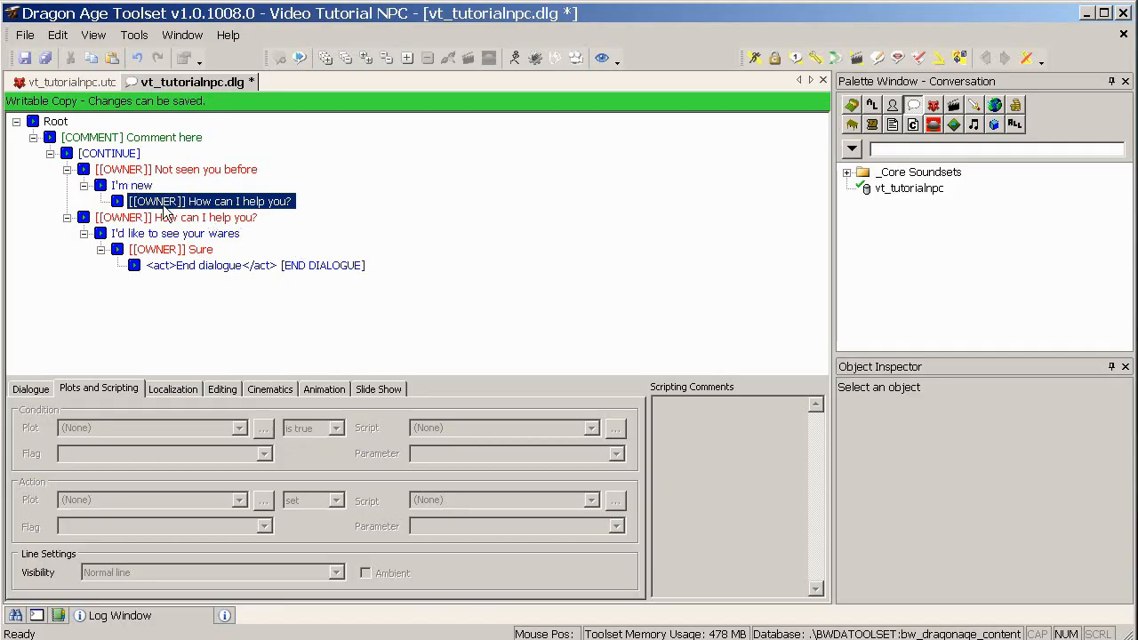
mouse_move(198, 215)
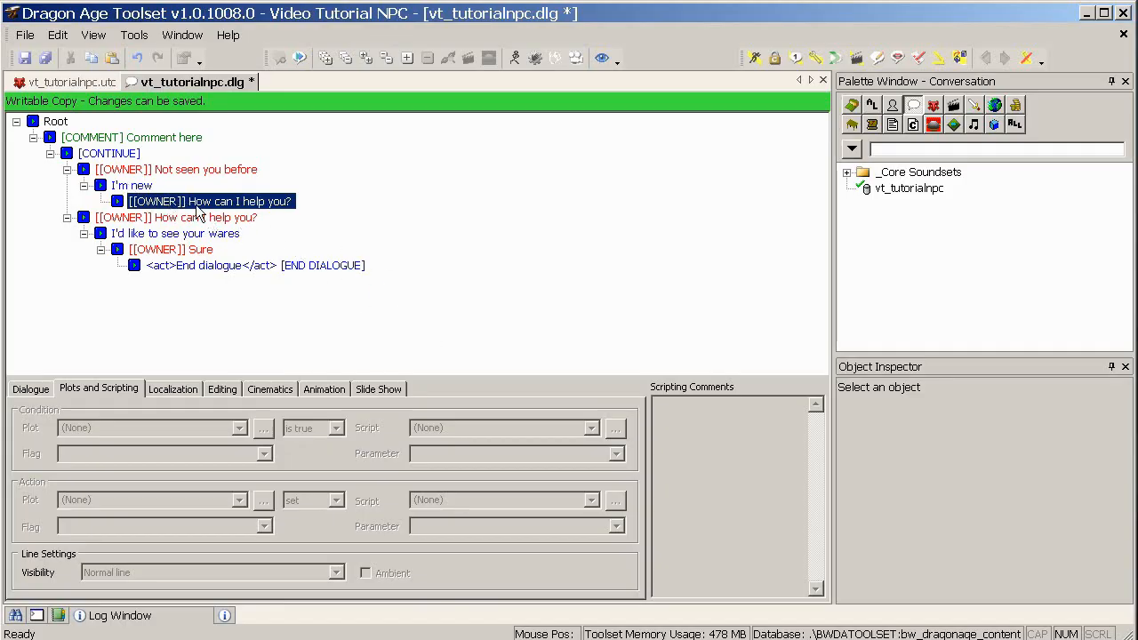
left_click(176, 217)
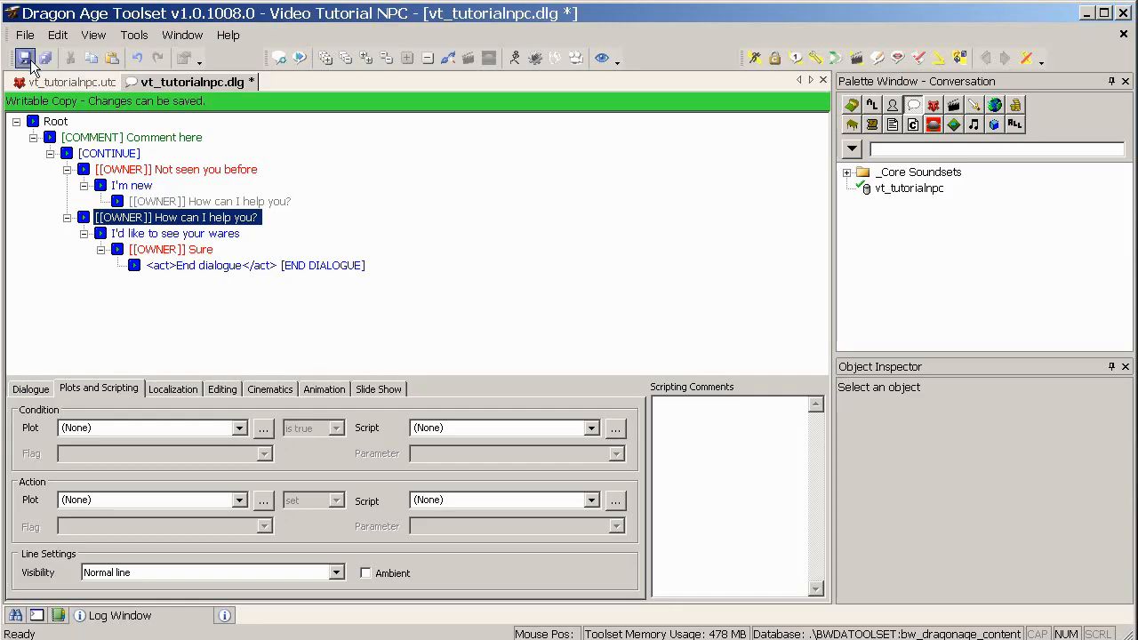
Save the conversation and start a new area resource from the Areas palette.
left_click(25, 57)
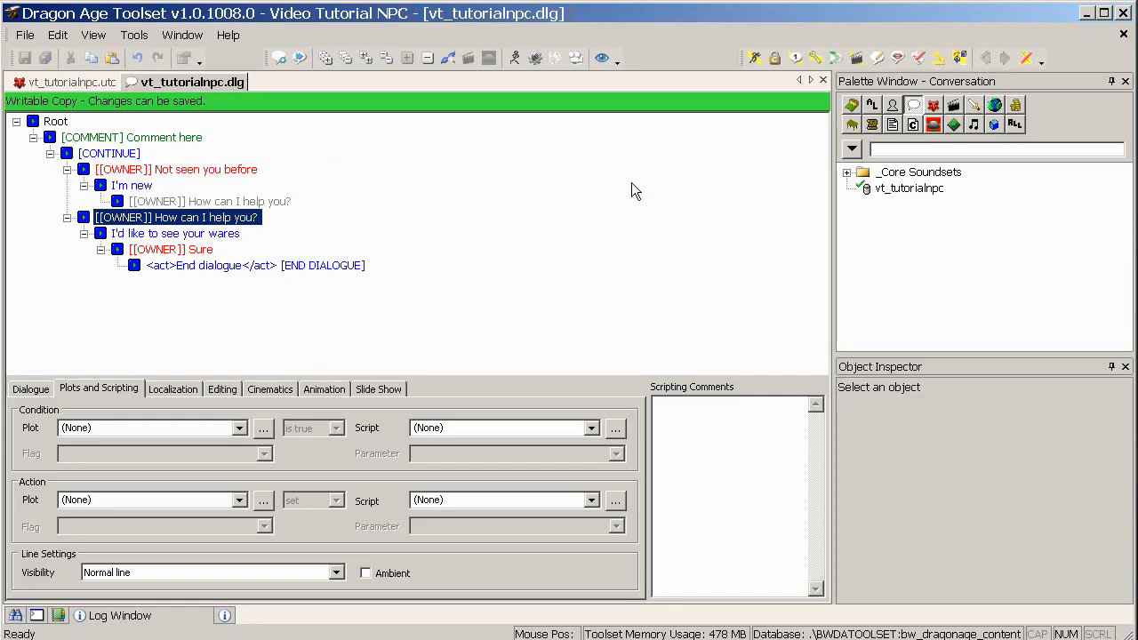
mouse_move(577, 183)
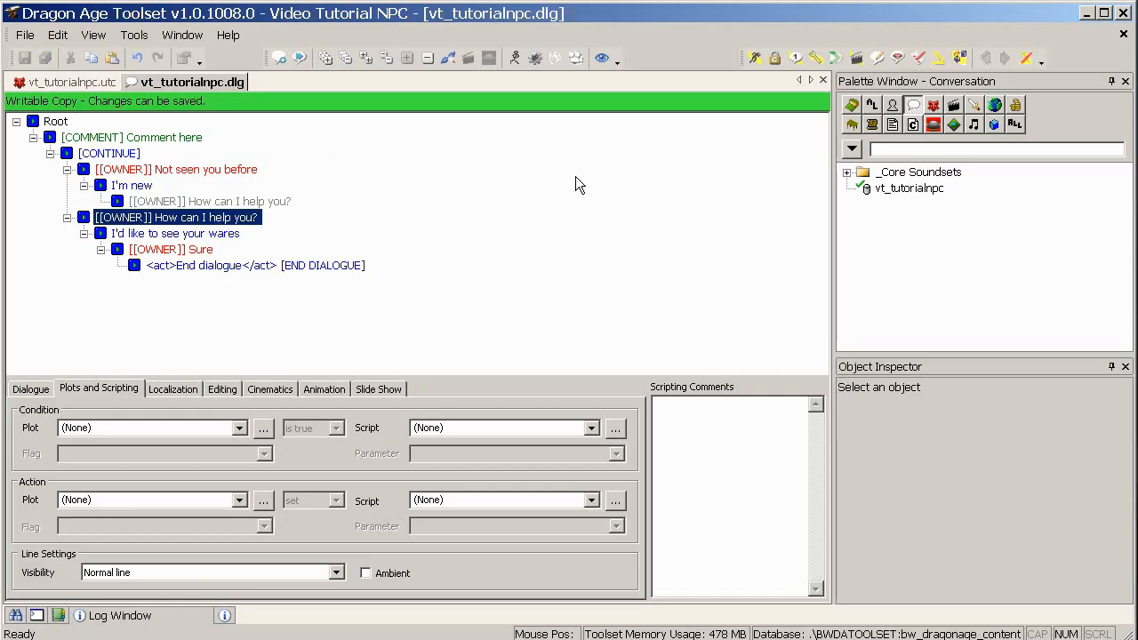
mouse_move(856, 115)
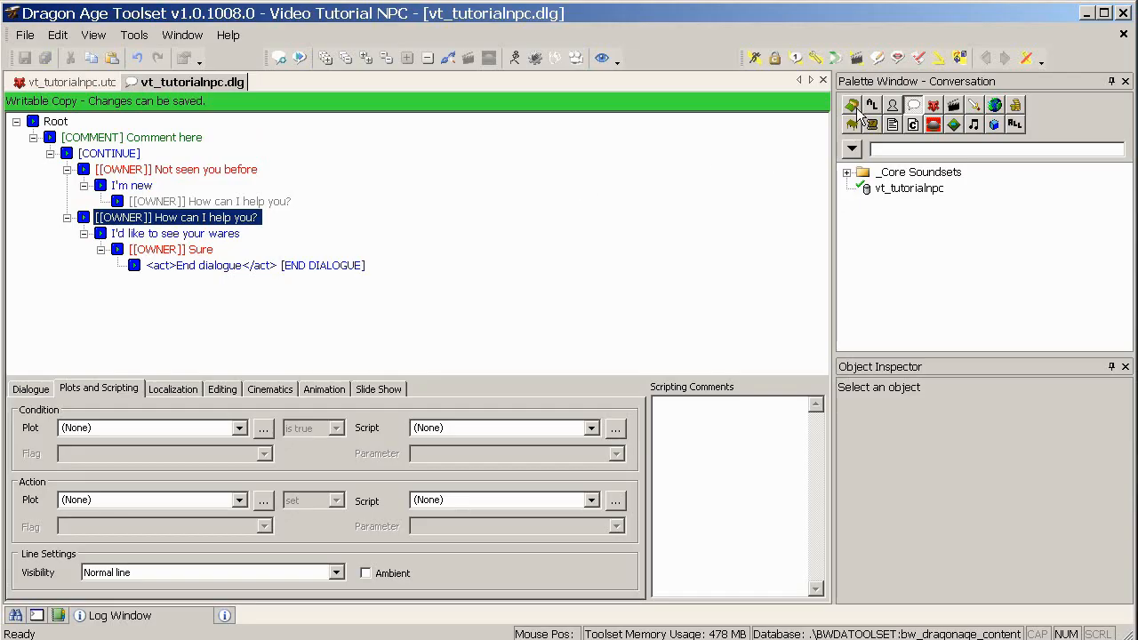
left_click(851, 105)
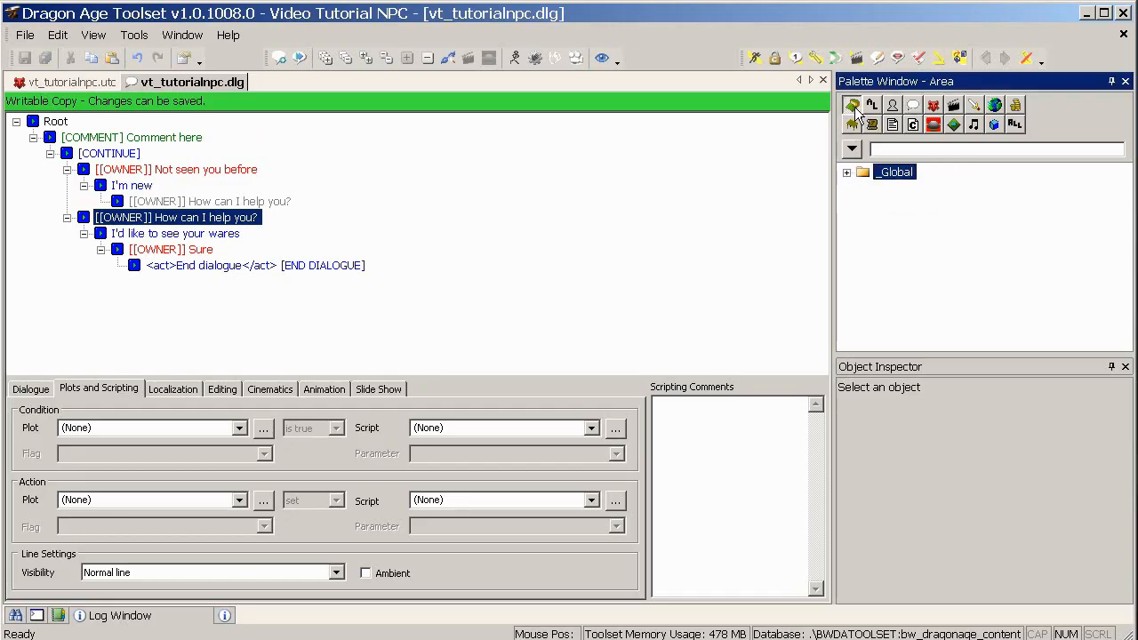
right_click(894, 171)
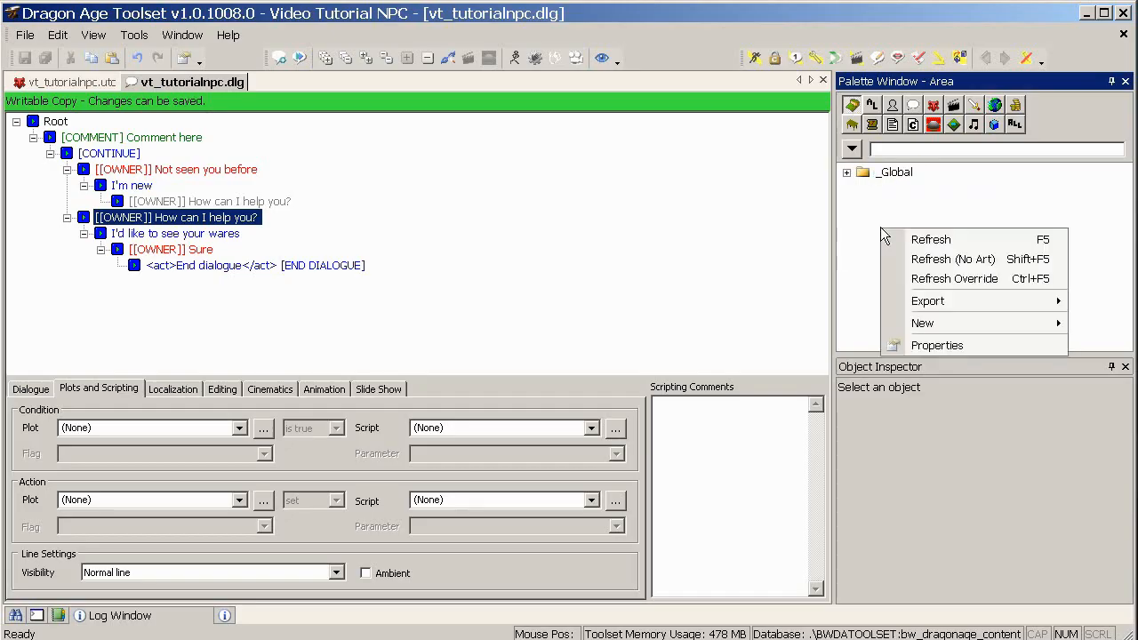
left_click(922, 323)
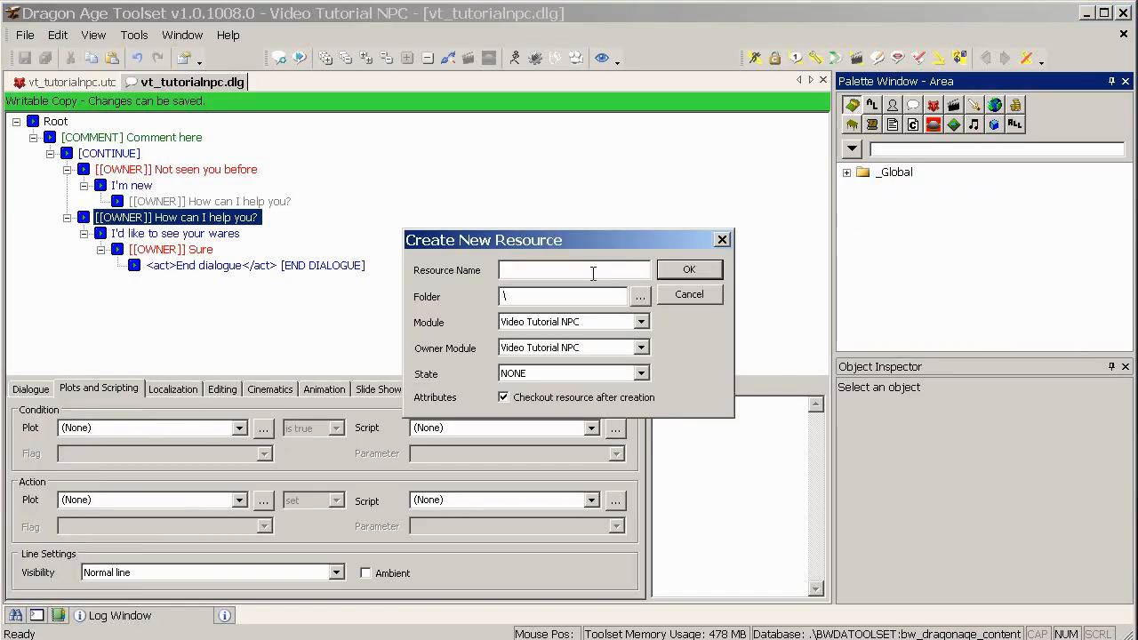
Name the new area vt_startarea and create it.
type("vt_")
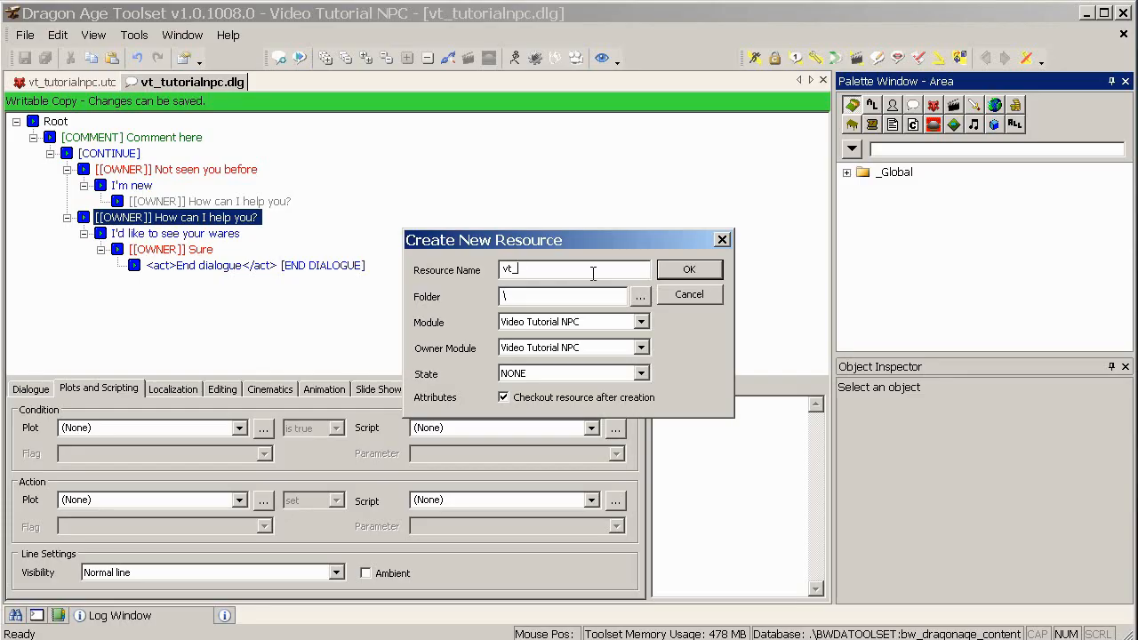
type("startarea")
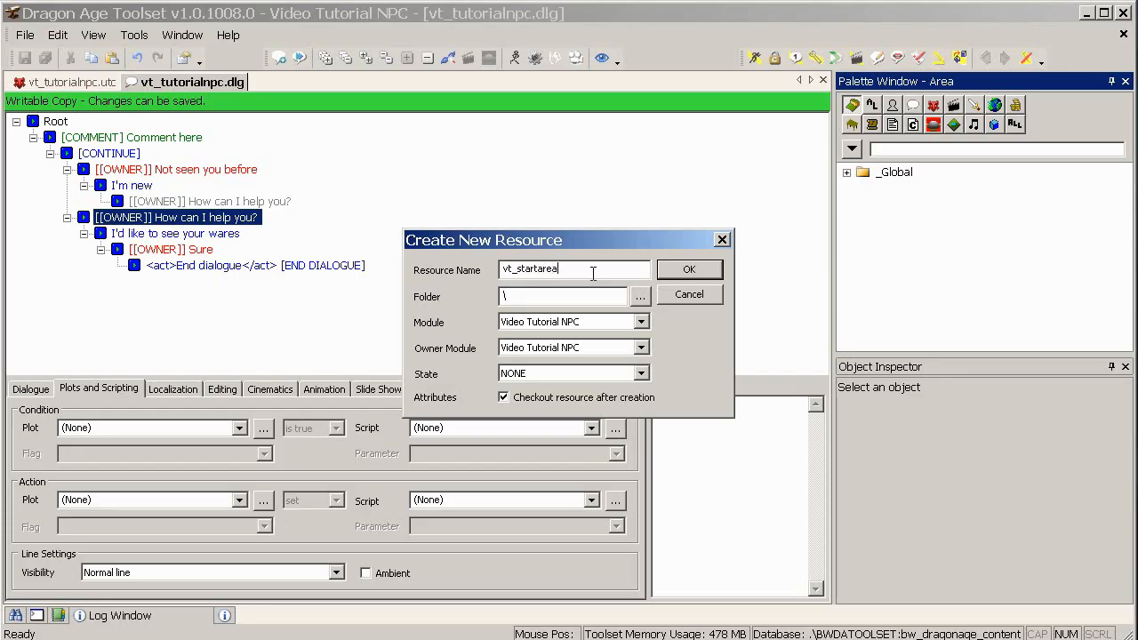
left_click(690, 270)
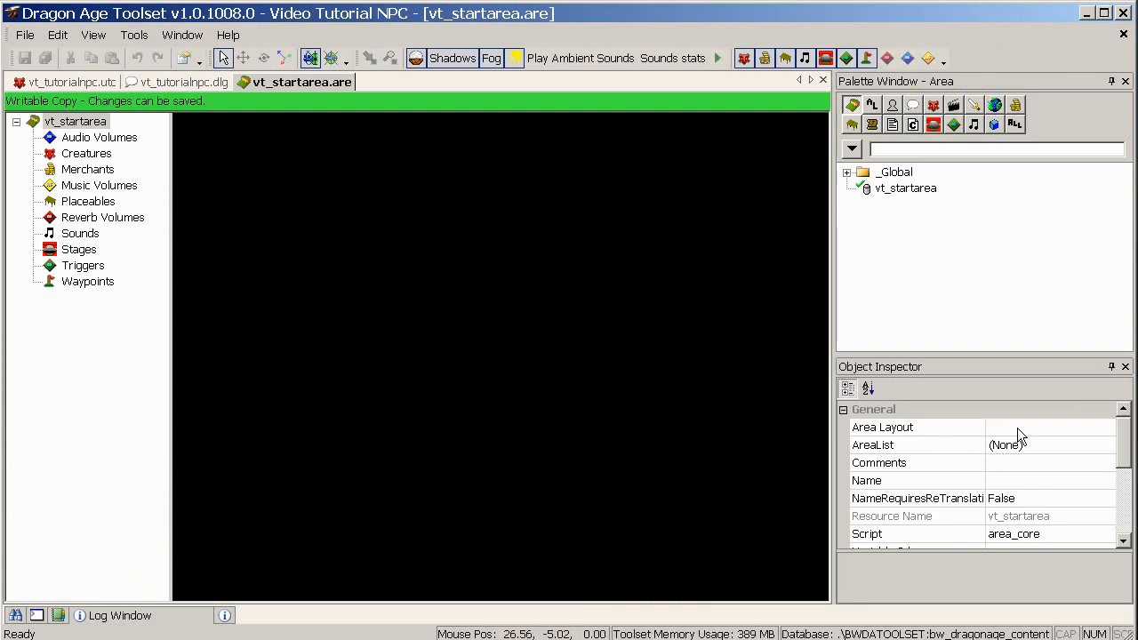
Set vt_startarea's Area Layout to arena.
left_click(882, 427)
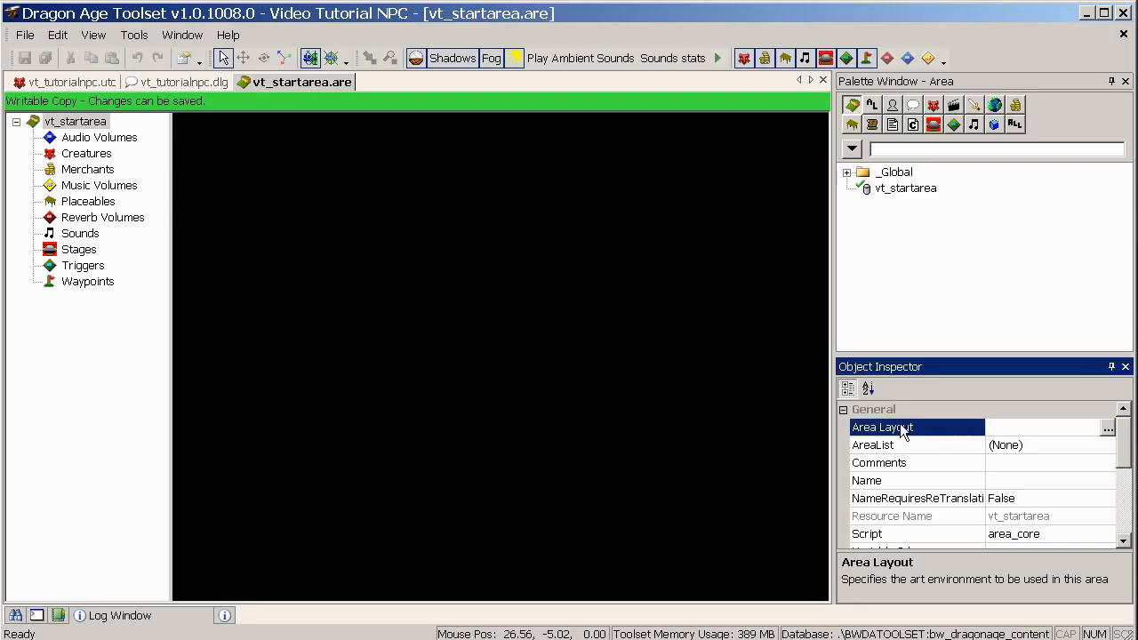
left_click(1107, 427)
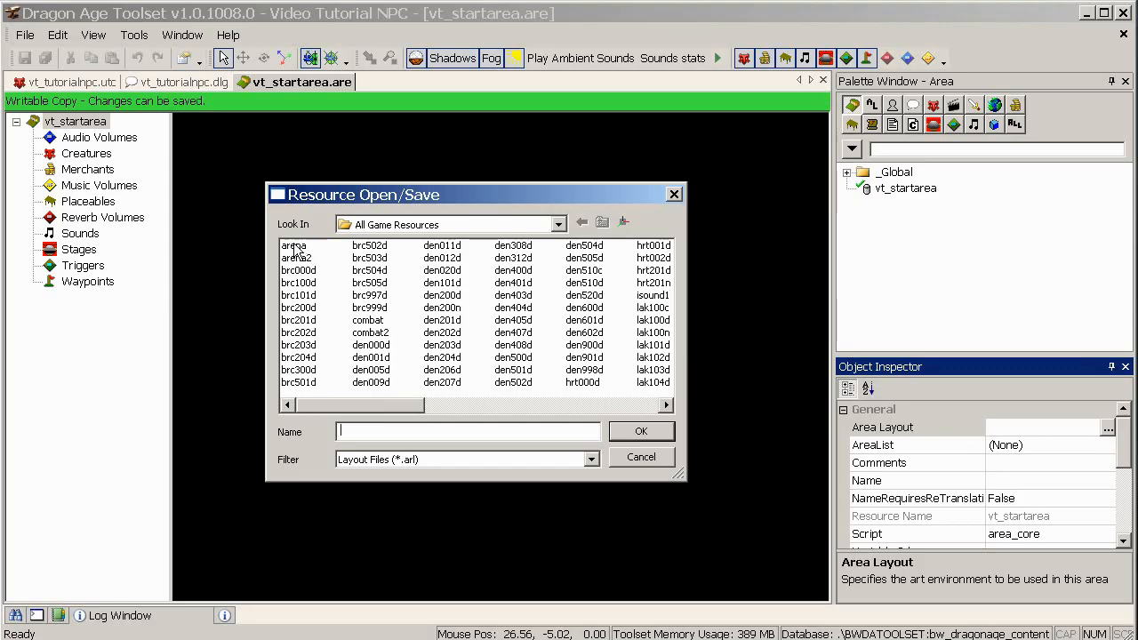
left_click(293, 245)
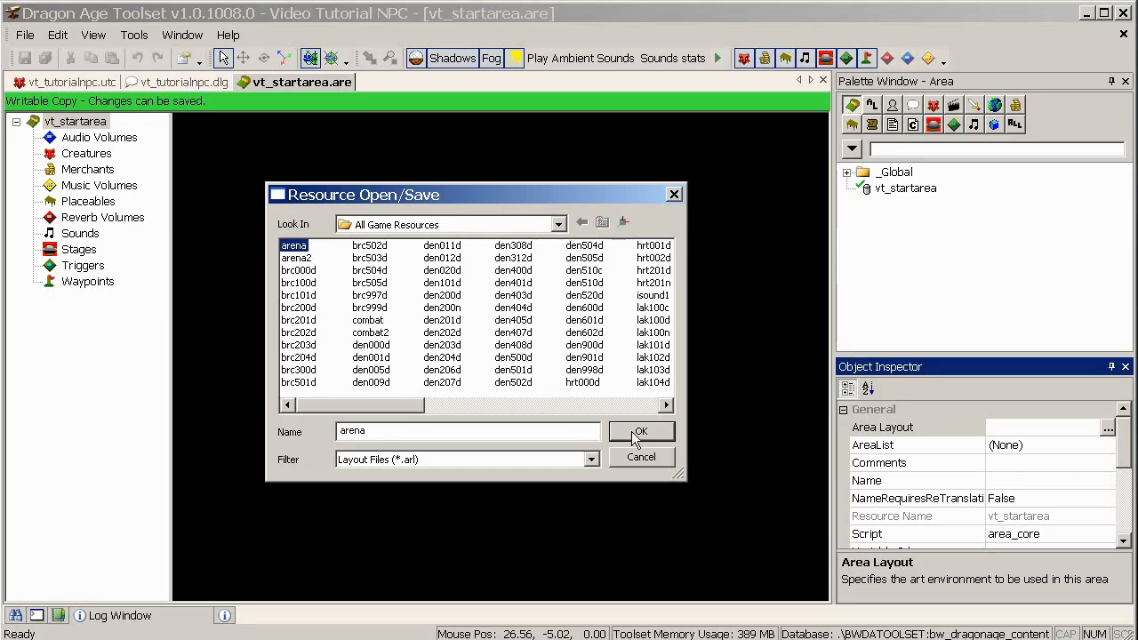
left_click(640, 432)
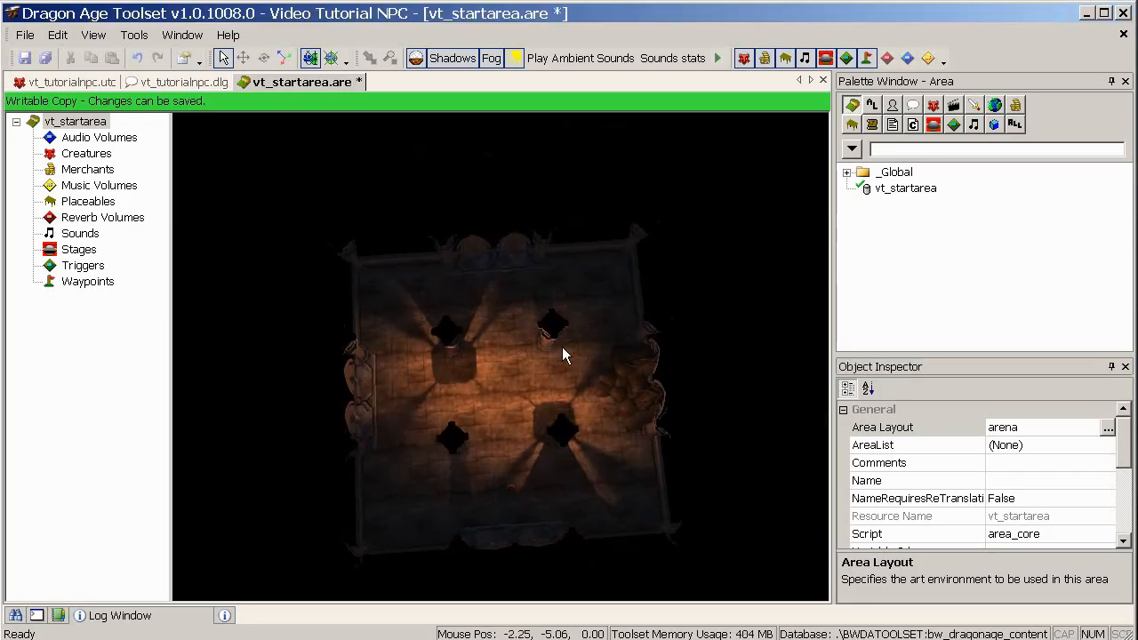
Place a waypoint in the arena and tag it wp_start.
left_click_drag(560, 355, 534, 383)
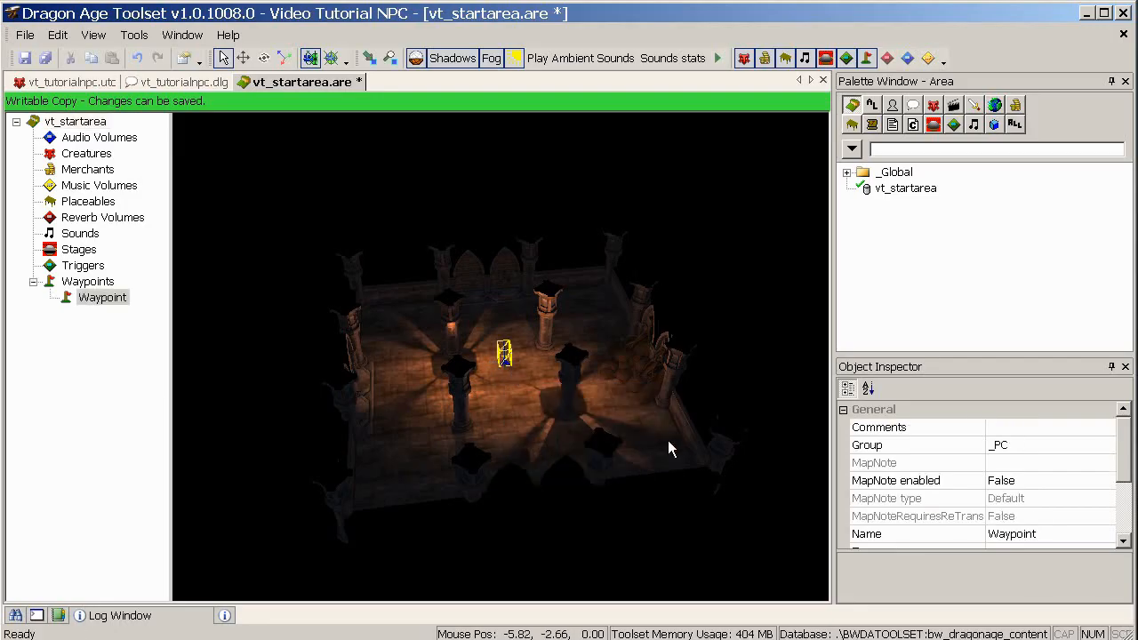
scroll("down", 3)
type("wp")
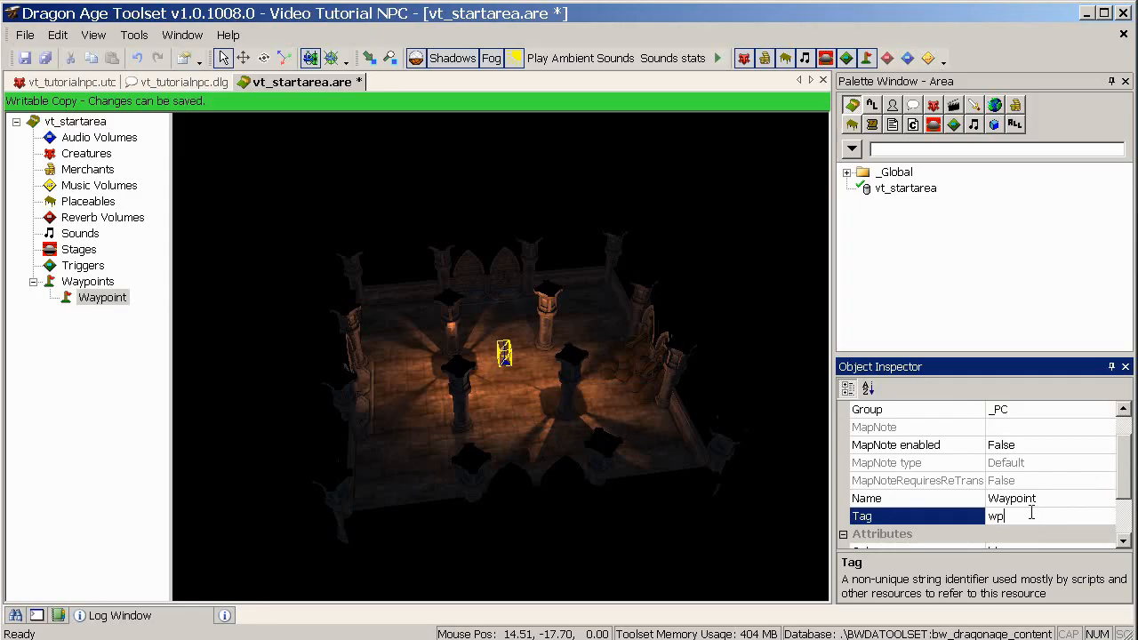
type("_")
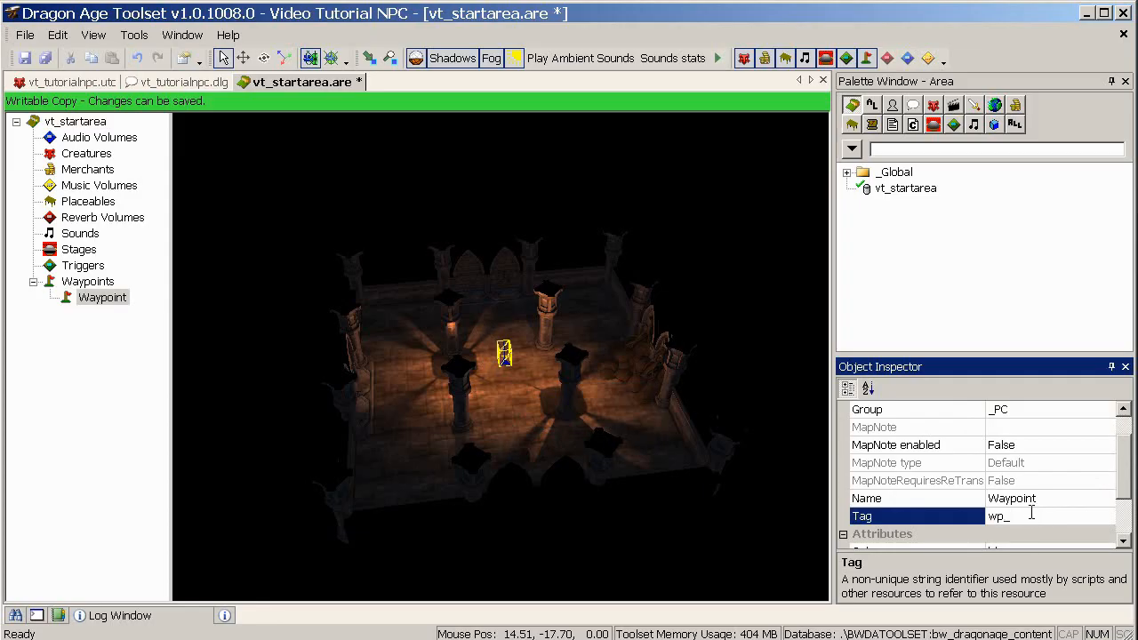
type("sta")
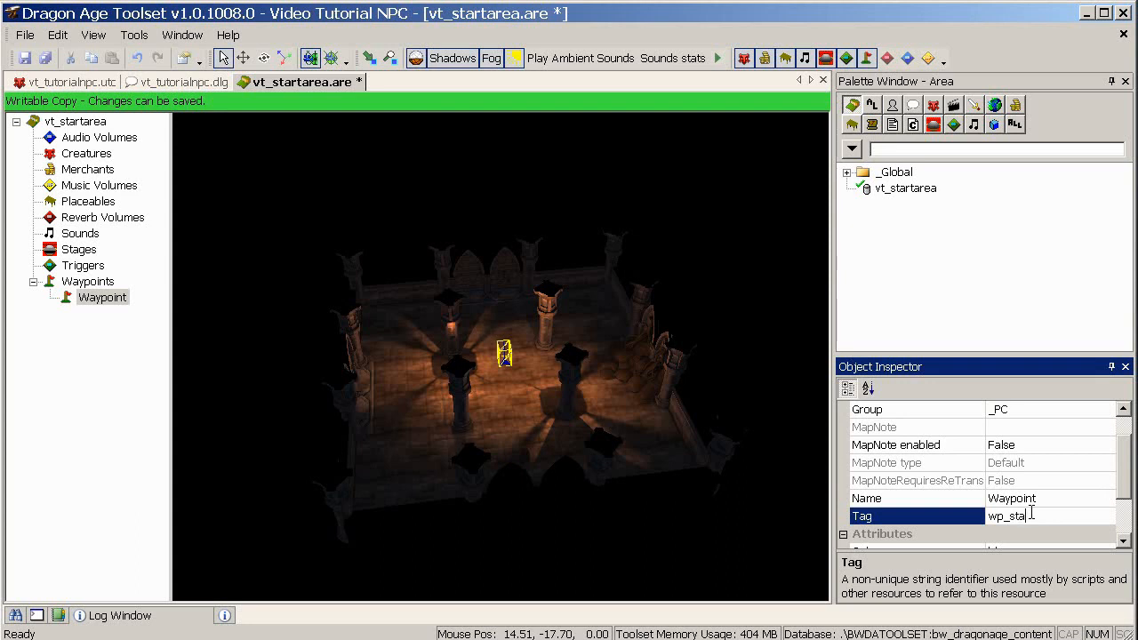
type("rt")
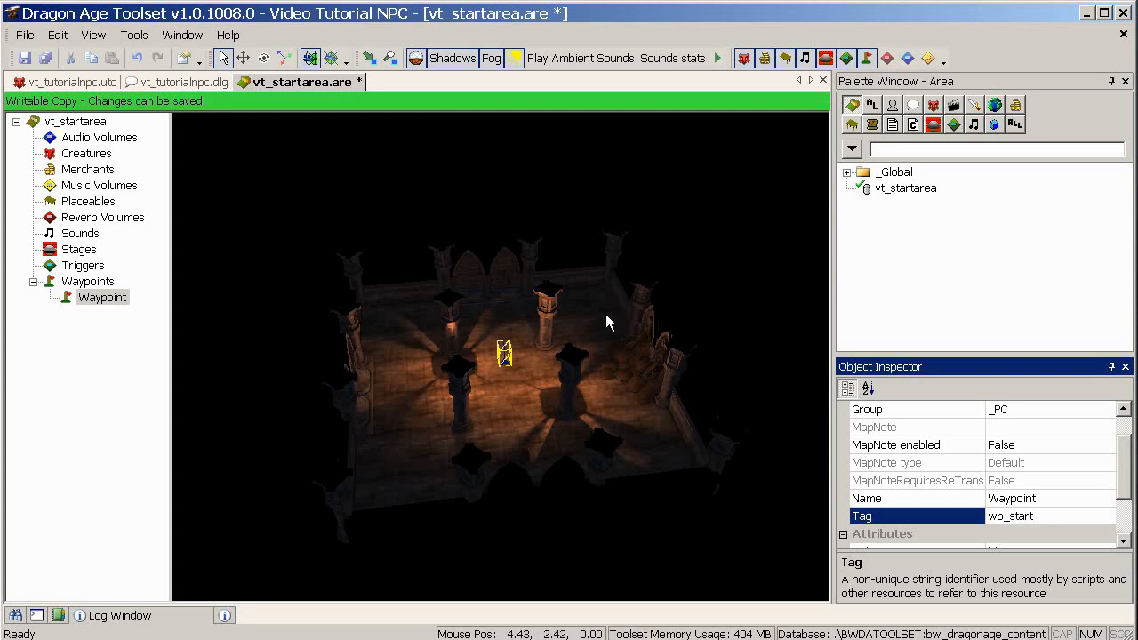
Save the area and set the vt_tutorialnpc creature's Conversation to vt_tutorialnpc.
left_click(931, 105)
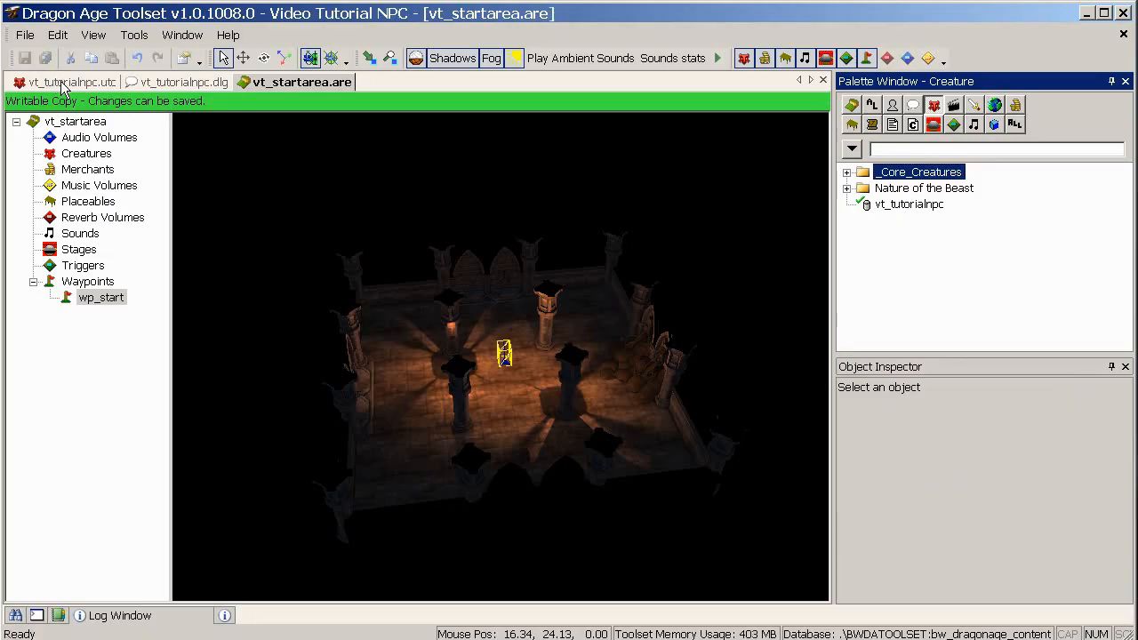
left_click(65, 81)
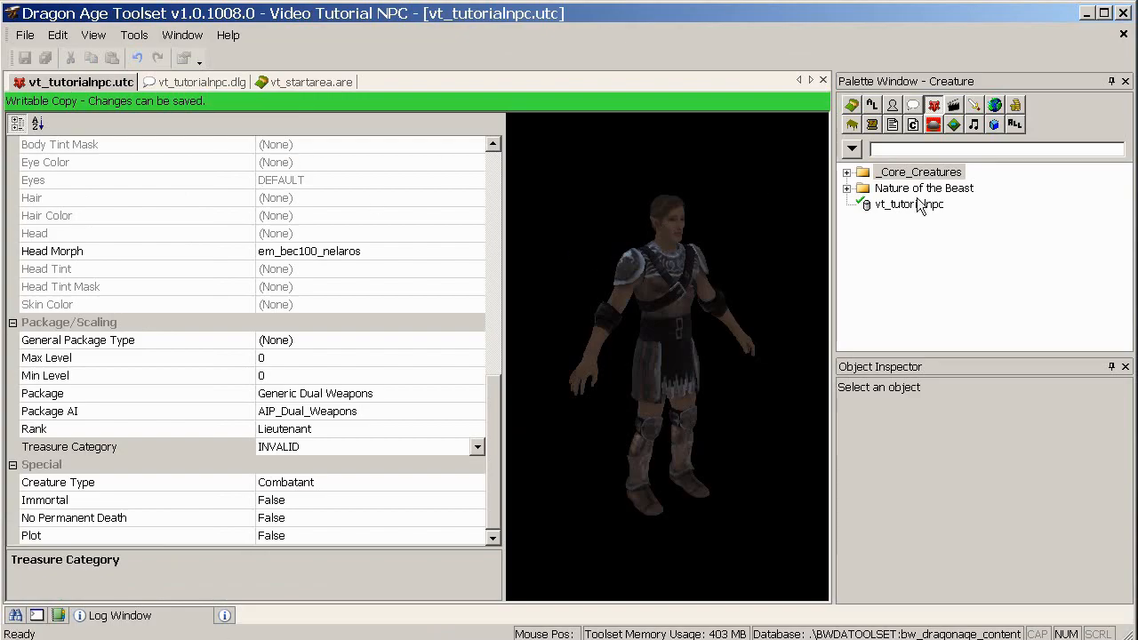
mouse_move(495, 423)
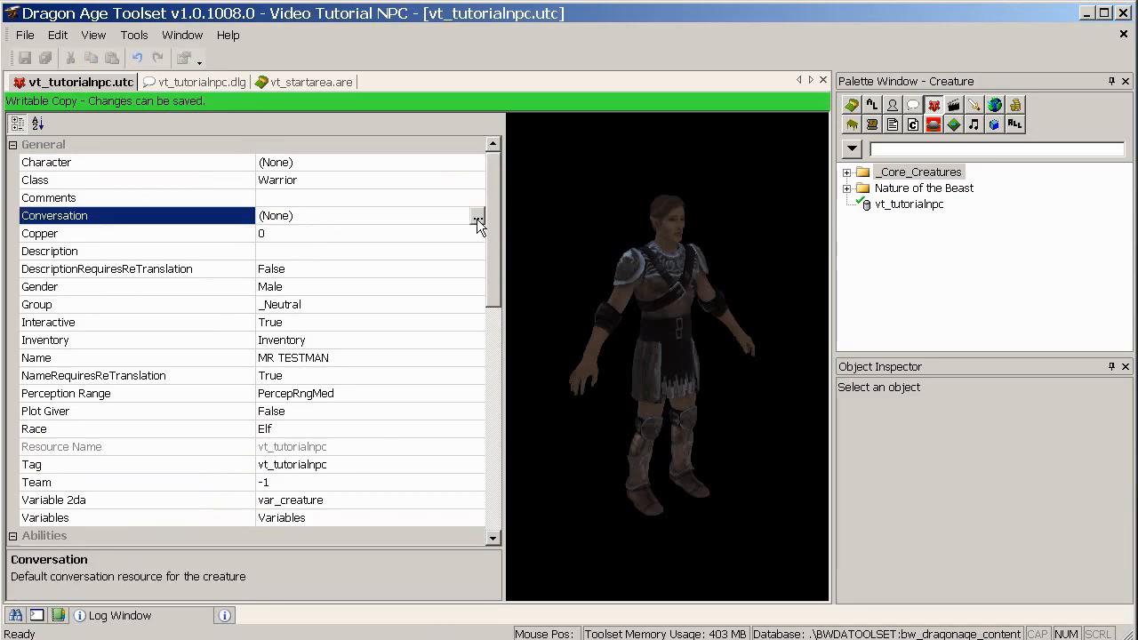
left_click(477, 221)
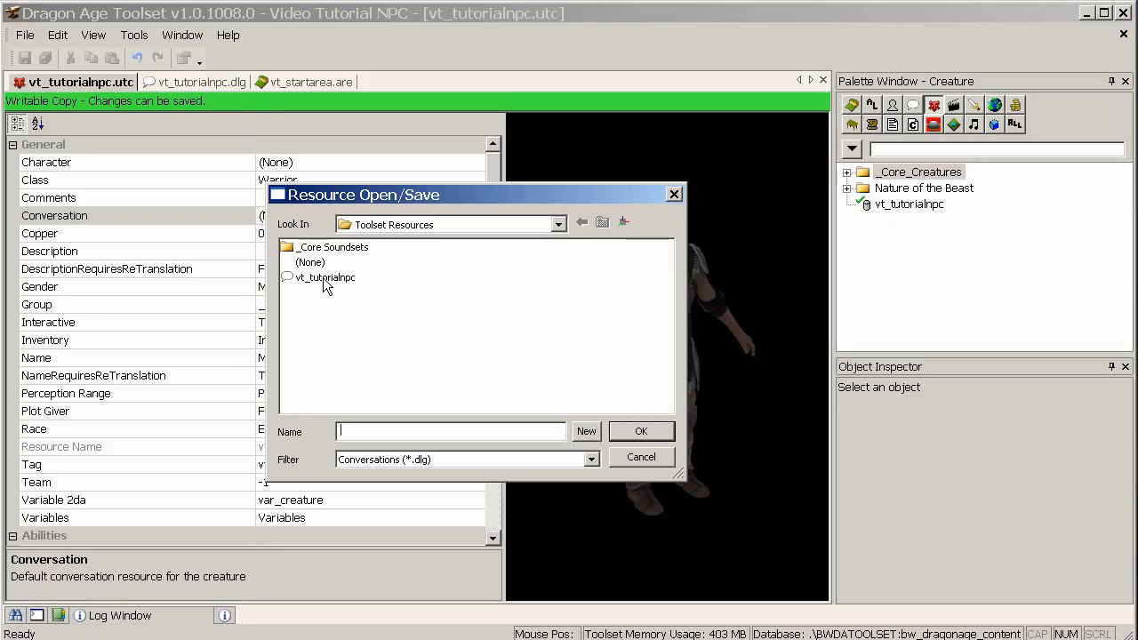
left_click(327, 277)
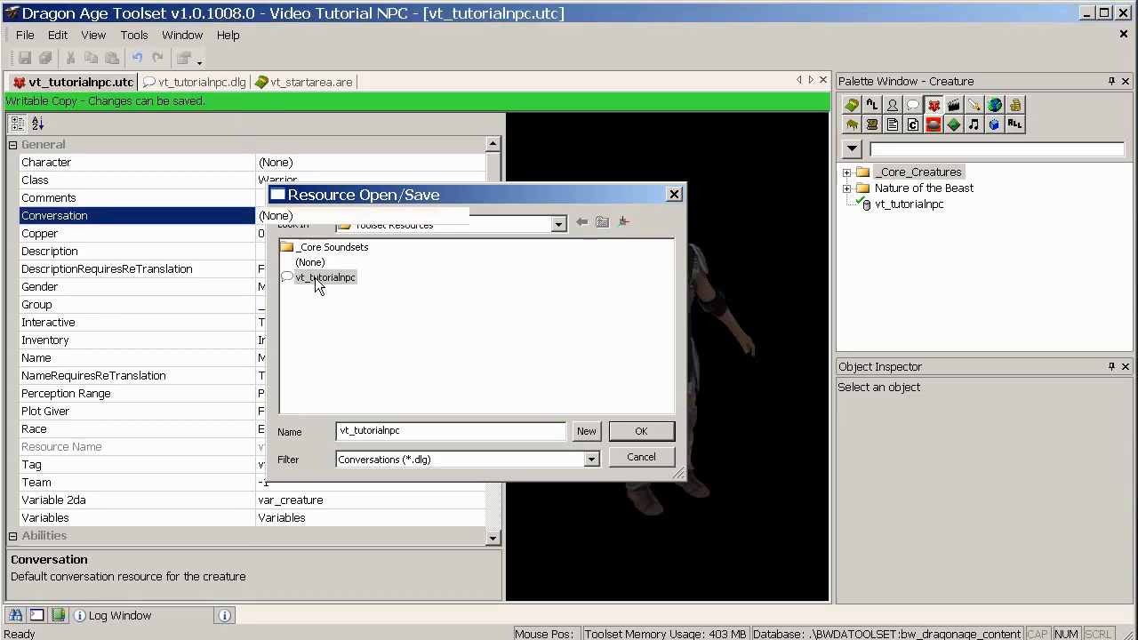
left_click(640, 432)
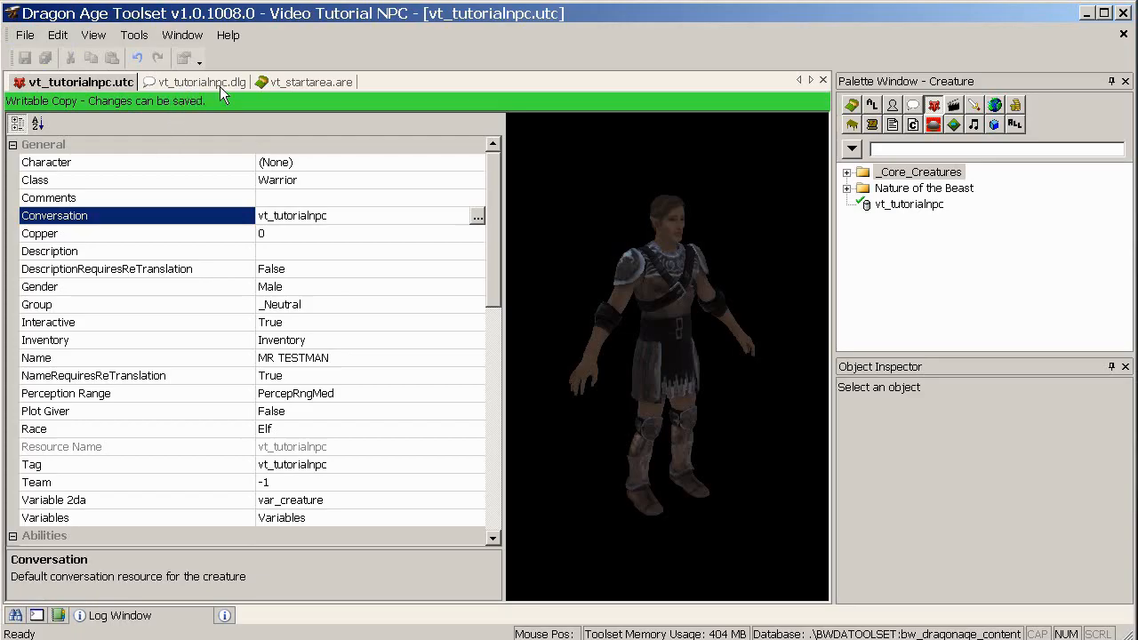
left_click(306, 82)
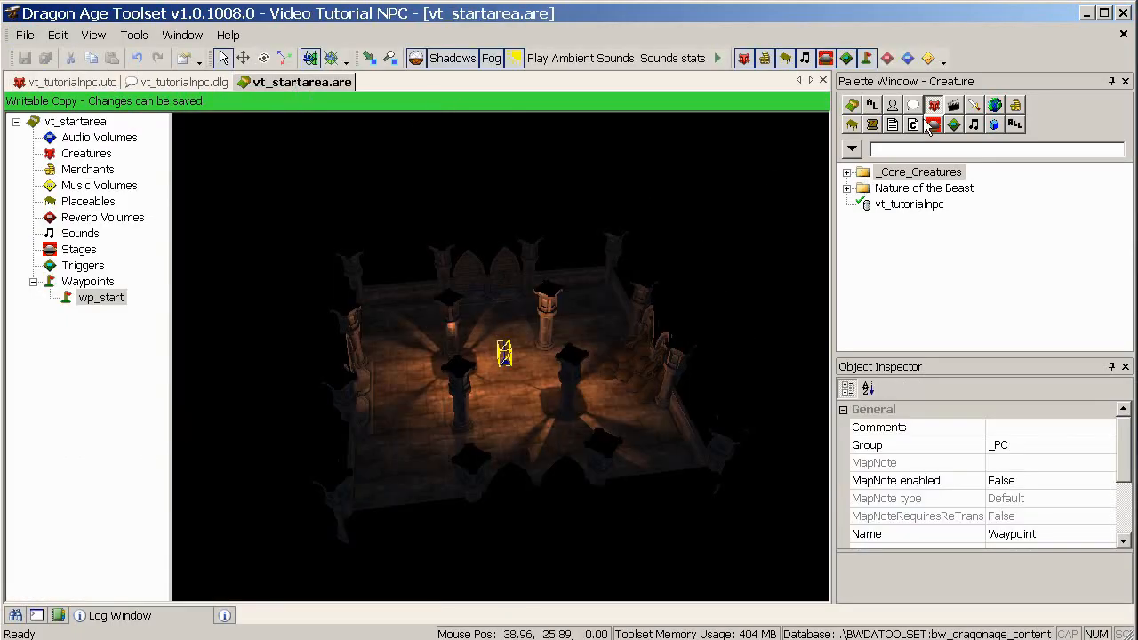
Place a vt_tutorialnpc creature in vt_startarea near the wp_start waypoint.
left_click(908, 202)
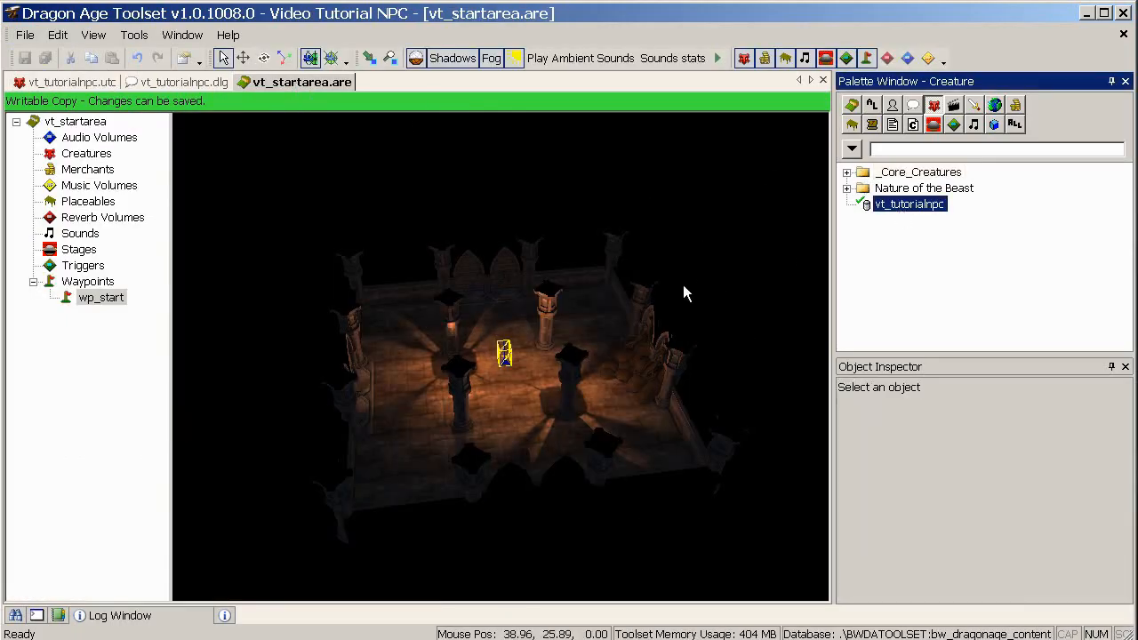
left_click(908, 203)
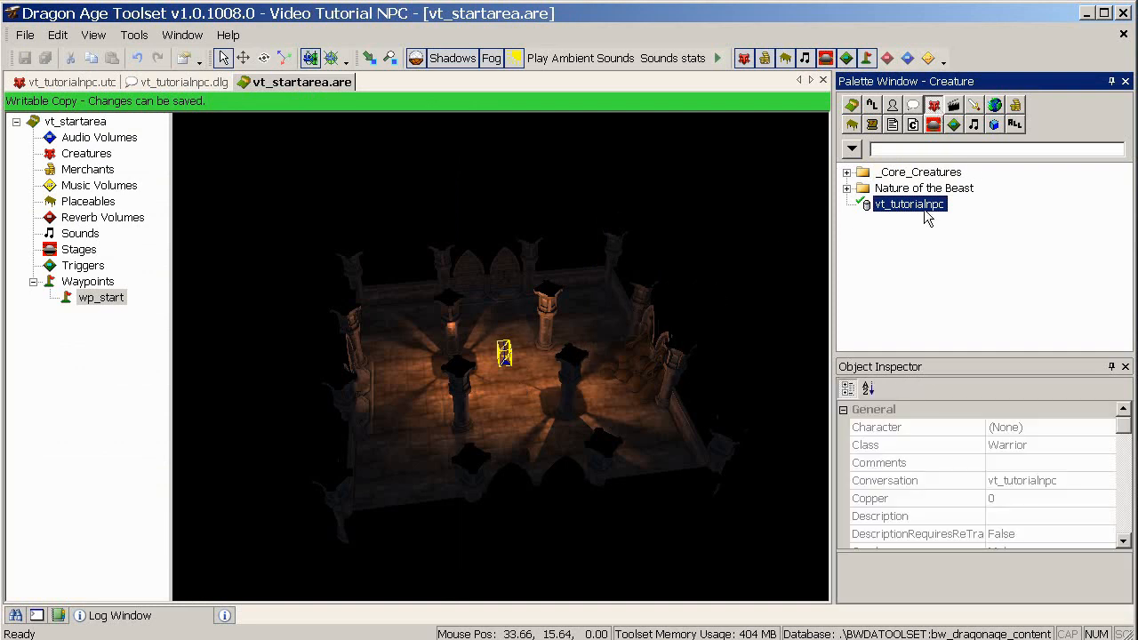
mouse_move(519, 393)
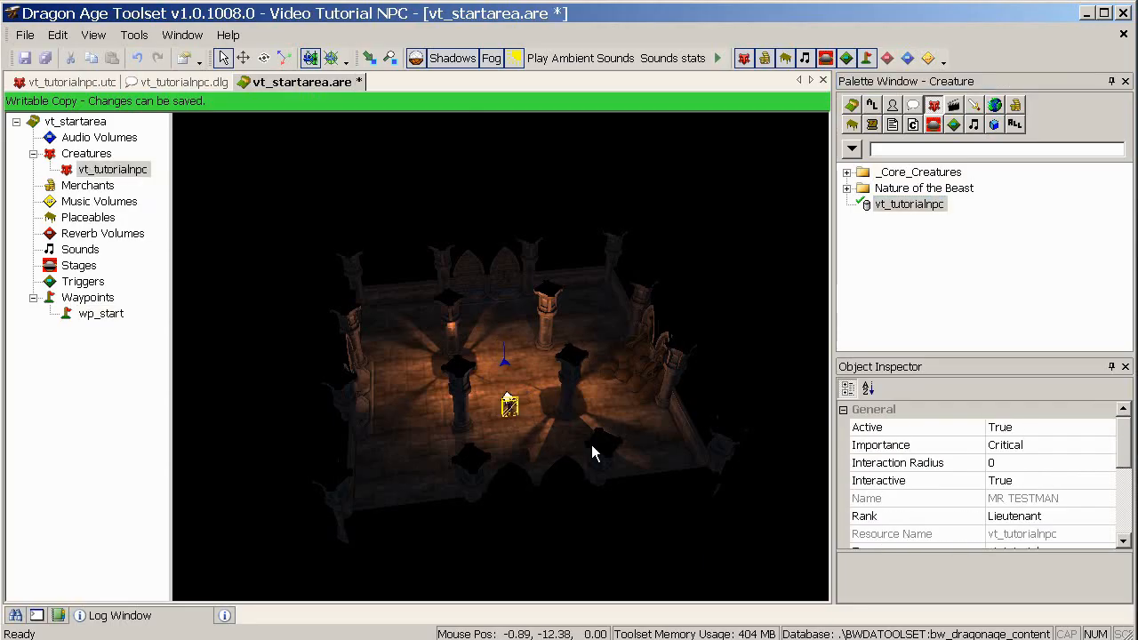
left_click_drag(596, 453, 596, 427)
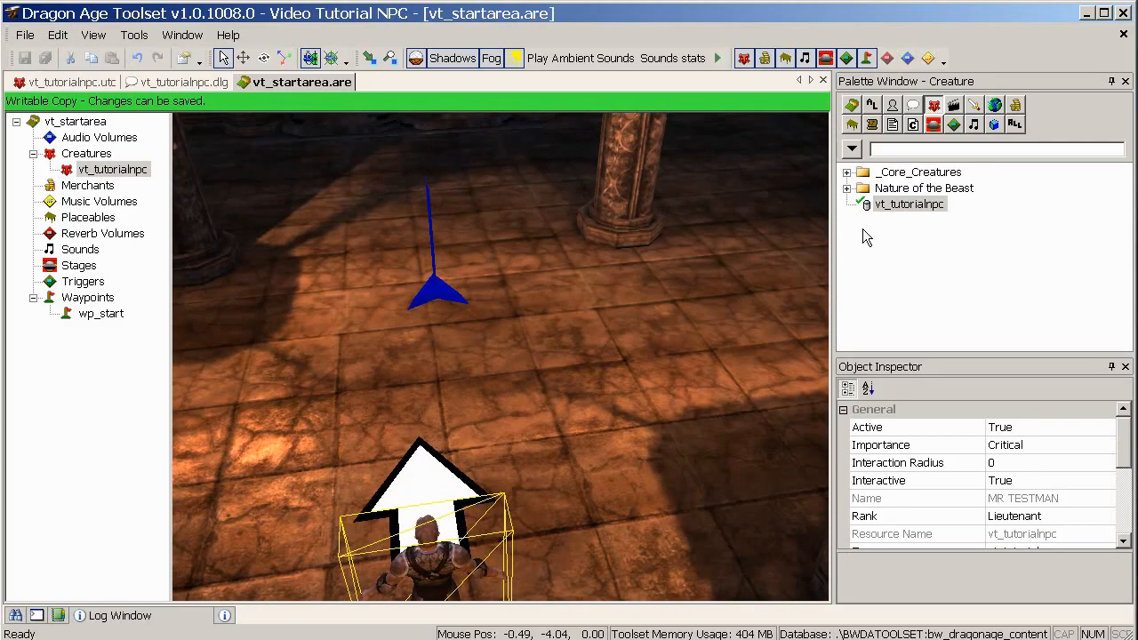
left_click(977, 149)
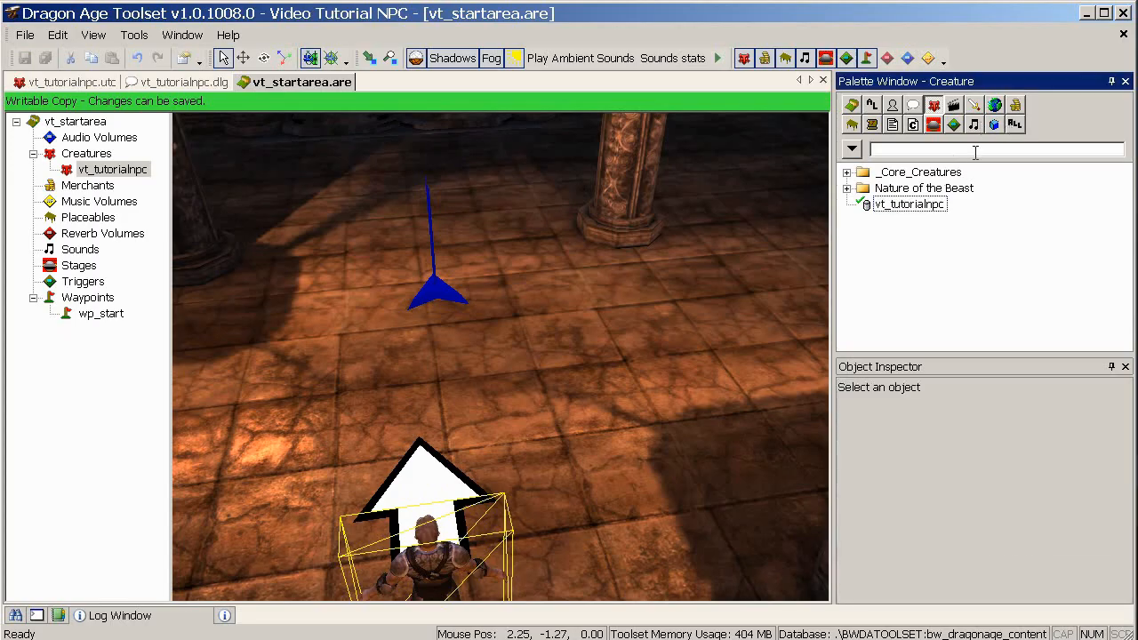
mouse_move(1020, 134)
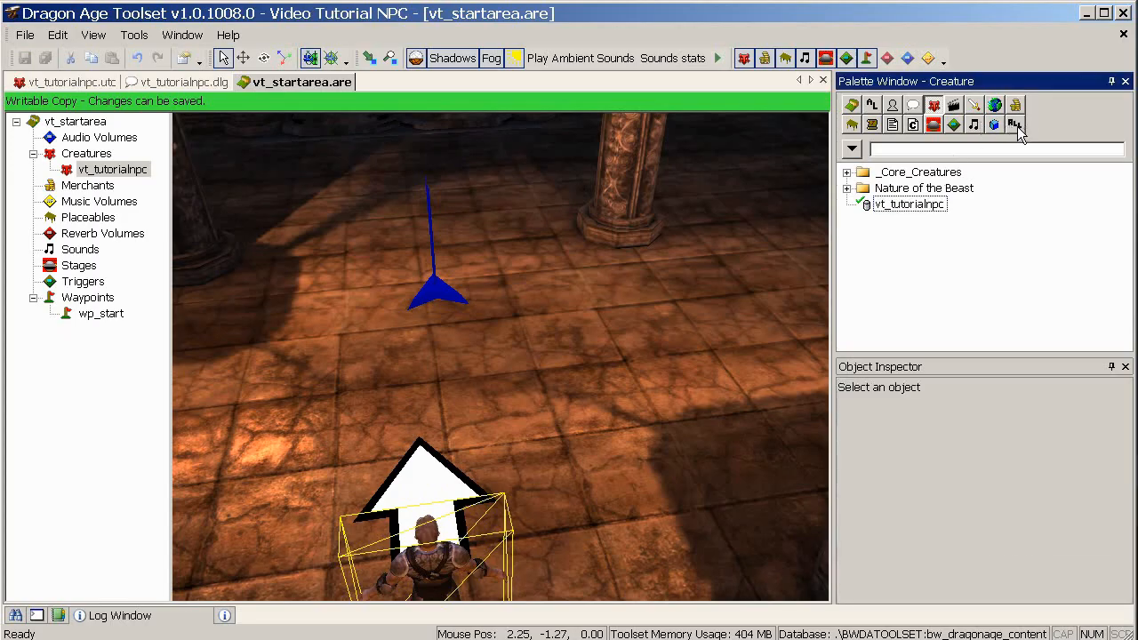
Check in vt_startarea, vt_tutorialnpc.dlg and vt_tutorialnpc.utc without a comment, then view their properties.
left_click(1013, 124)
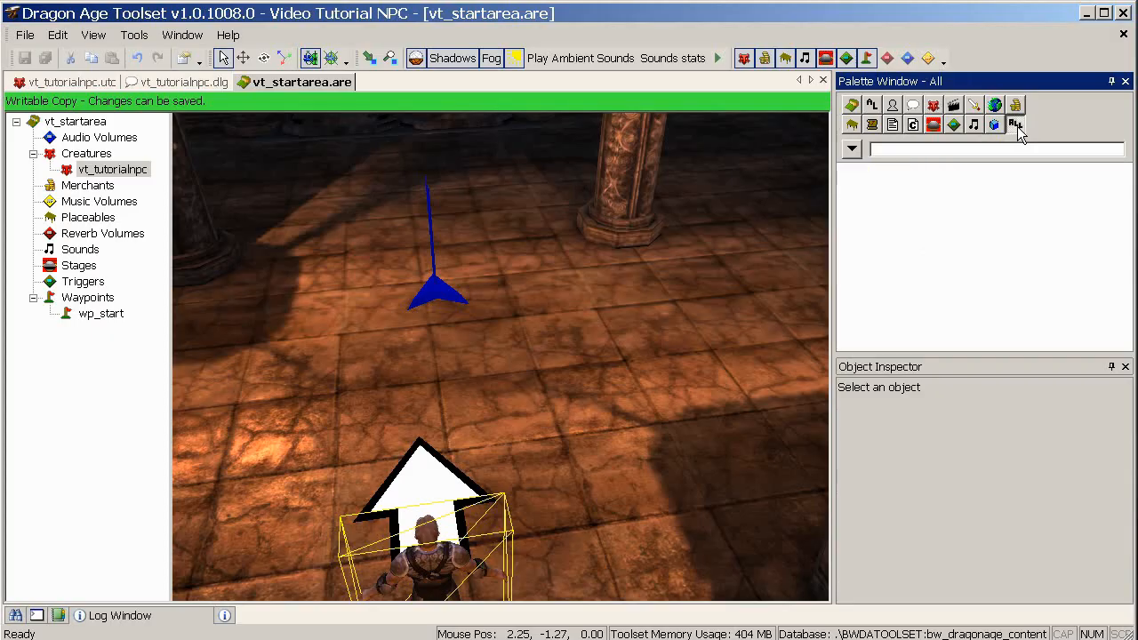
mouse_move(1026, 261)
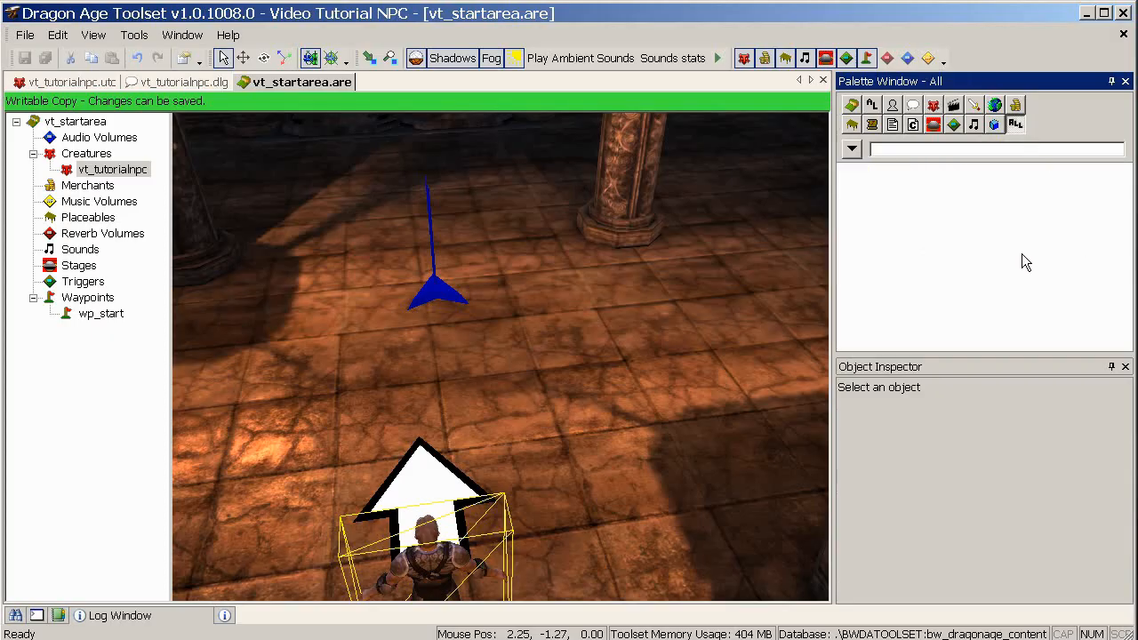
left_click(849, 149)
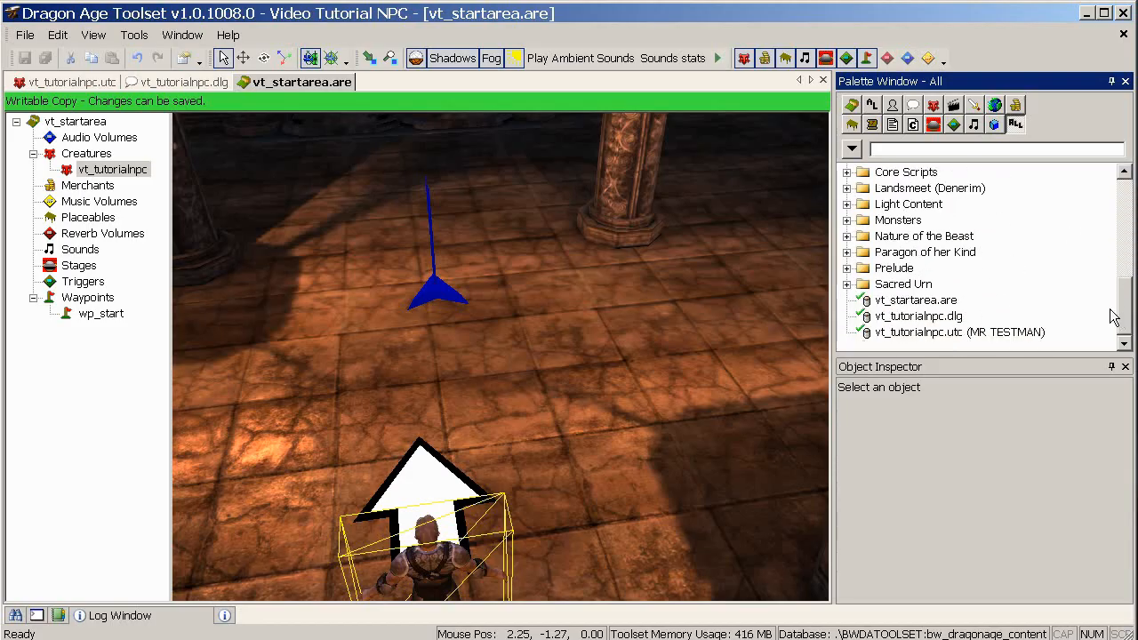
mouse_move(915, 342)
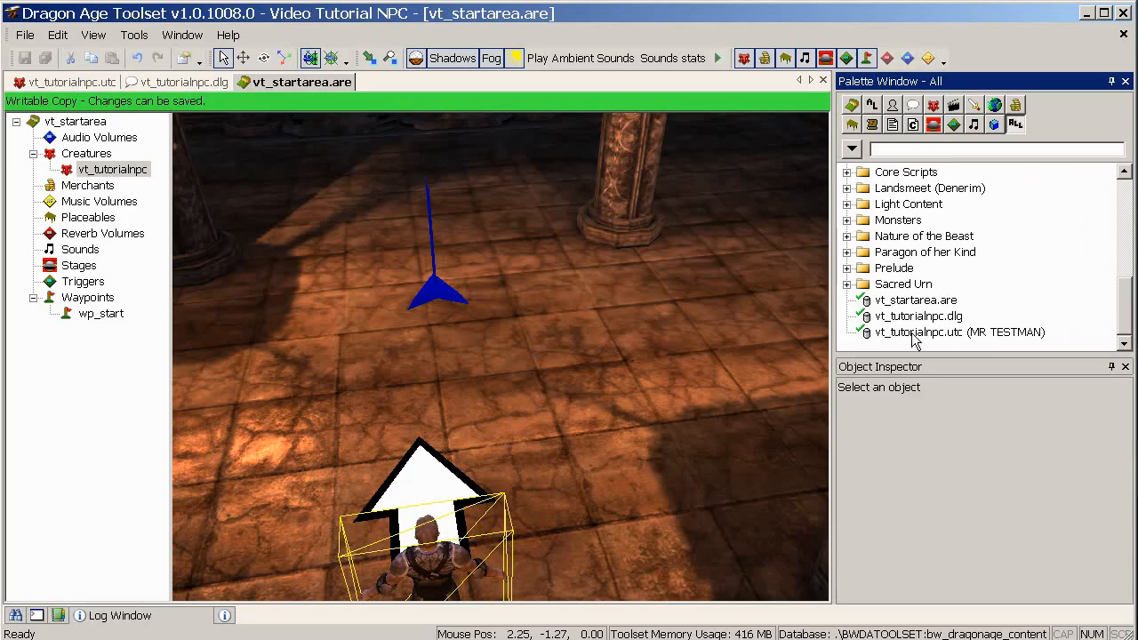
right_click(916, 298)
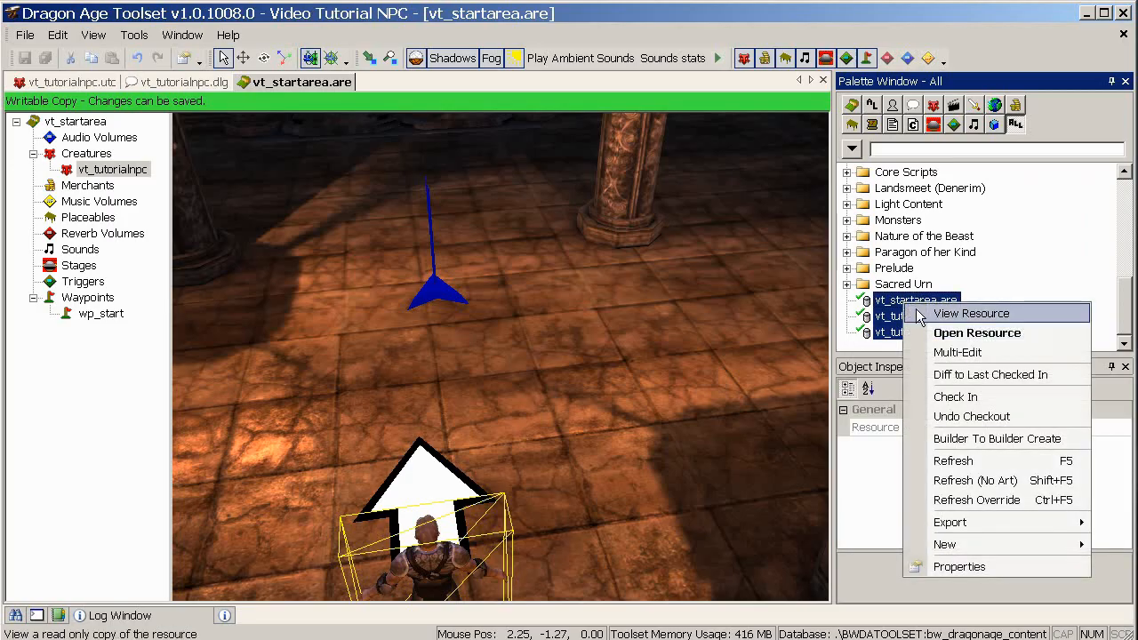
left_click(954, 396)
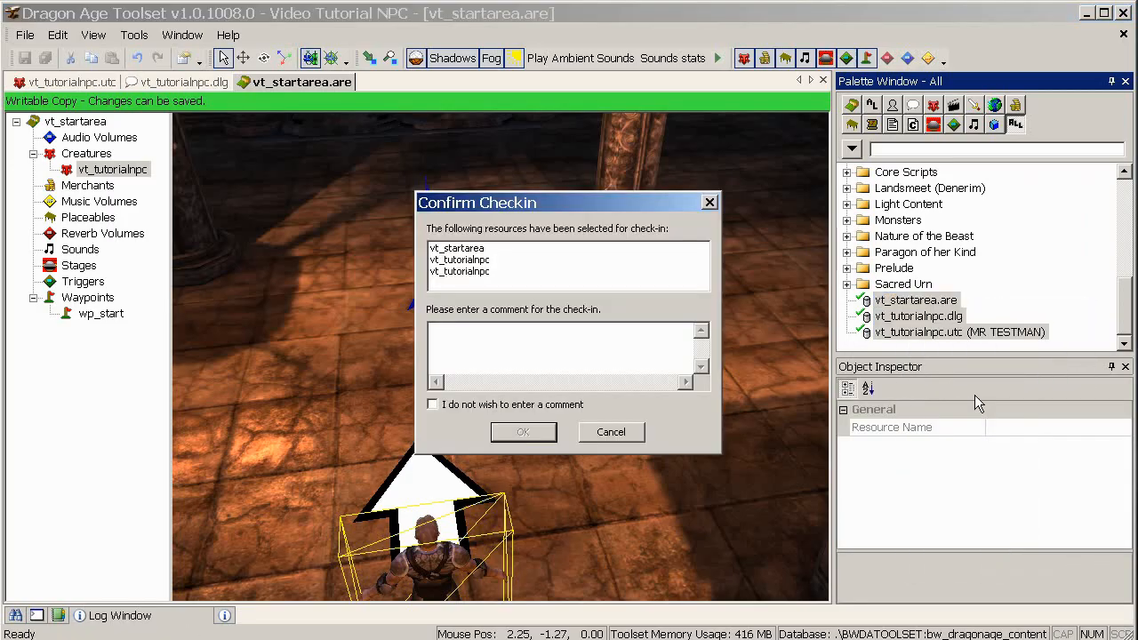
left_click(522, 432)
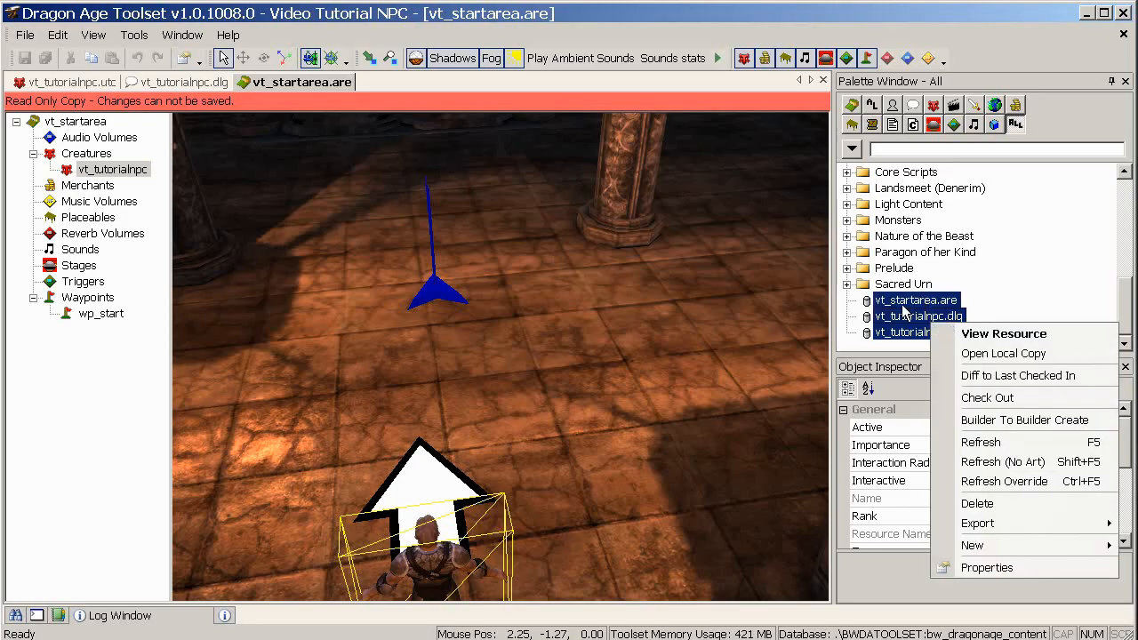
mouse_move(995, 503)
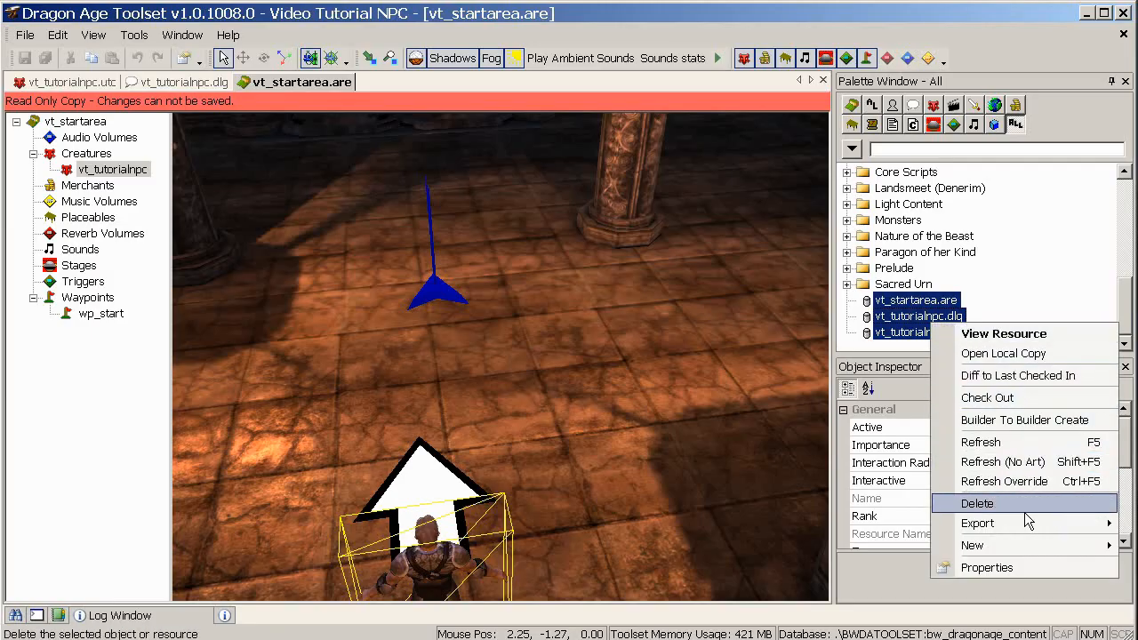
mouse_move(1027, 567)
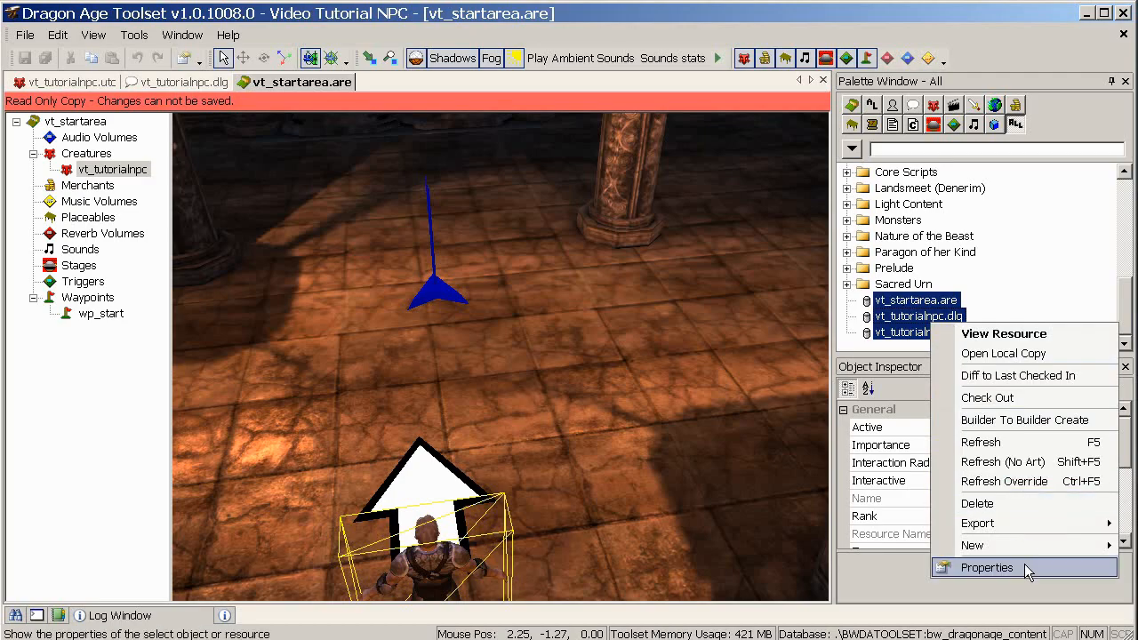
left_click(985, 567)
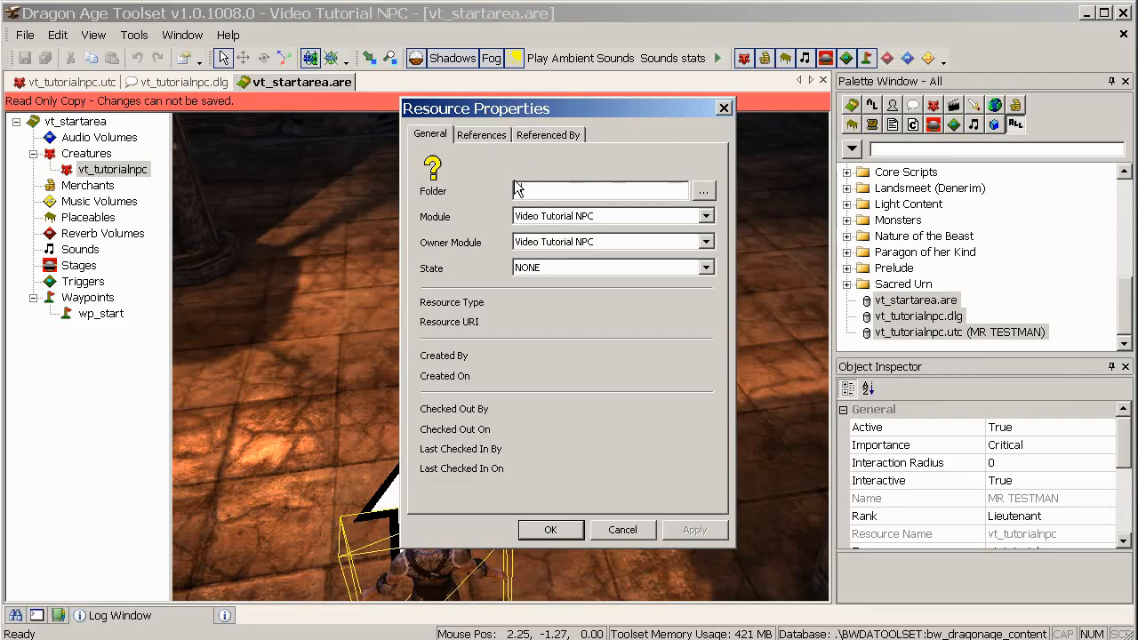
Set the resources' Folder to \vt_tutorial so they appear in a vt_tutorial palette folder.
type("\\")
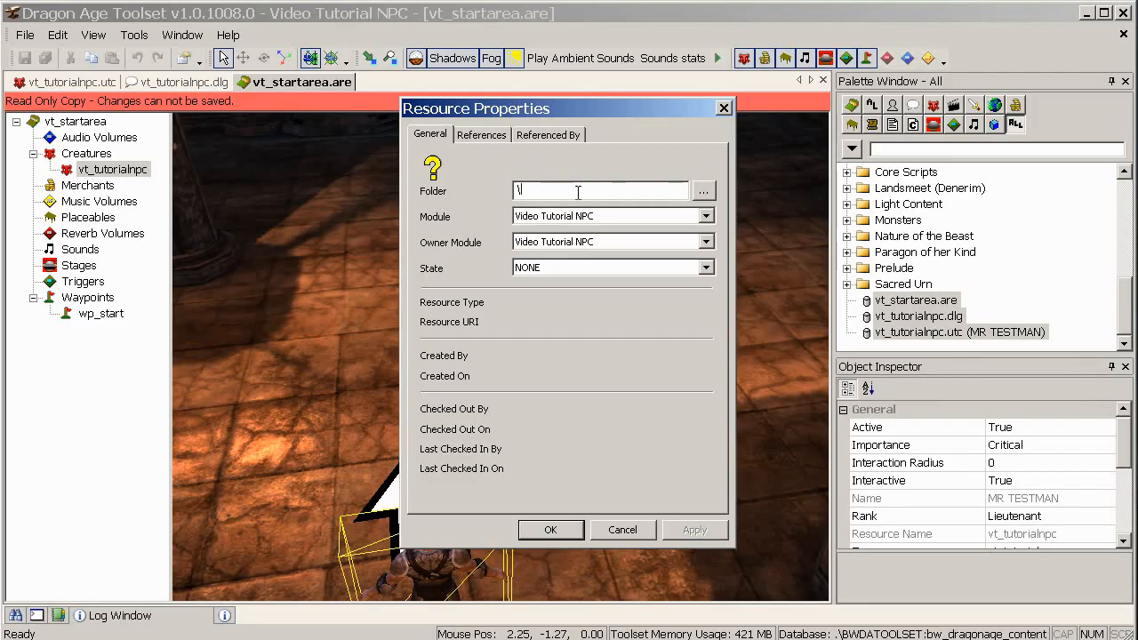
type("vt")
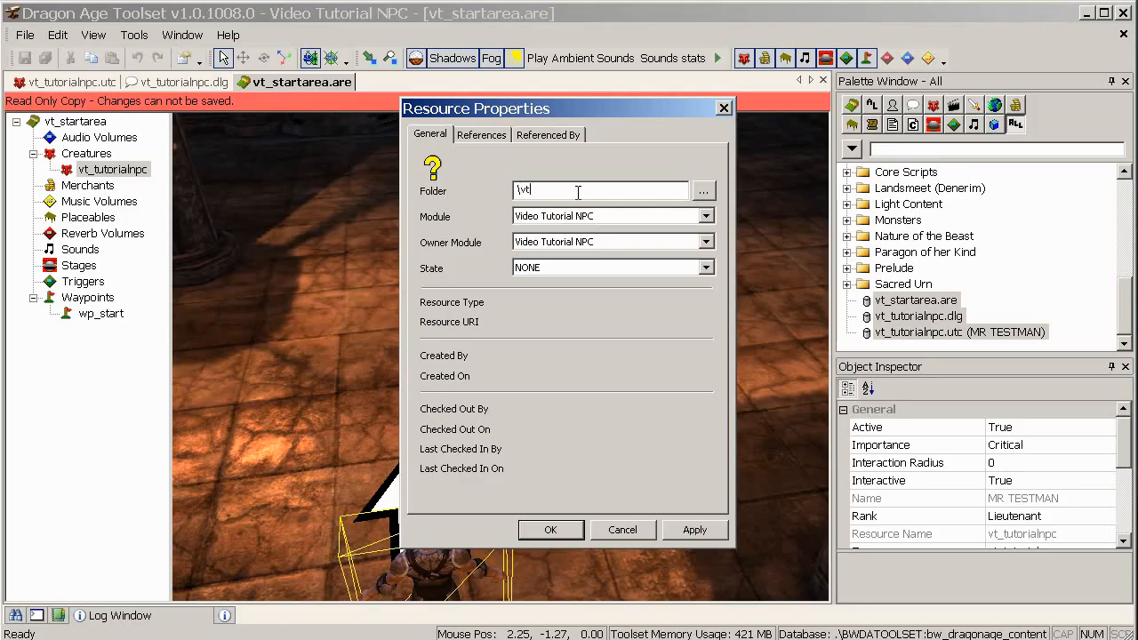
type("_")
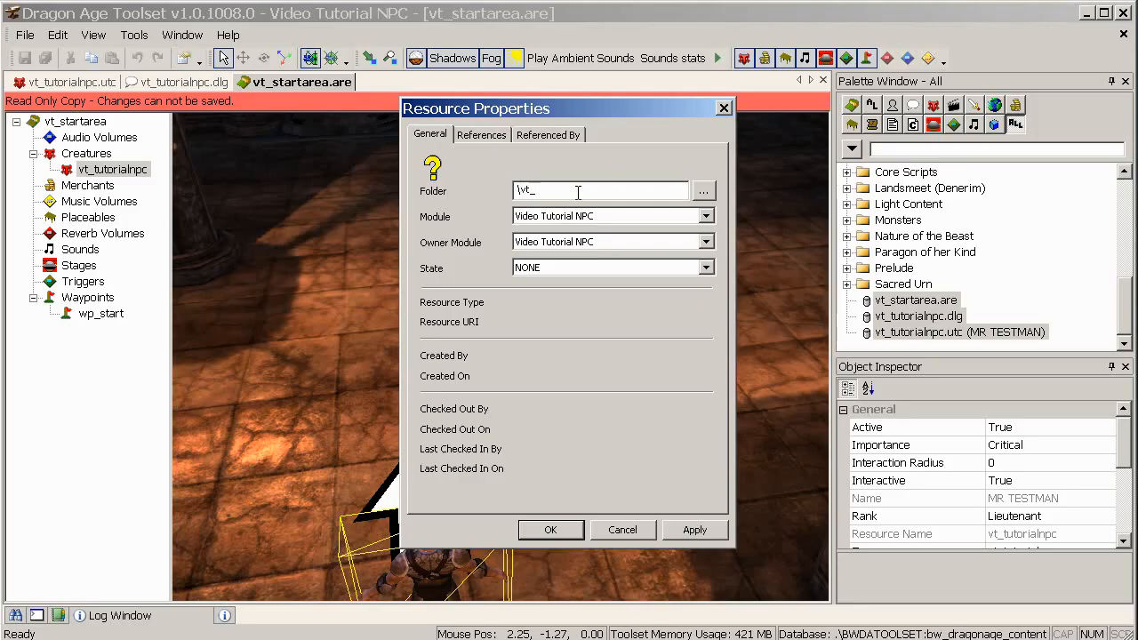
type("tutorial\\")
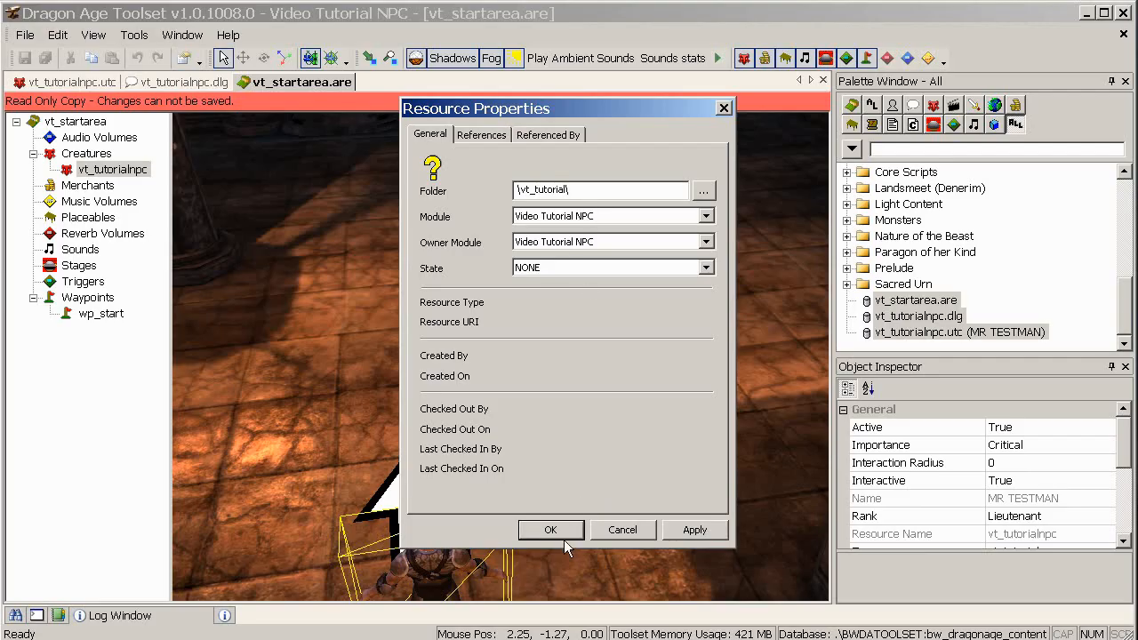
left_click(551, 530)
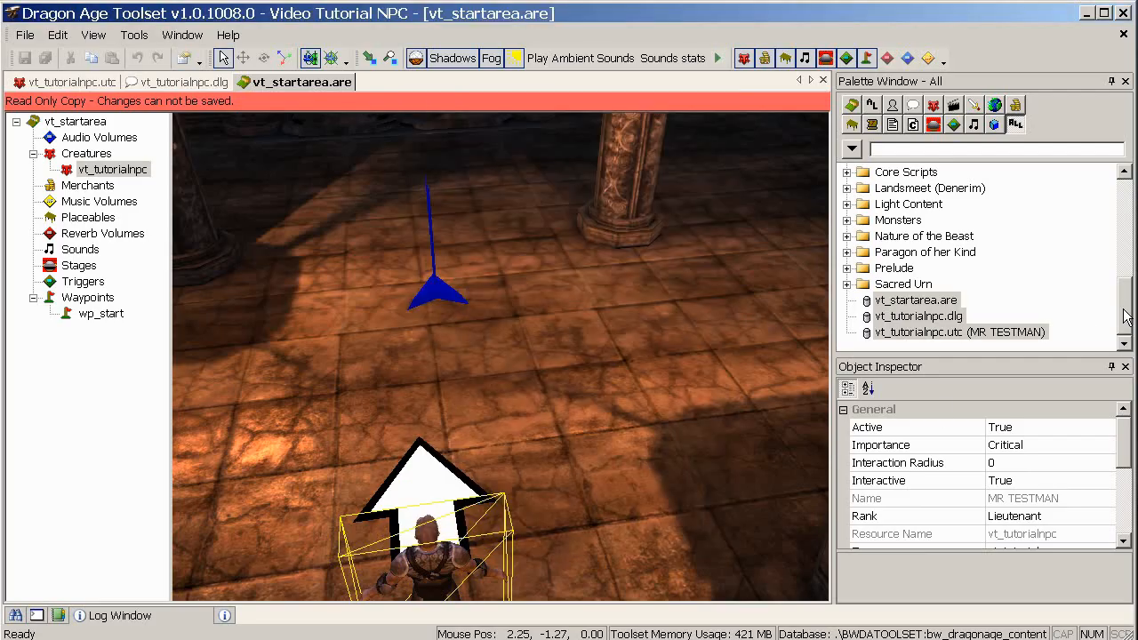
scroll("up", 3)
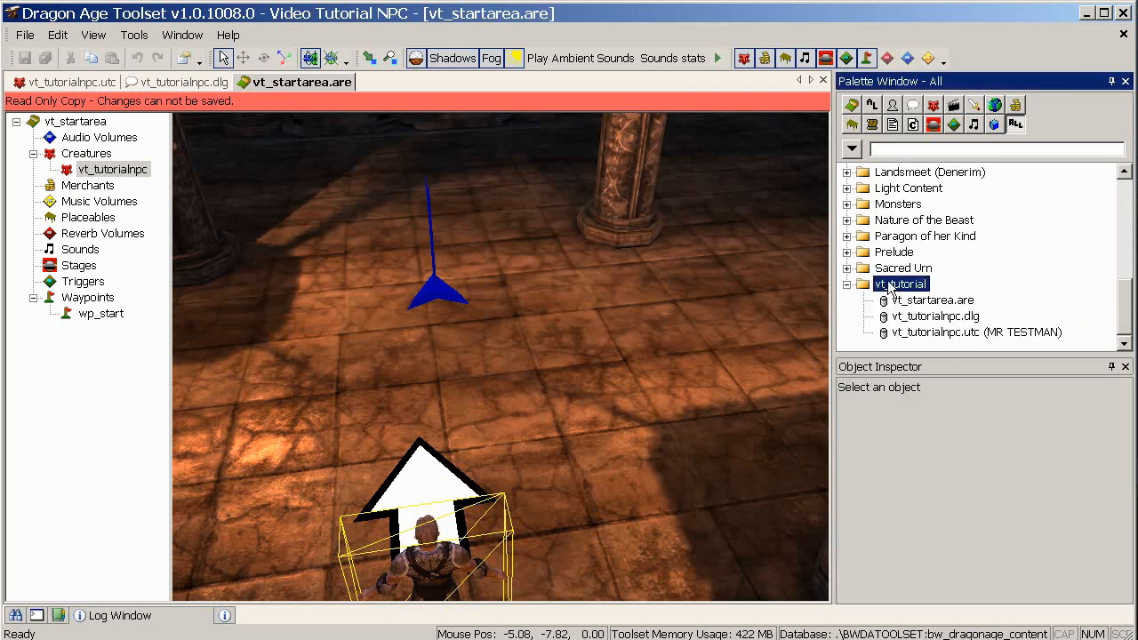
right_click(901, 284)
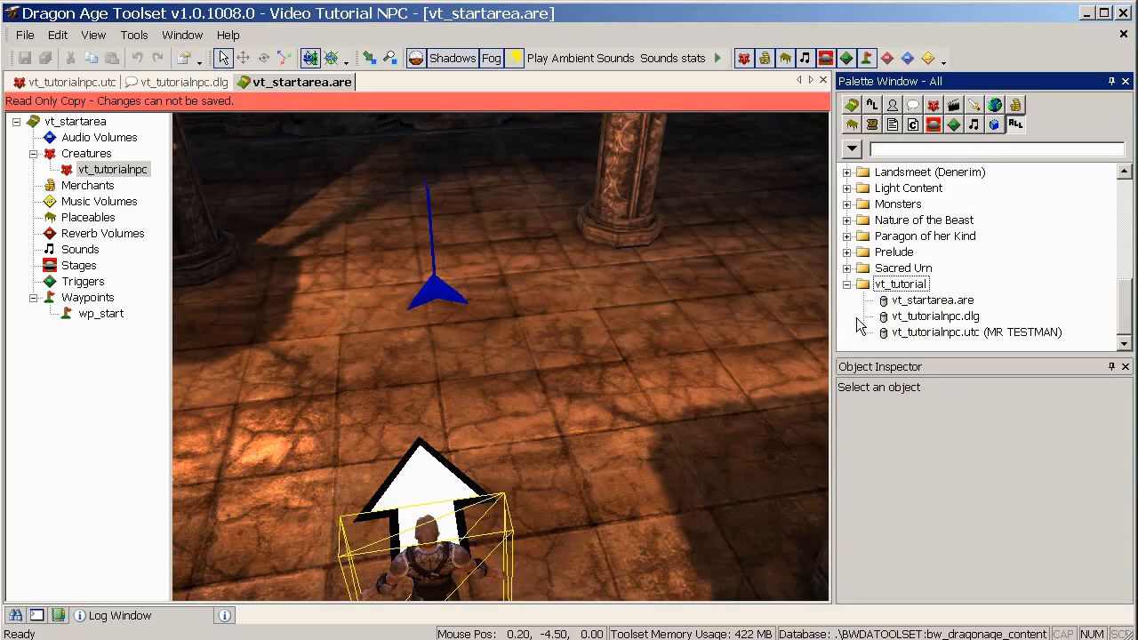
mouse_move(25, 35)
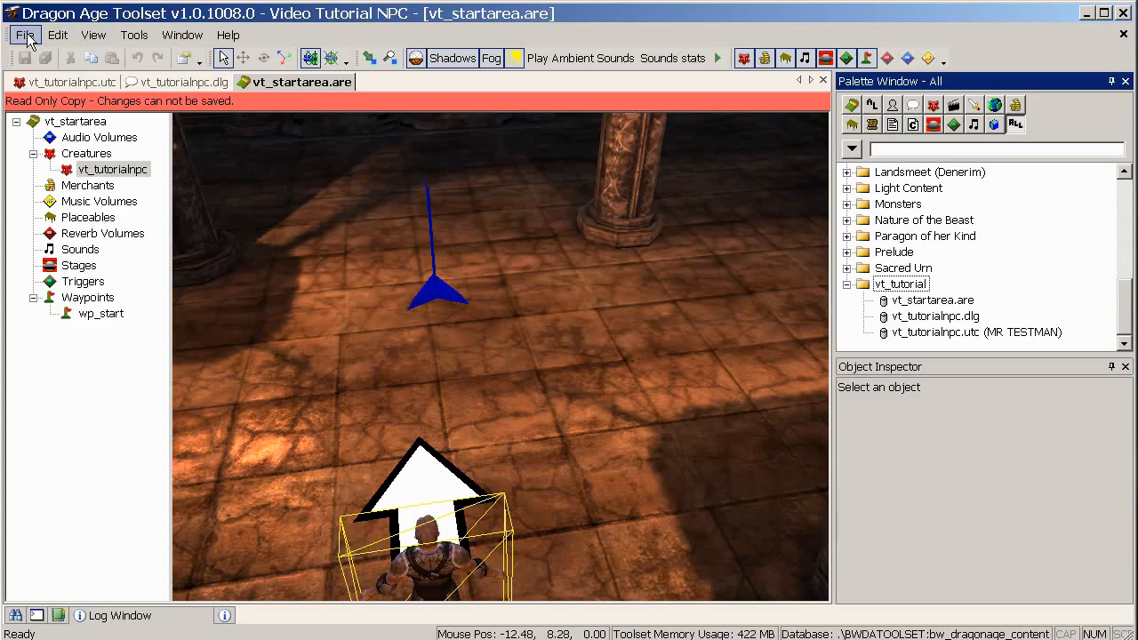
In Manage Modules, give Video Tutorial NPC starting area vt_startarea and starting waypoint wp_start.
left_click(25, 35)
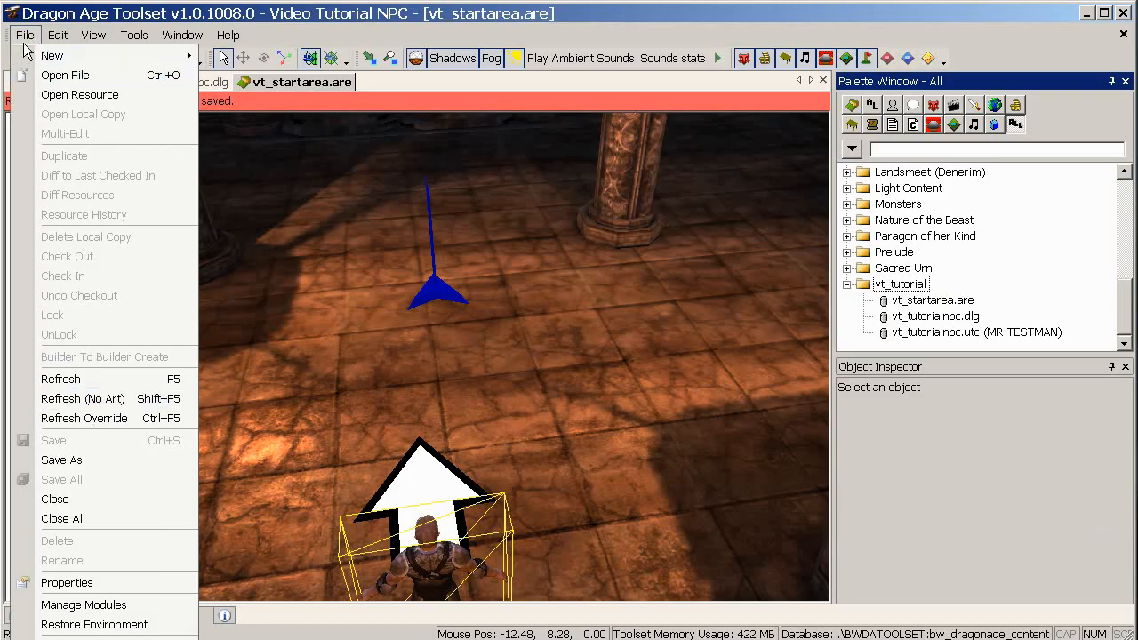
left_click(82, 605)
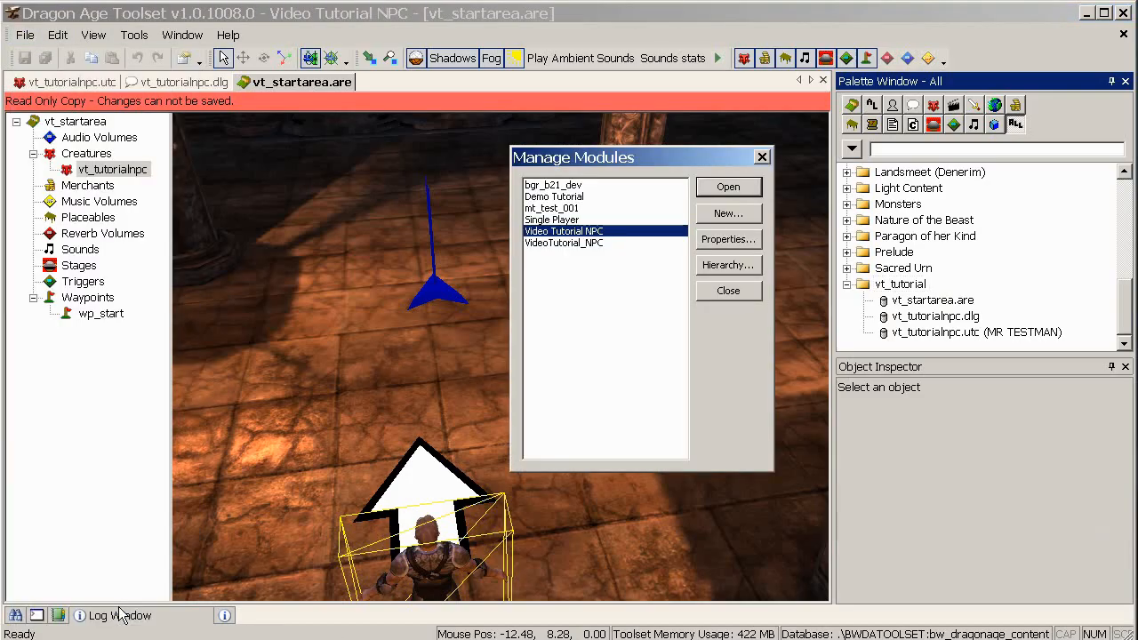
mouse_move(729, 246)
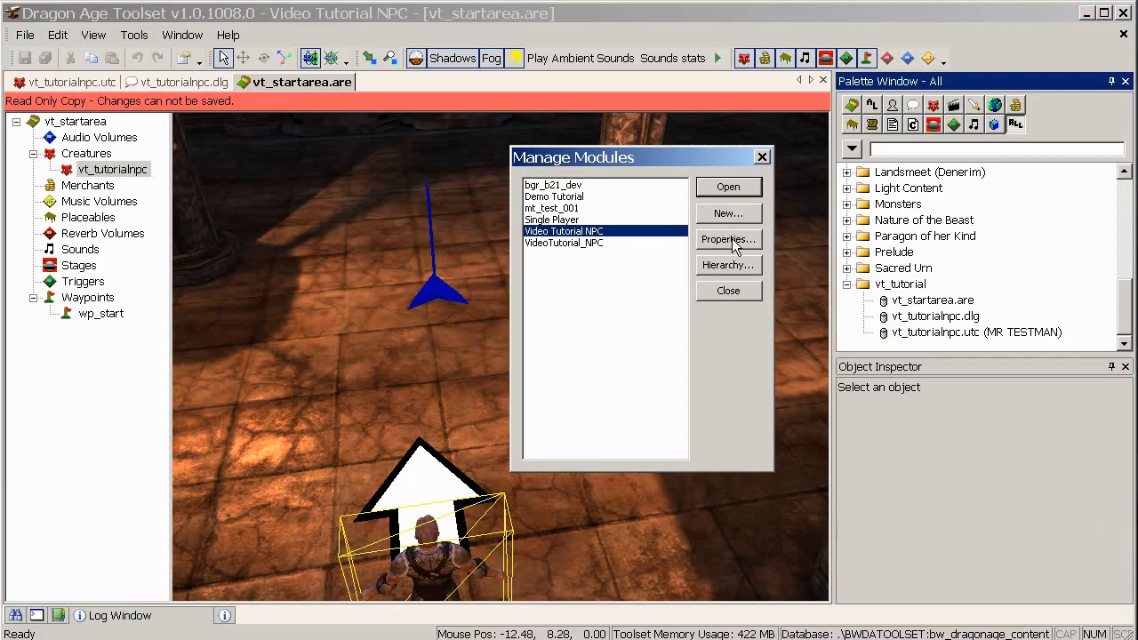
left_click(727, 239)
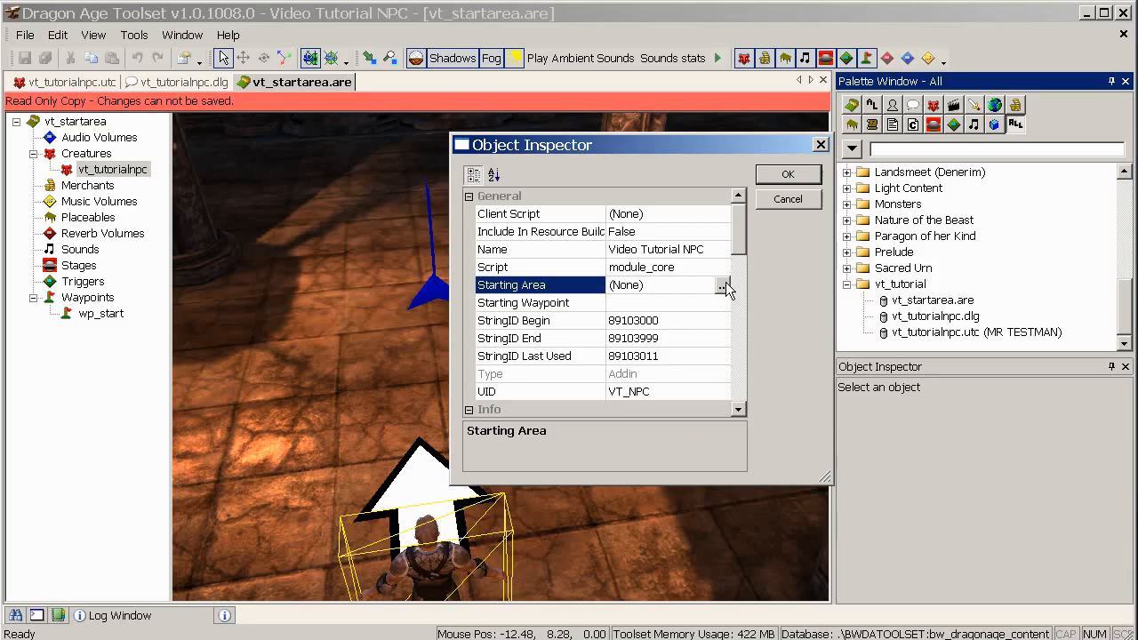
left_click(723, 285)
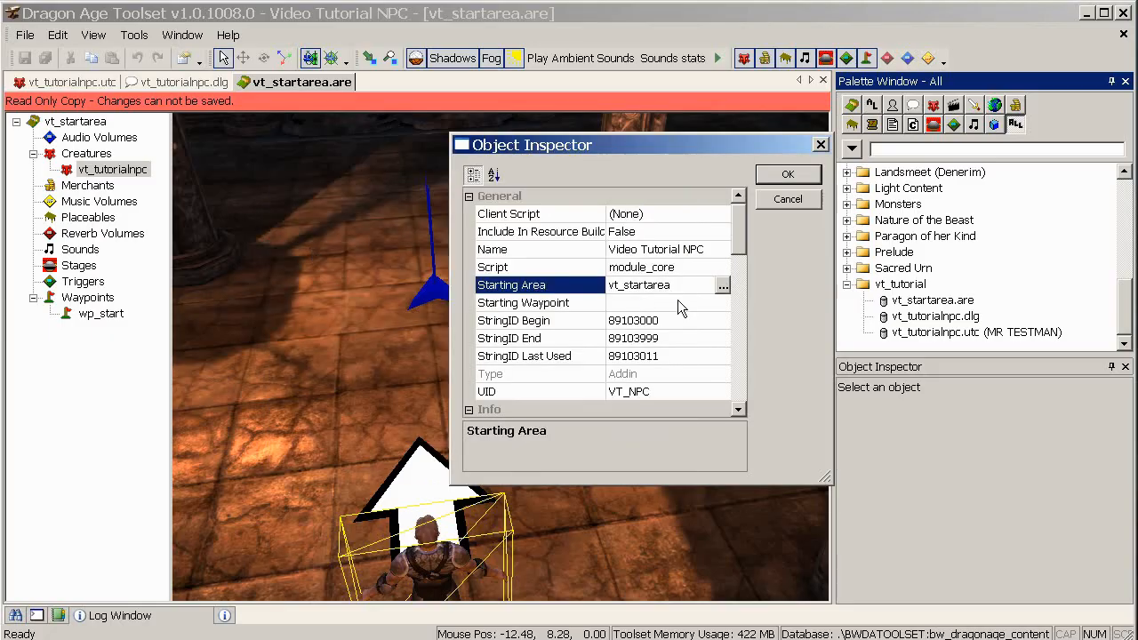
left_click(523, 302)
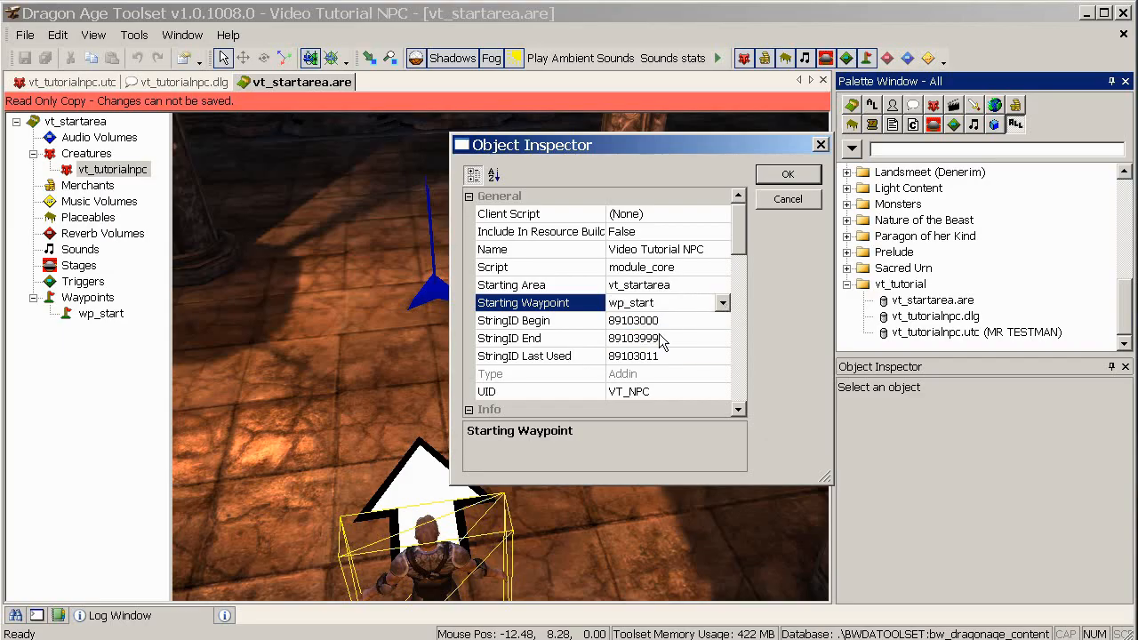
Export the vt_tutorial folder's resources from the palette.
right_click(899, 285)
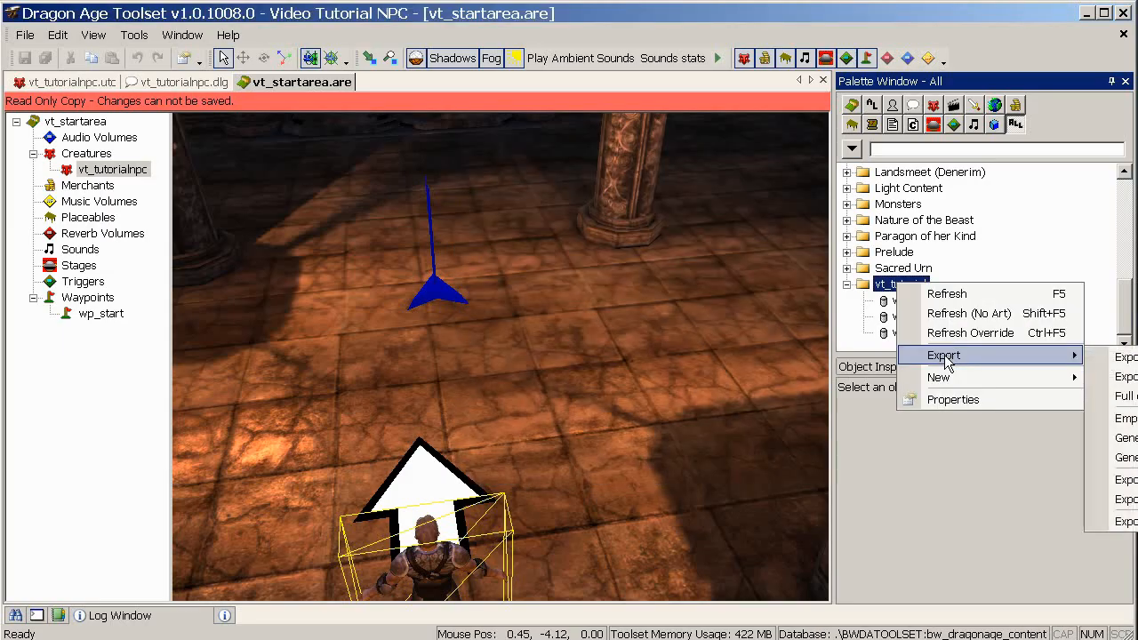
mouse_move(969, 333)
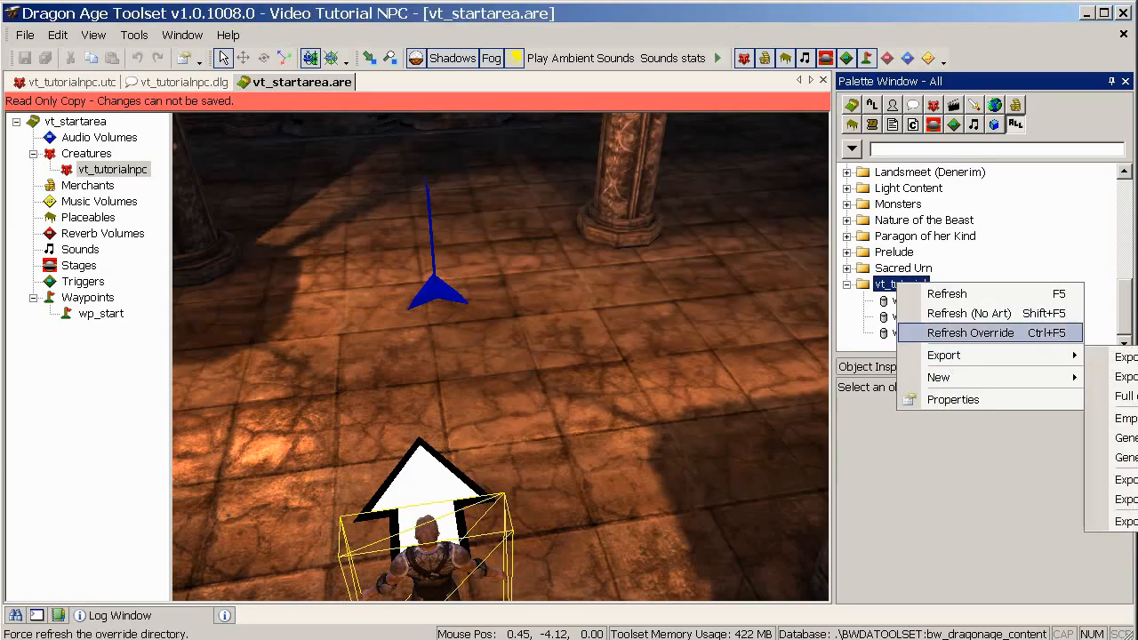
left_click(969, 333)
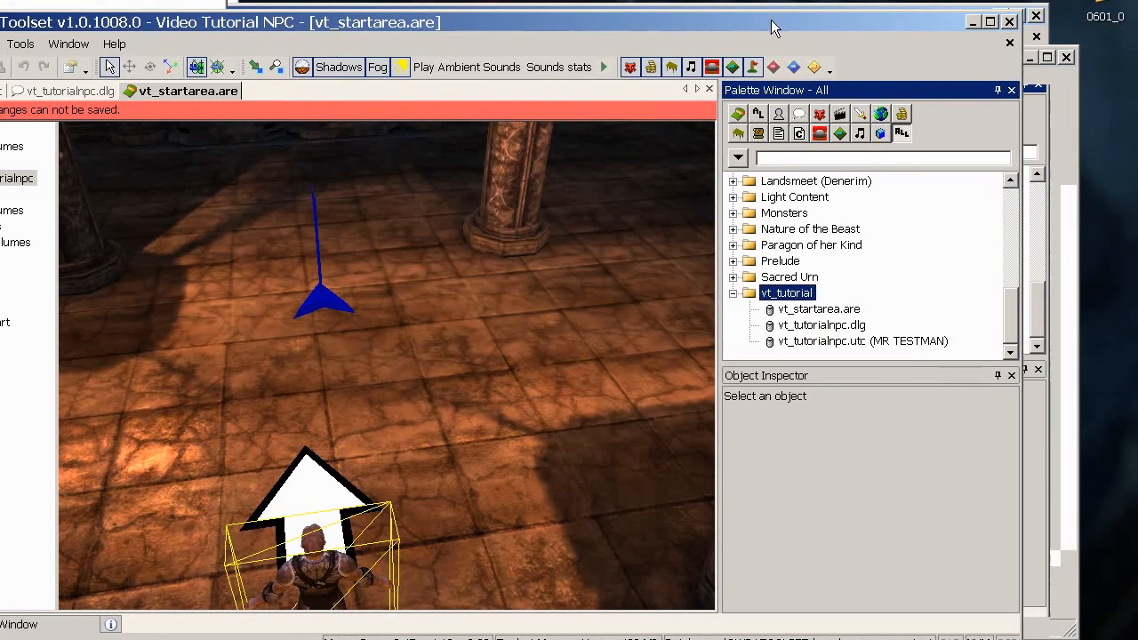